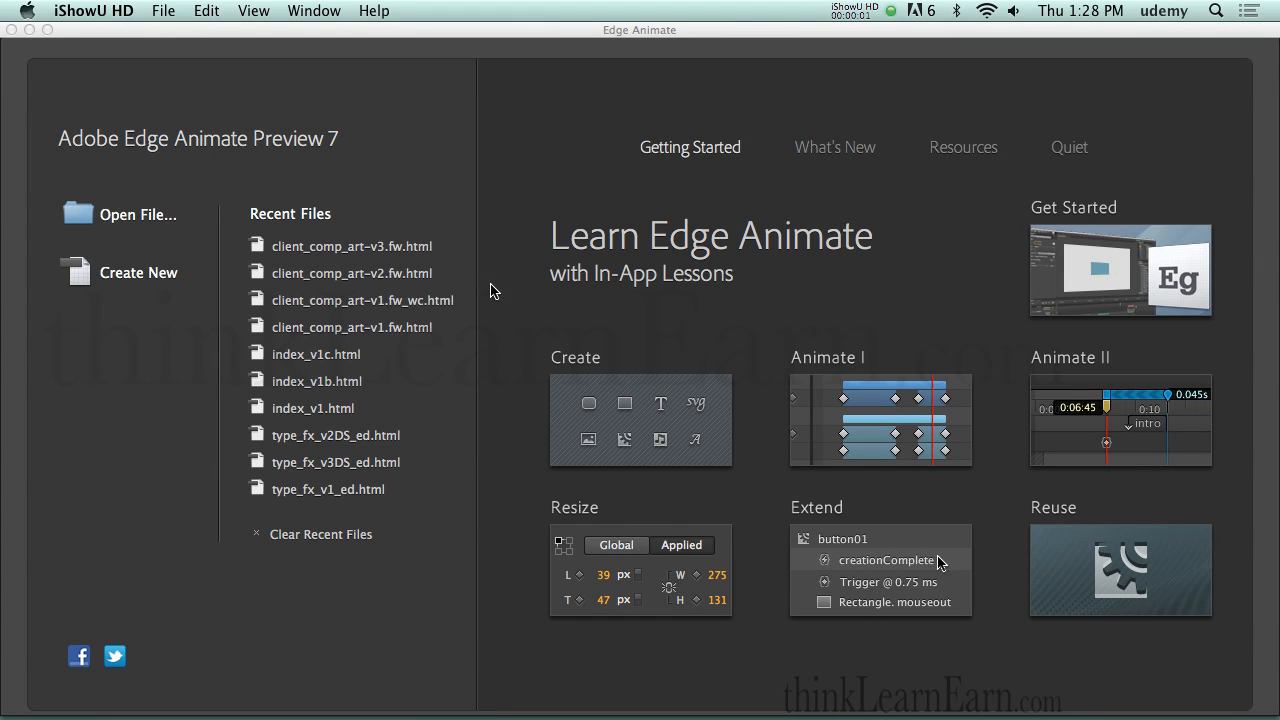
pyautogui.moveTo(370, 190)
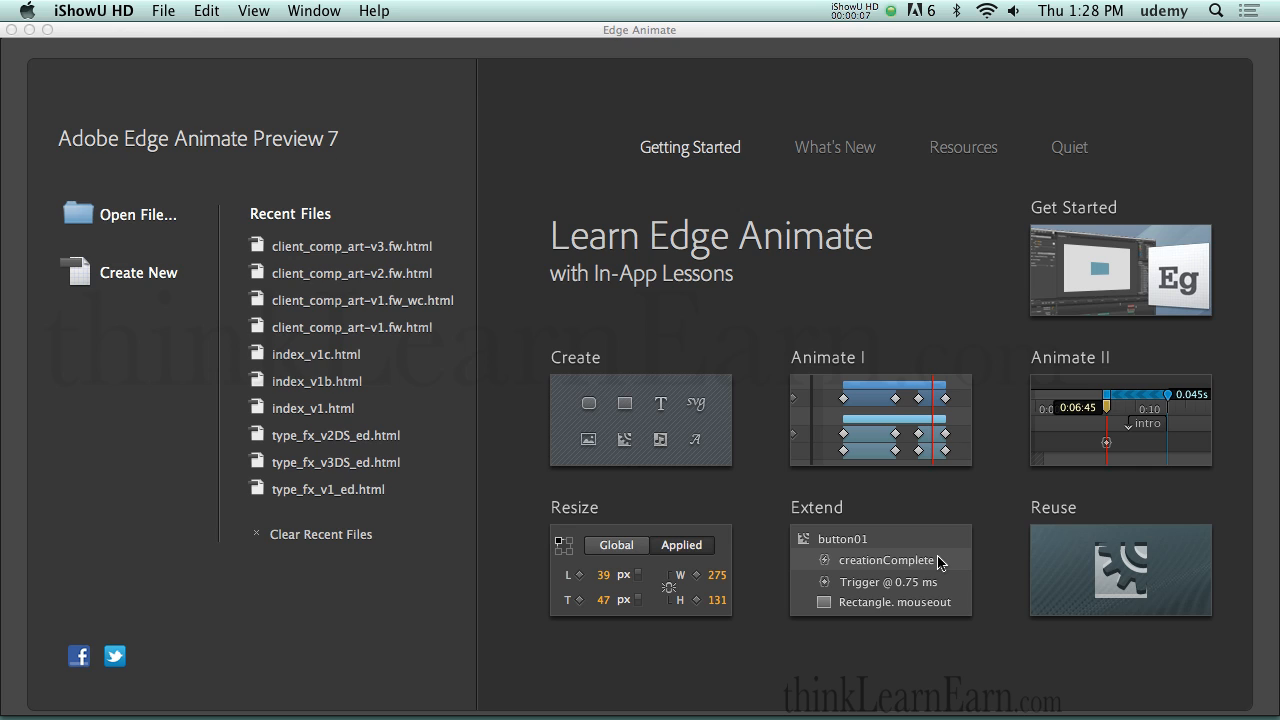
pyautogui.moveTo(208, 148)
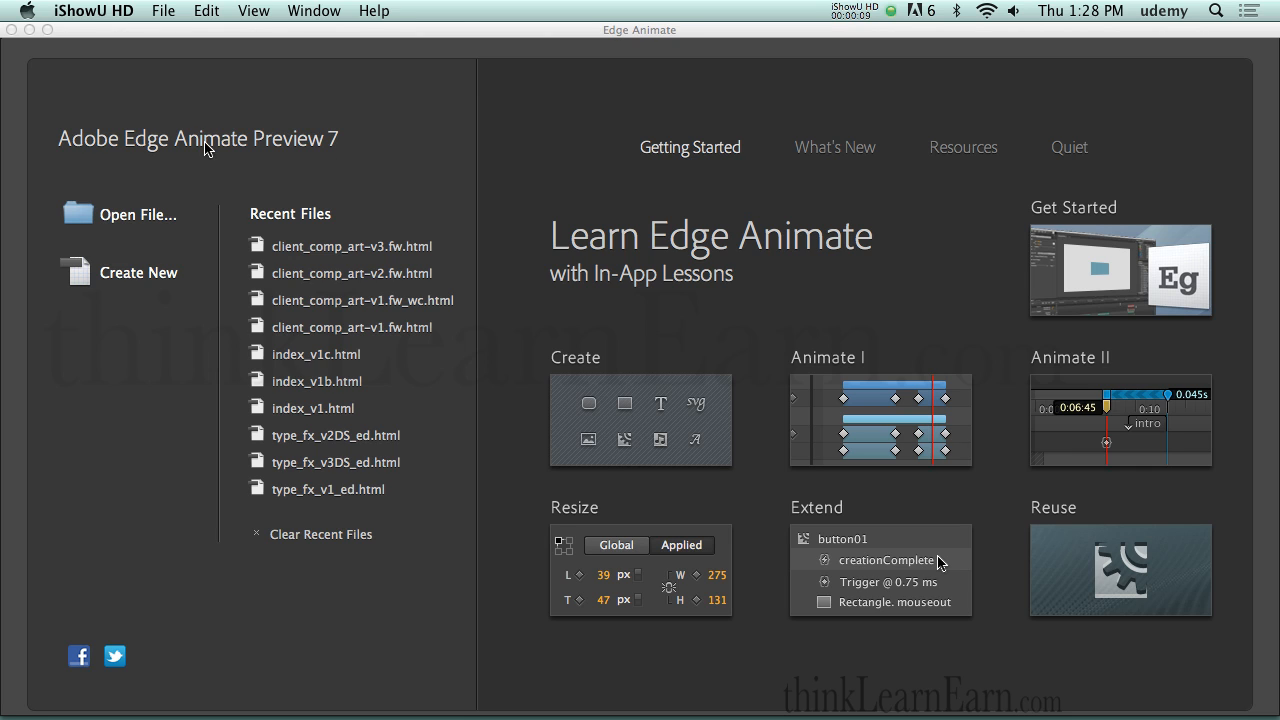
pyautogui.moveTo(264, 156)
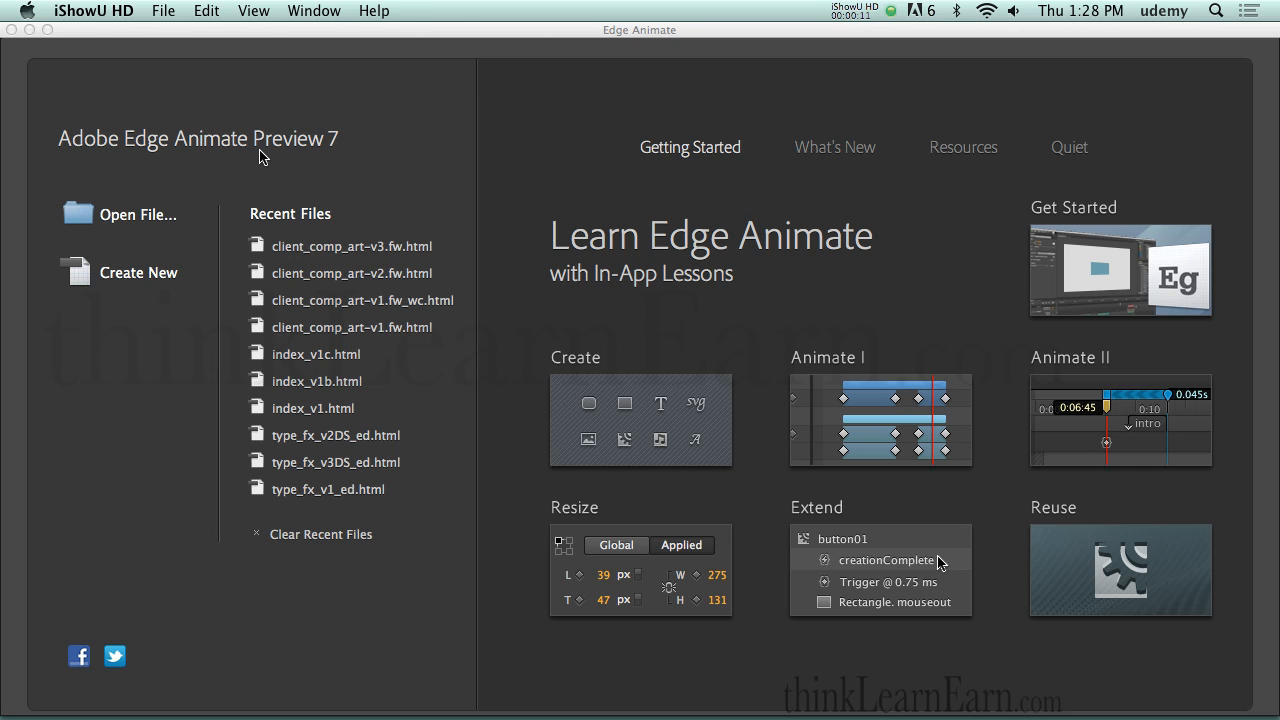
pyautogui.moveTo(288, 158)
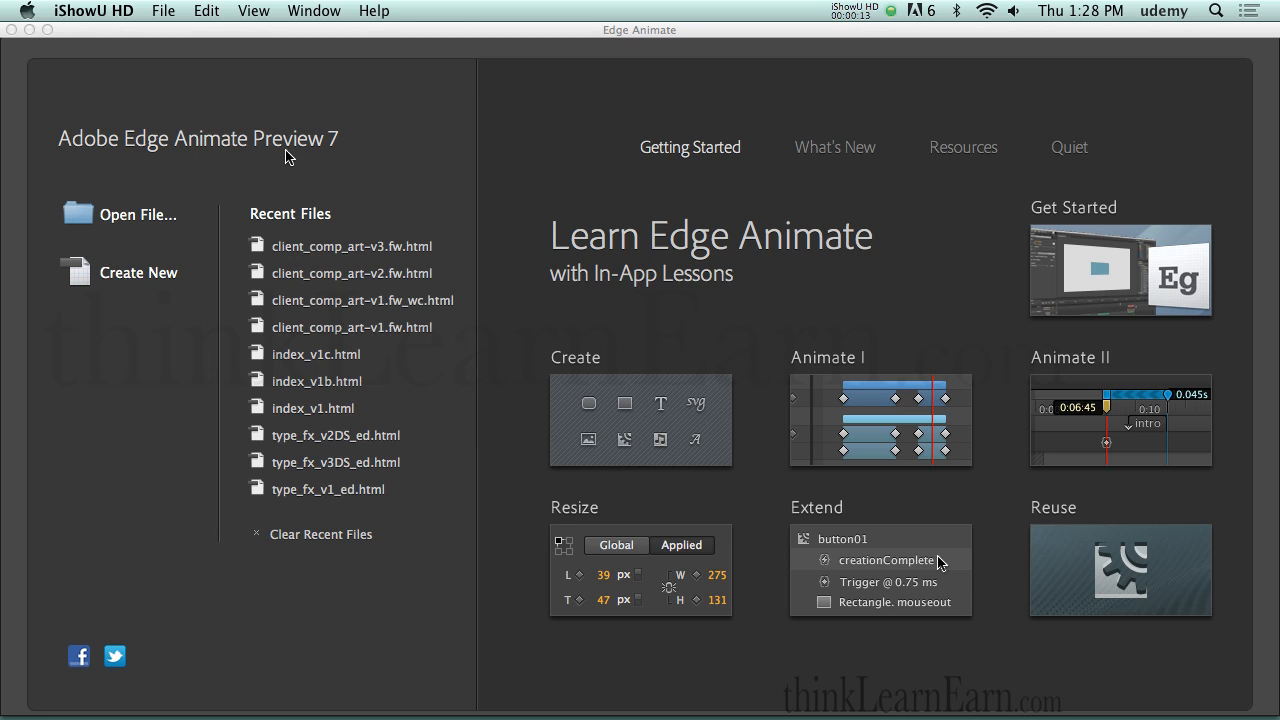
pyautogui.moveTo(210, 150)
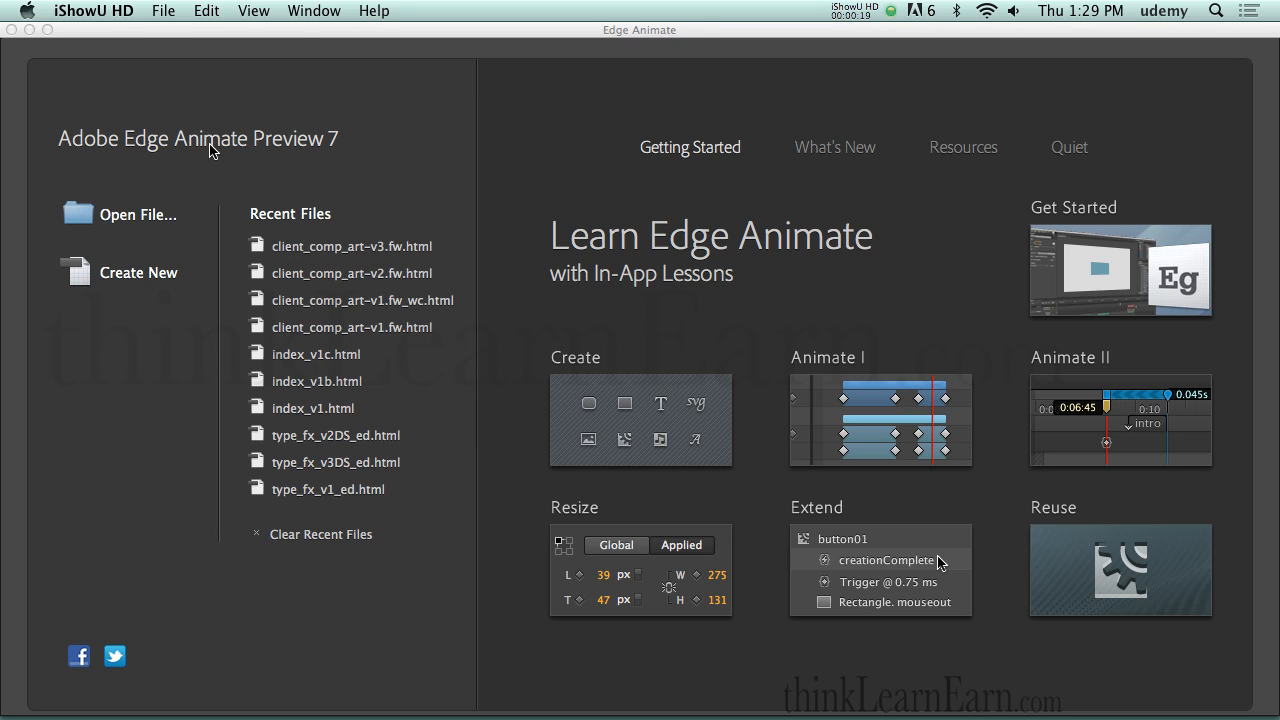
pyautogui.moveTo(248, 162)
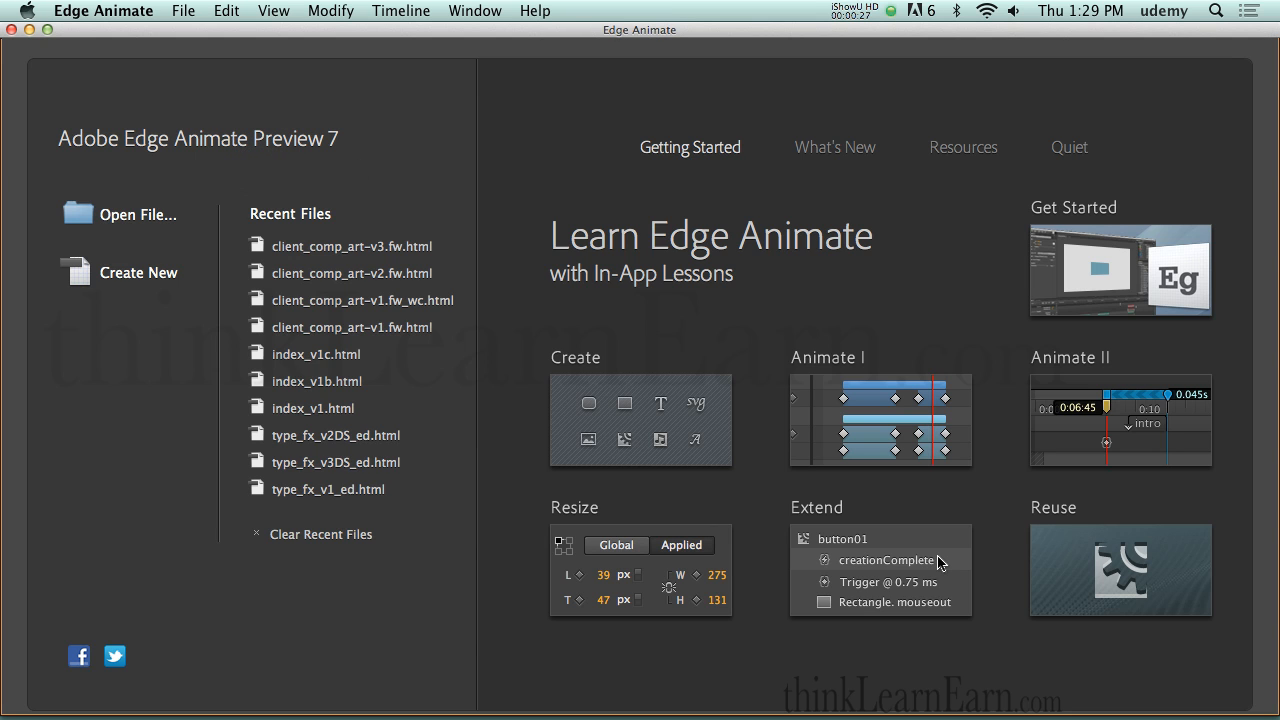
pyautogui.moveTo(362, 170)
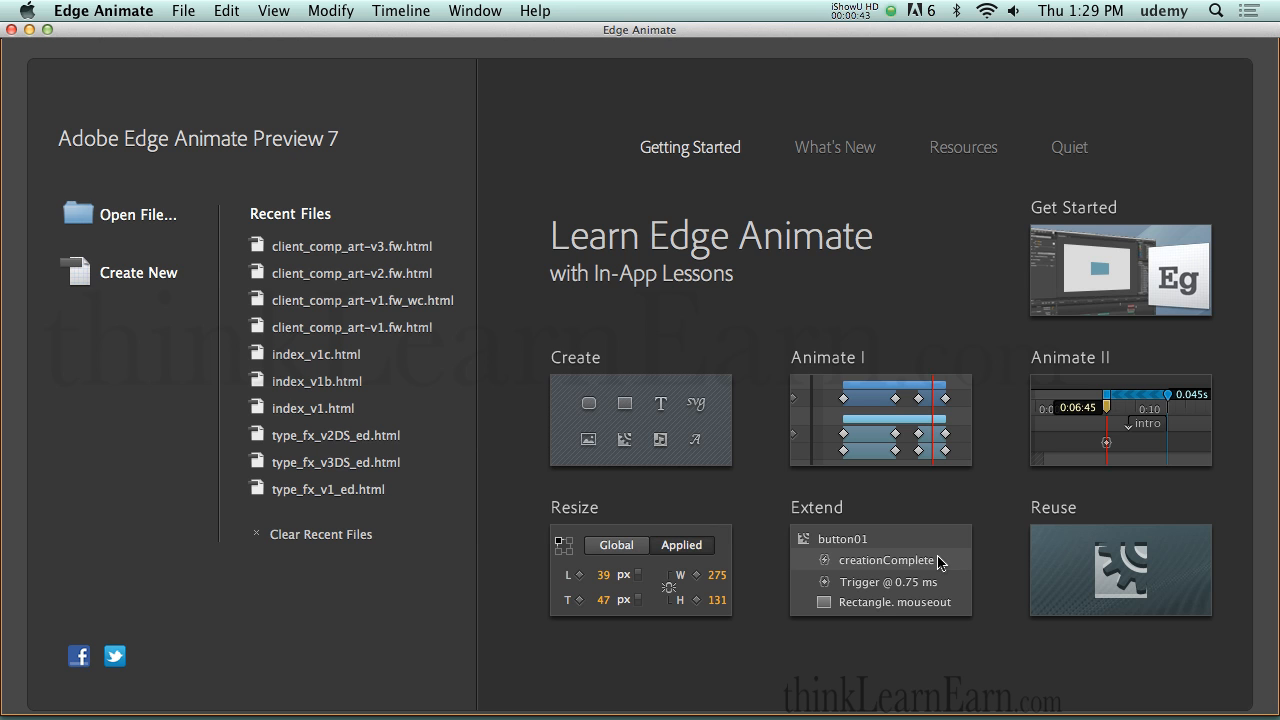
# Step: Create a new blank composition and save it as index_v1.html in the youtube-promo-1 folder
pyautogui.click(138, 272)
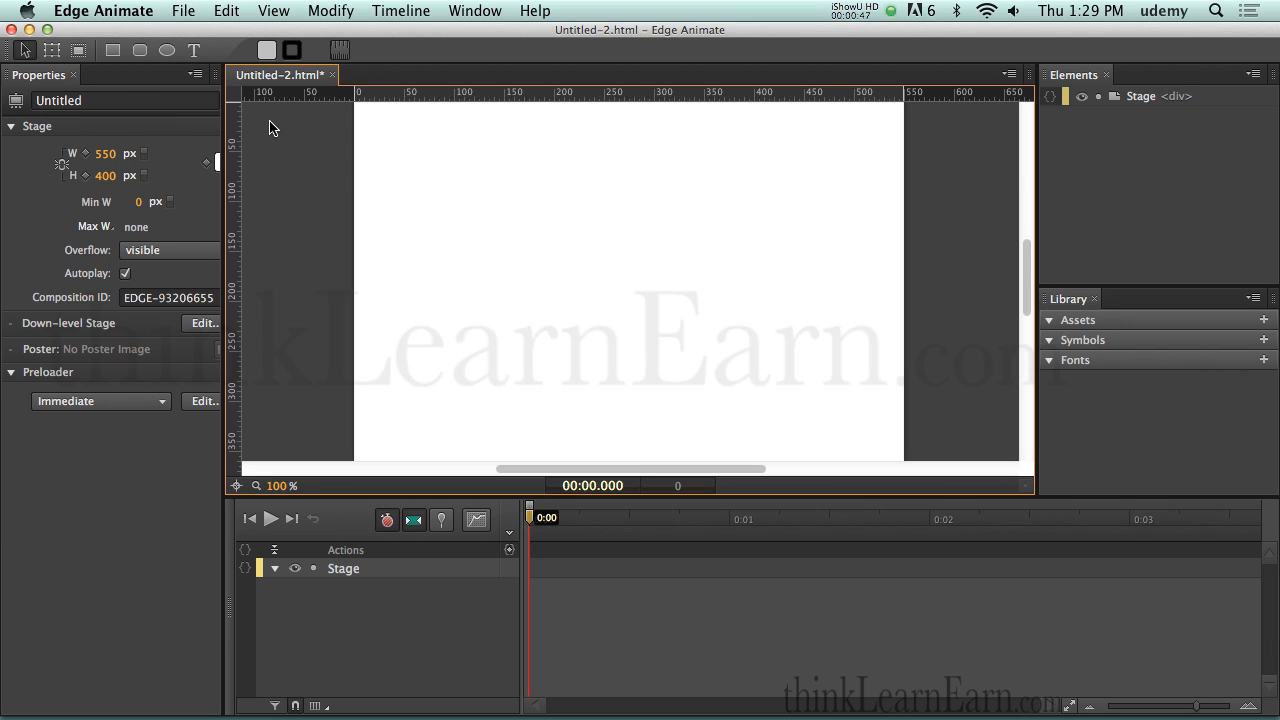
pyautogui.moveTo(292, 204)
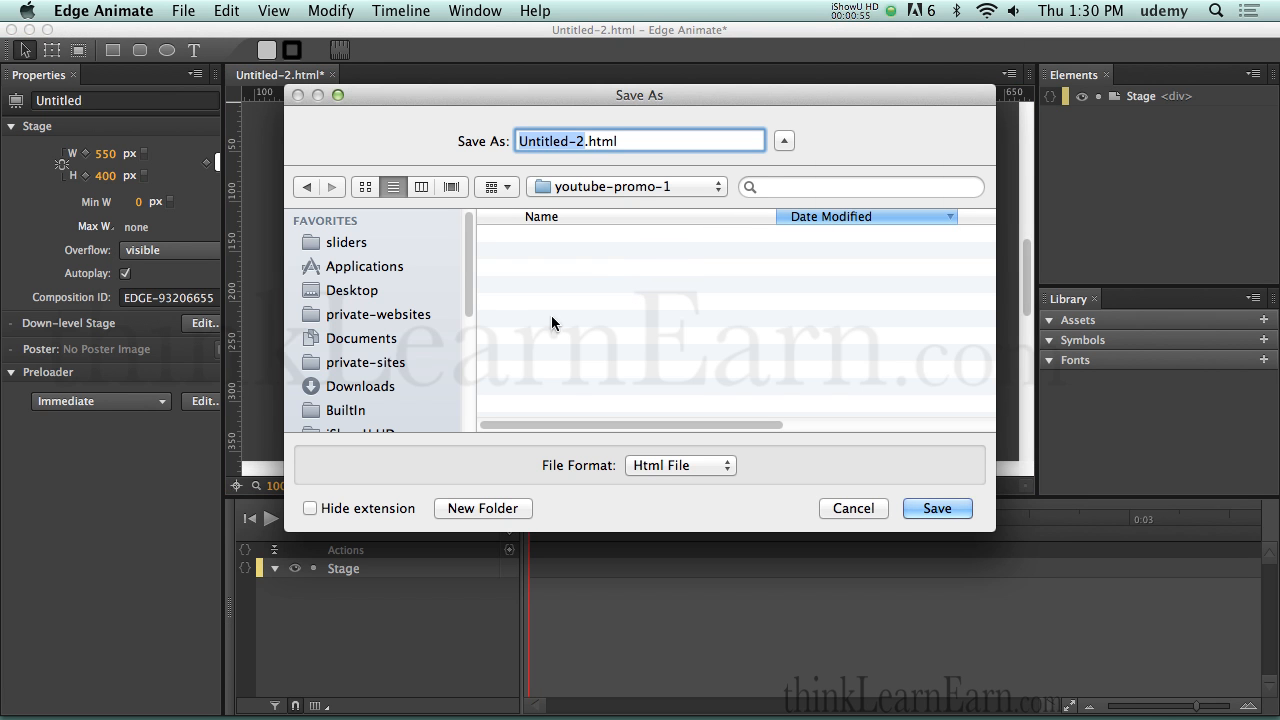
pyautogui.moveTo(610, 368)
pyautogui.write('index')
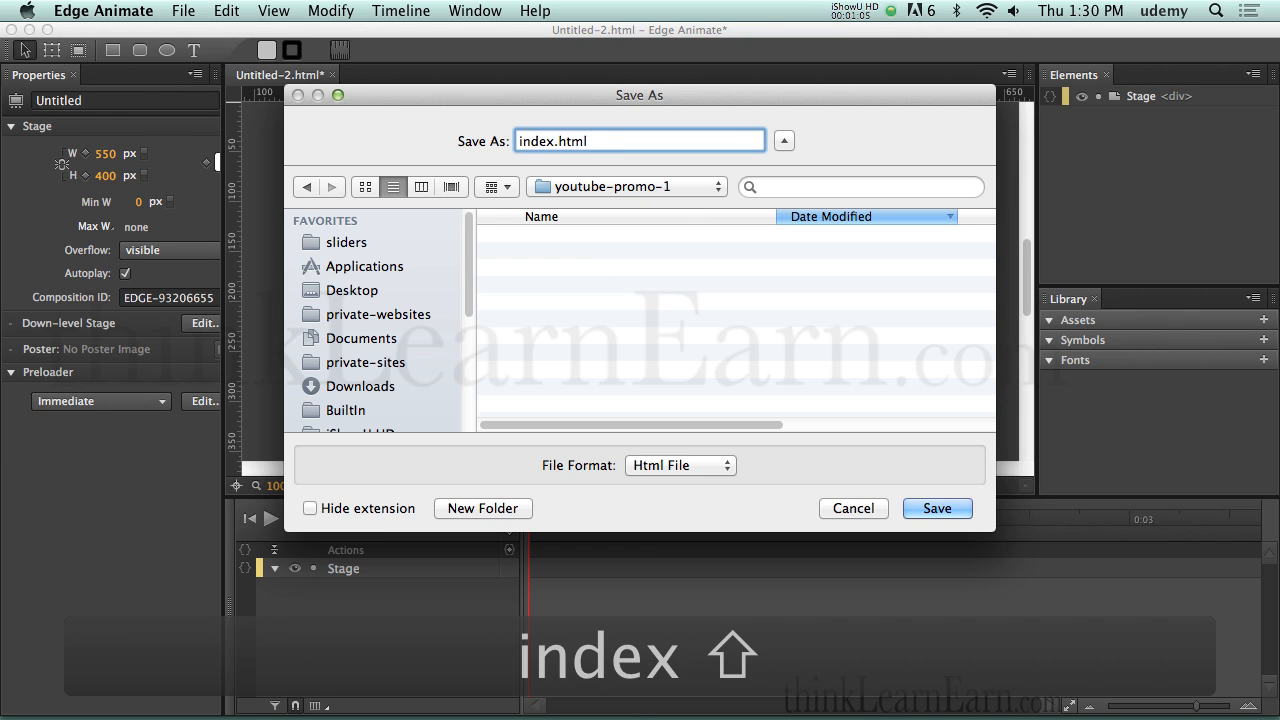
pyautogui.write('_v1')
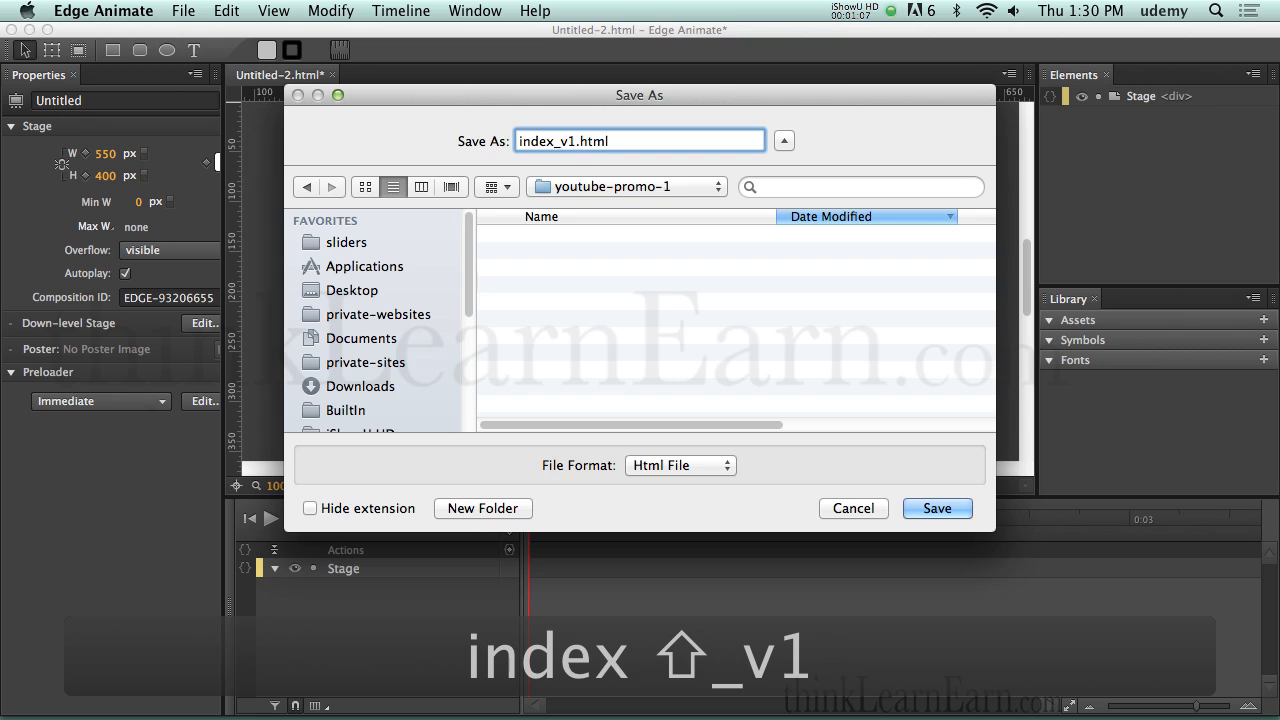
pyautogui.click(936, 508)
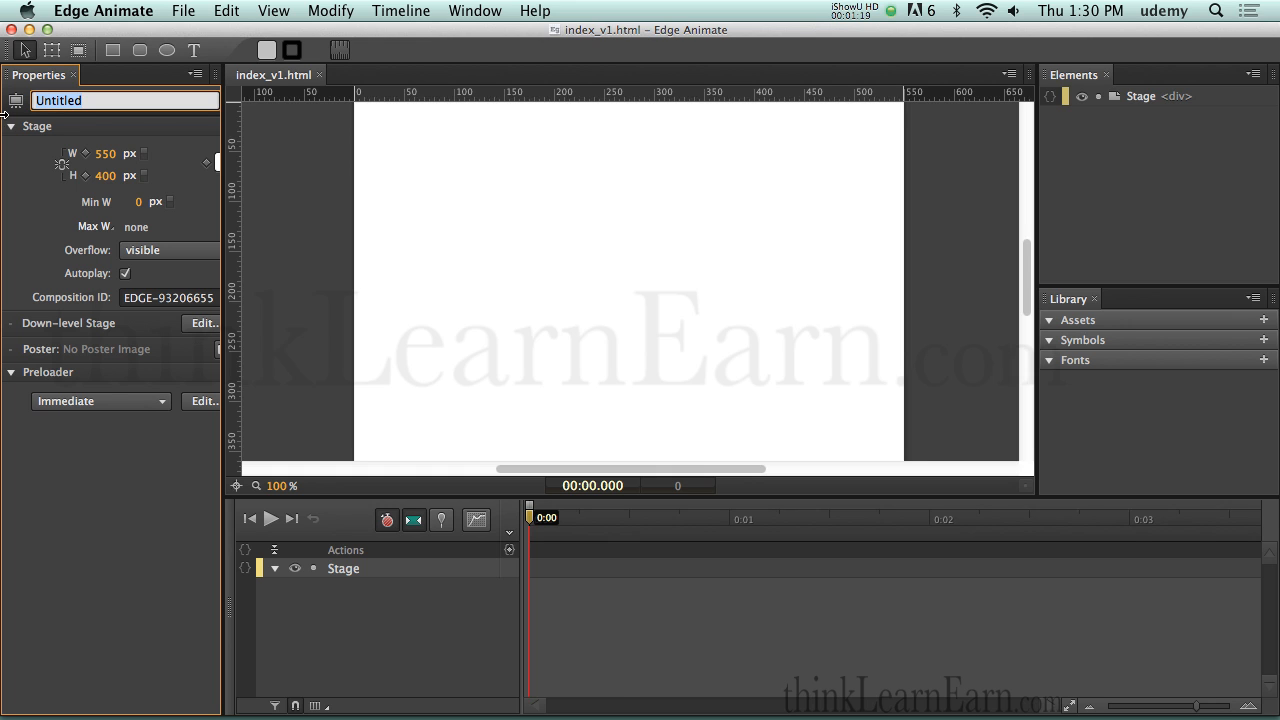
# Step: Title the stage 'my slide show' and save
pyautogui.write('my slide')
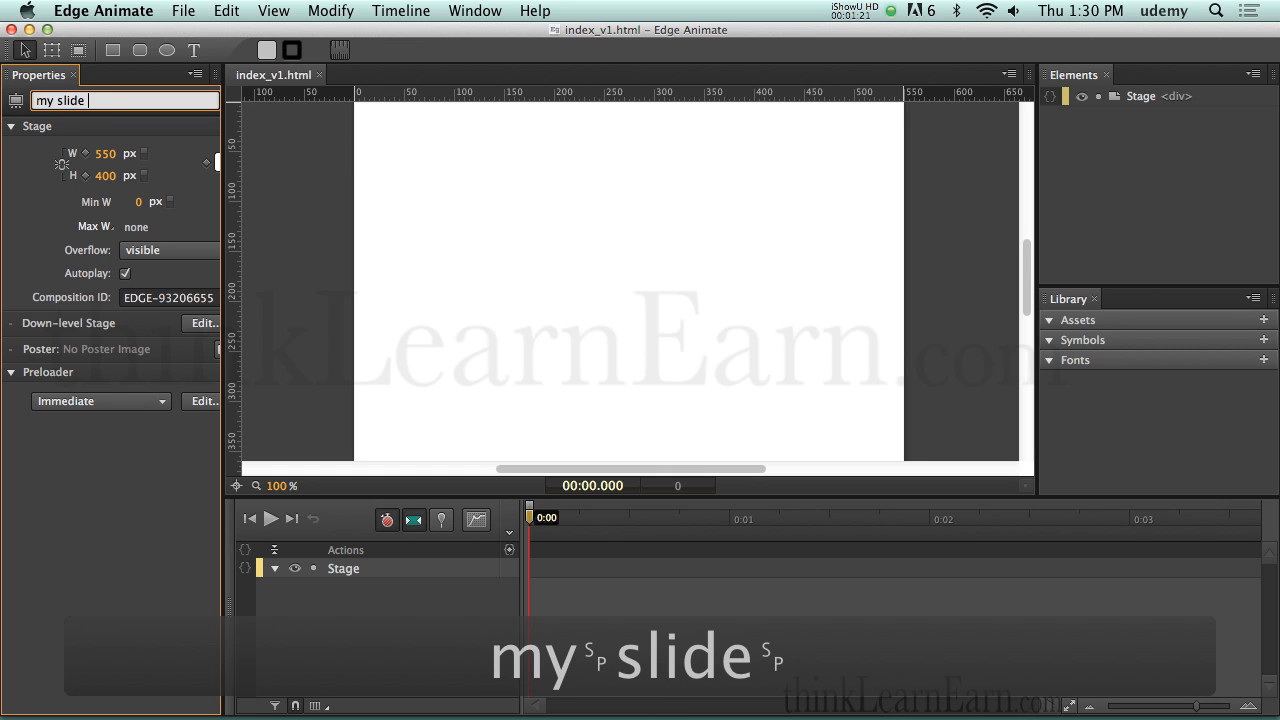
pyautogui.write('show')
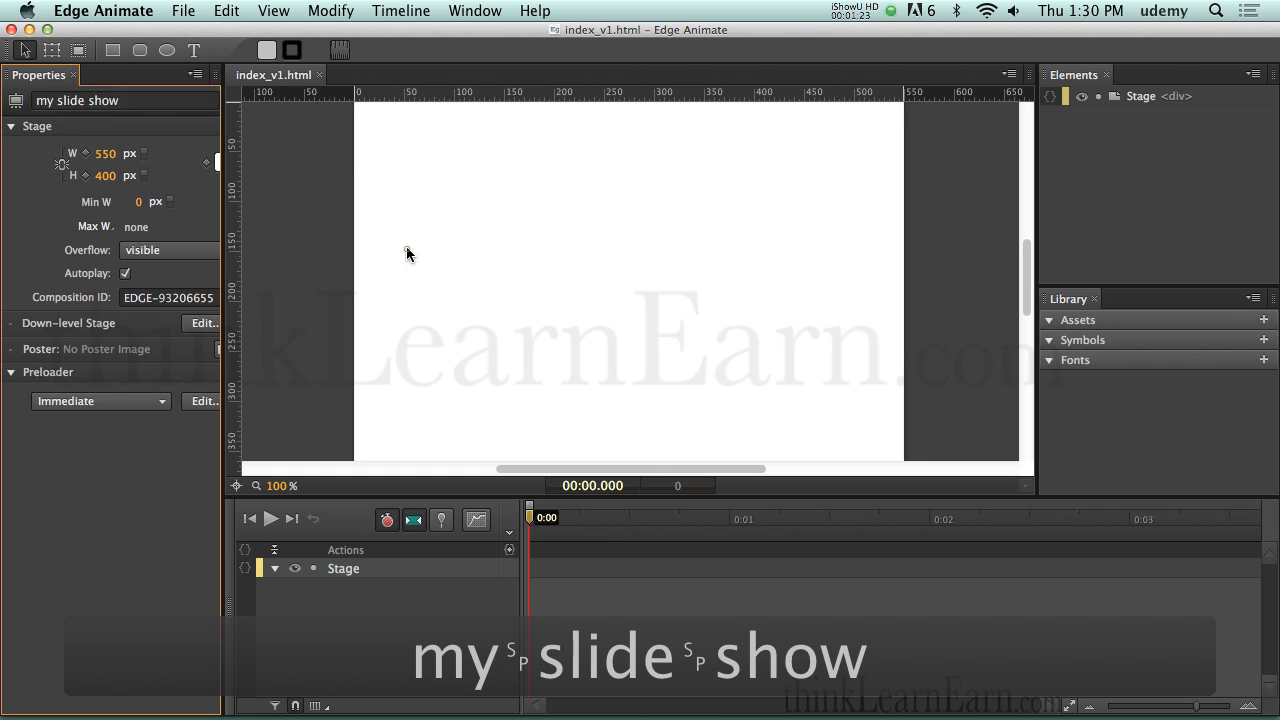
pyautogui.press('cmd+s')
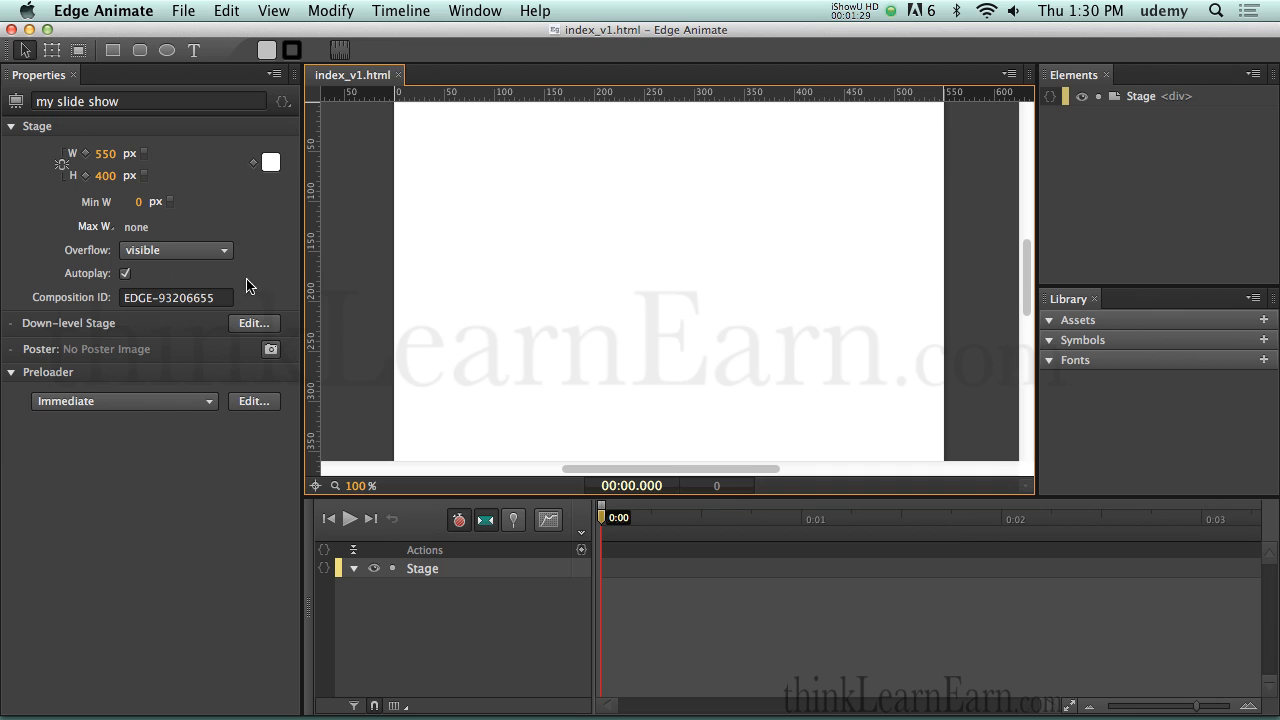
# Step: Set the composition ID to slide-show-1 and save again
pyautogui.click(176, 296)
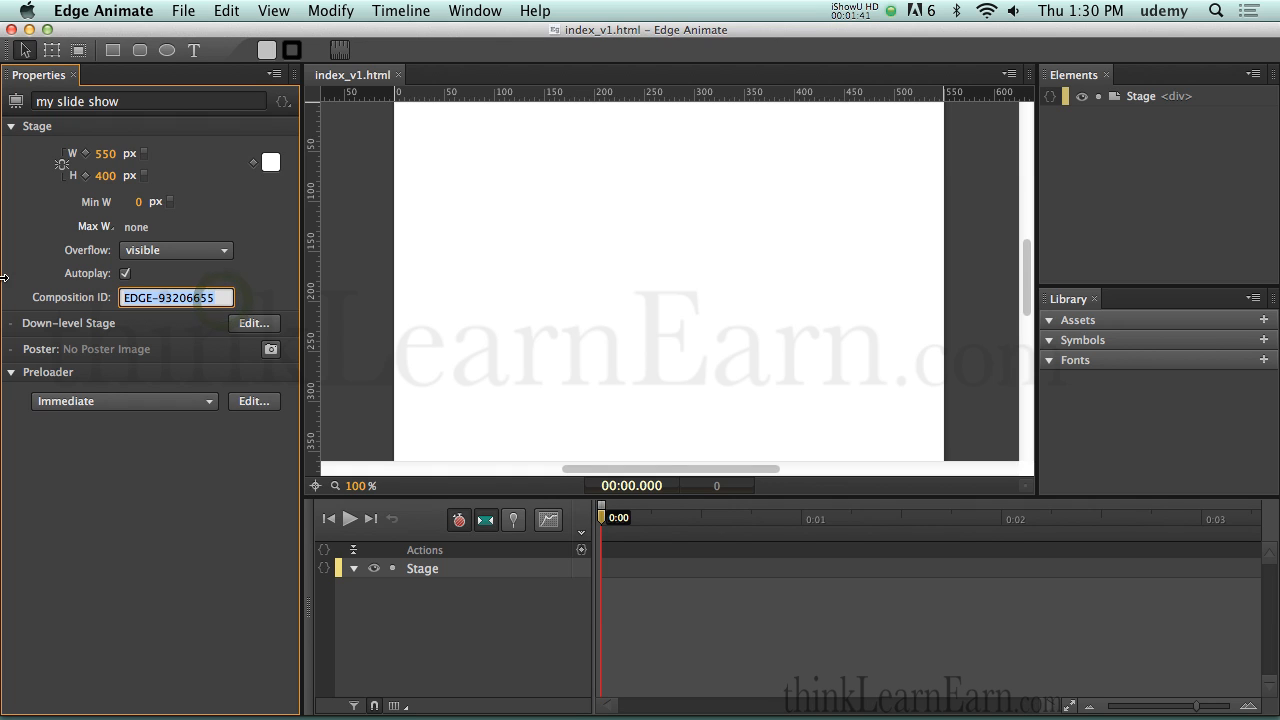
pyautogui.write('s')
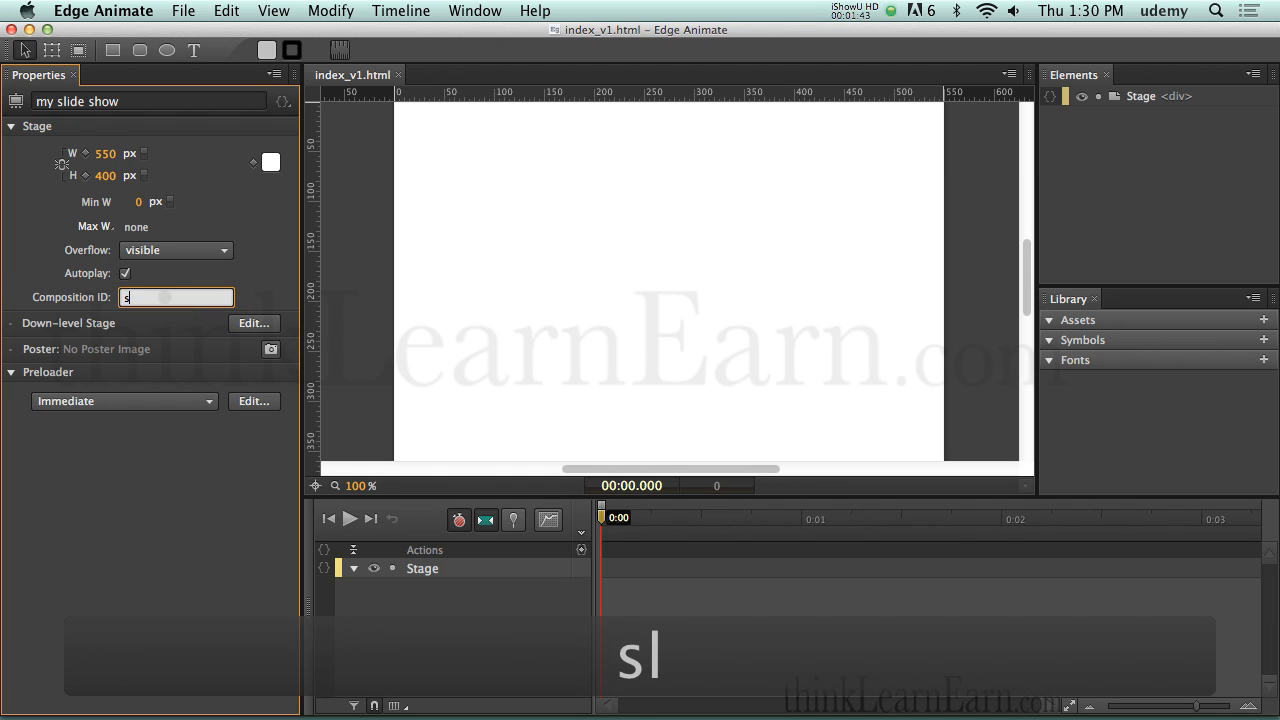
pyautogui.write('lide-sho')
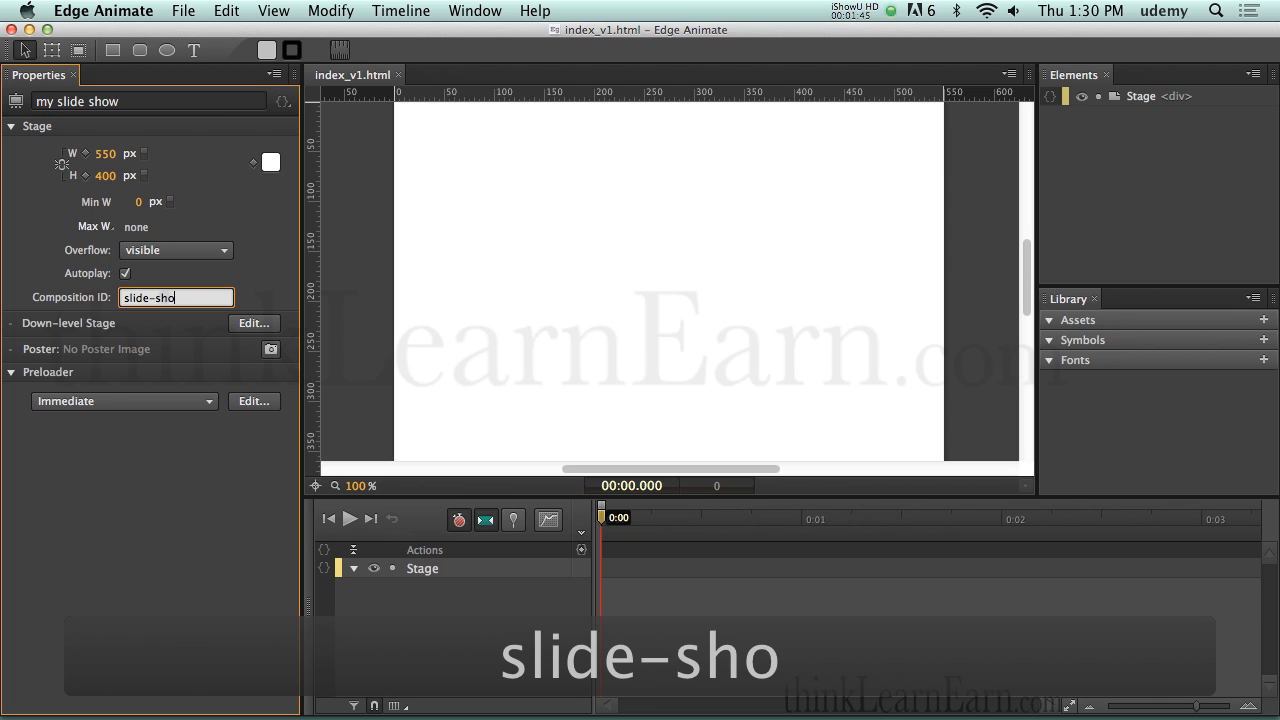
pyautogui.write('w-1')
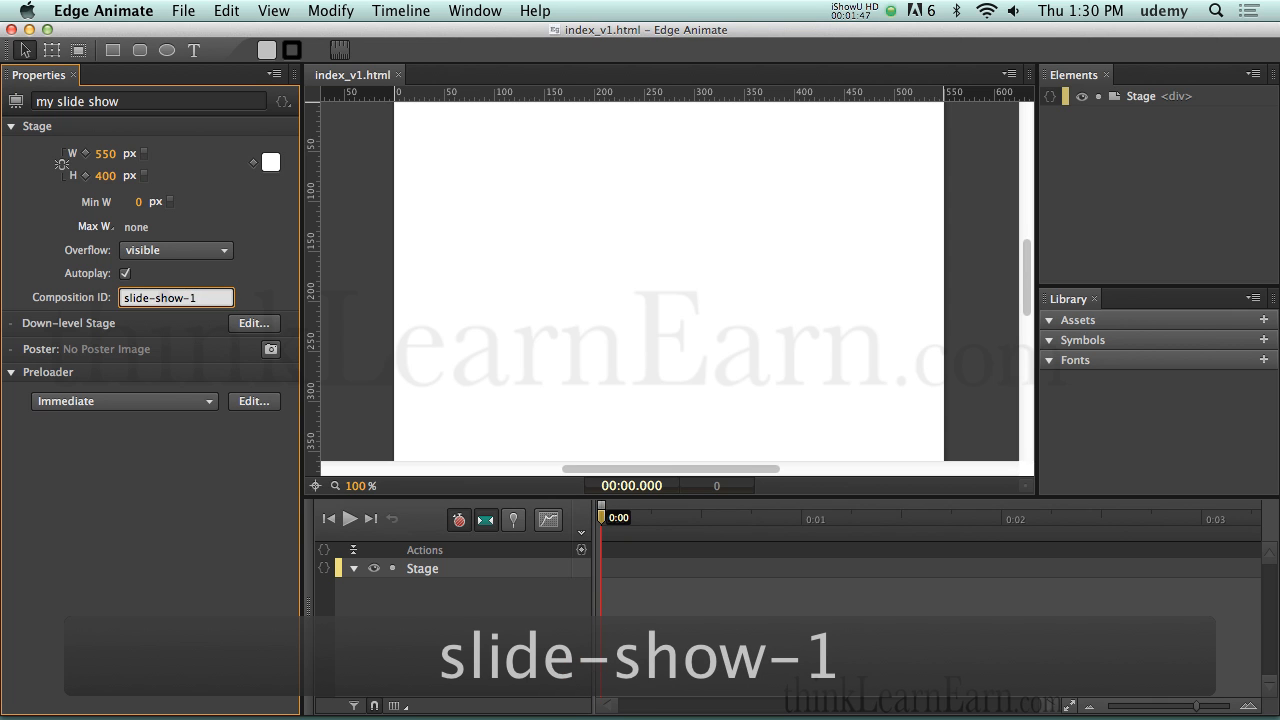
pyautogui.press('cmd+s')
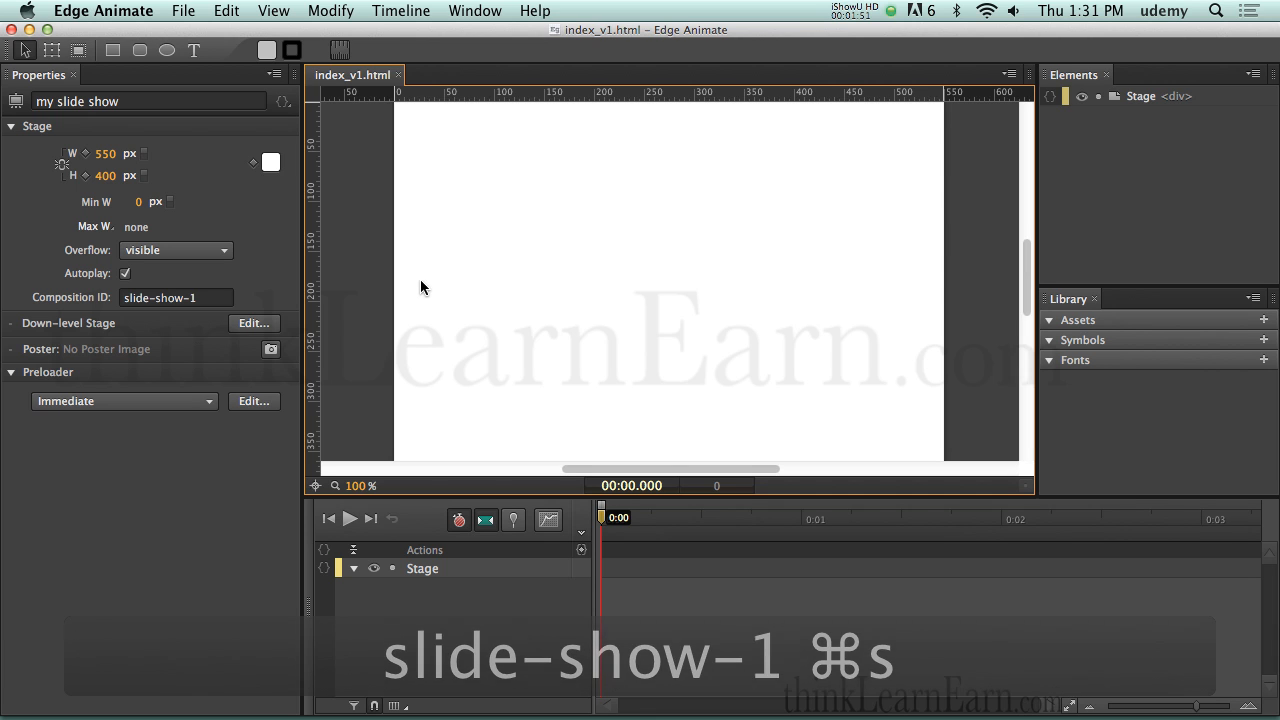
pyautogui.moveTo(418, 248)
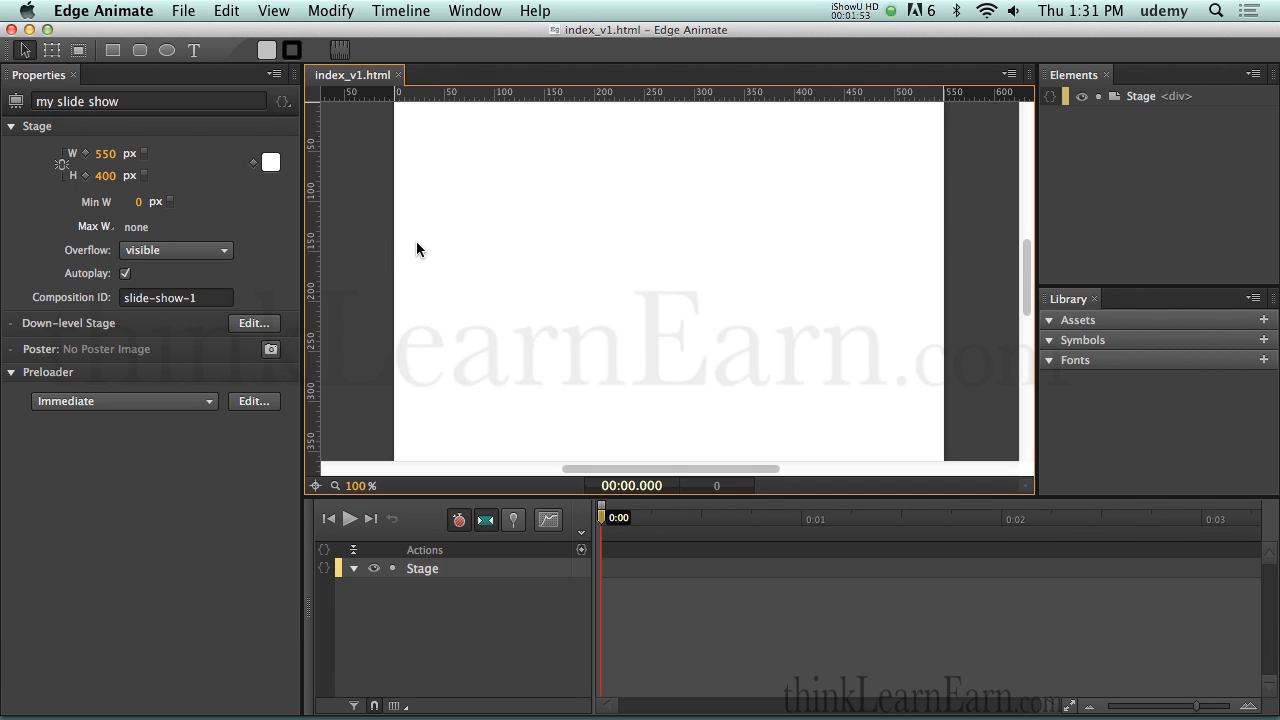
# Step: Edit the stage width field to begin resizing the stage to 500 by 350 pixels
pyautogui.doubleClick(104, 152)
pyautogui.write('500')
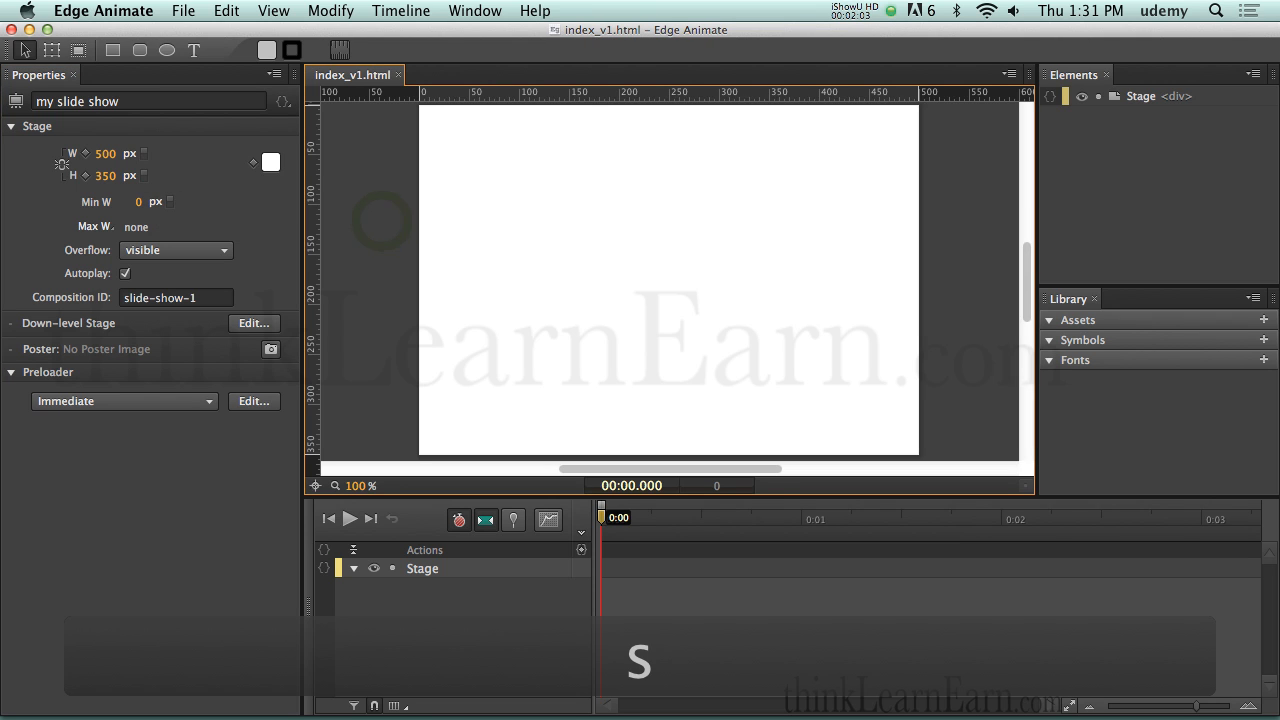
pyautogui.moveTo(392, 204)
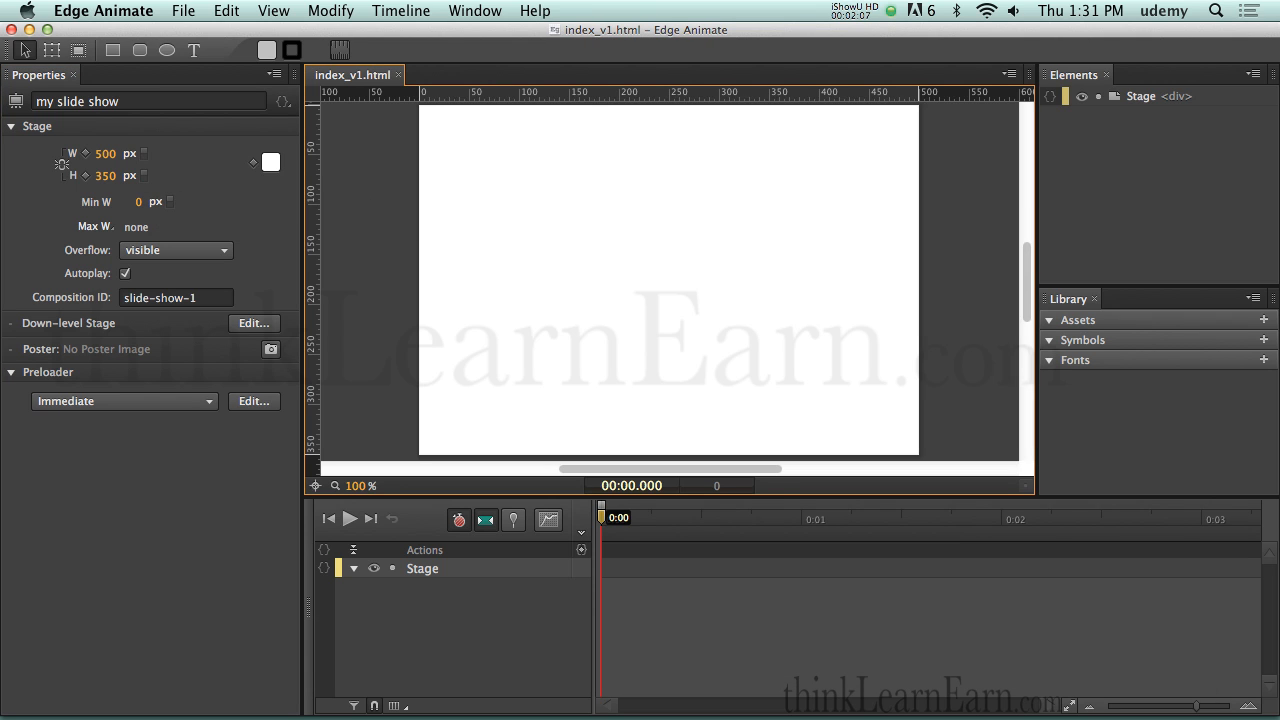
pyautogui.moveTo(392, 204)
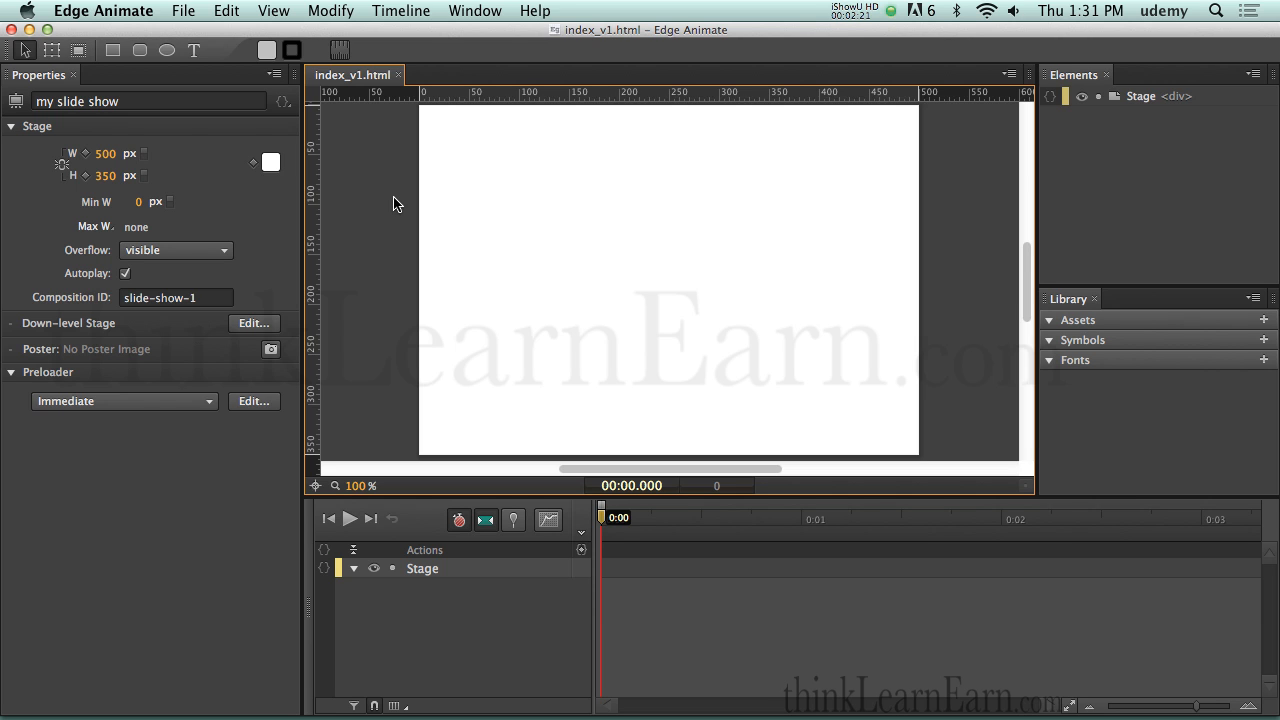
pyautogui.moveTo(380, 202)
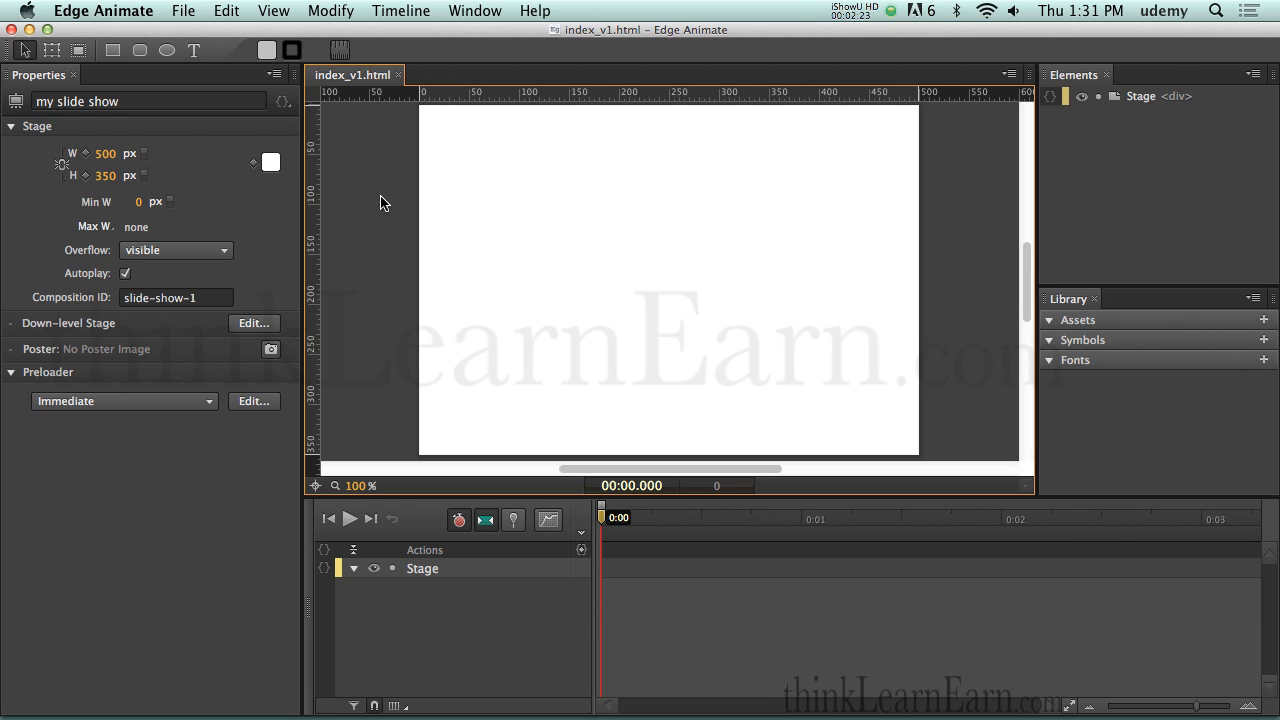
# Step: Import 64.jpg, 63.jpg, 58.jpg, 55.jpg and 50.jpg from the large-seq folder via File > Import
pyautogui.click(184, 12)
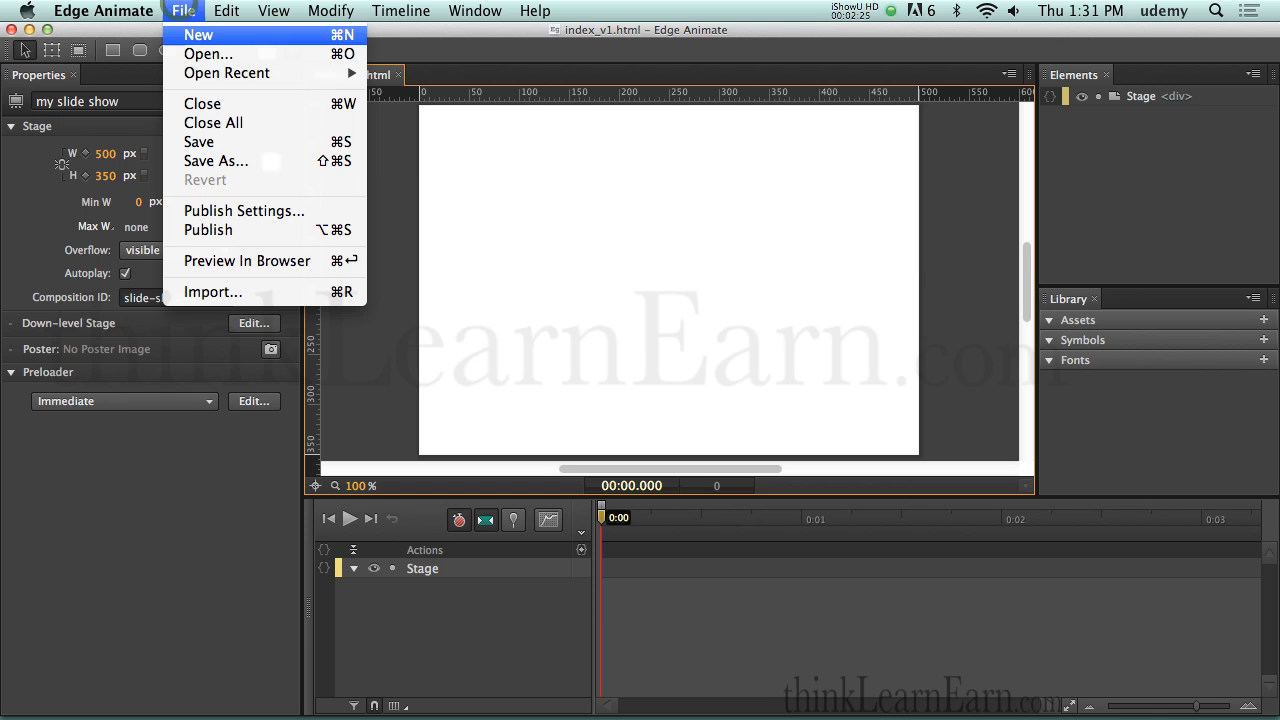
pyautogui.click(212, 292)
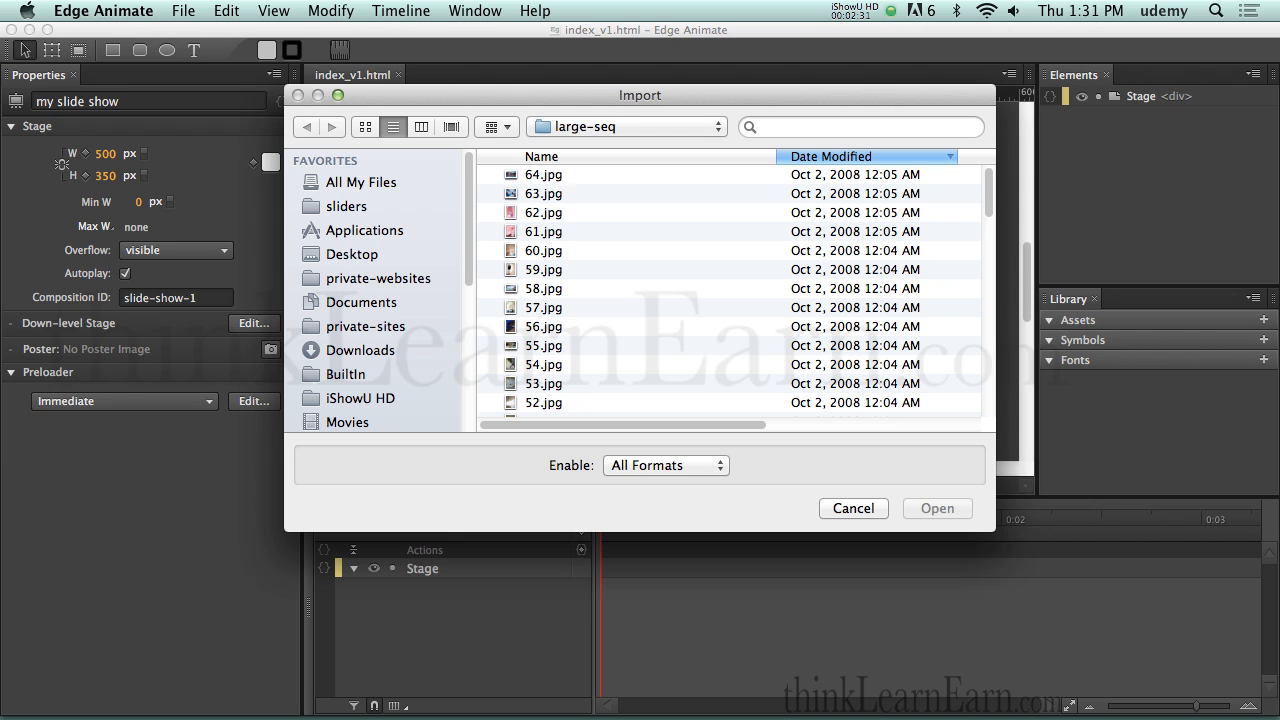
pyautogui.click(544, 174)
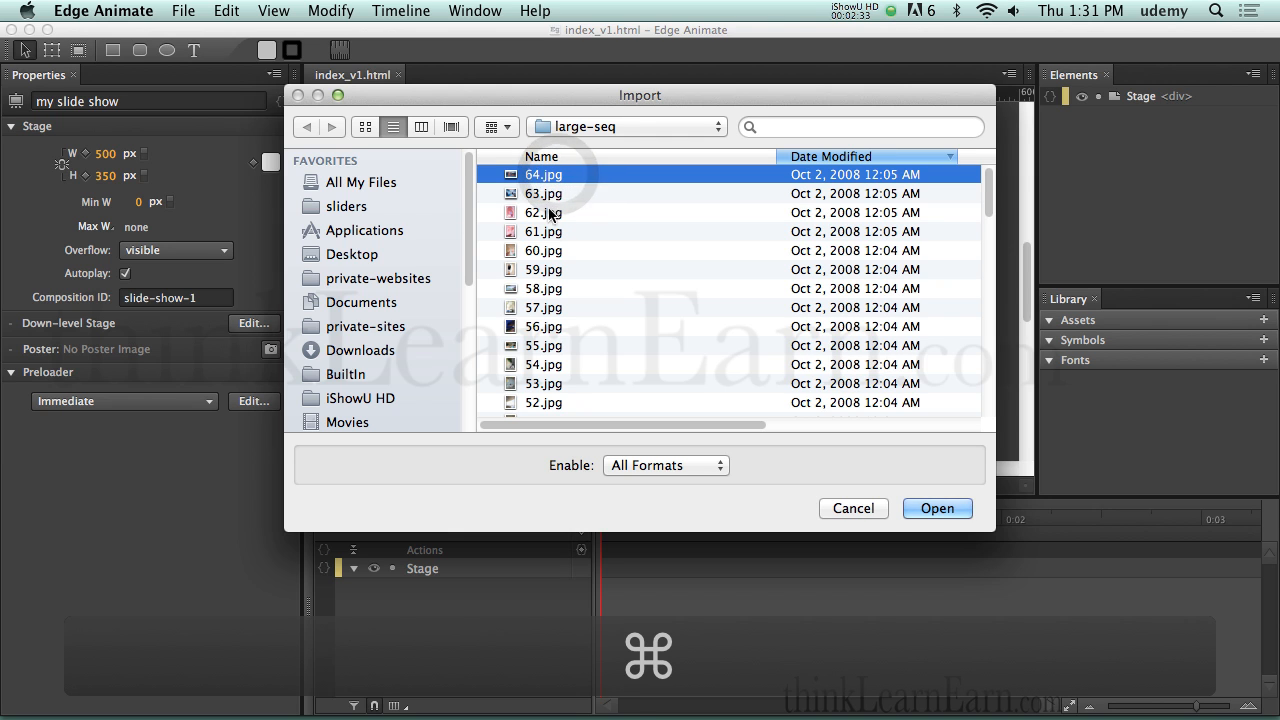
pyautogui.click(544, 288)
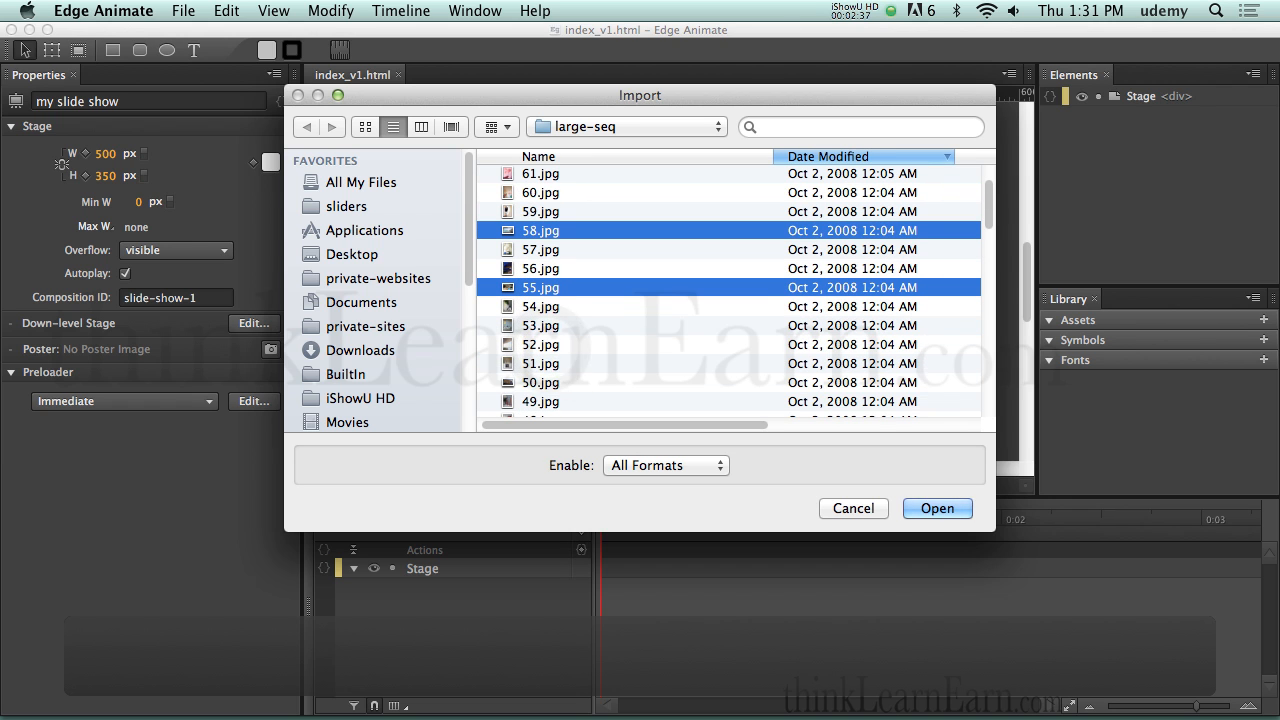
pyautogui.click(540, 382)
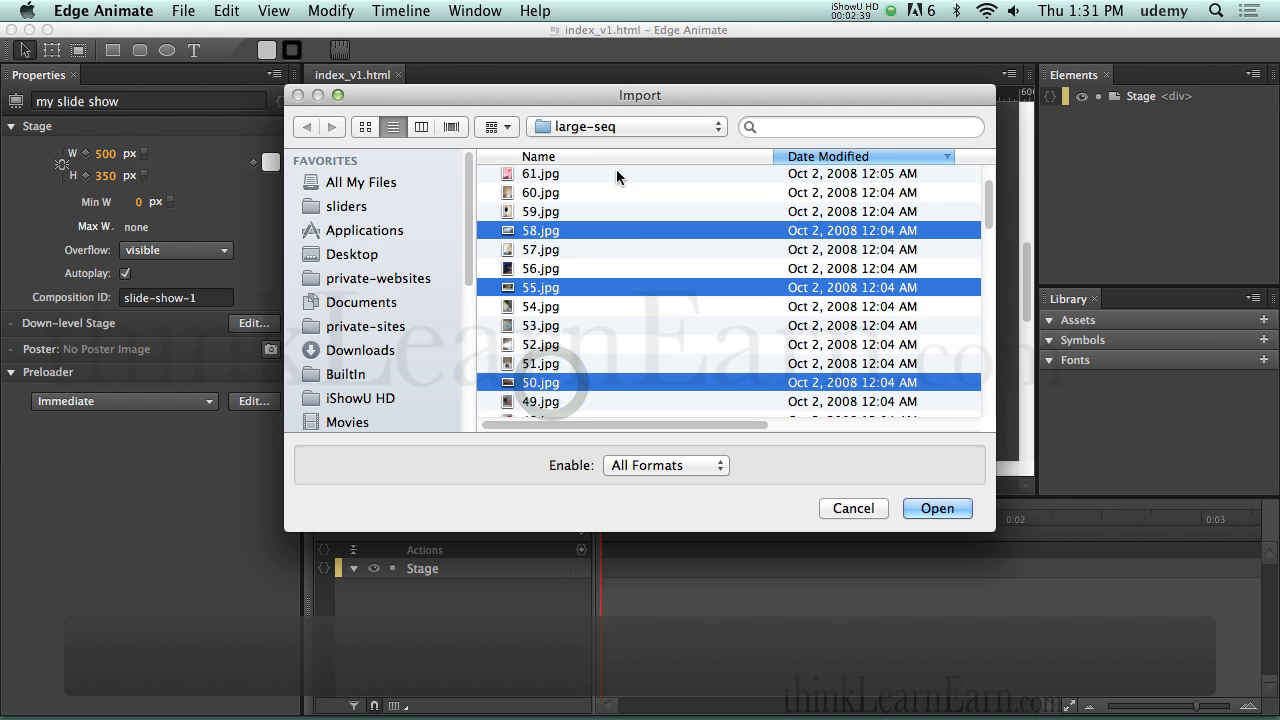
pyautogui.moveTo(1048, 188)
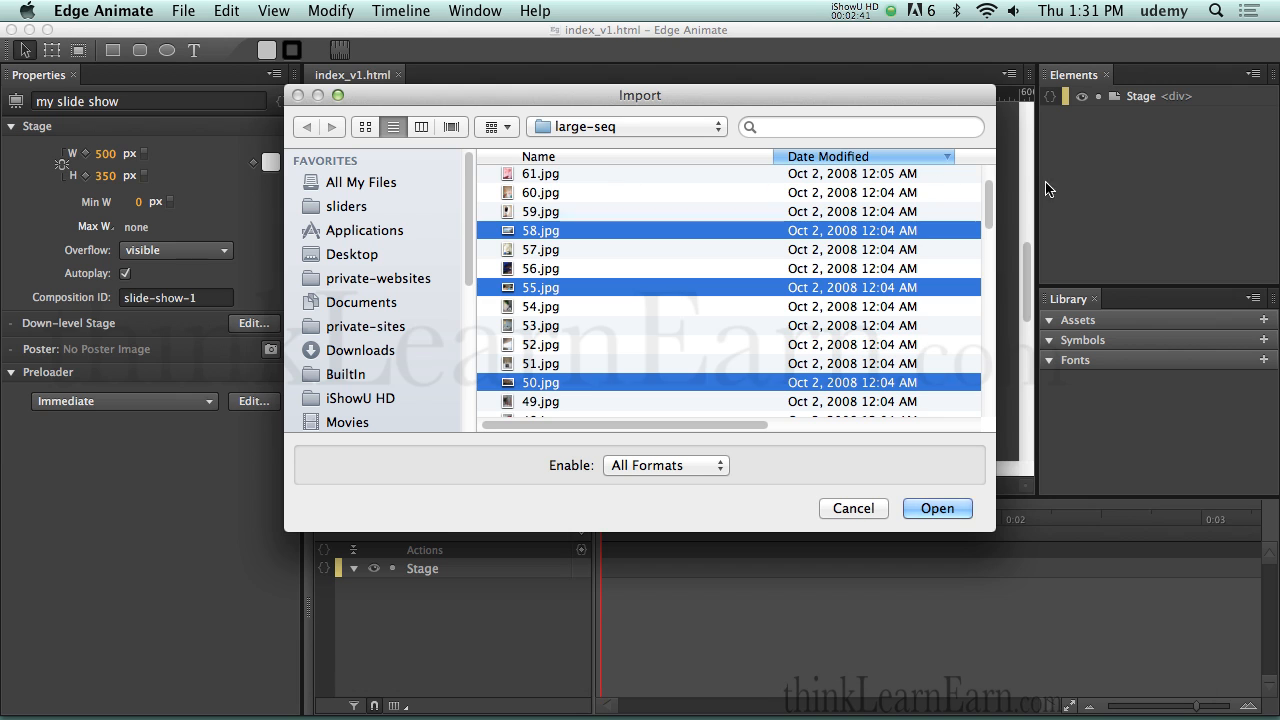
pyautogui.moveTo(636, 248)
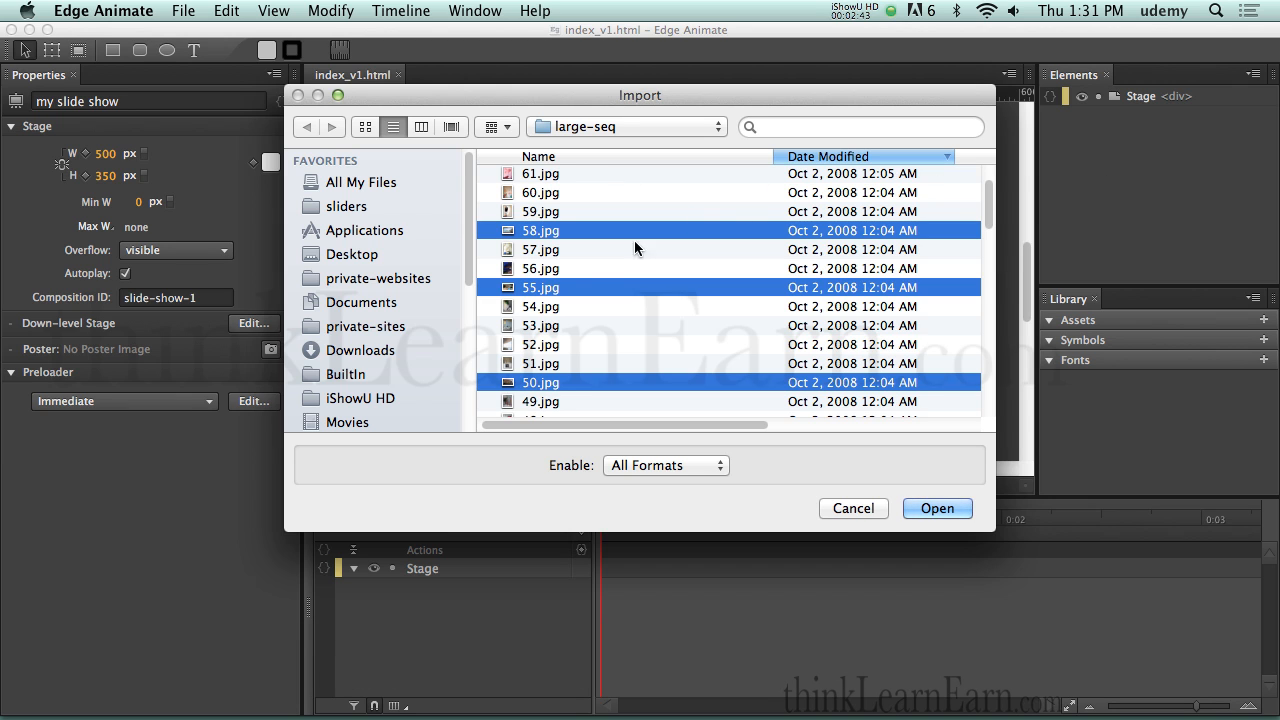
pyautogui.moveTo(584, 280)
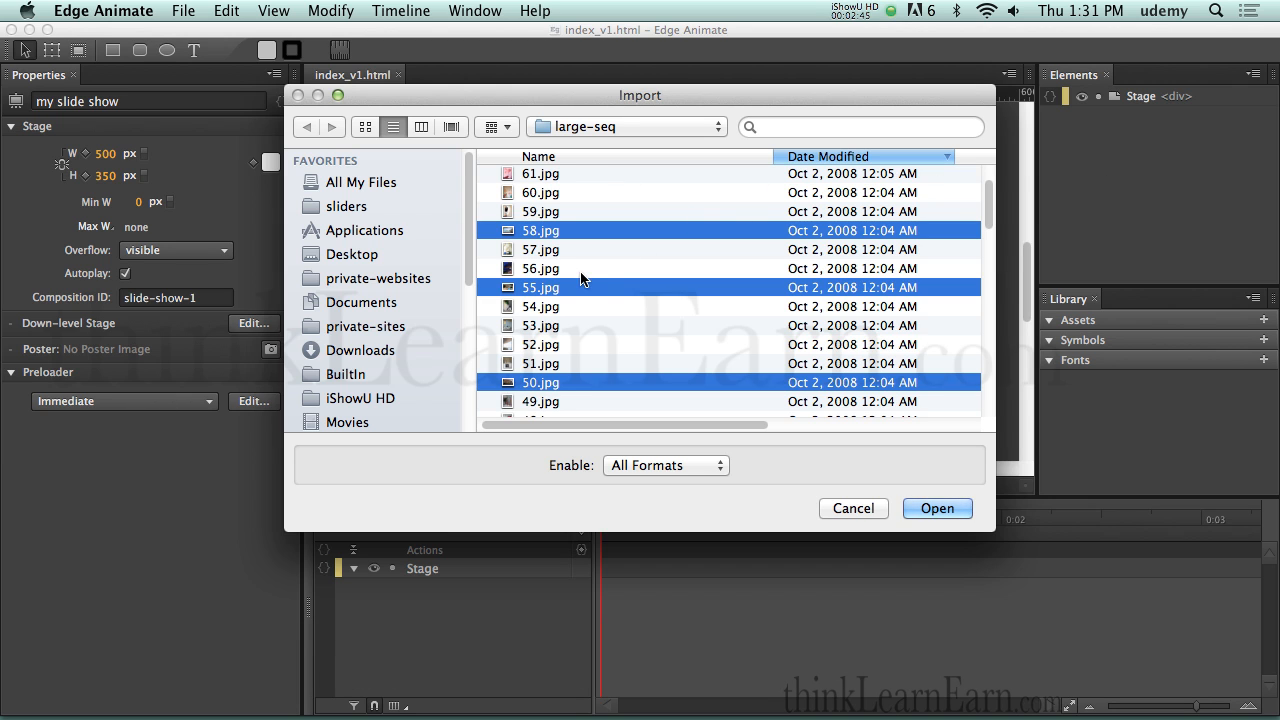
pyautogui.scroll(3)
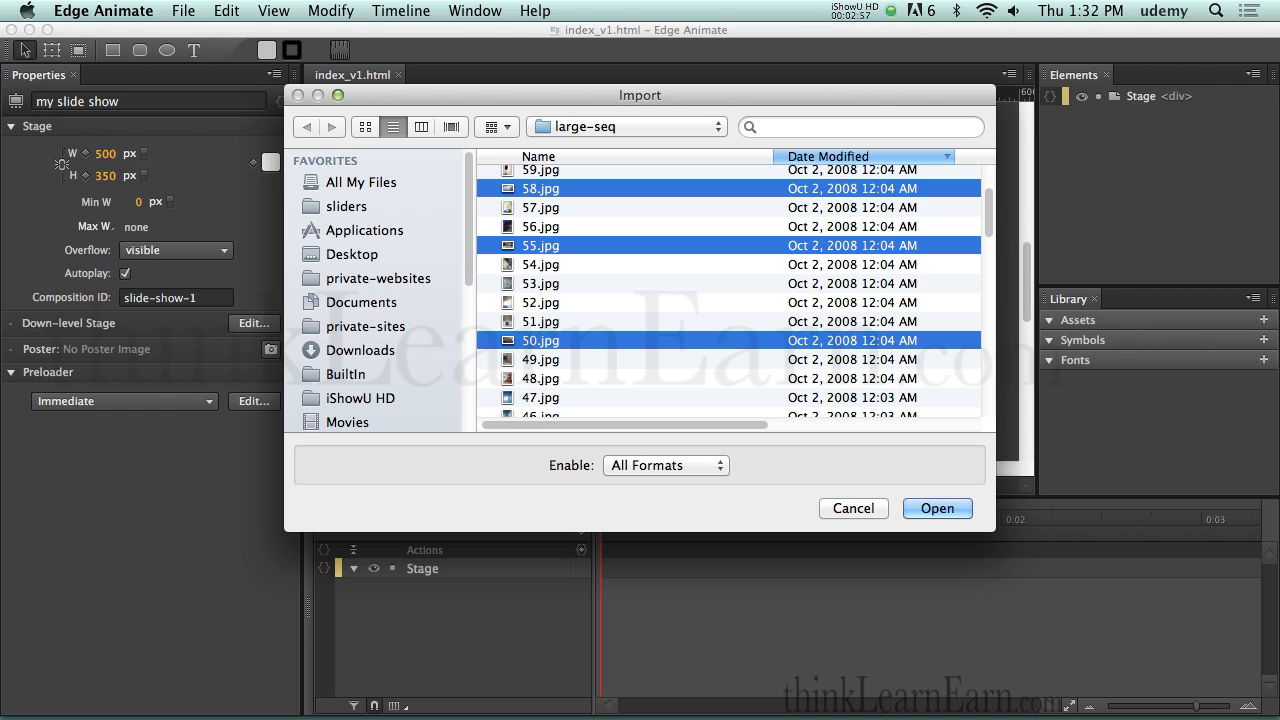
pyautogui.moveTo(600, 312)
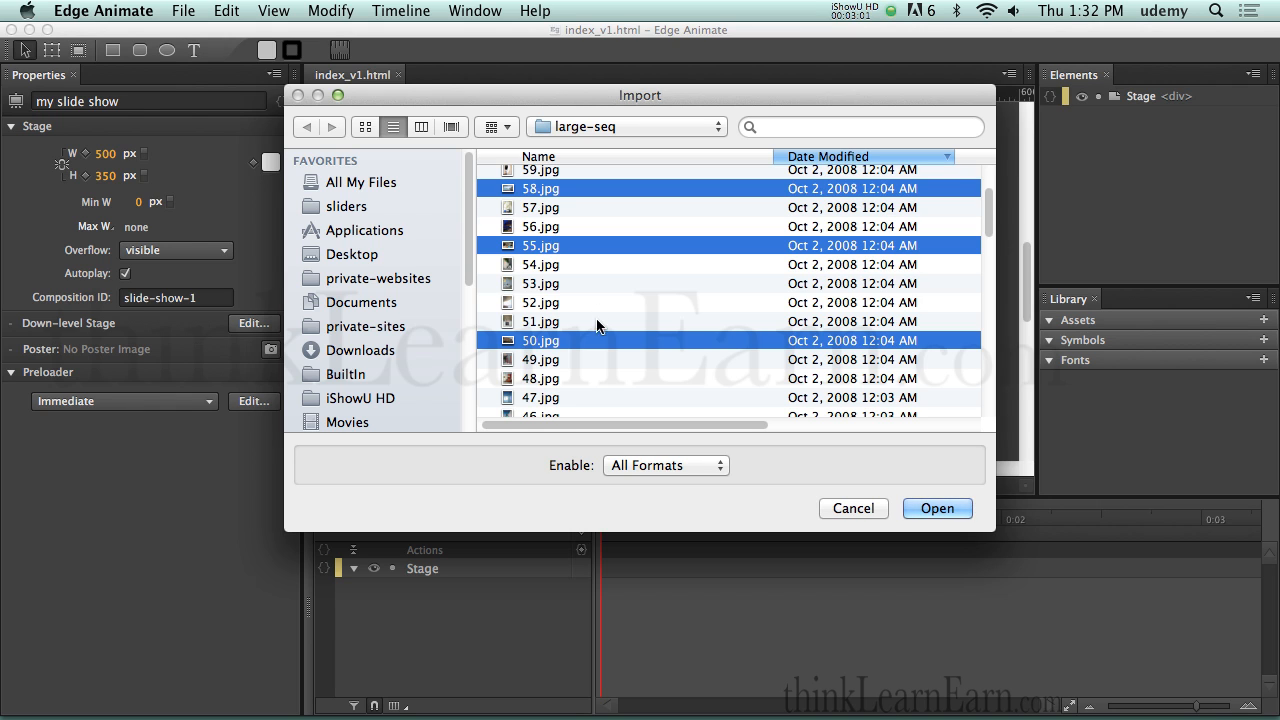
pyautogui.click(936, 508)
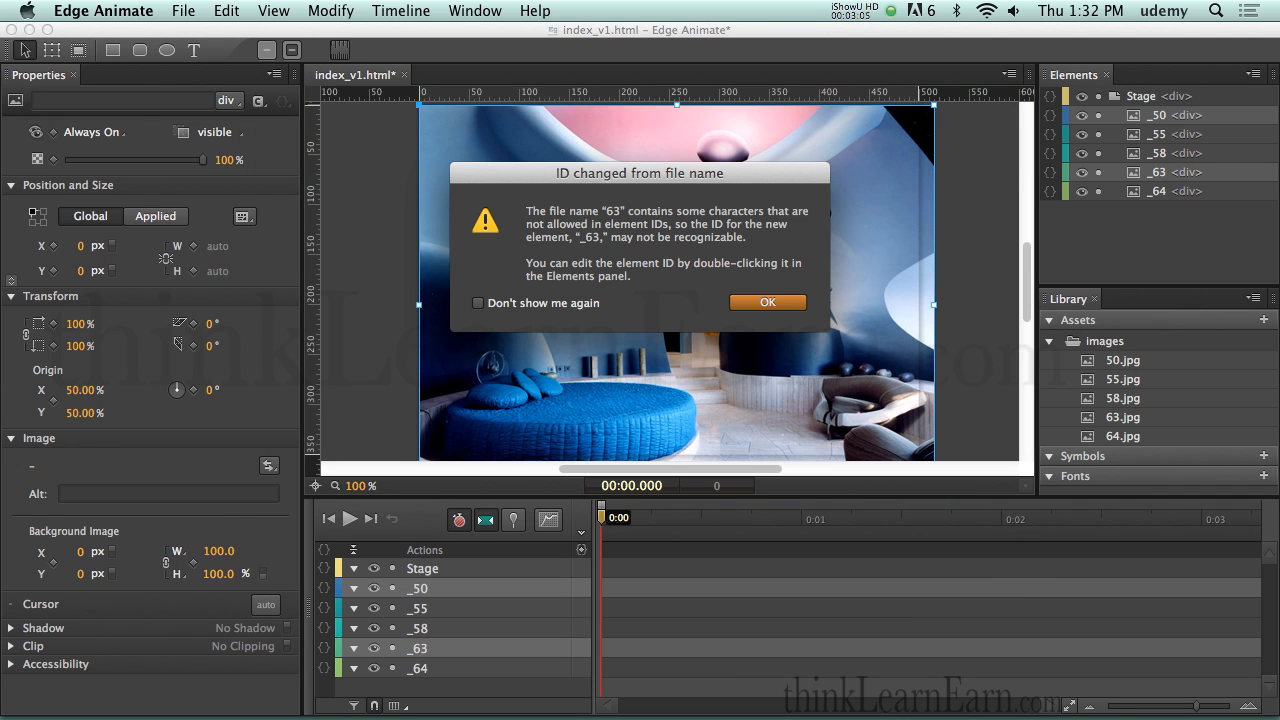
# Step: Acknowledge the 'ID changed from file name' alerts for photos 63, 64 and 55, save, and return to stage properties
pyautogui.click(768, 304)
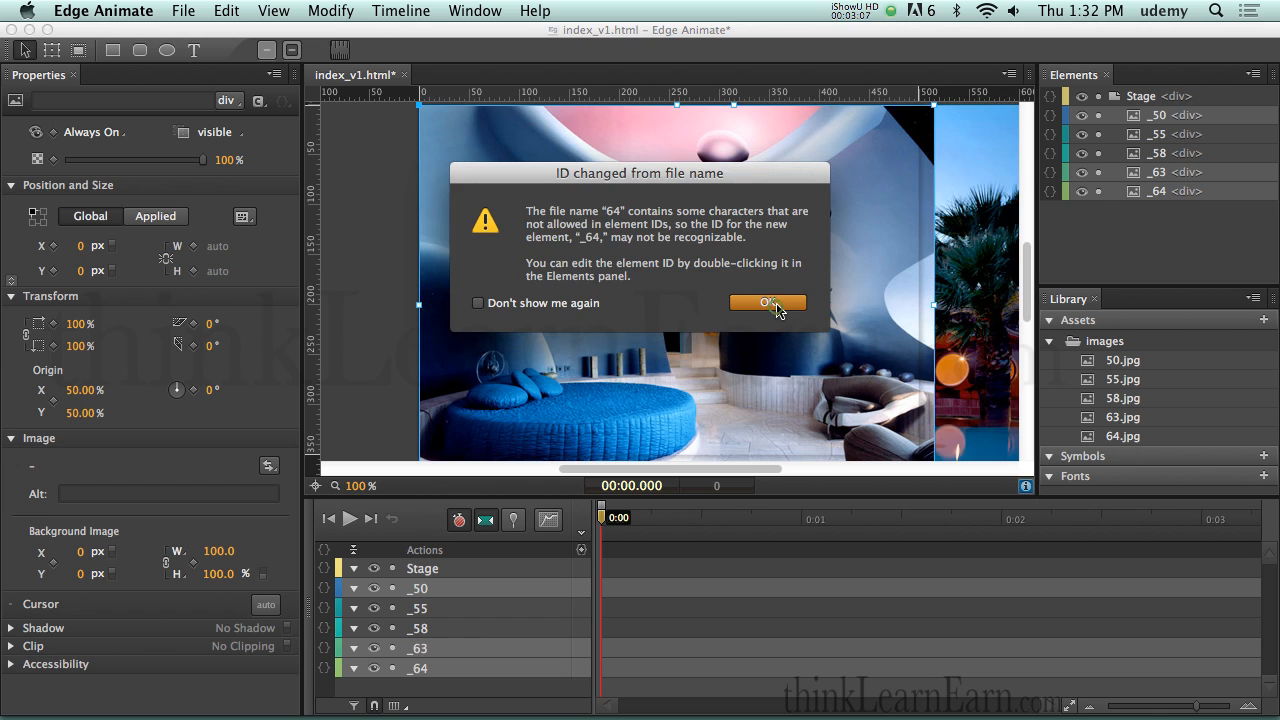
pyautogui.click(768, 304)
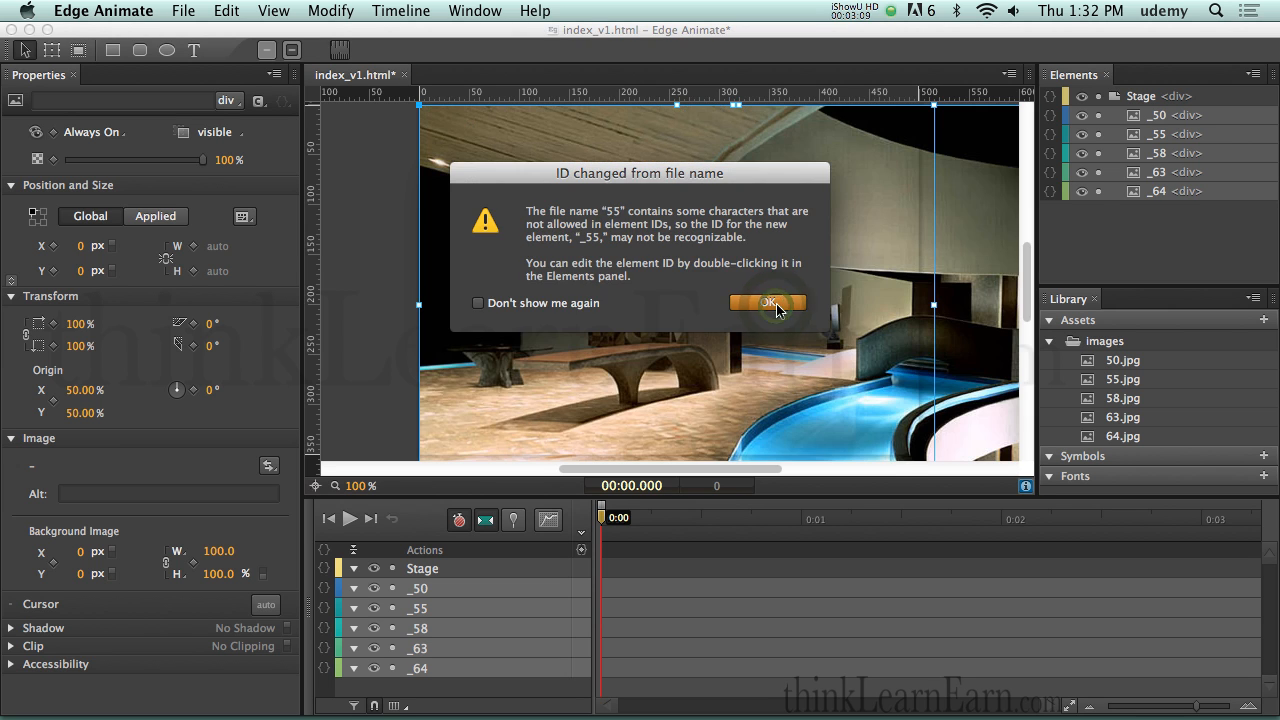
pyautogui.click(768, 304)
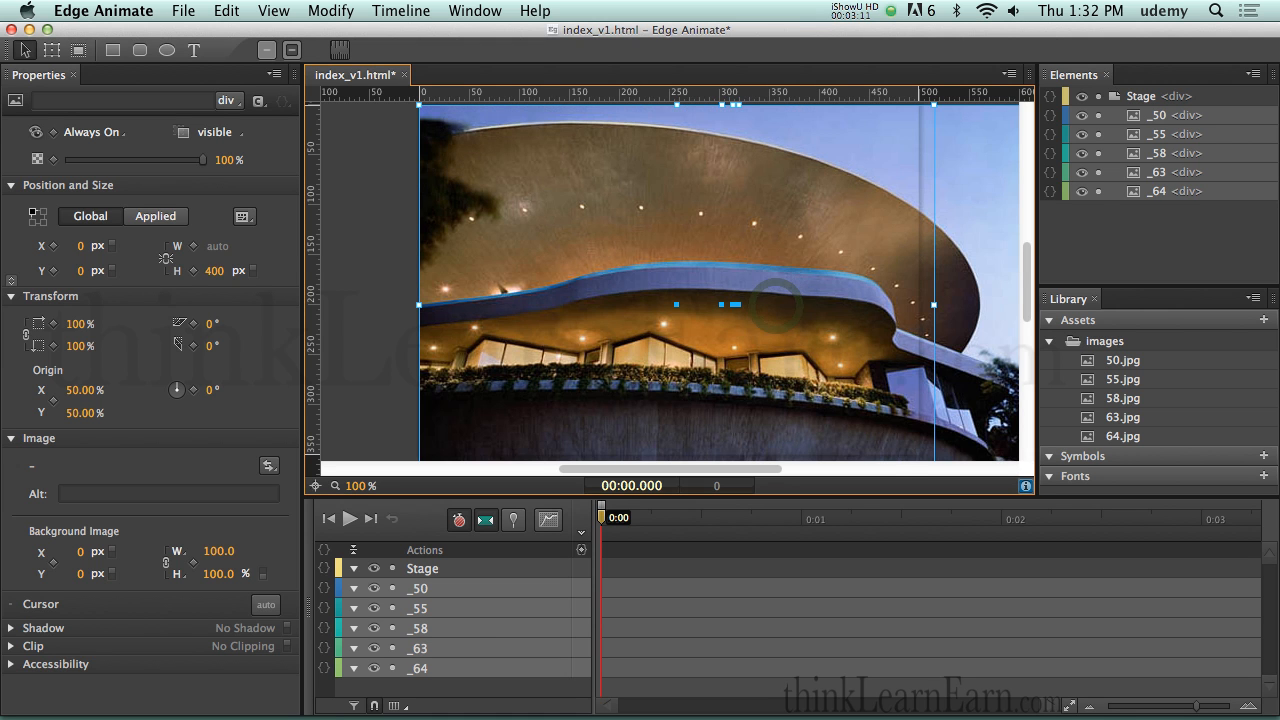
pyautogui.press('cmd+s')
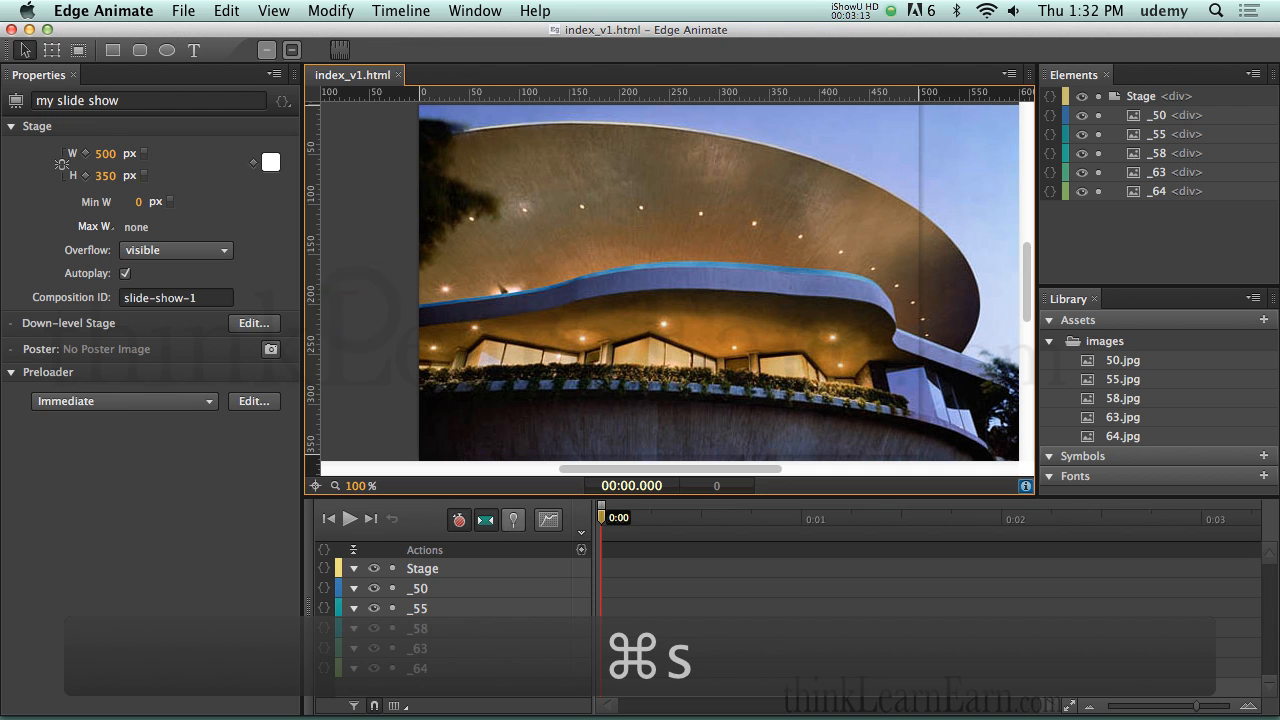
pyautogui.click(418, 668)
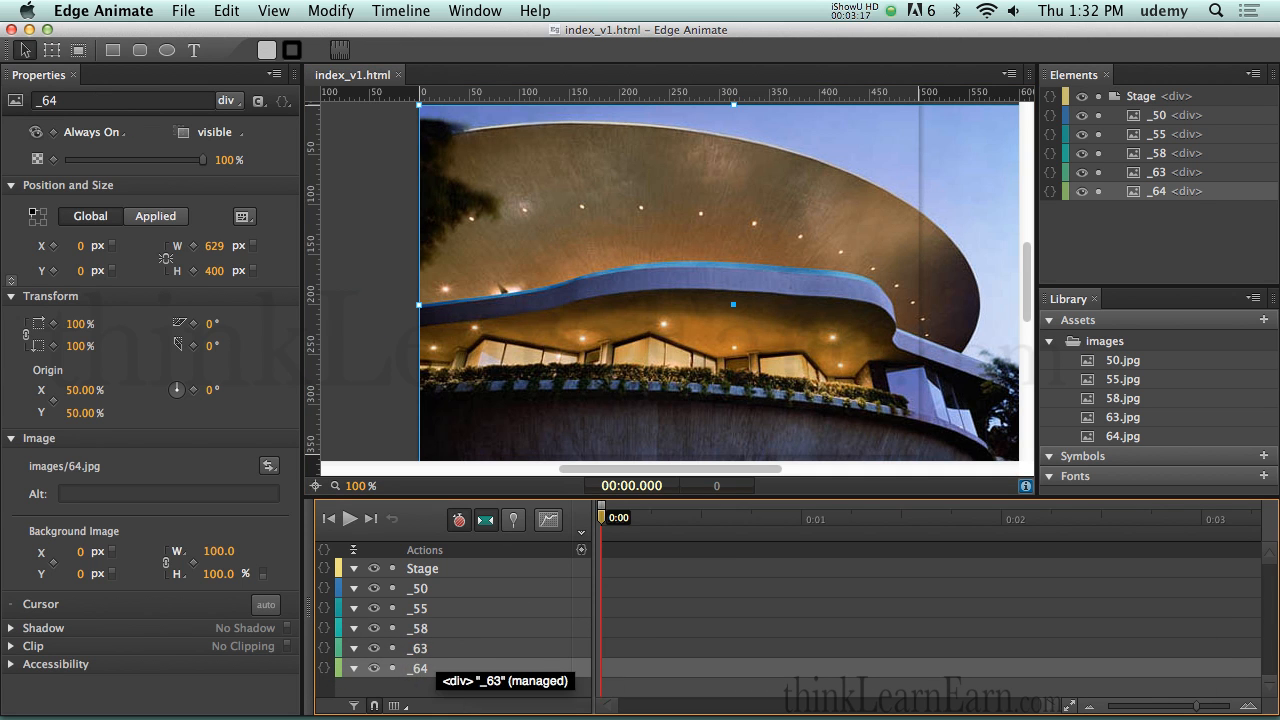
pyautogui.click(418, 608)
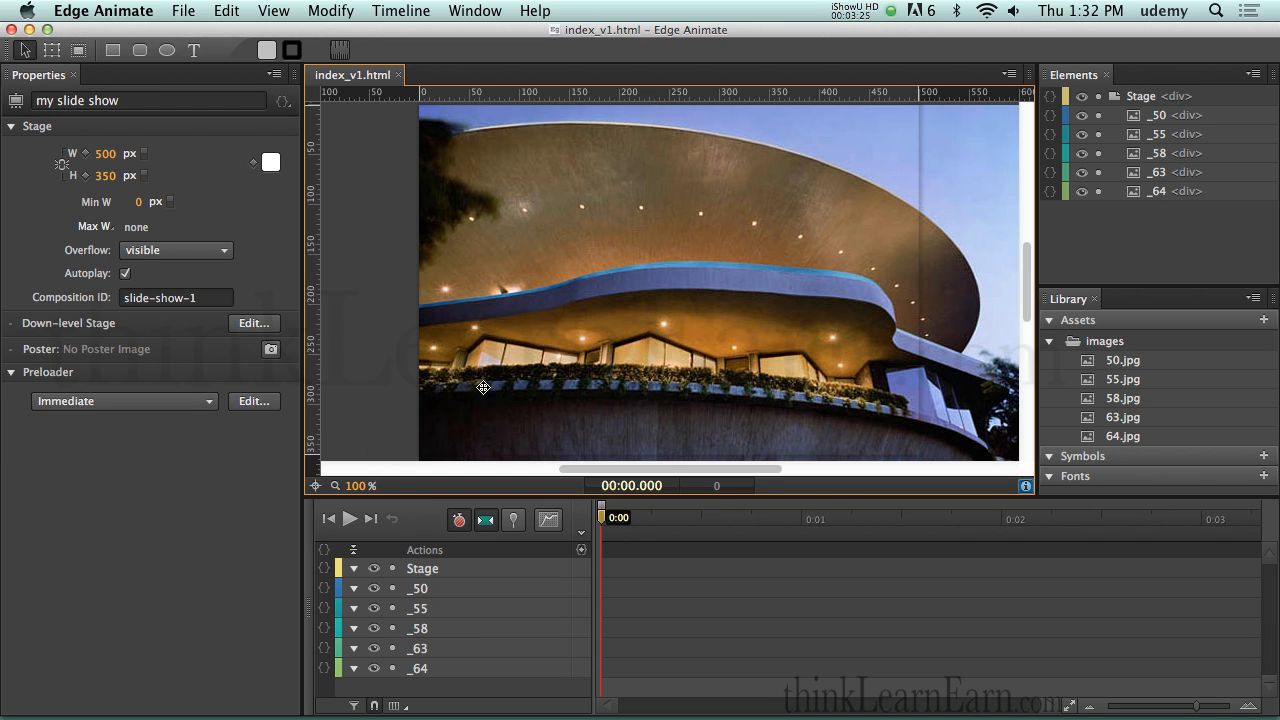
pyautogui.moveTo(604, 408)
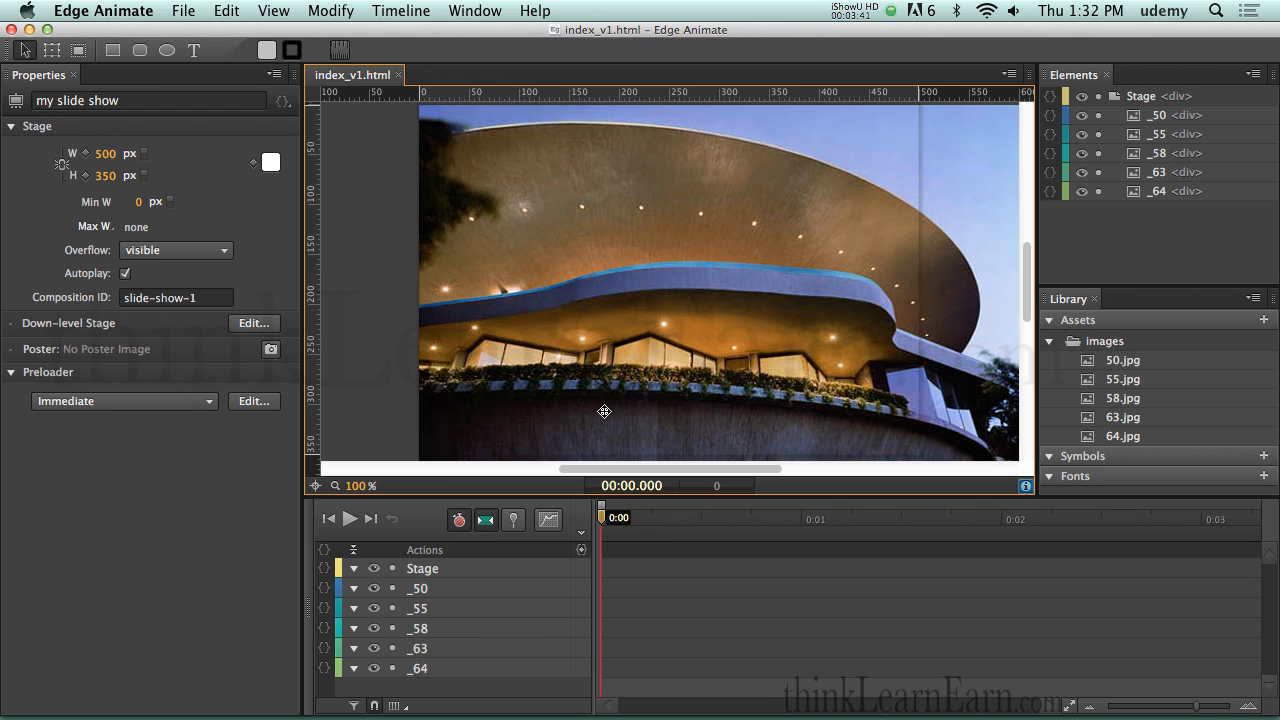
pyautogui.moveTo(638, 578)
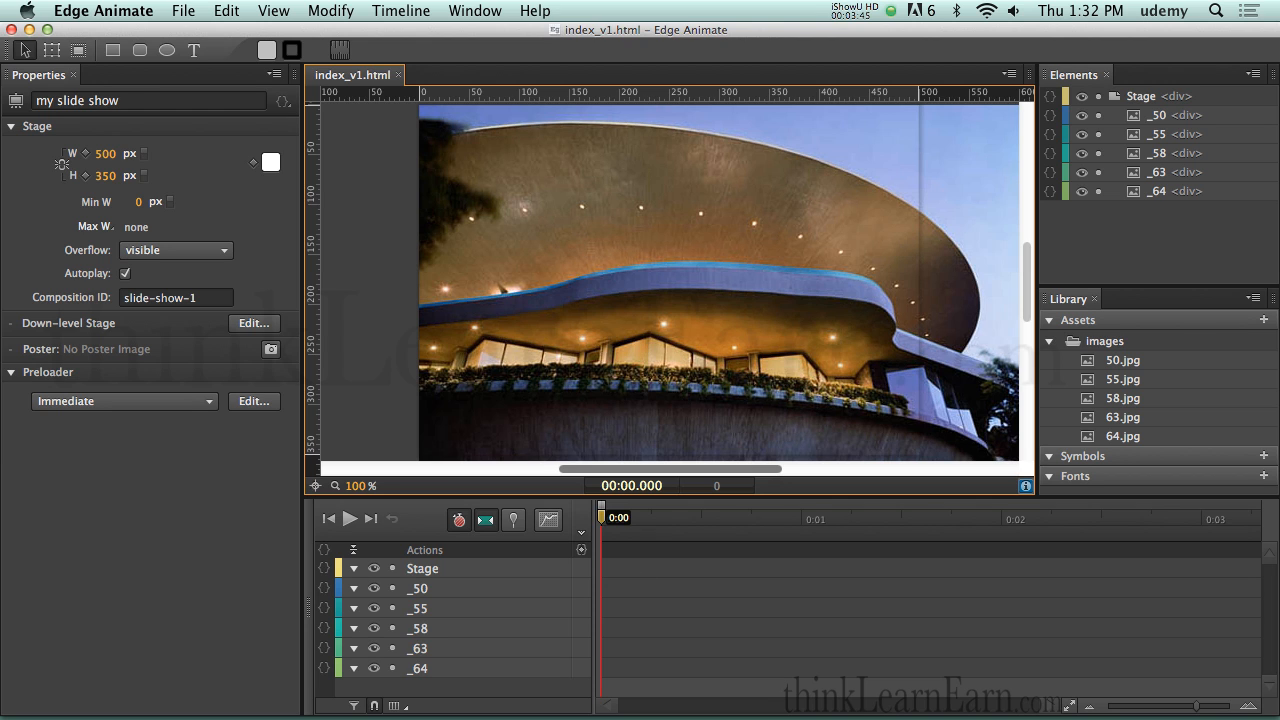
pyautogui.moveTo(188, 274)
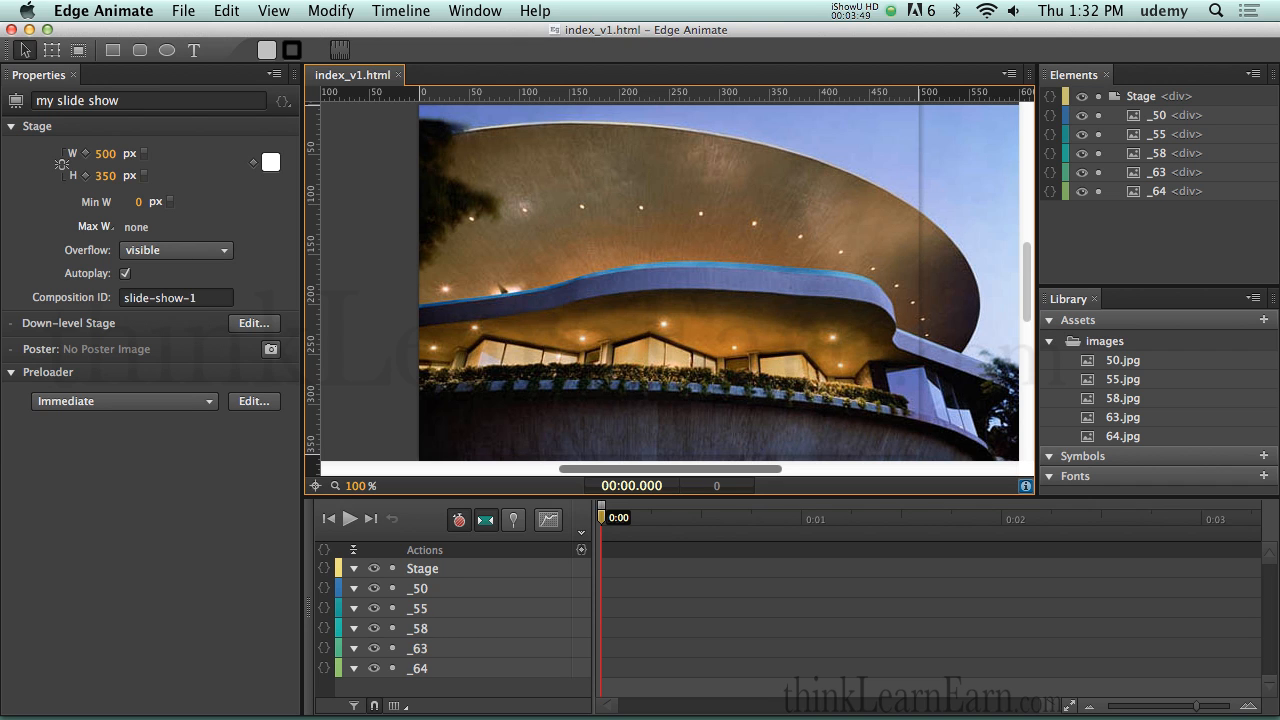
pyautogui.moveTo(130, 240)
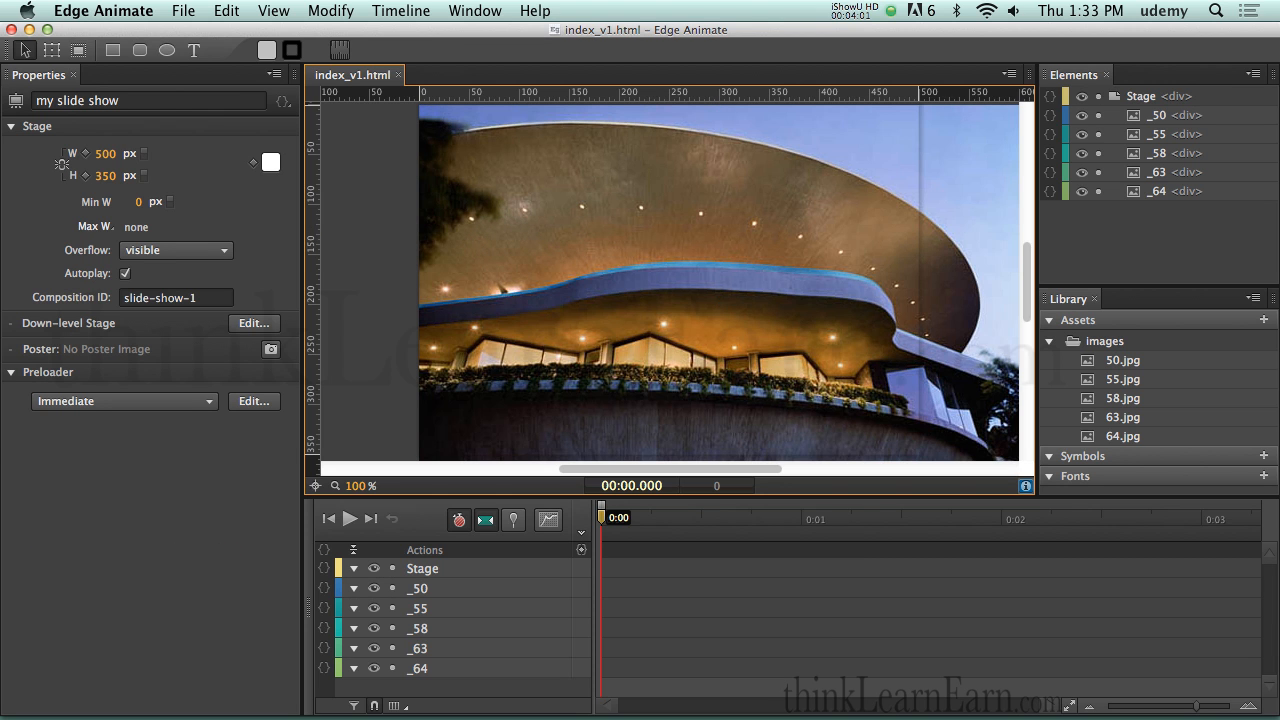
pyautogui.moveTo(388, 246)
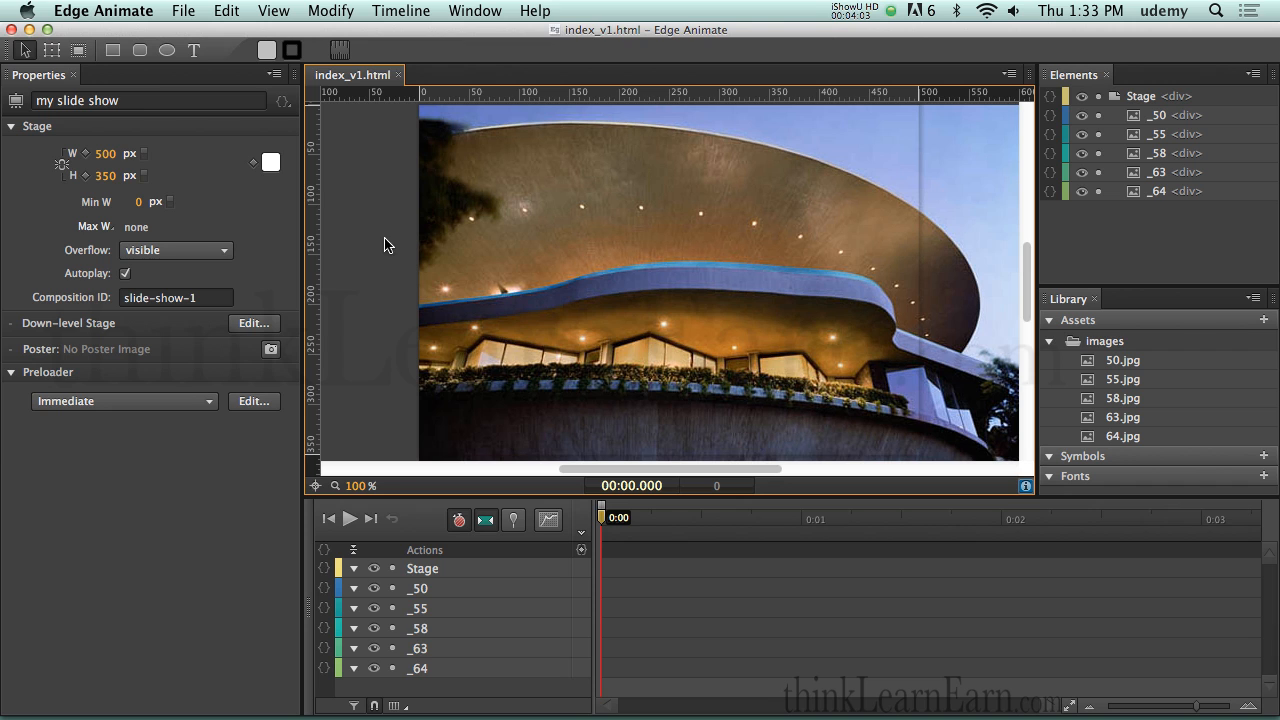
pyautogui.moveTo(282, 258)
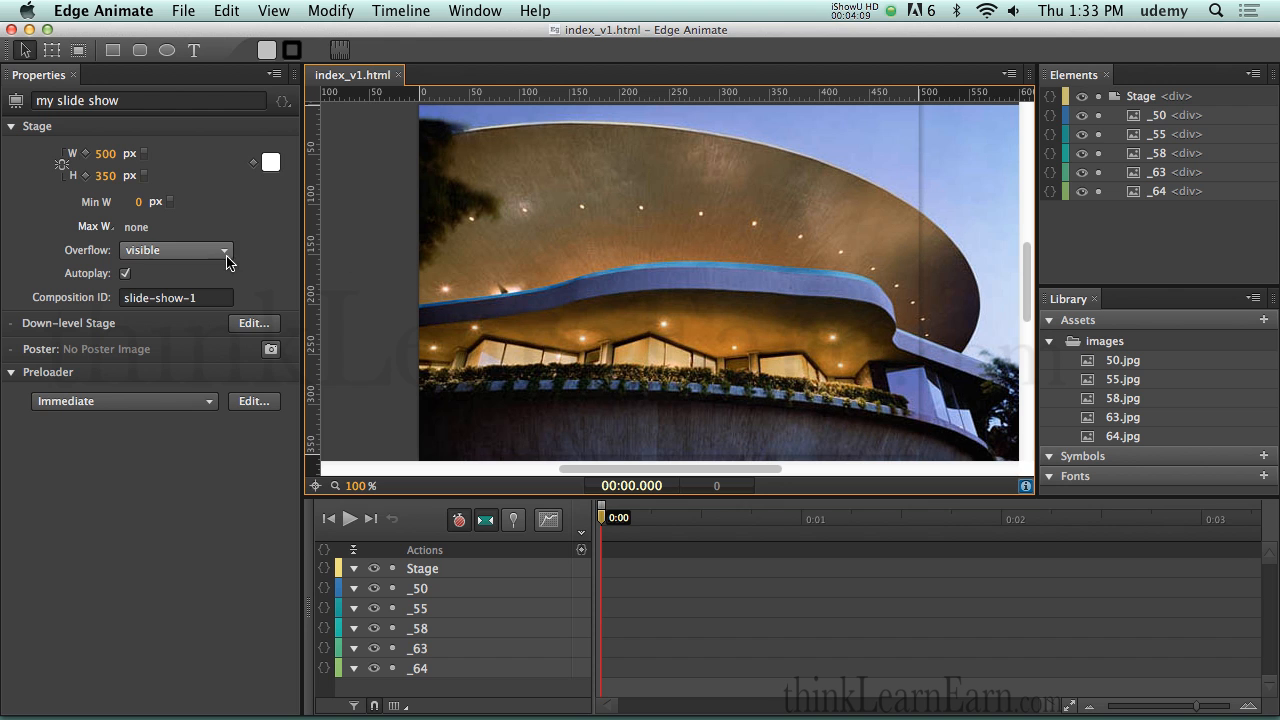
# Step: Set stage Overflow to hidden, then inspect the _50 (805×400) and _64 (629×400) photo elements
pyautogui.click(224, 250)
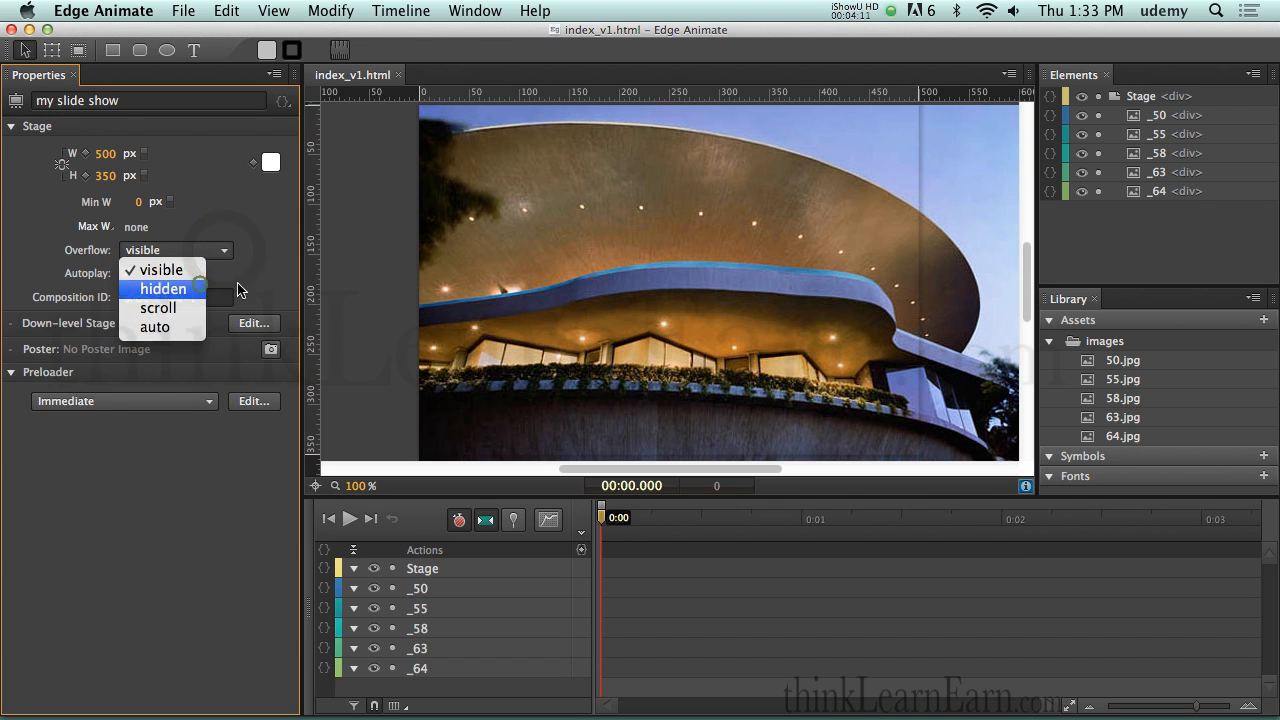
pyautogui.click(162, 288)
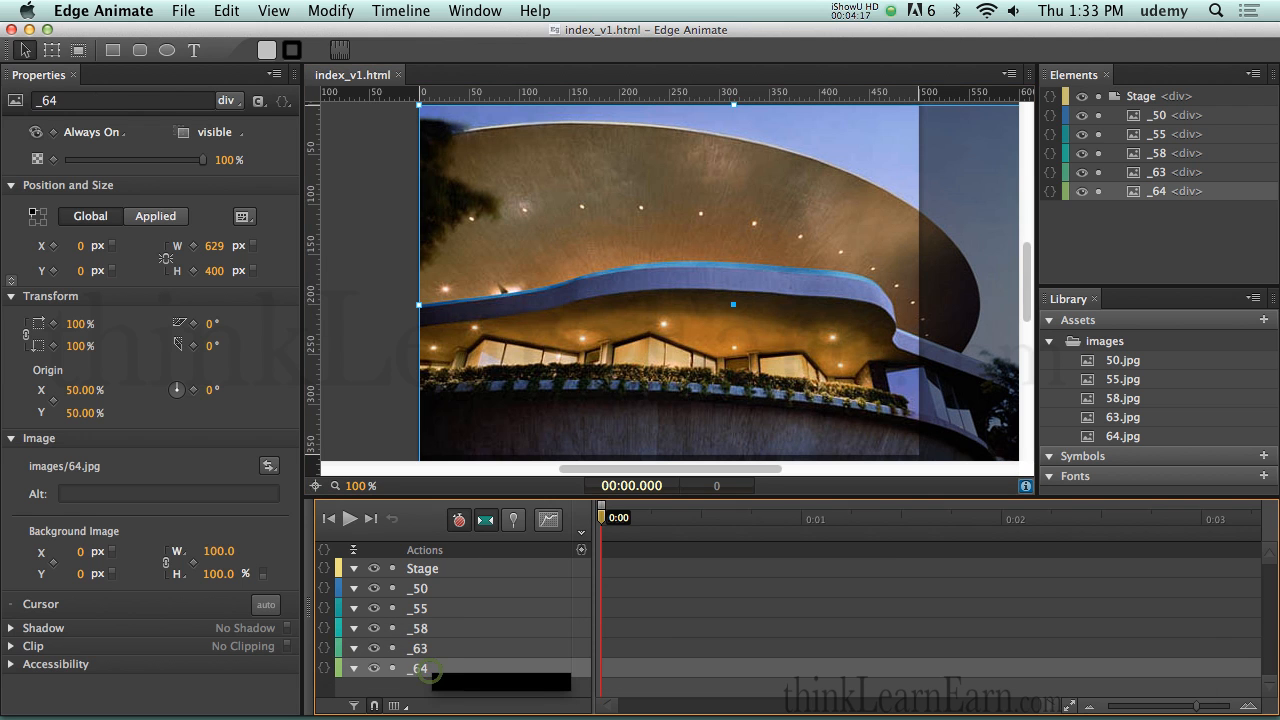
pyautogui.click(418, 628)
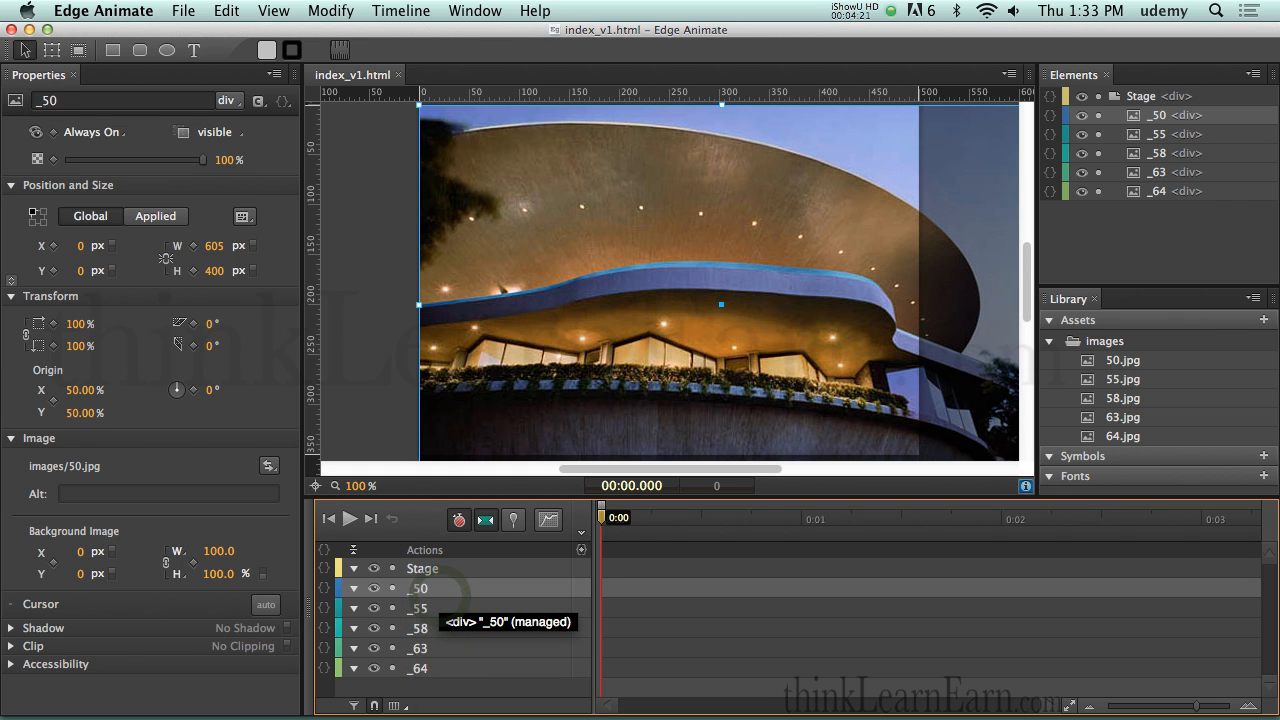
pyautogui.click(418, 668)
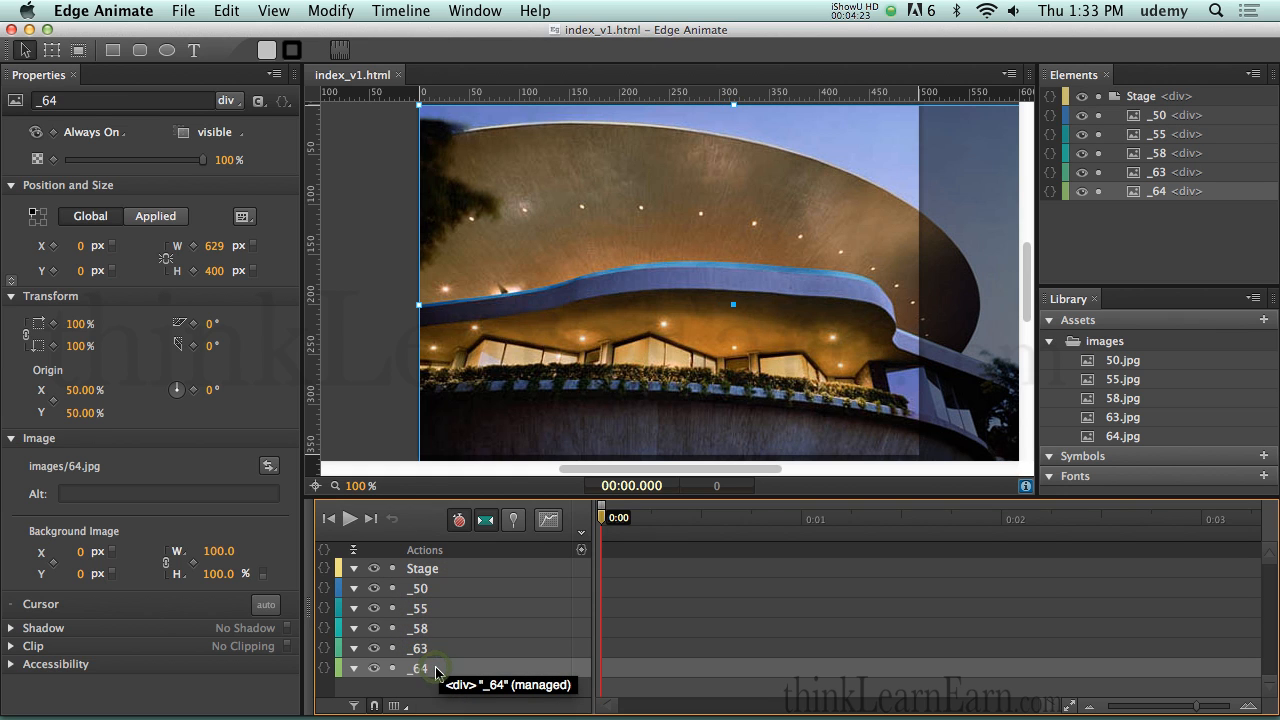
pyautogui.click(416, 588)
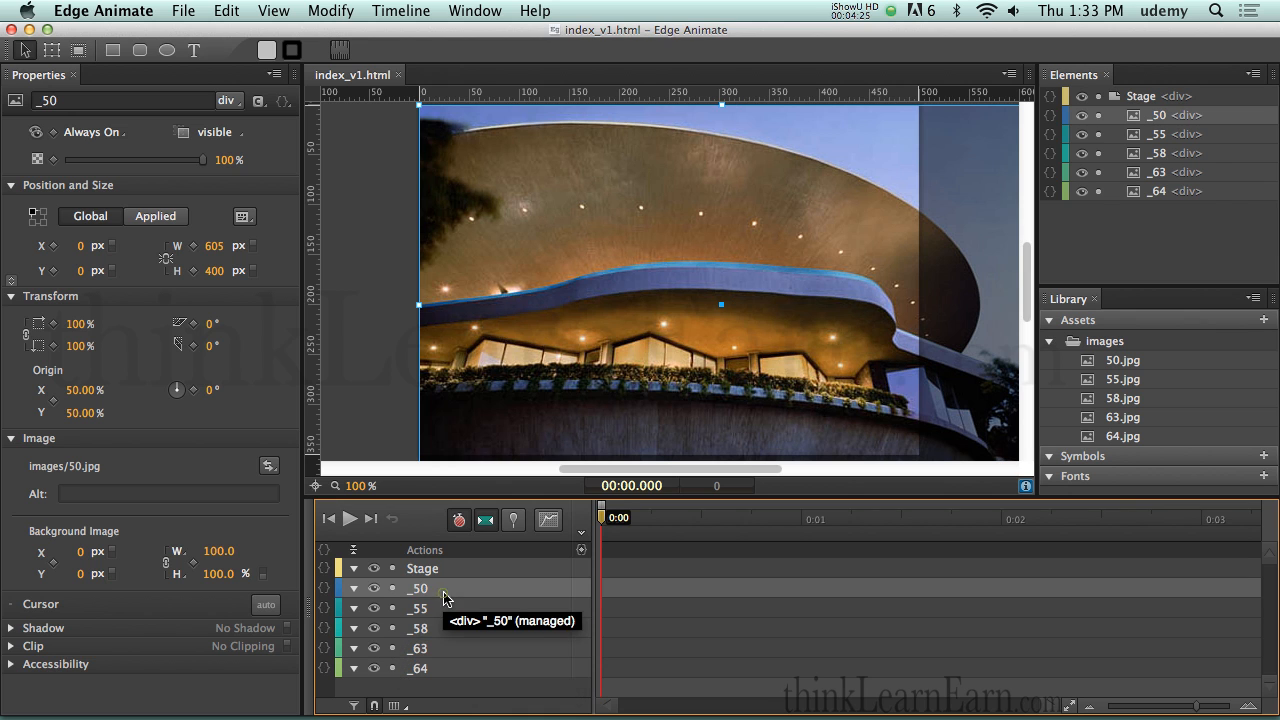
pyautogui.moveTo(444, 596)
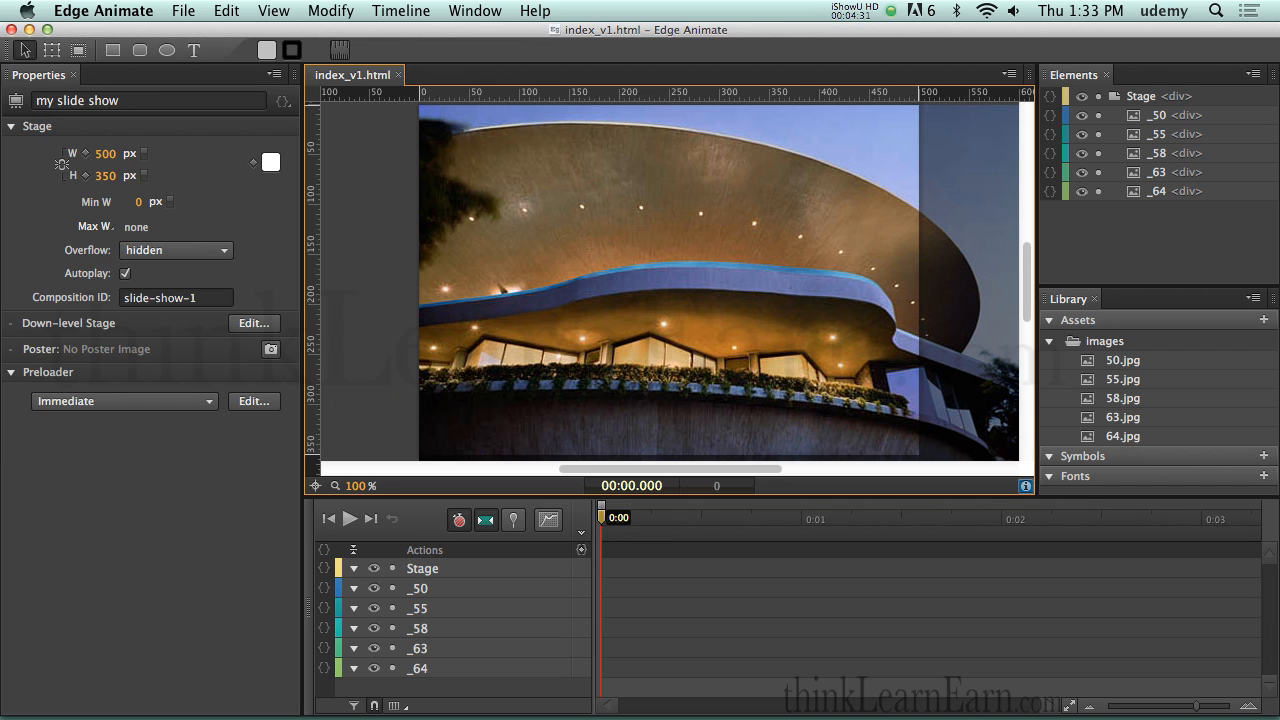
pyautogui.moveTo(380, 408)
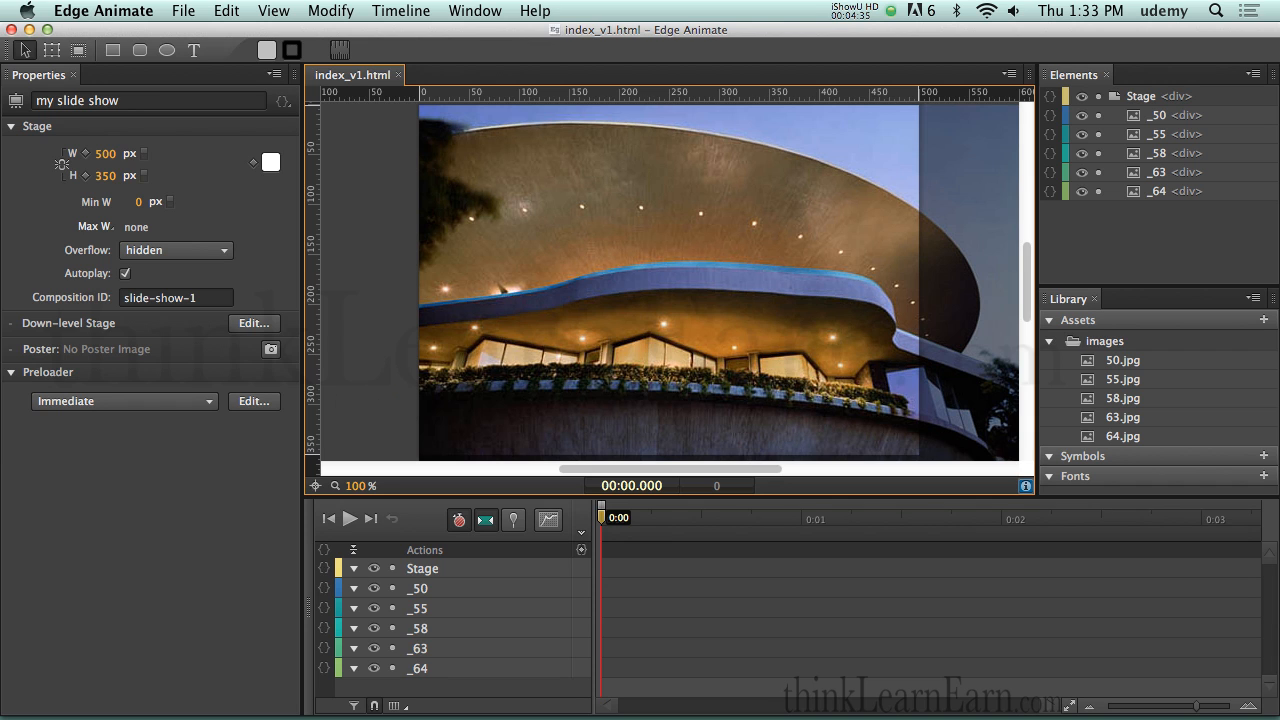
# Step: Select the _64 photo and undo the trial 172px slide so it rests at X 0, Y 0
pyautogui.click(418, 668)
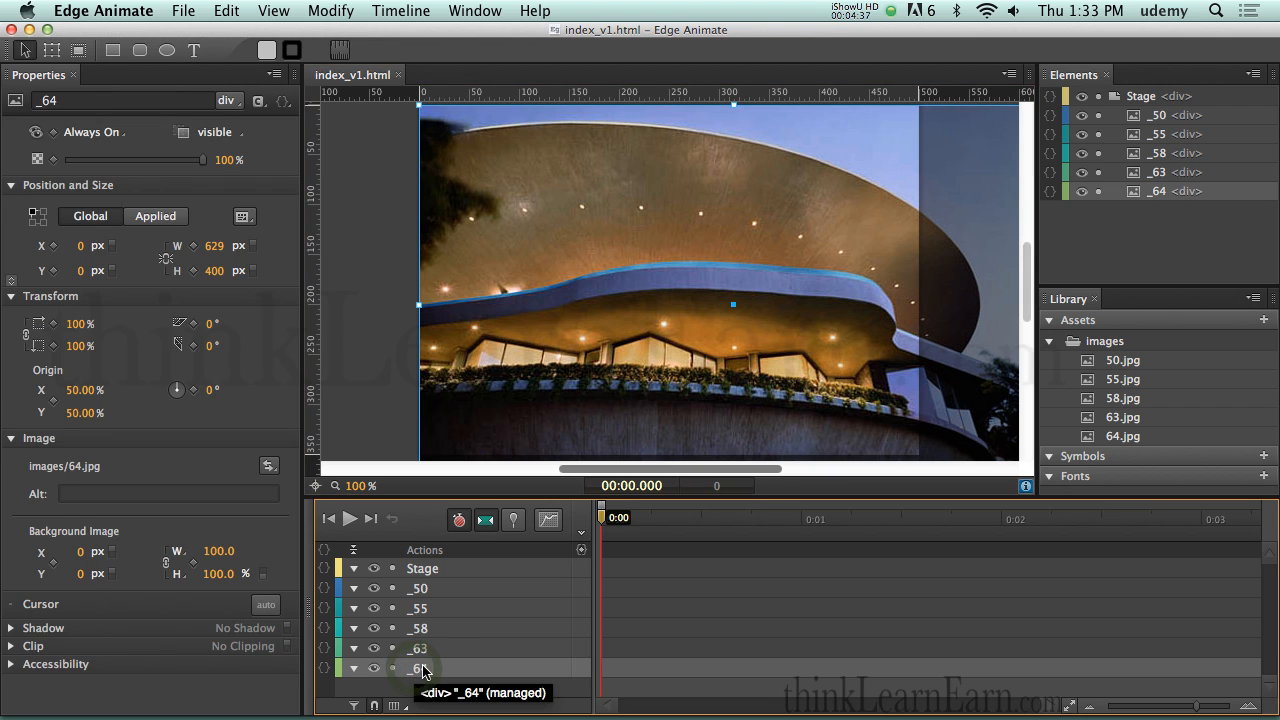
pyautogui.moveTo(512, 520)
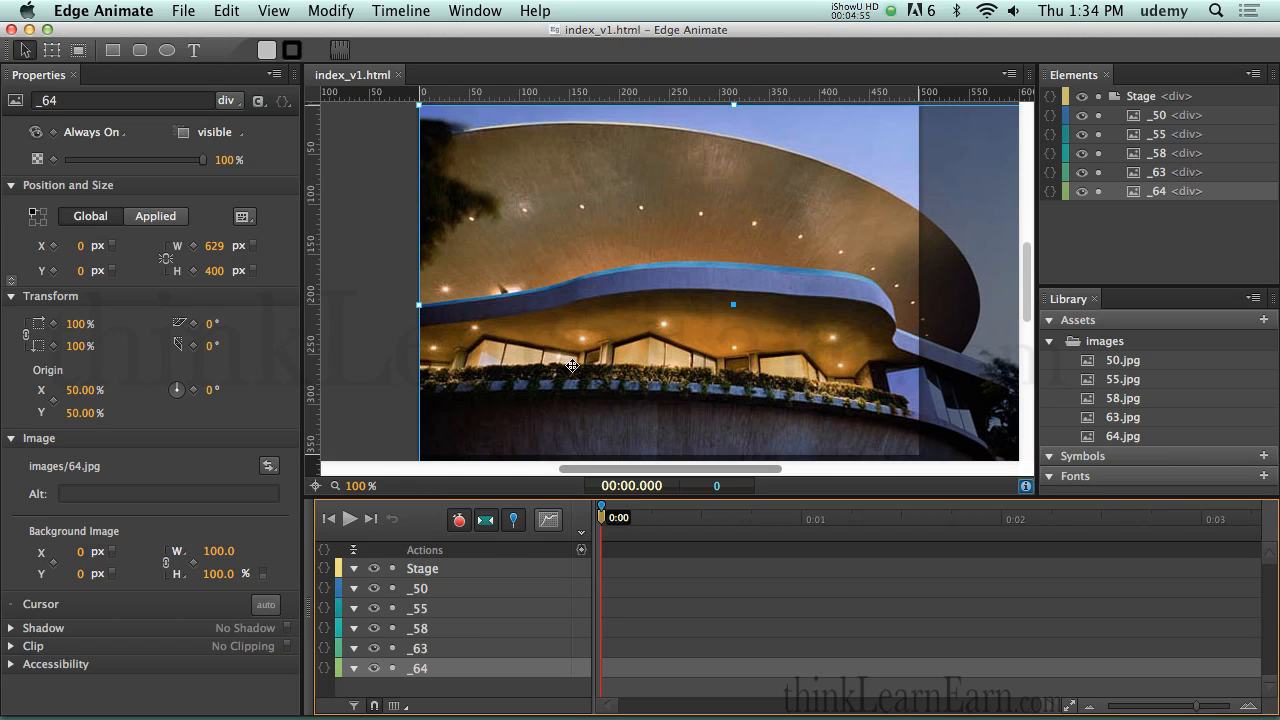
pyautogui.moveTo(584, 414)
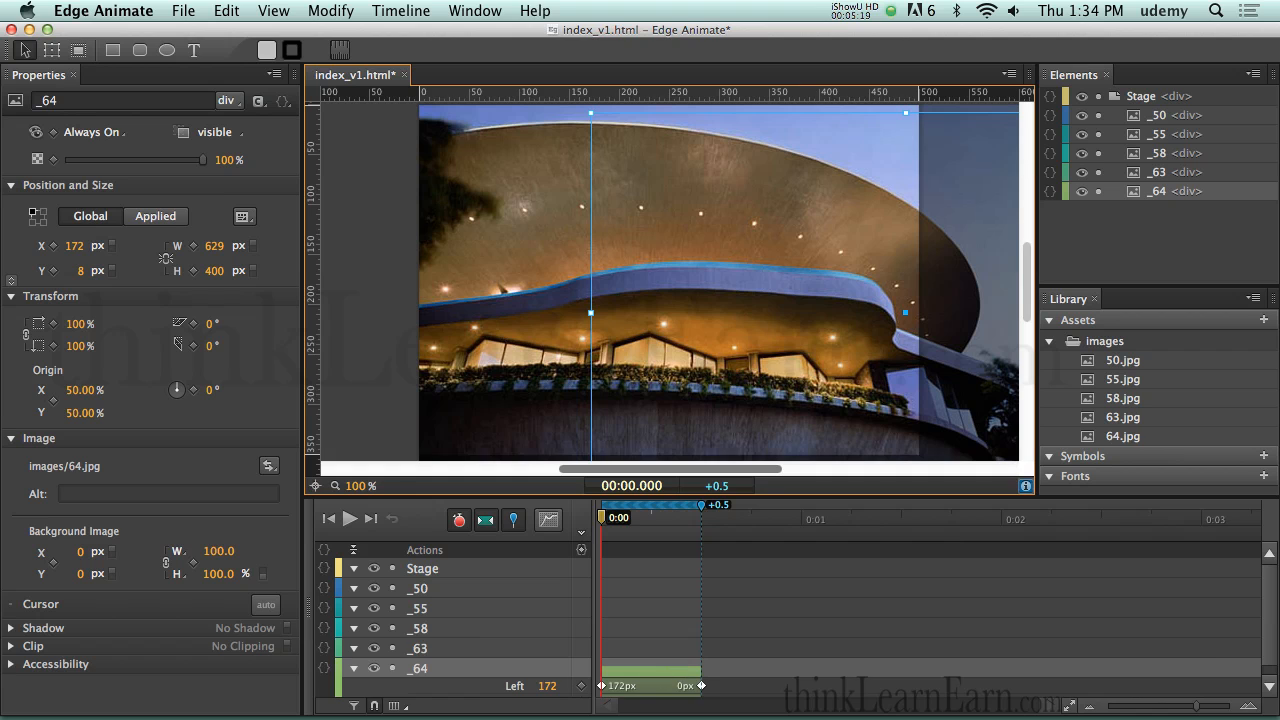
pyautogui.press('cmd+z')
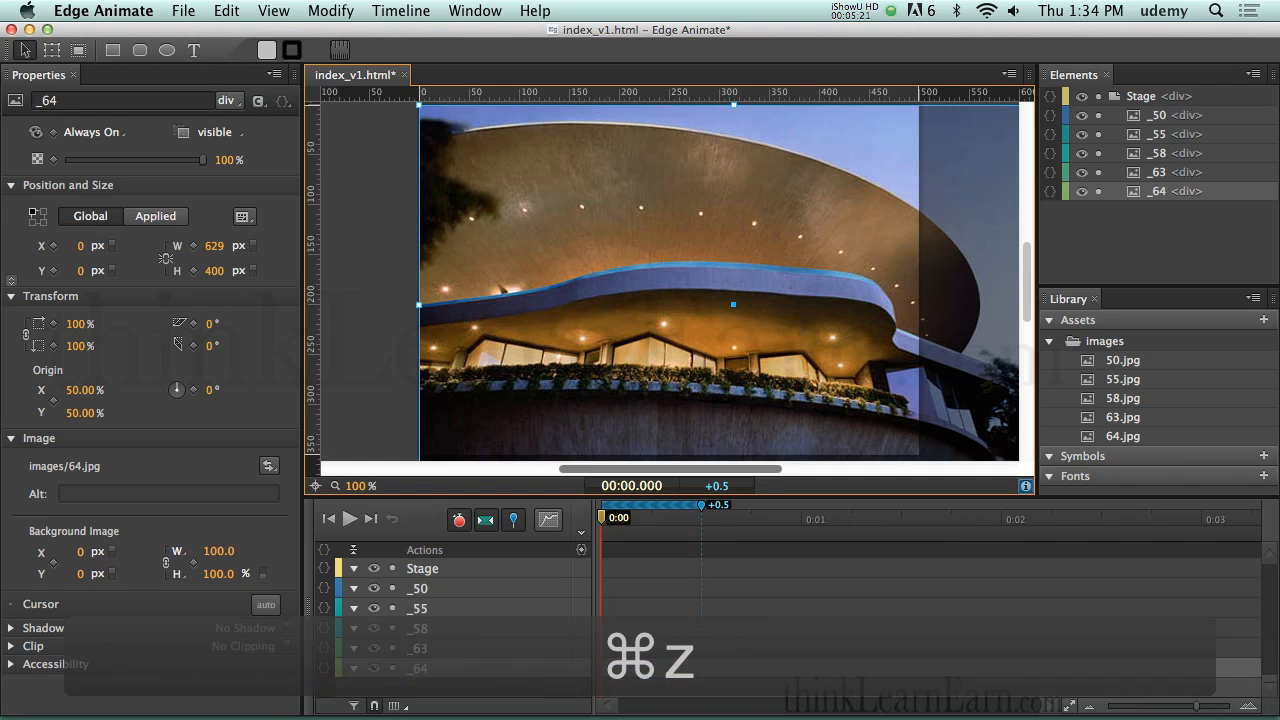
pyautogui.press('cmd+z')
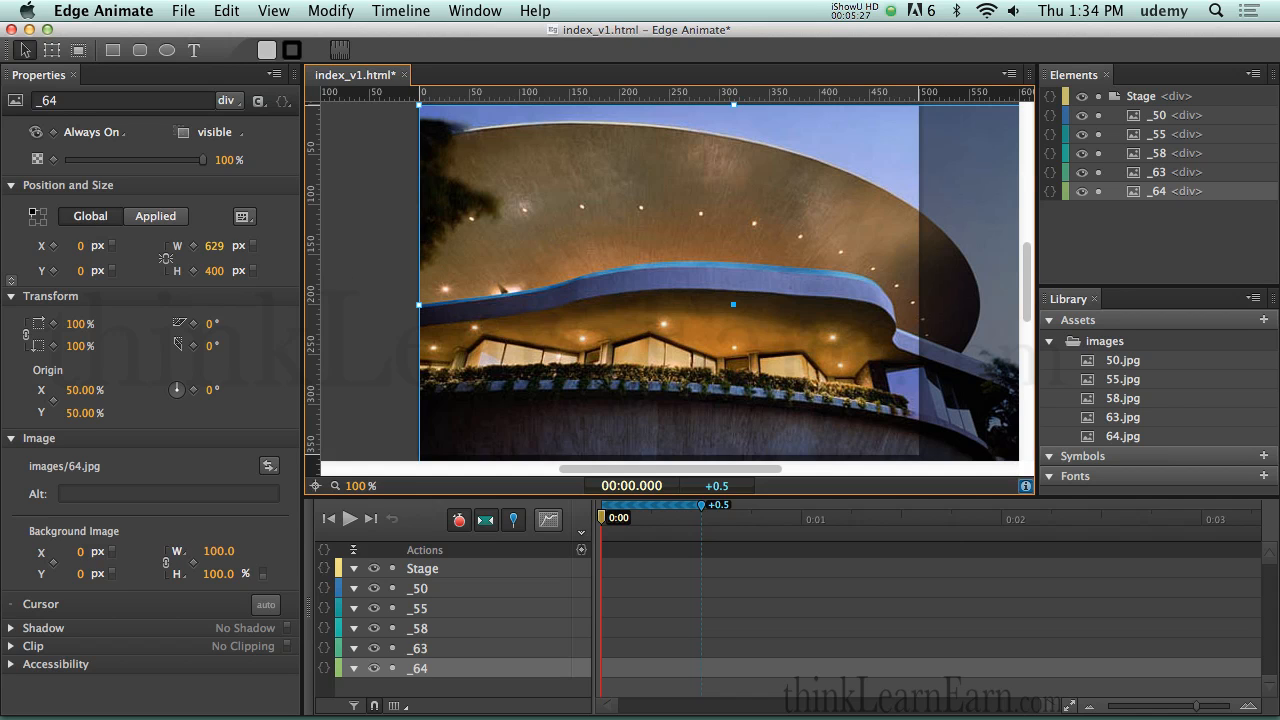
pyautogui.moveTo(98, 244)
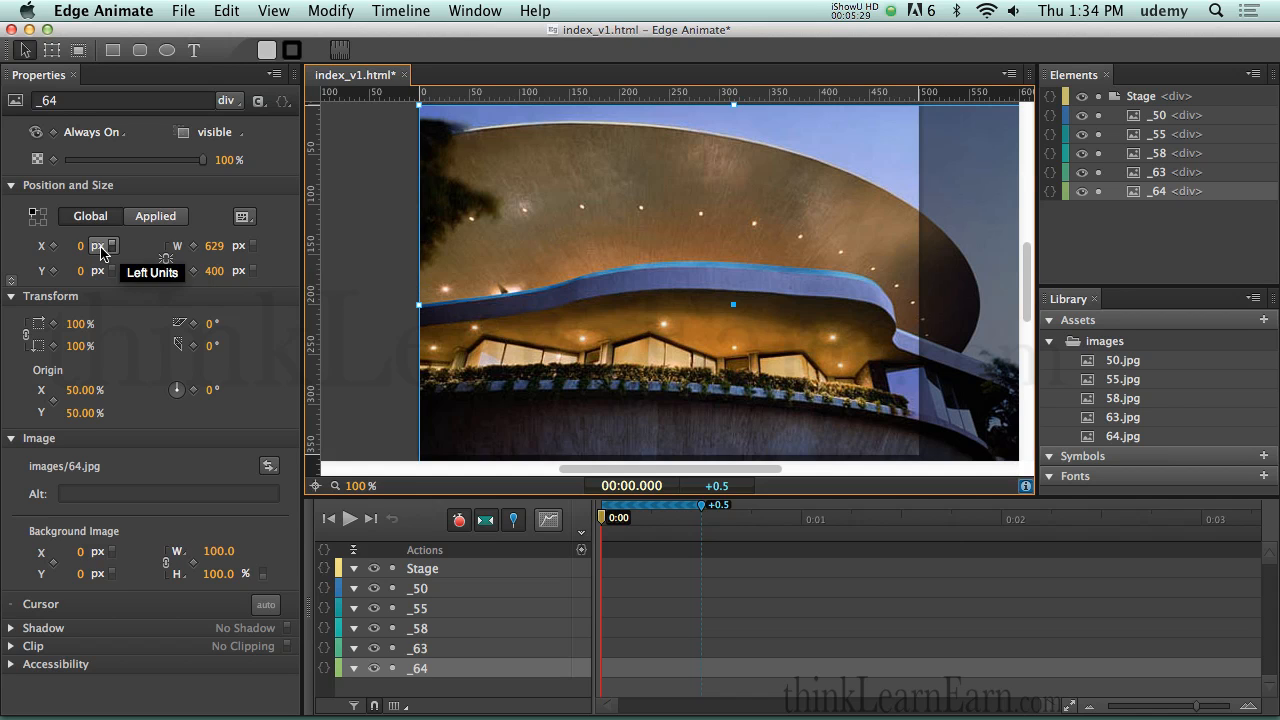
# Step: Copy the width 629 into X as -629 so _64's Left transition runs -629px to 0px
pyautogui.click(72, 246)
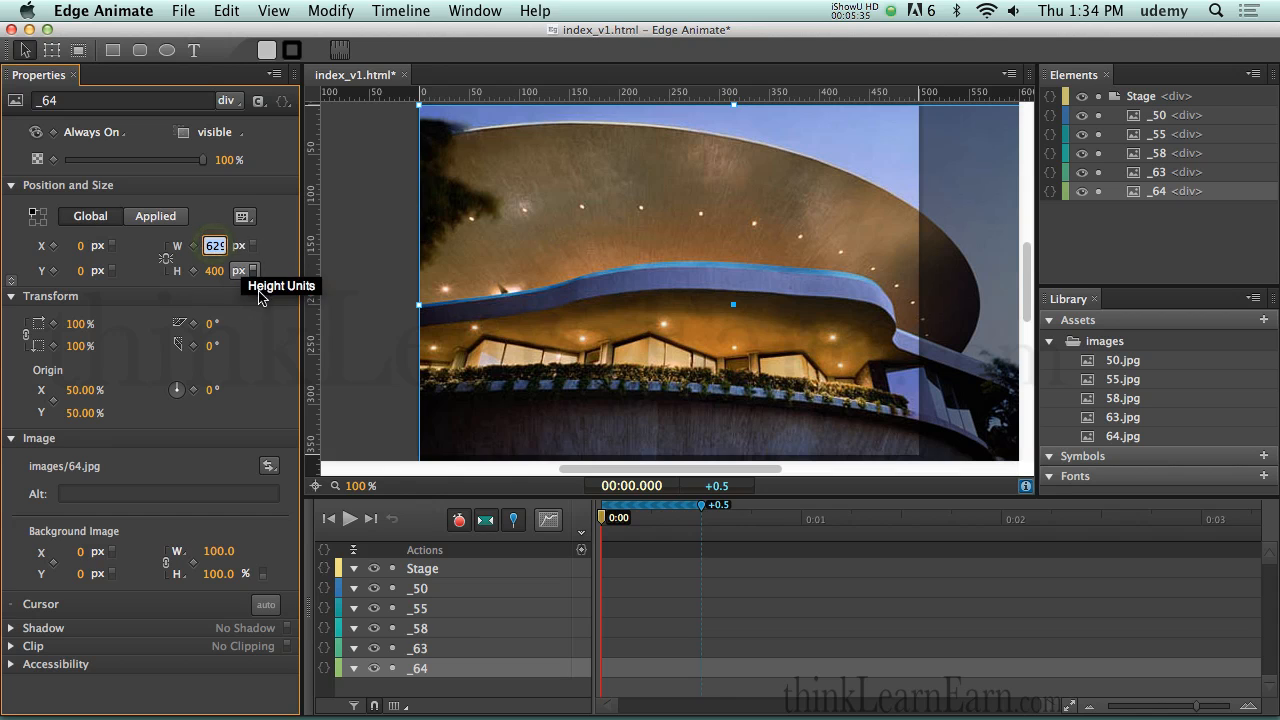
pyautogui.press('cmd+c')
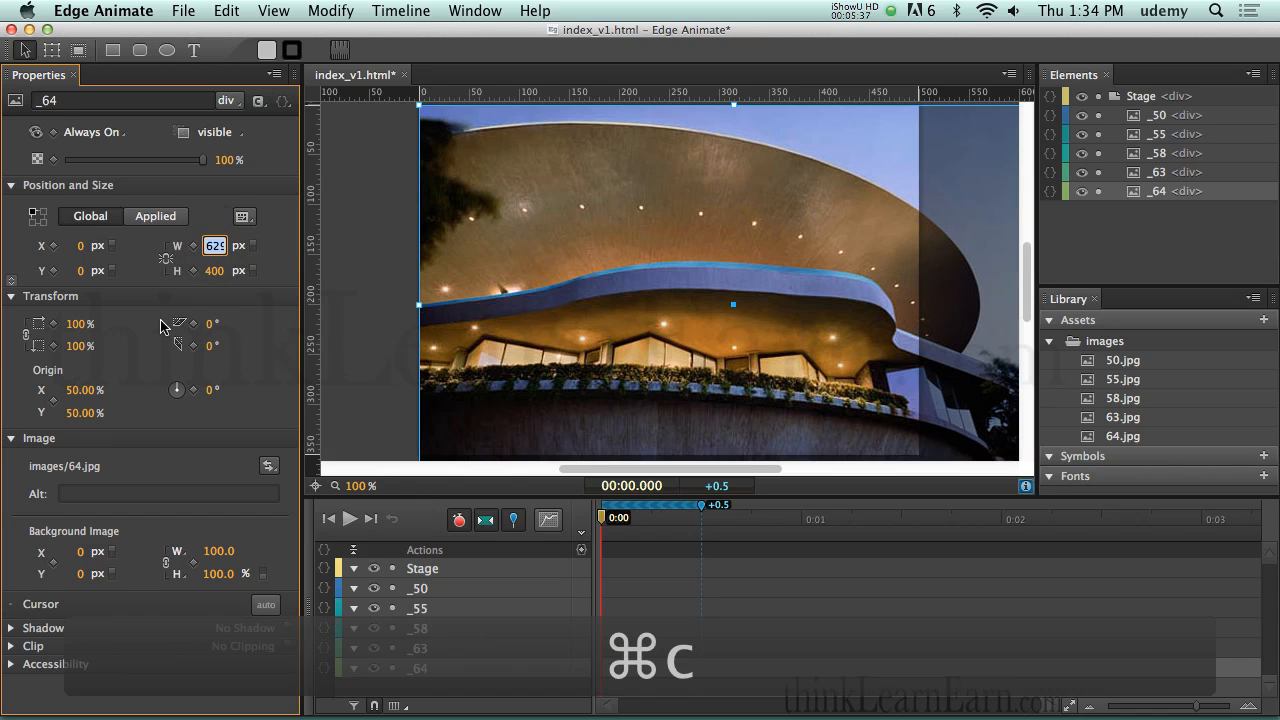
pyautogui.click(72, 244)
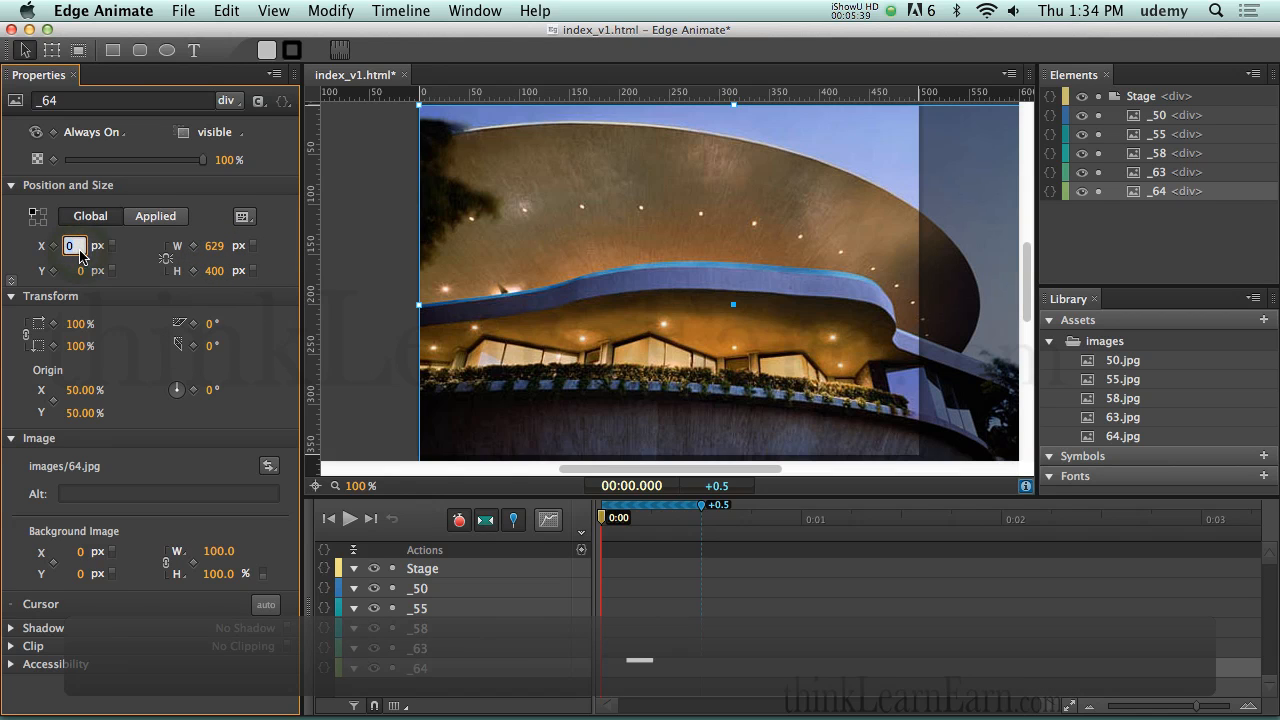
pyautogui.press('cmd+v')
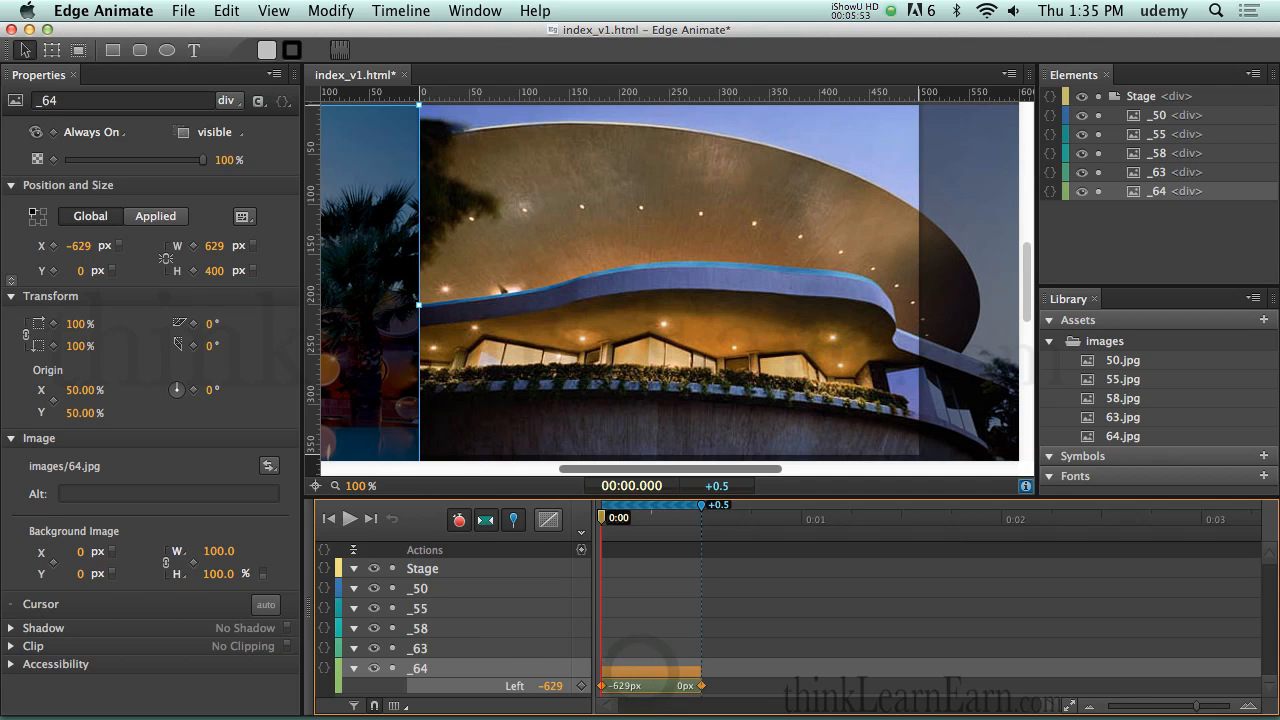
# Step: Apply Ease Out > Elastic easing to the _64 slide-in tween
pyautogui.click(548, 520)
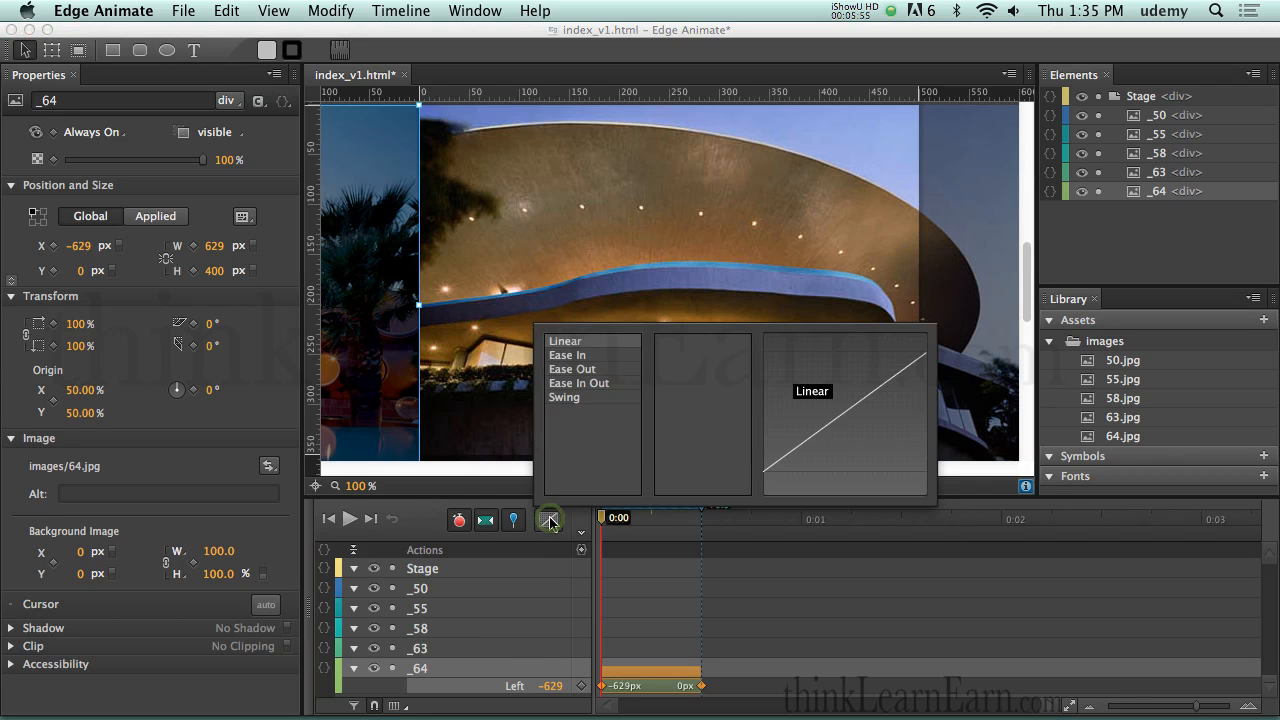
pyautogui.moveTo(572, 368)
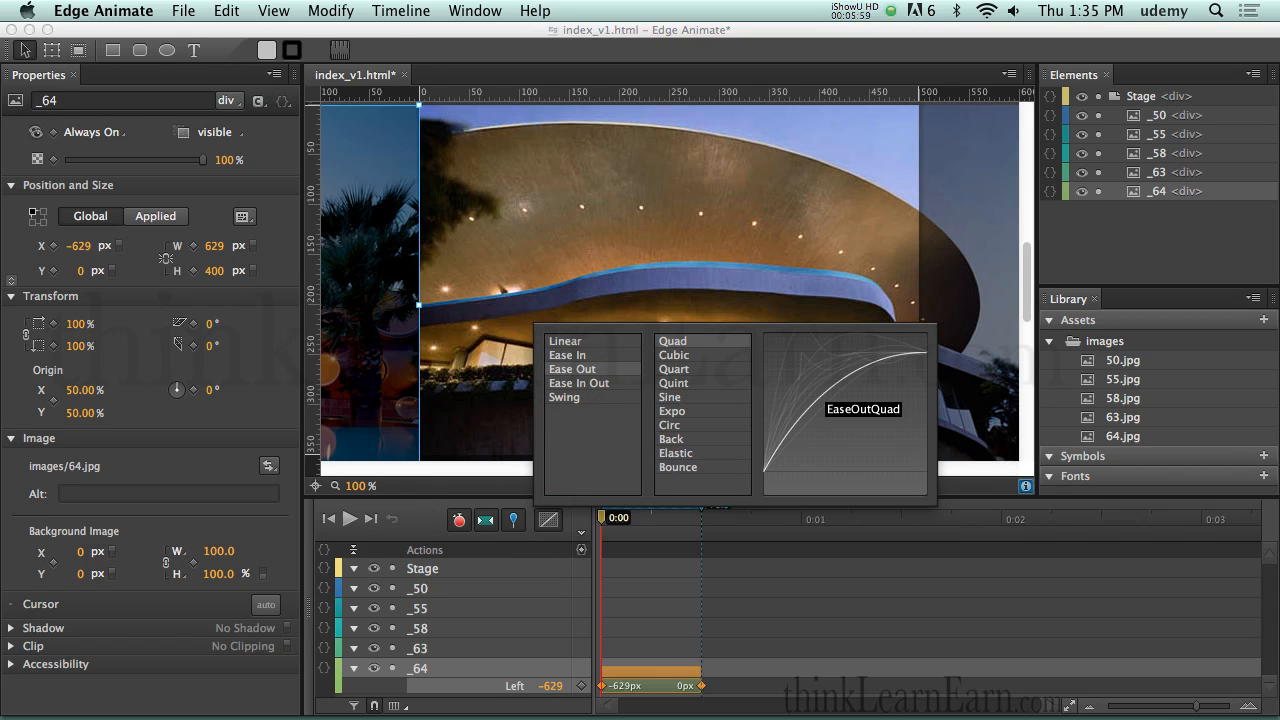
pyautogui.moveTo(676, 452)
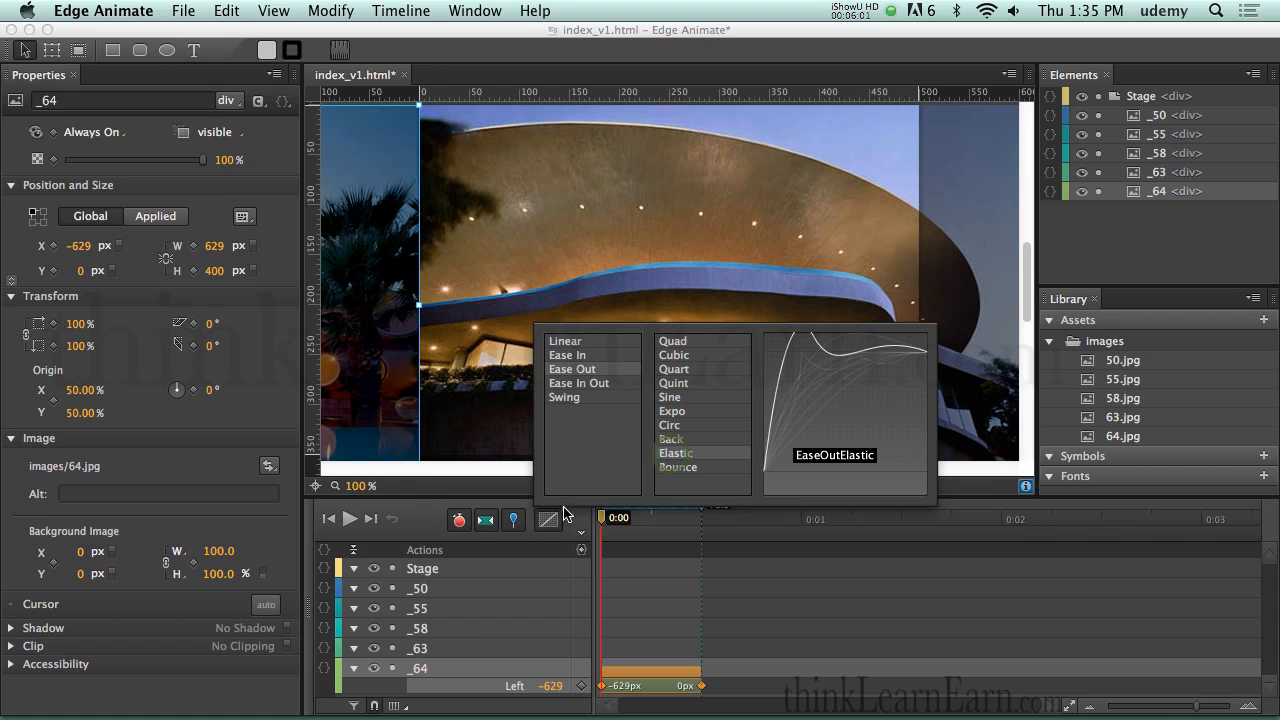
pyautogui.click(676, 452)
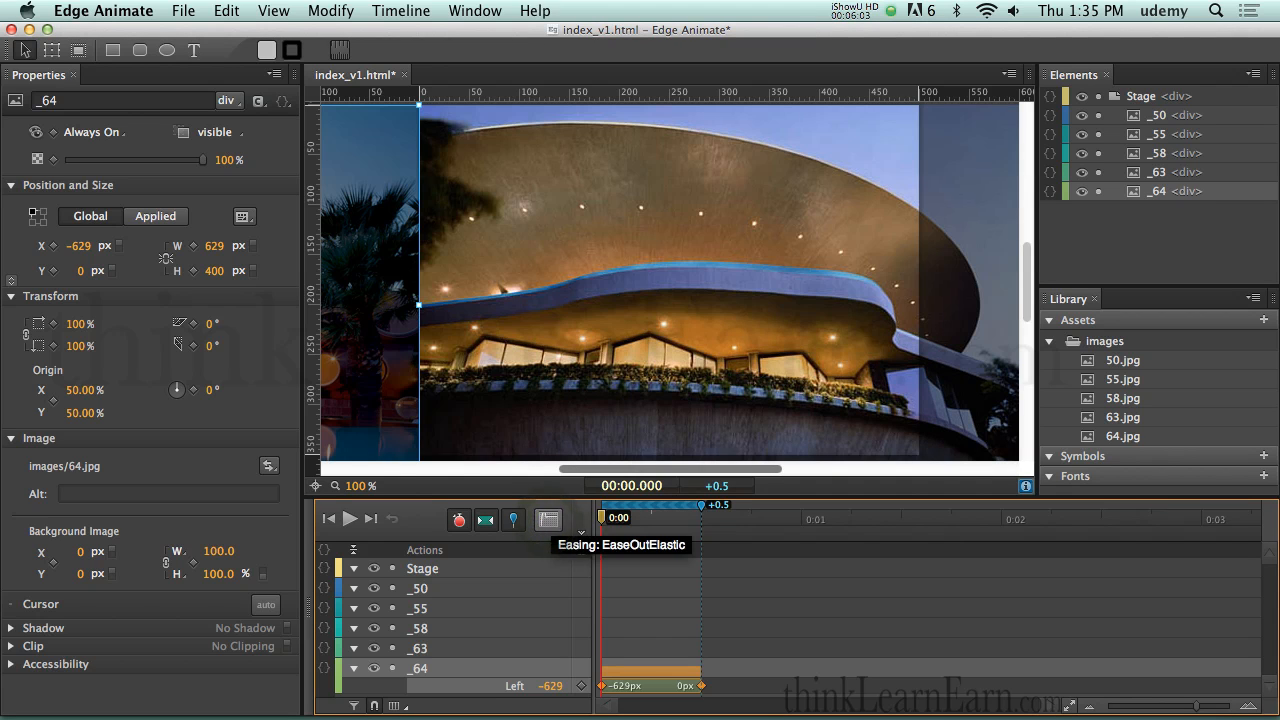
pyautogui.moveTo(548, 520)
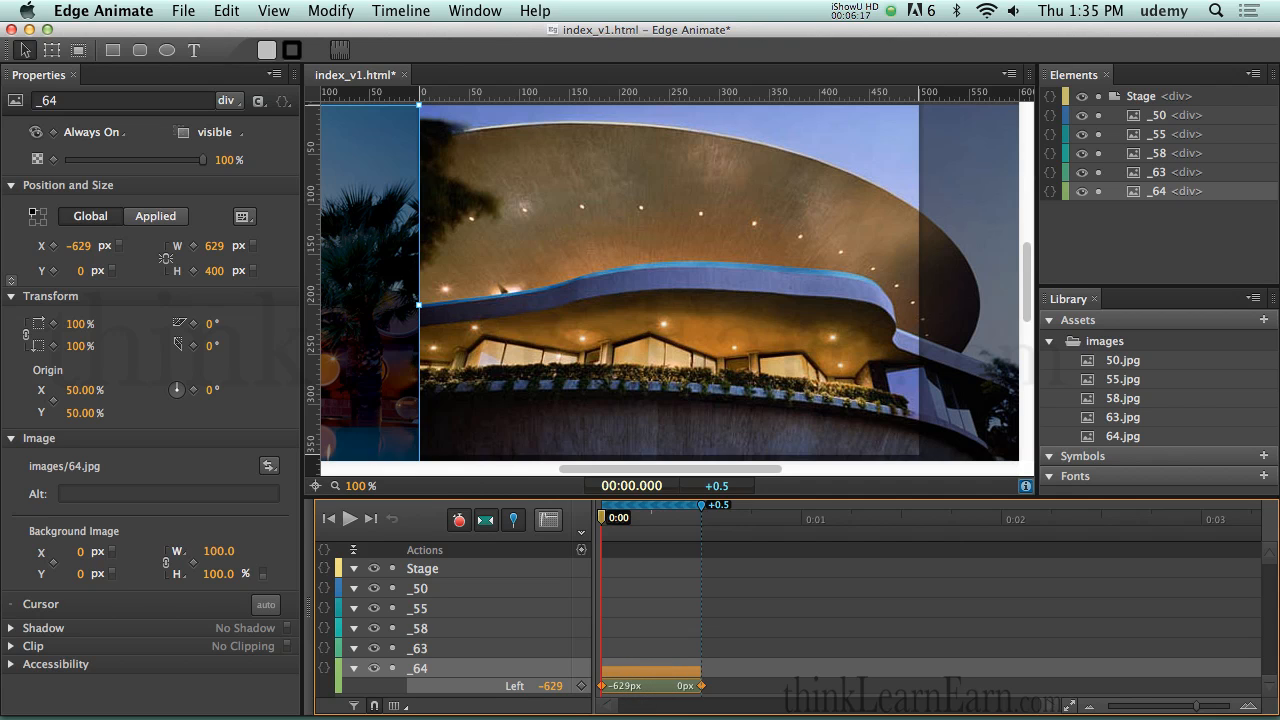
# Step: Copy the _64 slide transition via Edit > Copy and paste it onto the _63 layer 0.5 s later
pyautogui.click(226, 10)
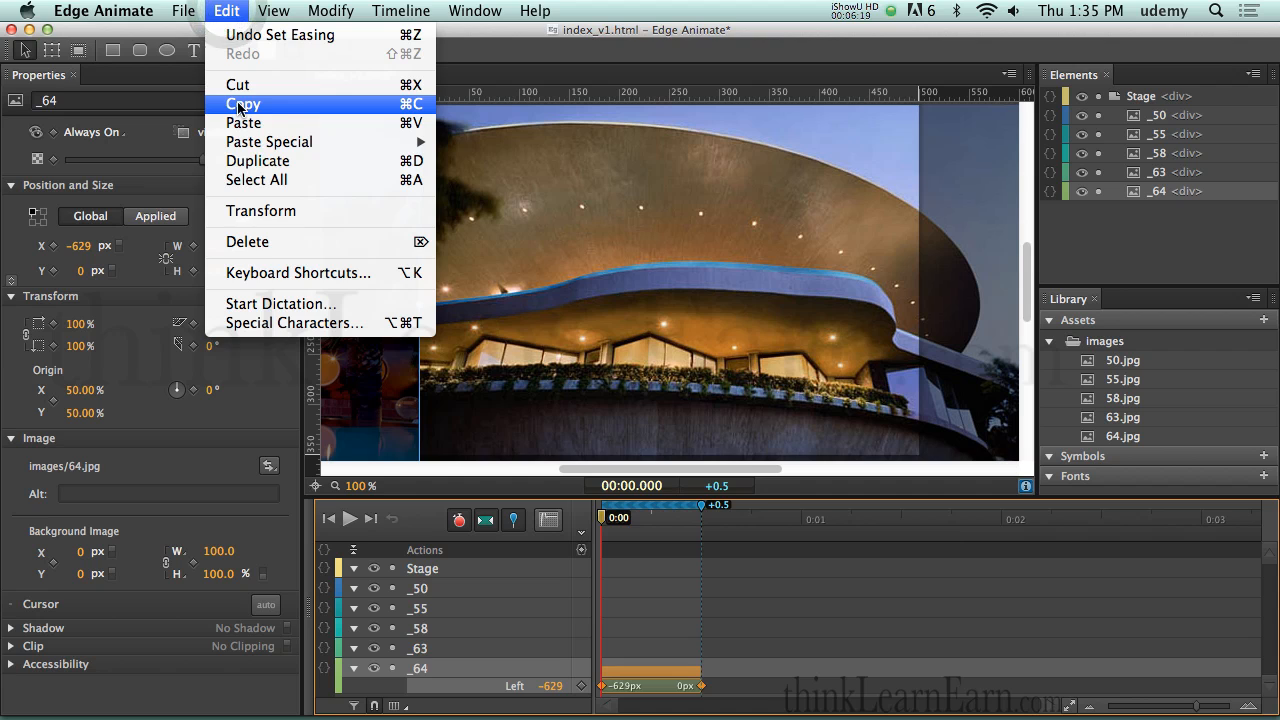
pyautogui.click(244, 104)
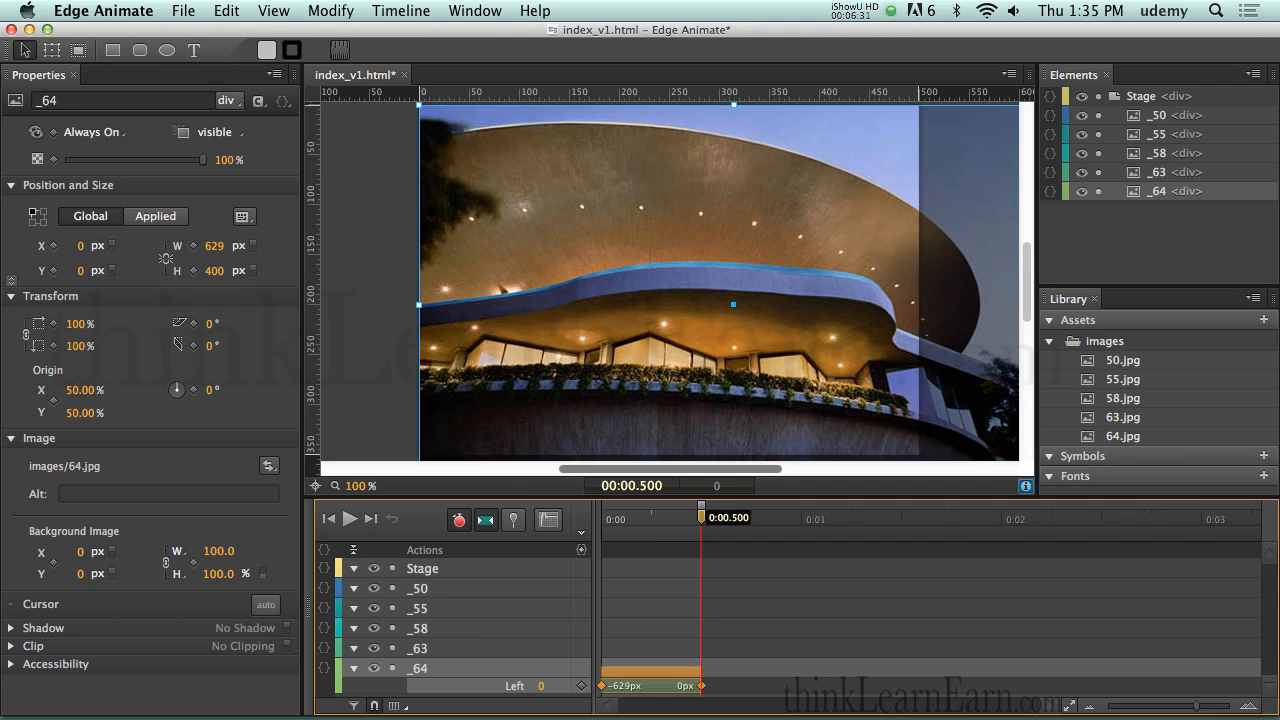
pyautogui.click(418, 648)
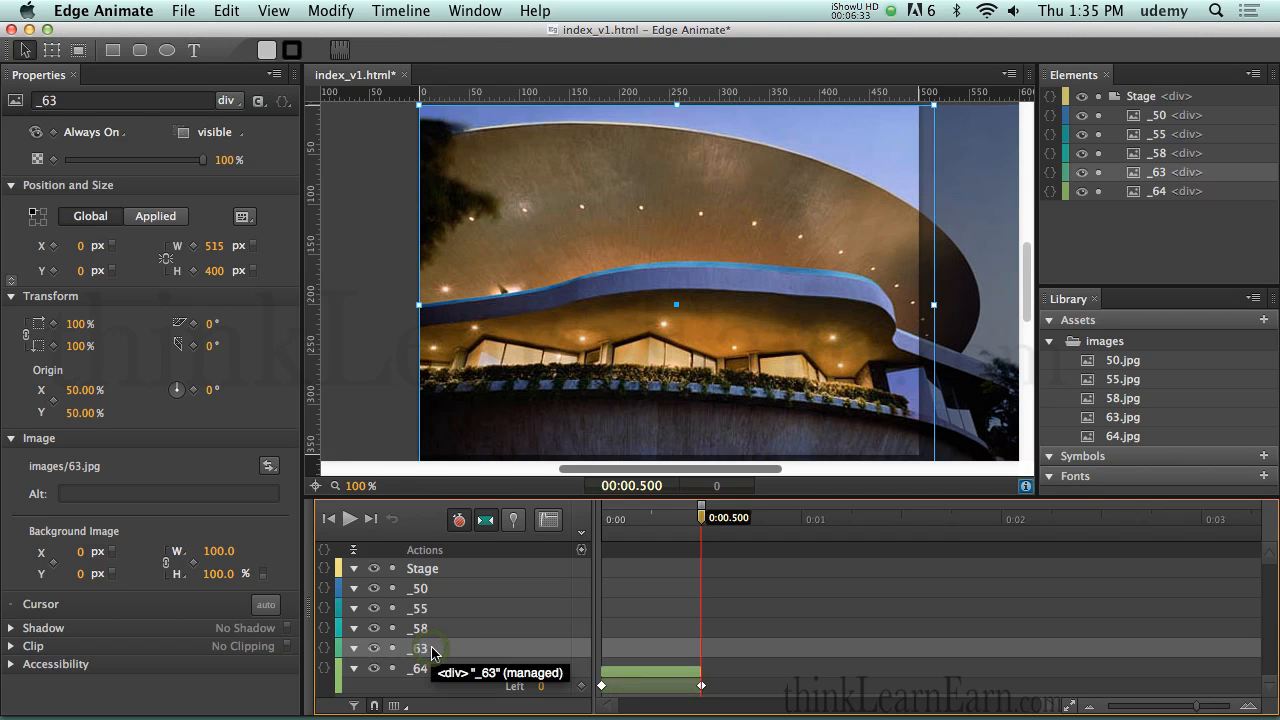
pyautogui.press('cmd+v')
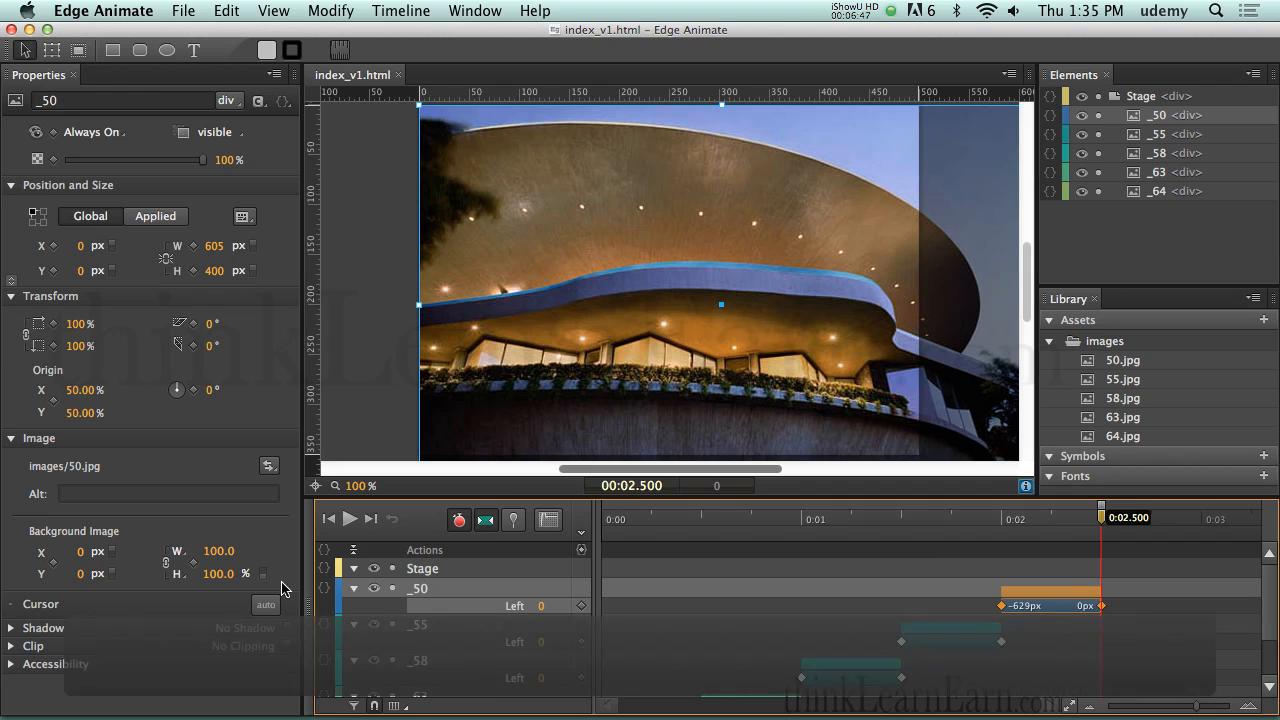
# Step: Expand the photo layer tracks to check the transitions and save the slideshow
pyautogui.click(350, 518)
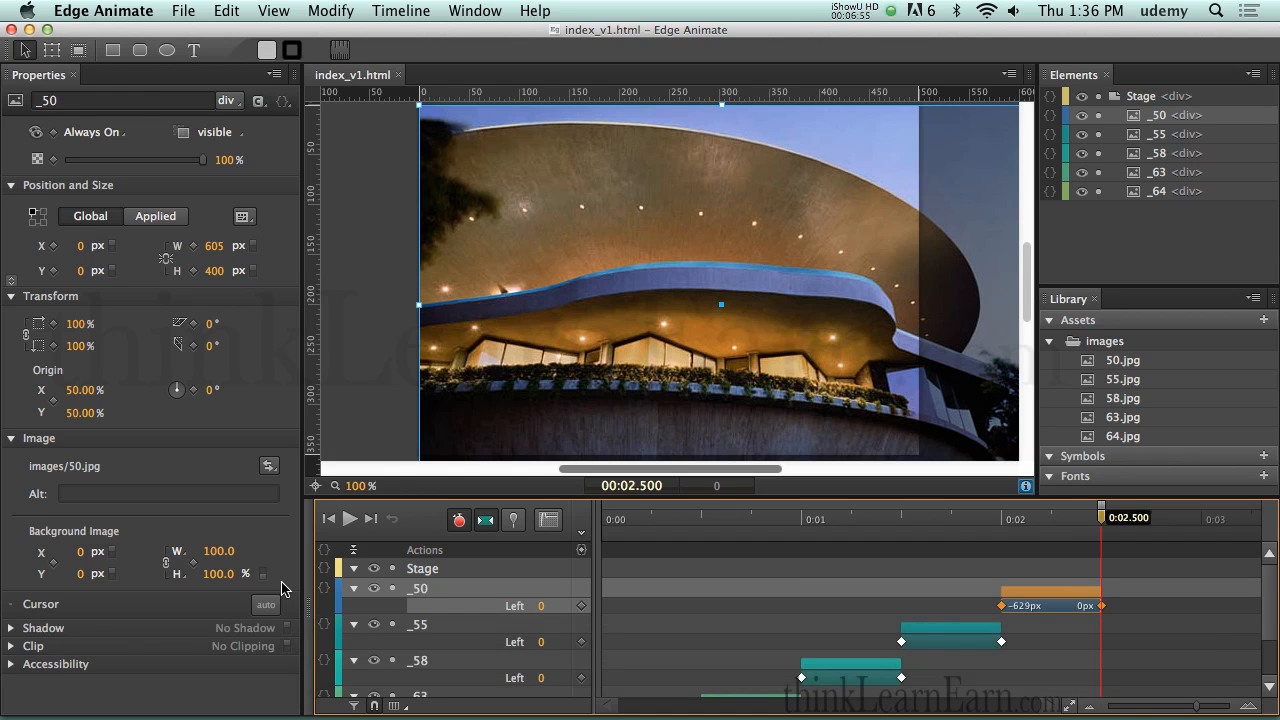
pyautogui.click(350, 518)
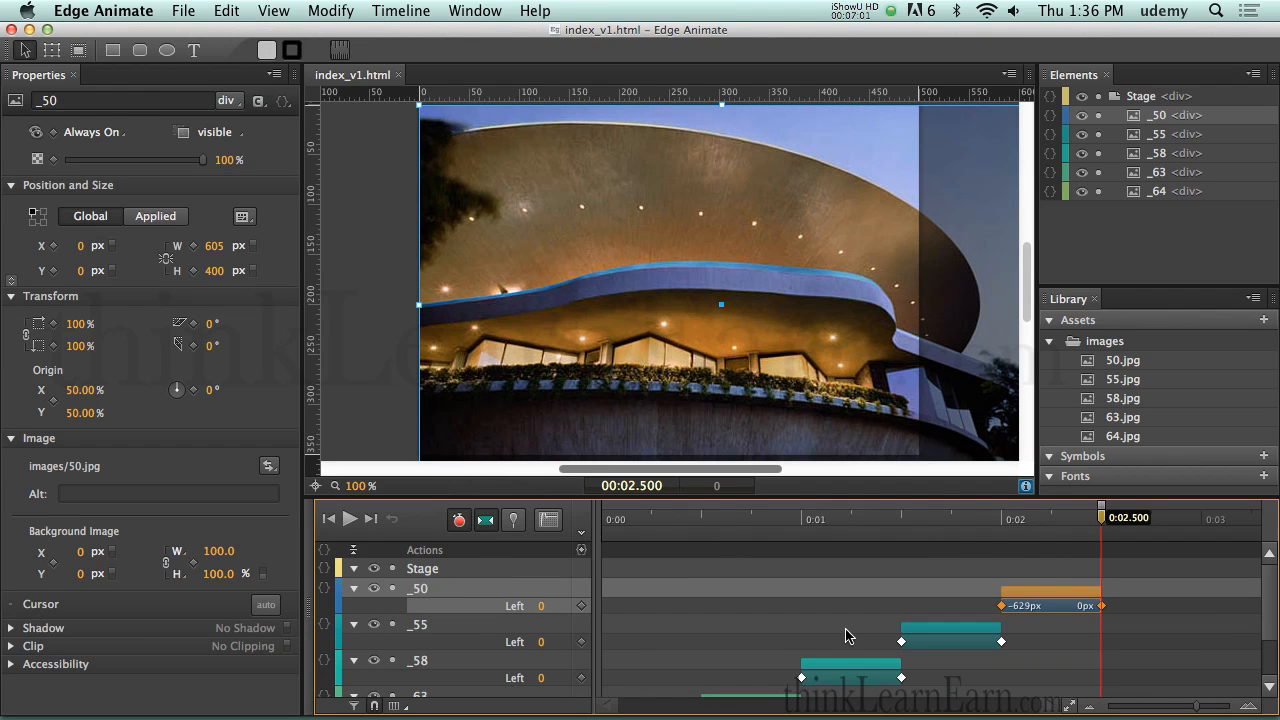
pyautogui.scroll(-3)
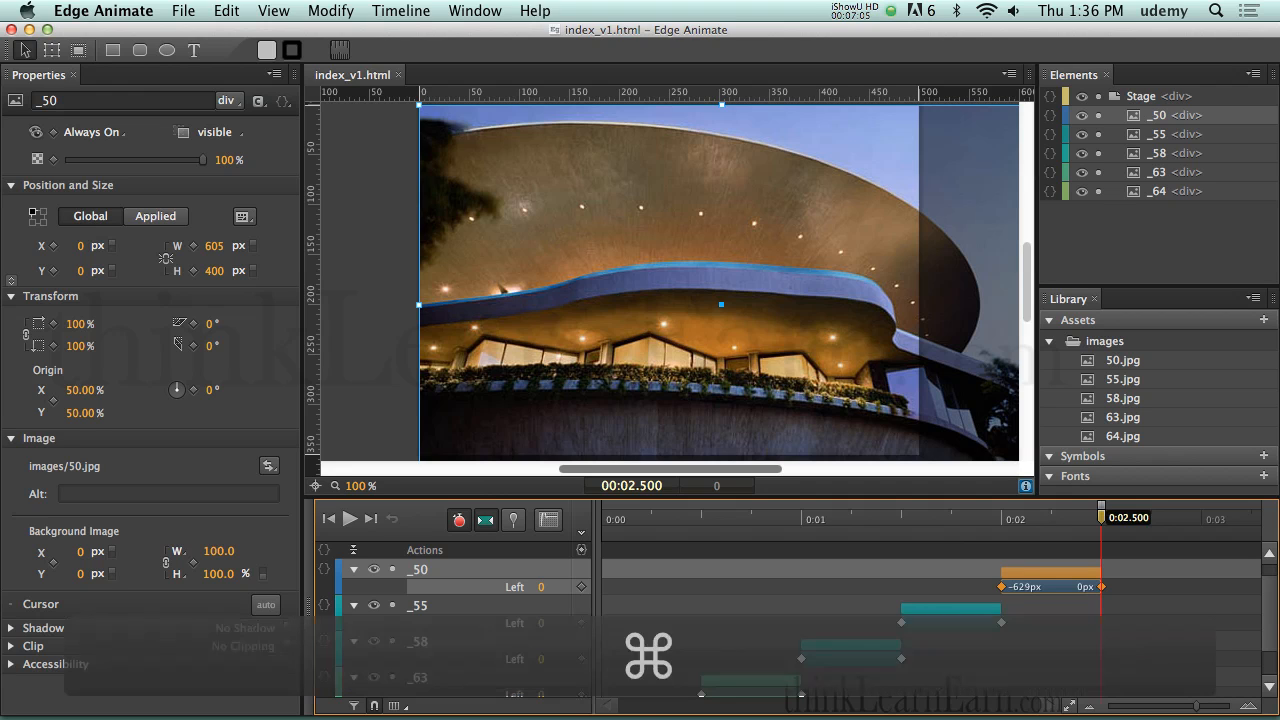
pyautogui.press('cmd+a')
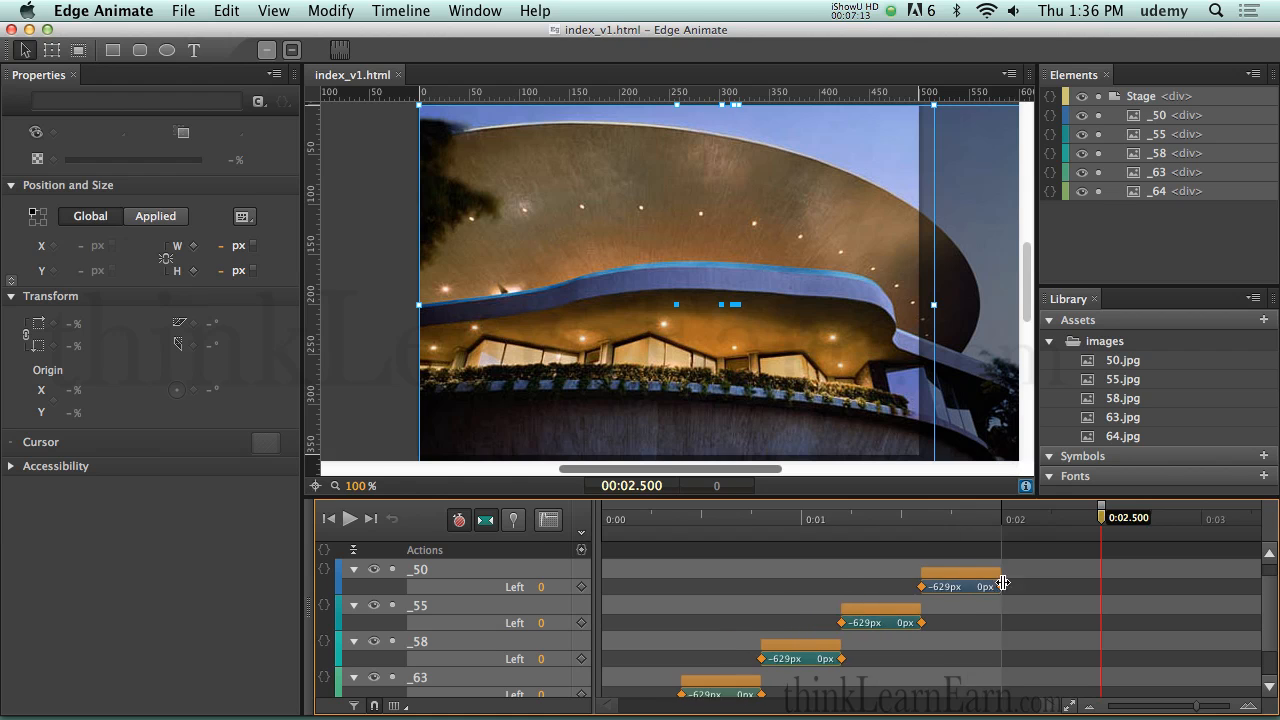
# Step: Undo the two trial edits and launch the browser preview
pyautogui.press('cmd+z')
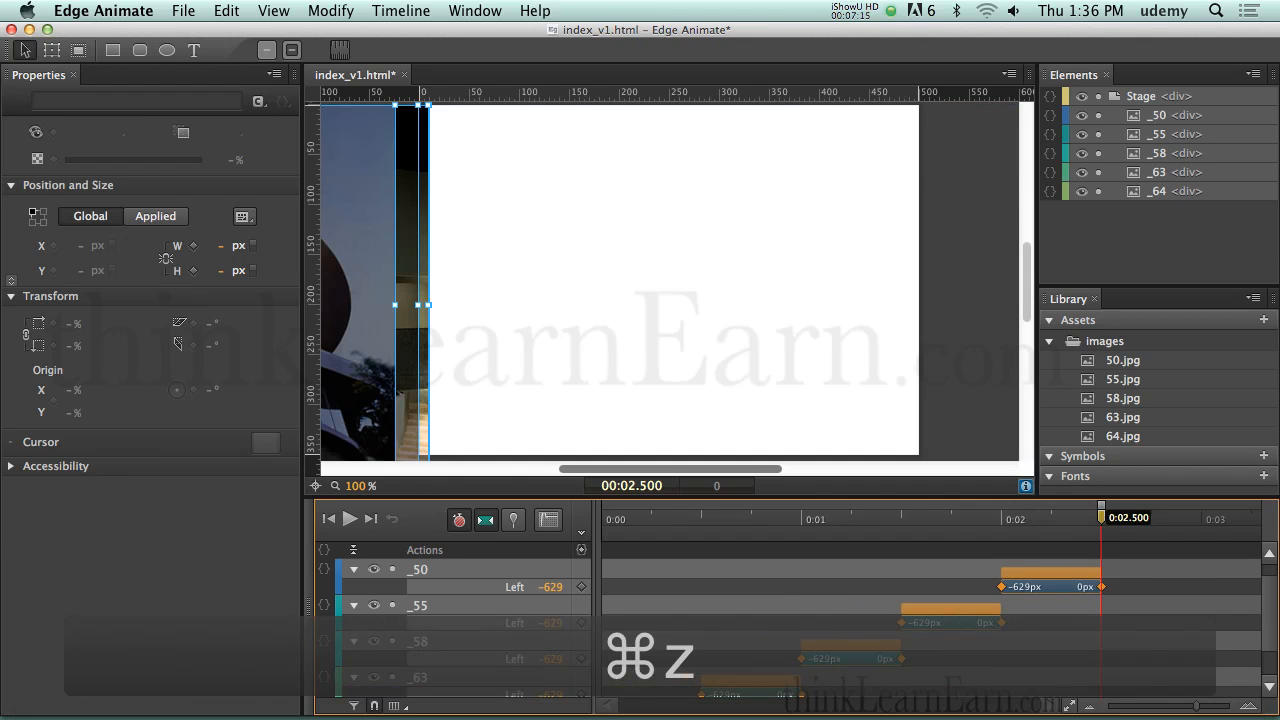
pyautogui.press('cmd+z')
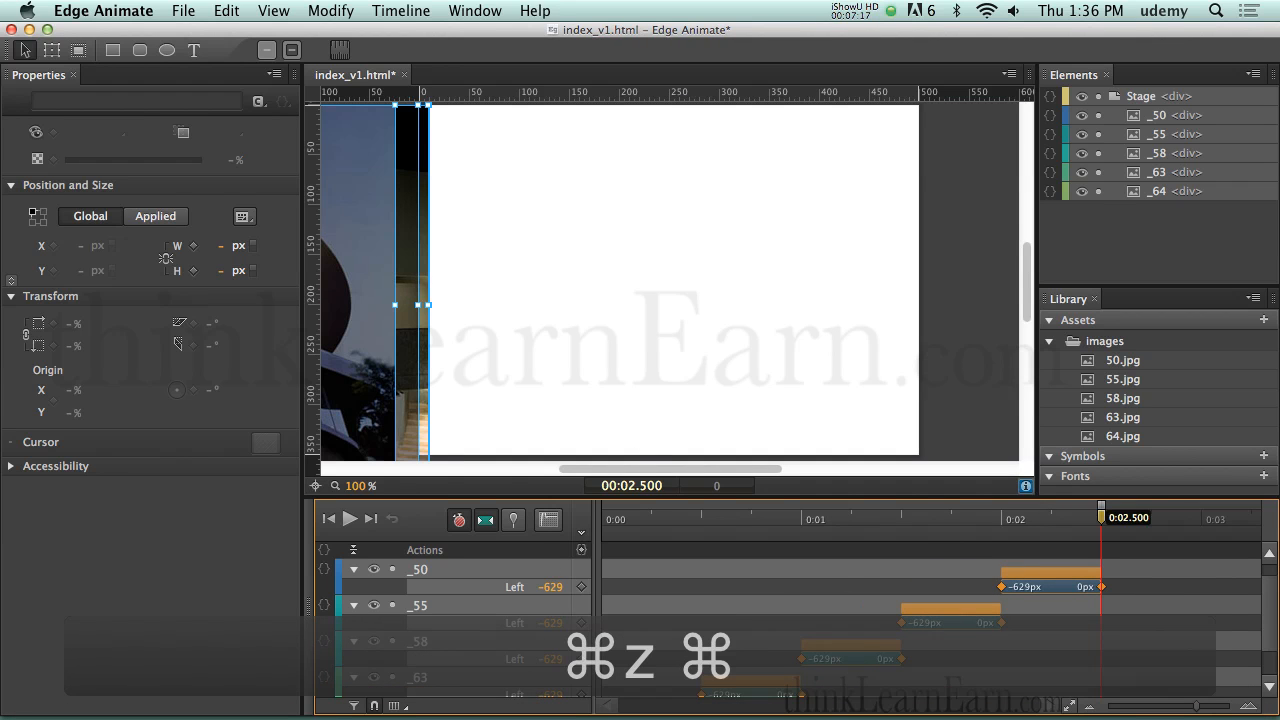
pyautogui.press('cmd+s')
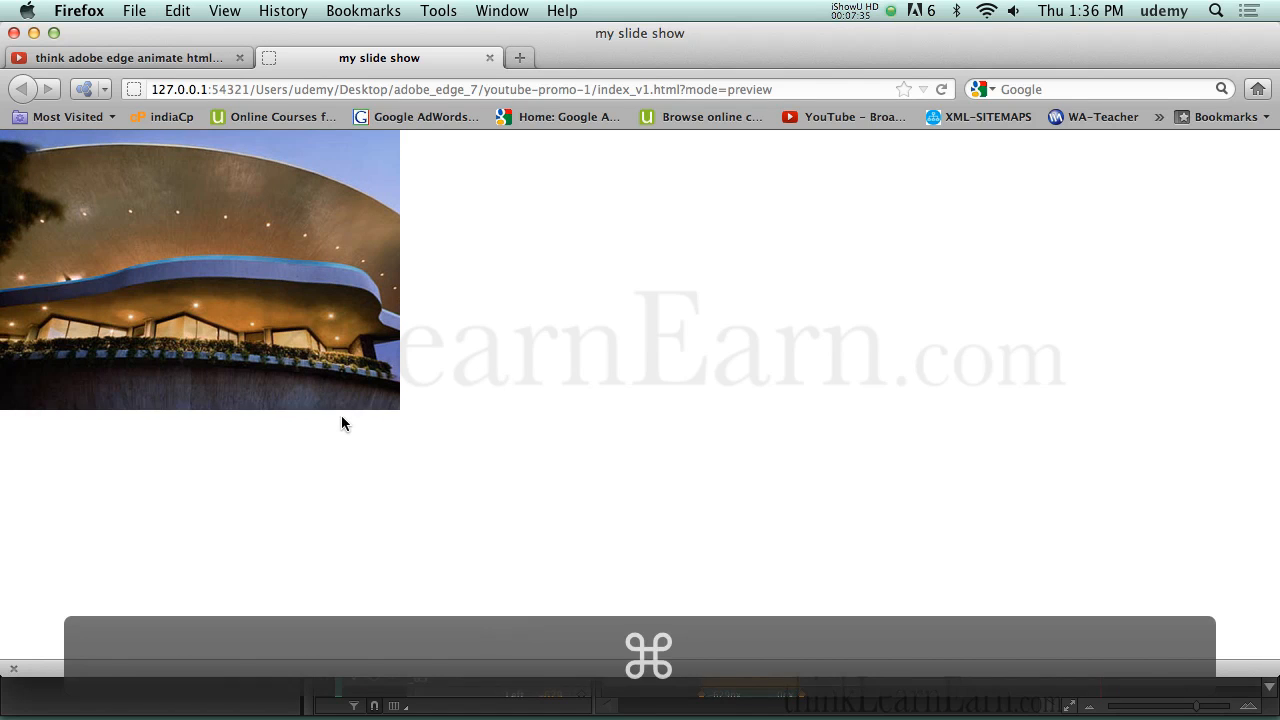
# Step: Reload the Firefox preview to replay the sliding photos from the start
pyautogui.press('cmd+r')
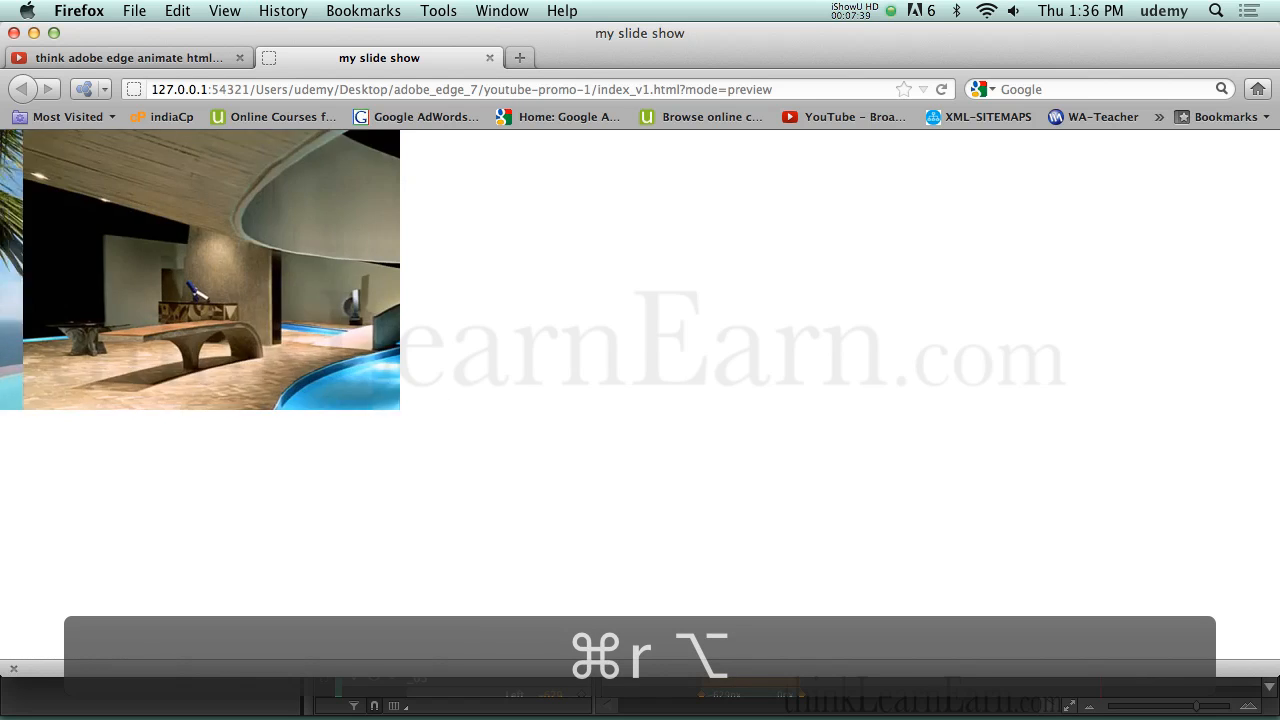
pyautogui.press('cmd+r')
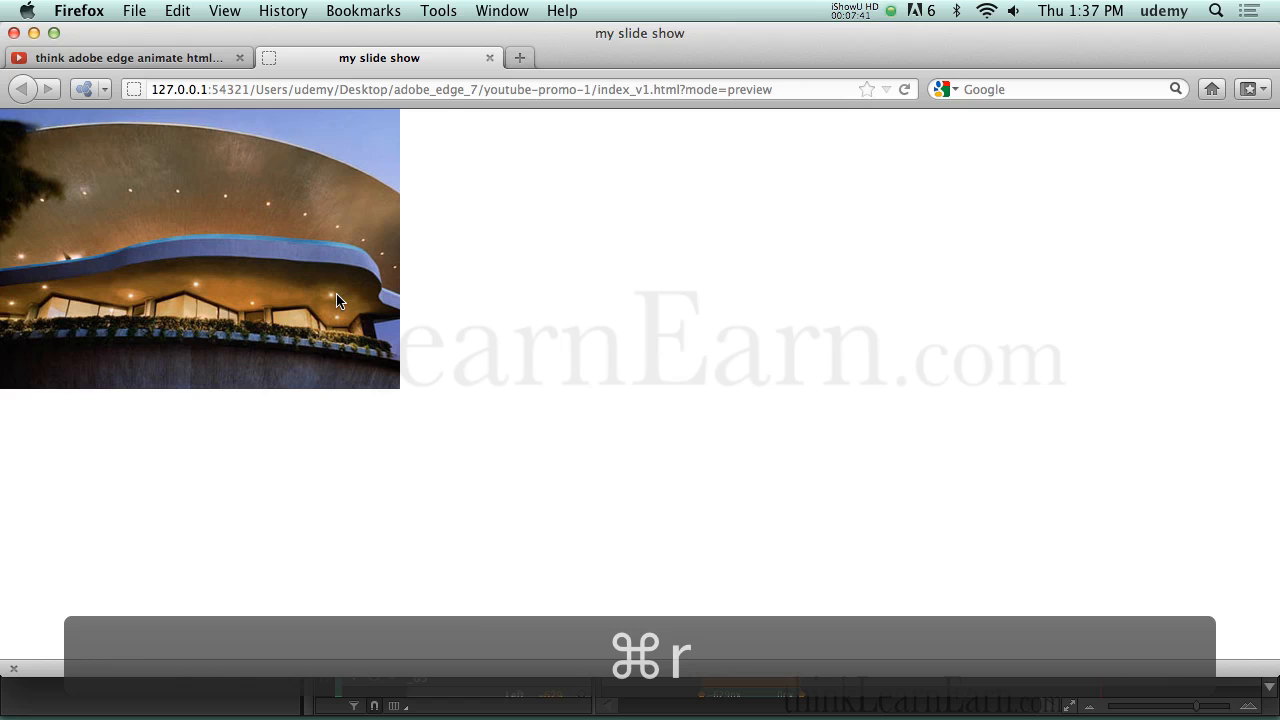
pyautogui.press('cmd+r')
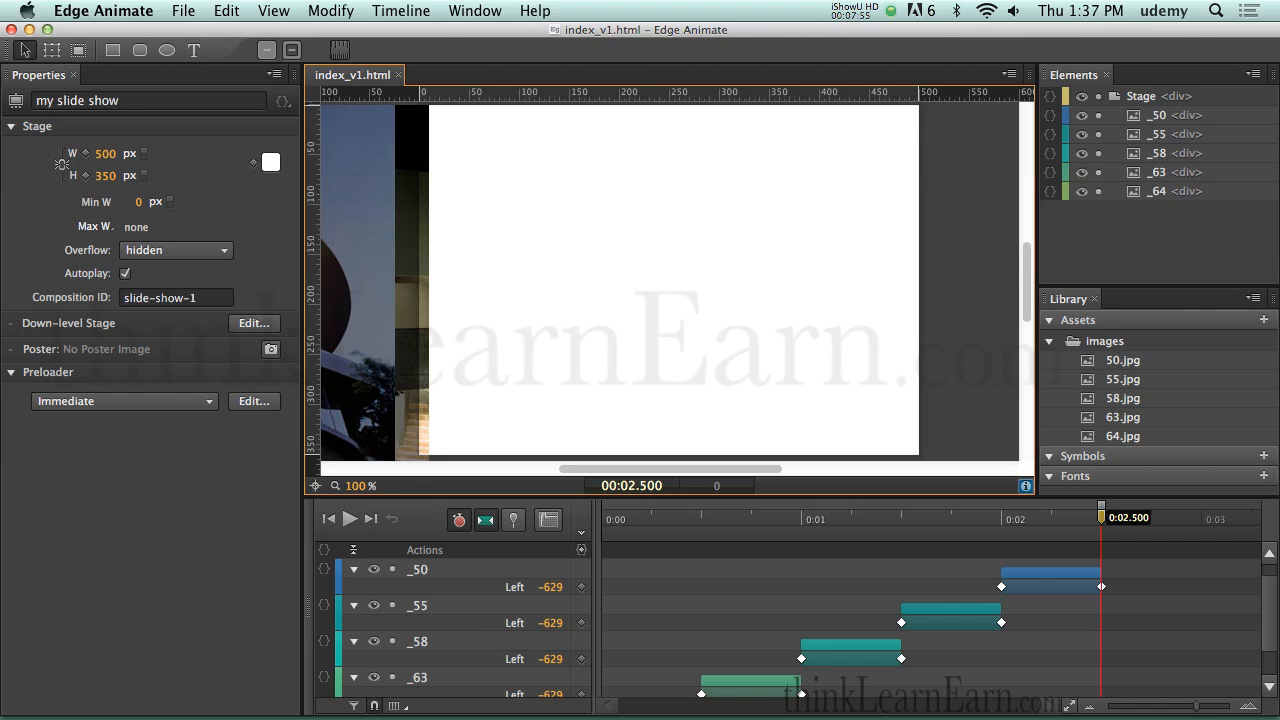
pyautogui.moveTo(716, 664)
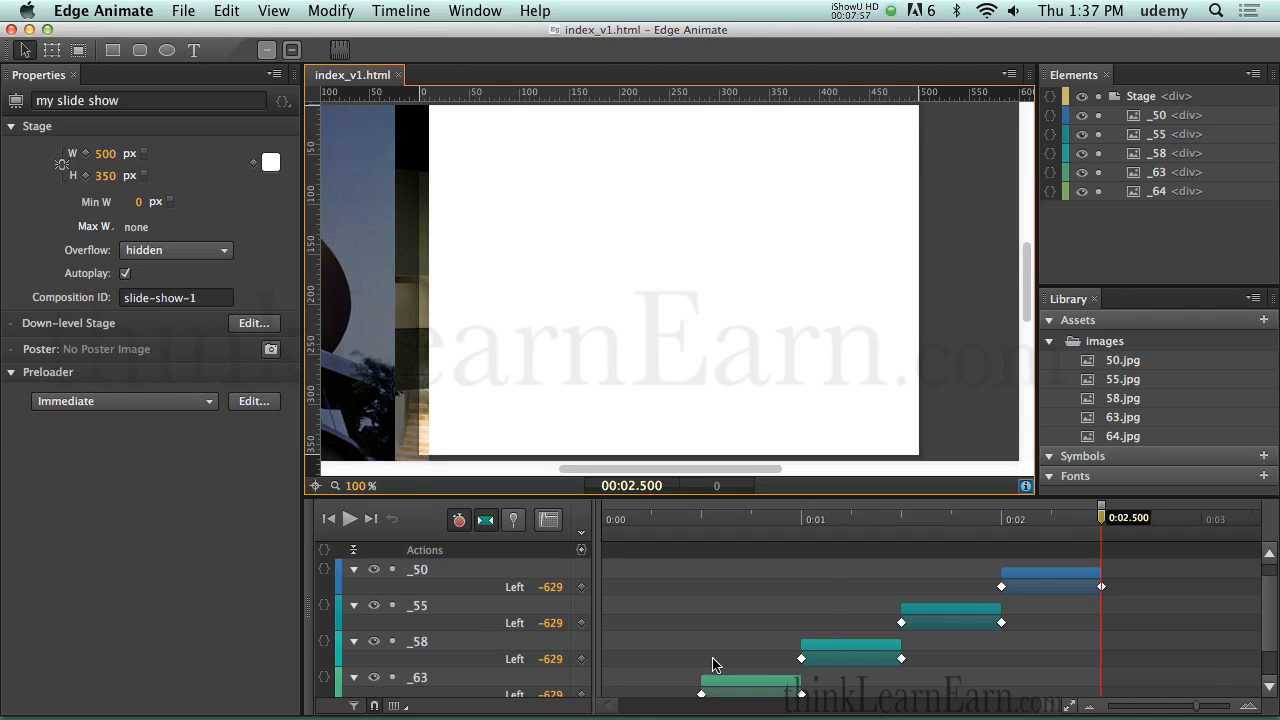
pyautogui.press('cmd+a')
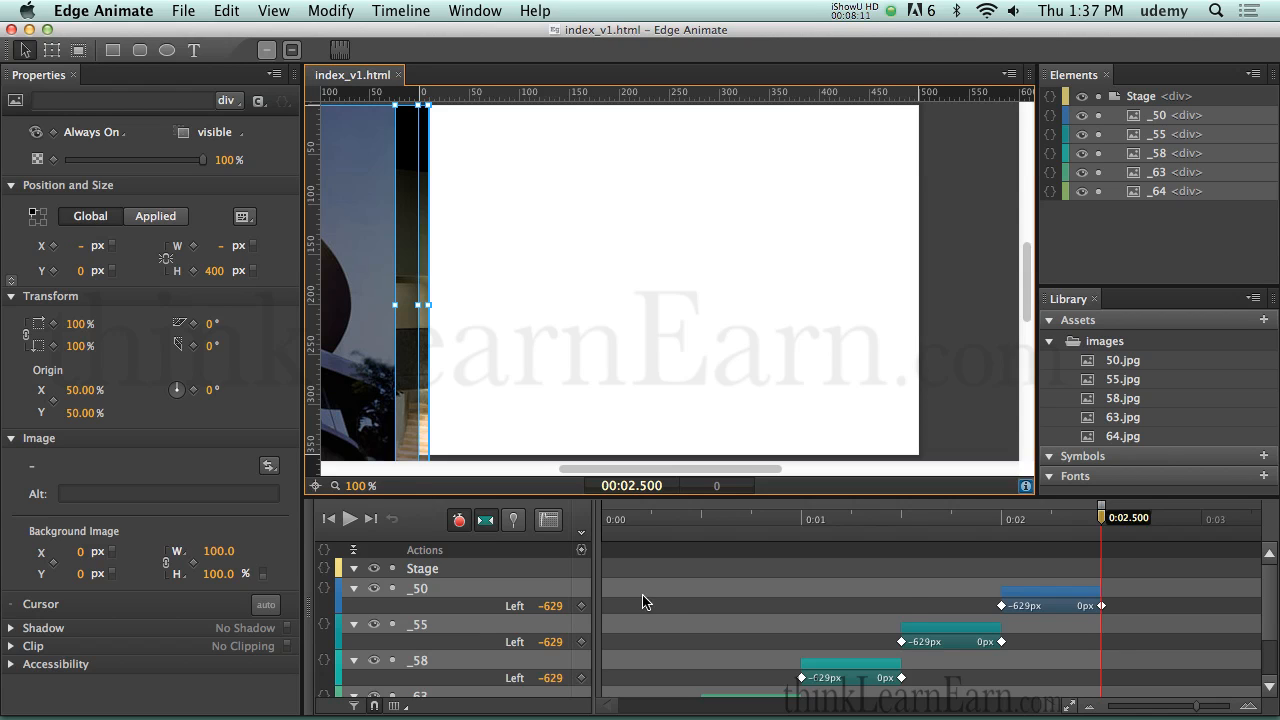
pyautogui.moveTo(904, 602)
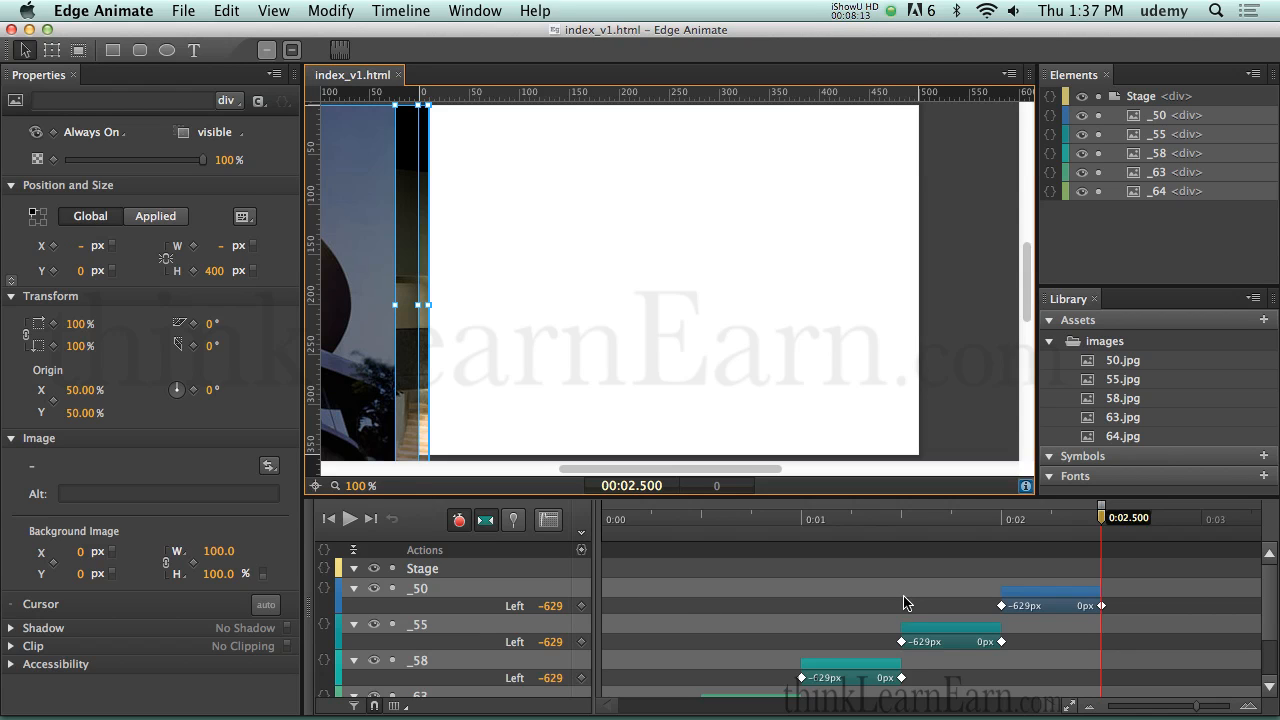
pyautogui.moveTo(824, 592)
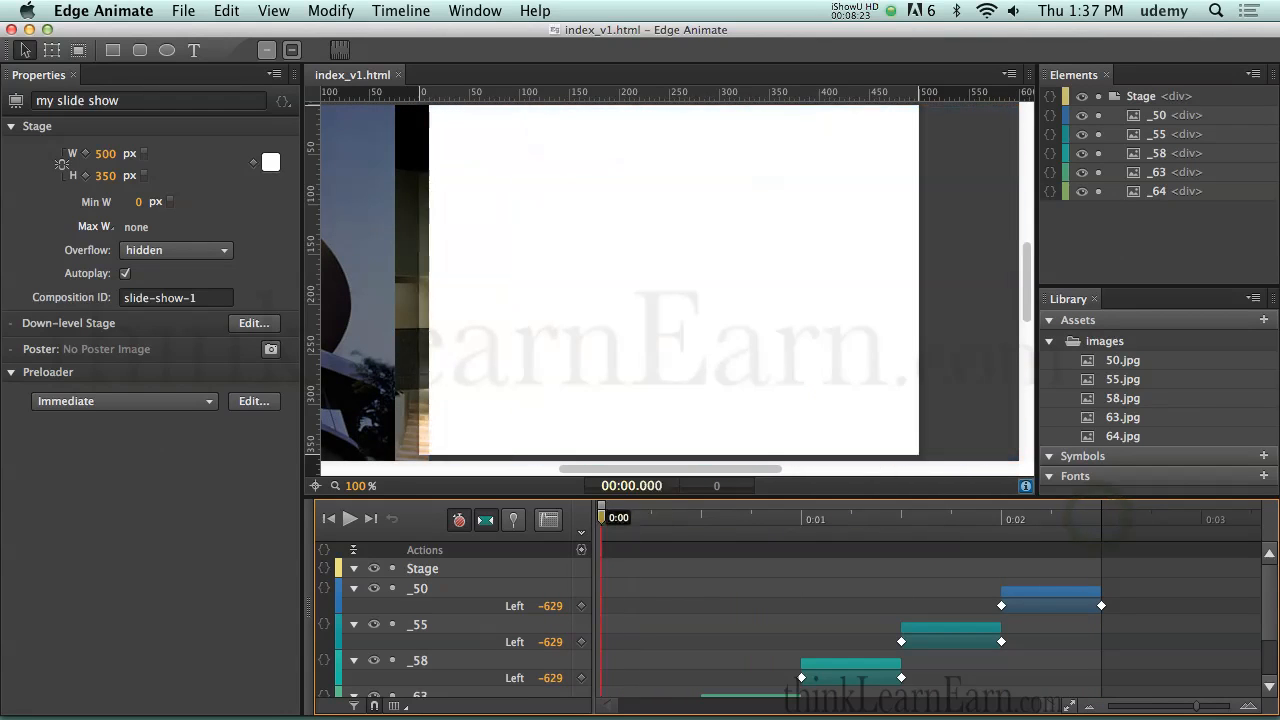
# Step: Save the slideshow as a new copy named index_v1b.html
pyautogui.click(184, 12)
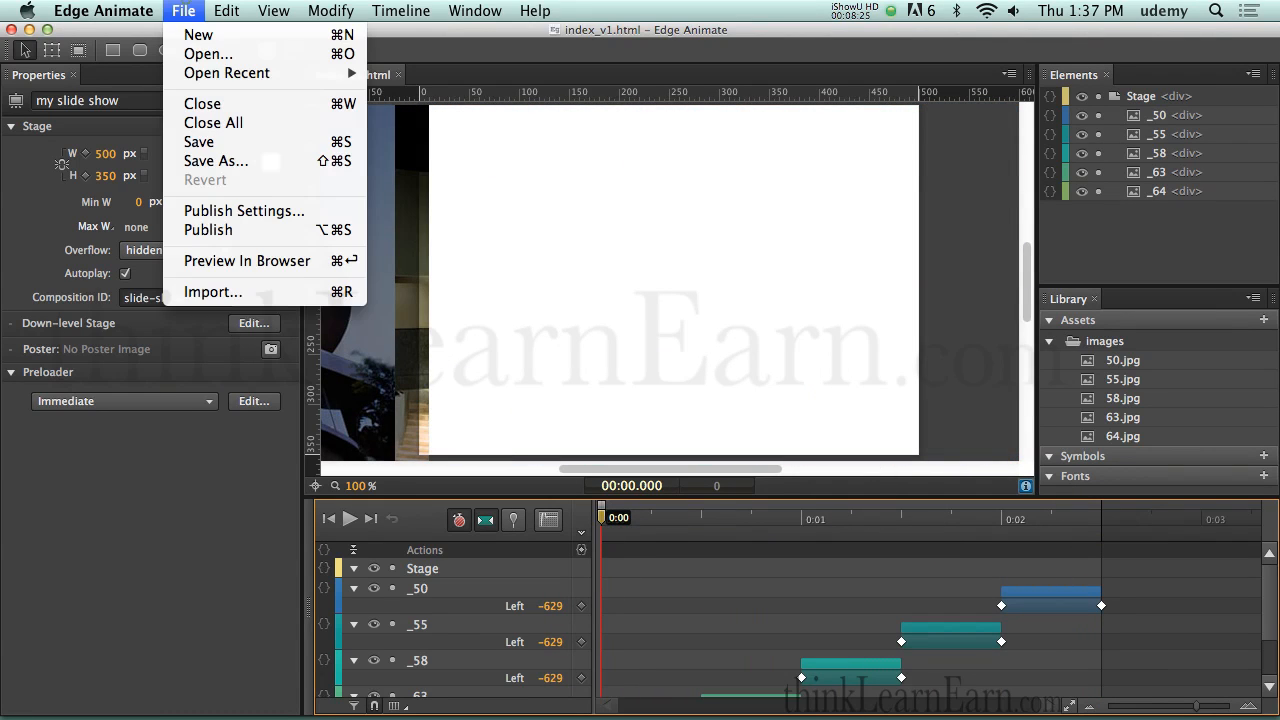
pyautogui.click(216, 160)
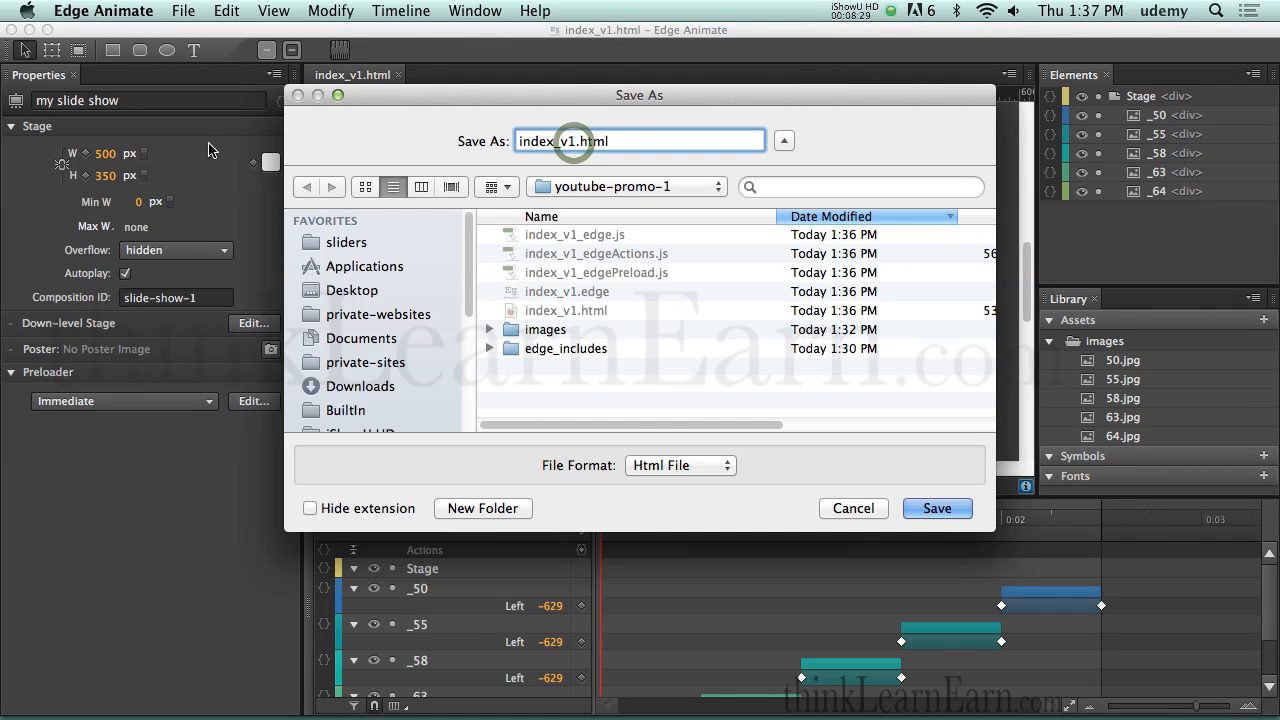
pyautogui.write('b')
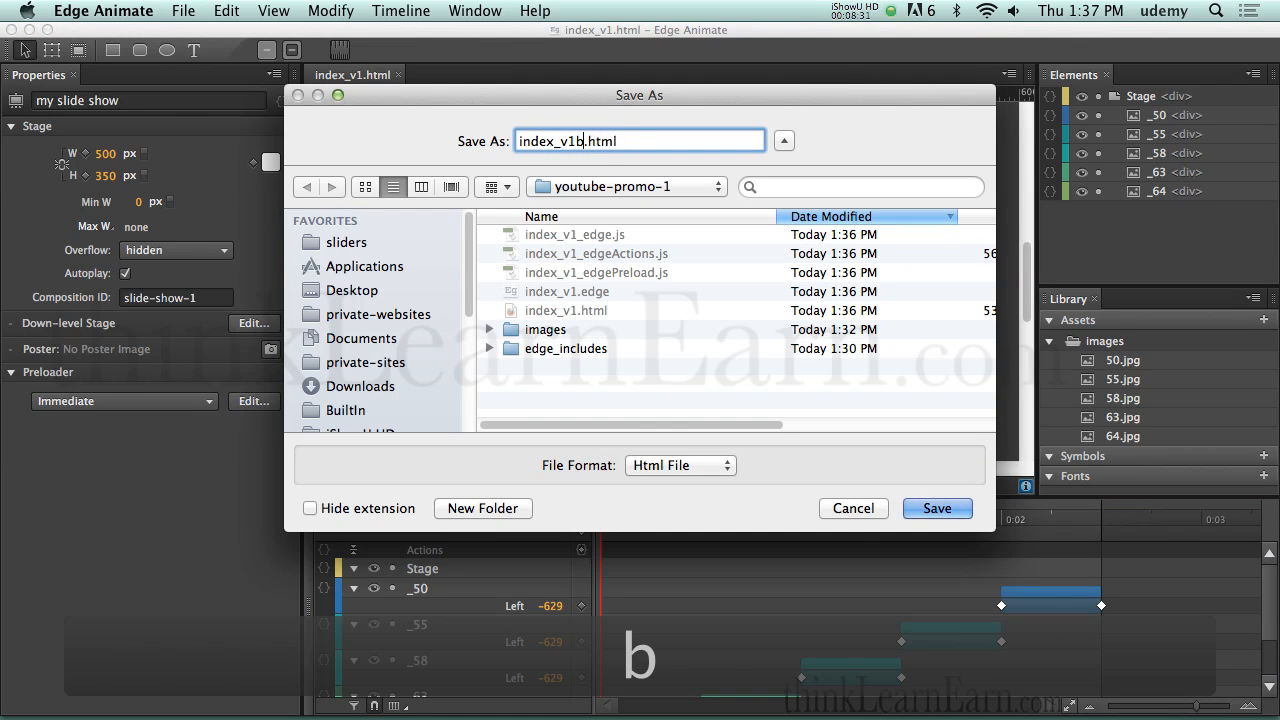
pyautogui.click(936, 508)
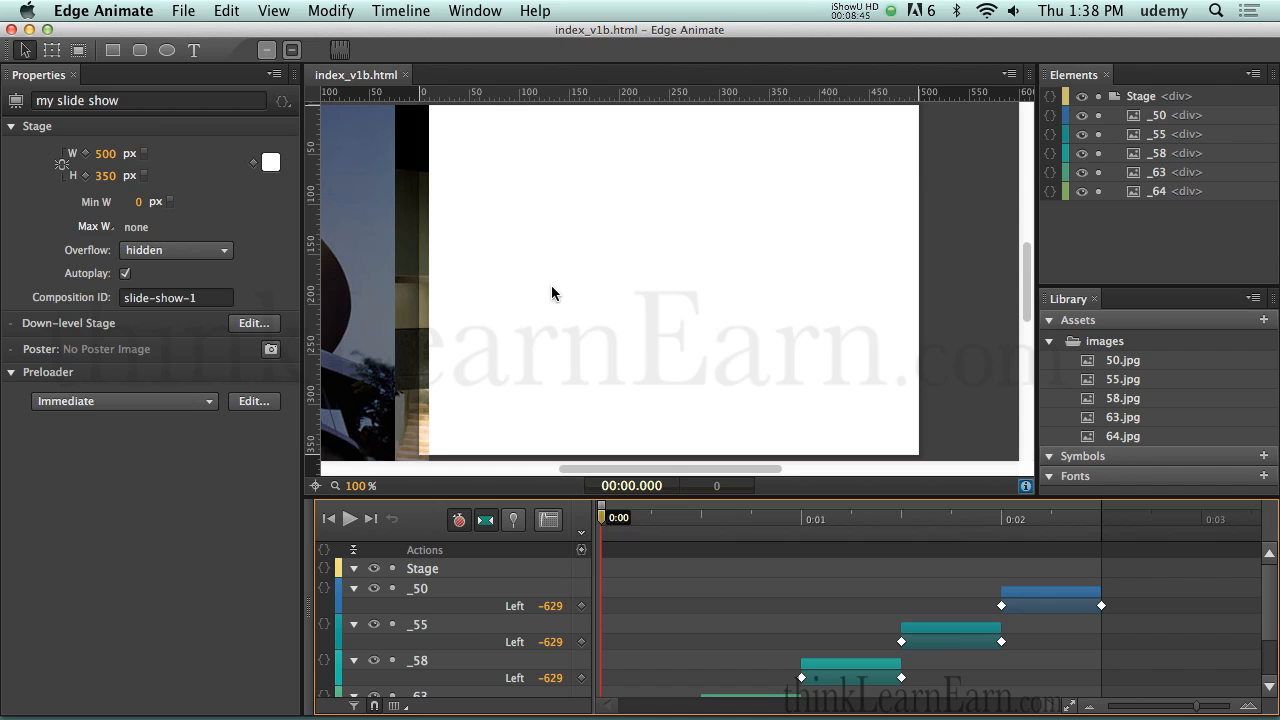
# Step: Rename the composition ID to slide-show-1b and save
pyautogui.click(176, 296)
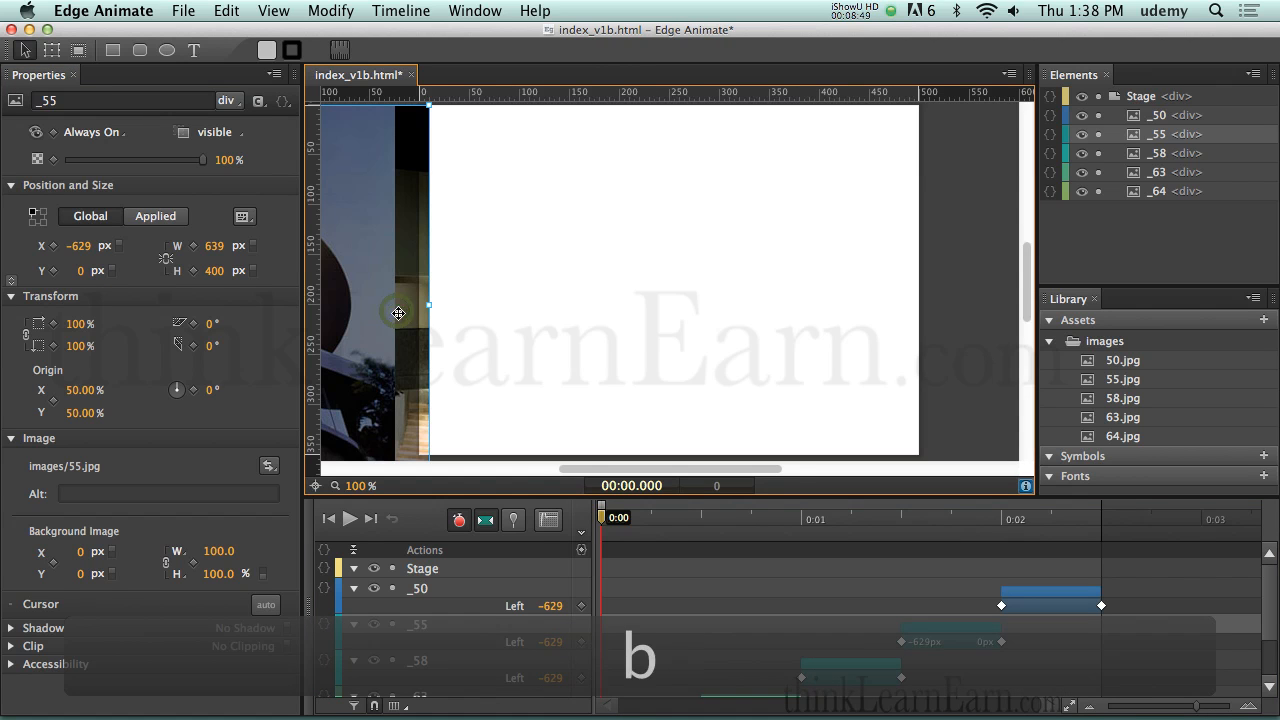
pyautogui.press('cmd+s')
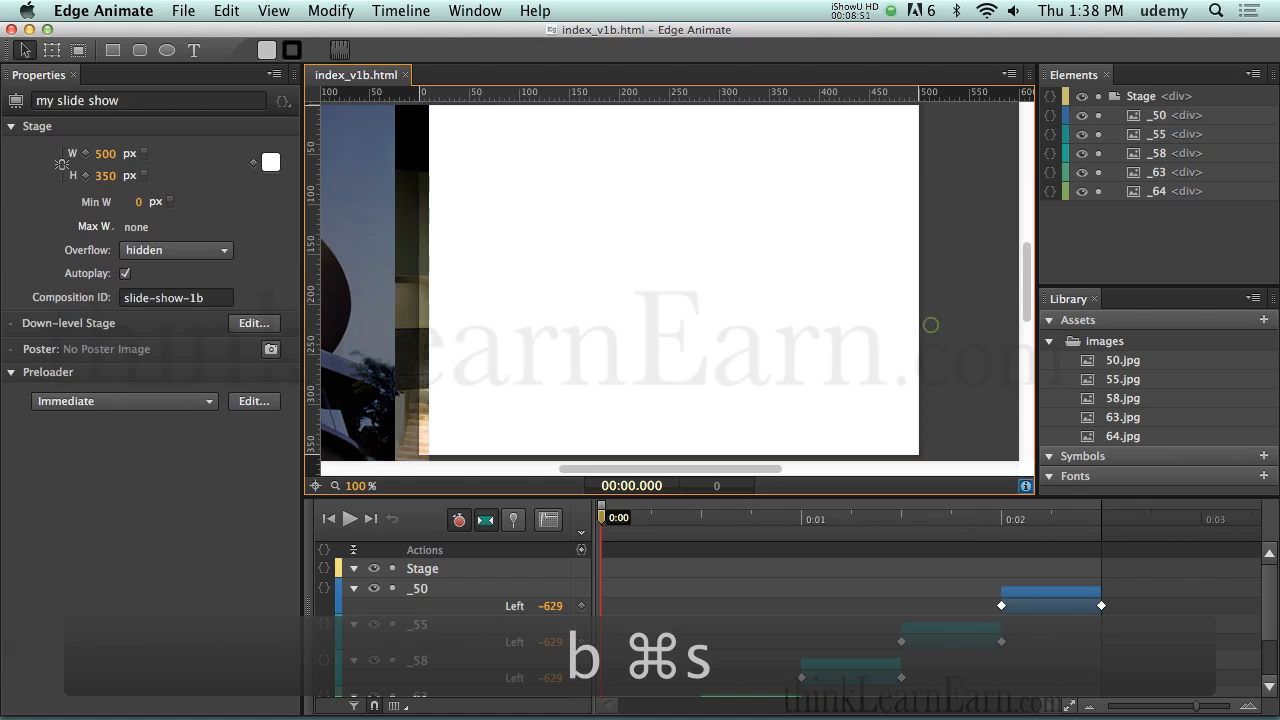
pyautogui.press('cmd+s')
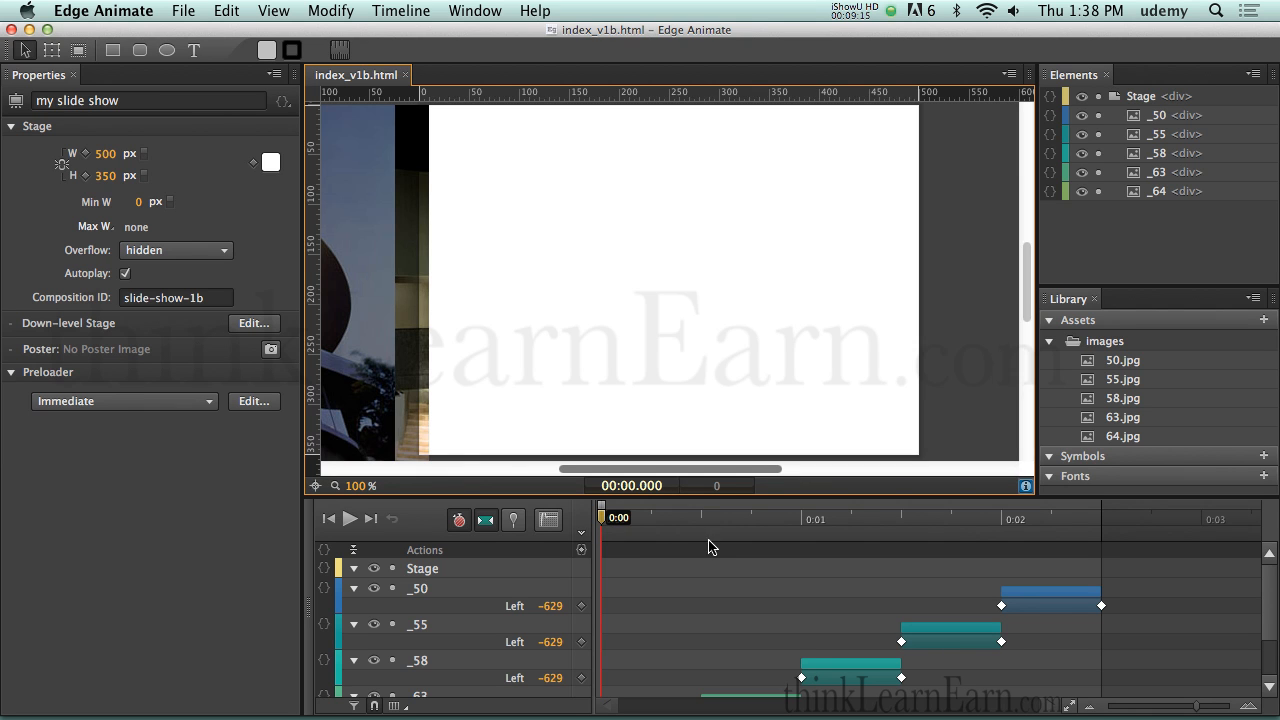
# Step: Insert a trigger at 0:00.500 on the timeline and add a stop action to it
pyautogui.scroll(-3)
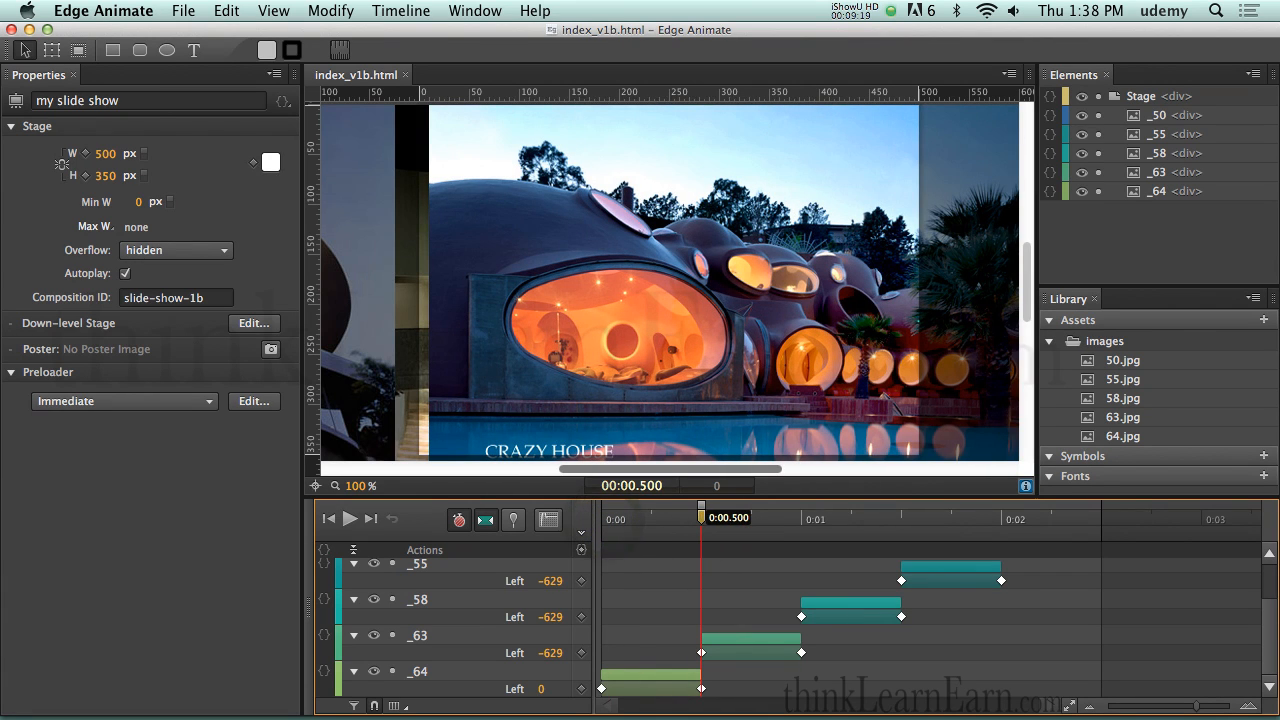
pyautogui.moveTo(700, 518); pyautogui.dragTo(656, 518)
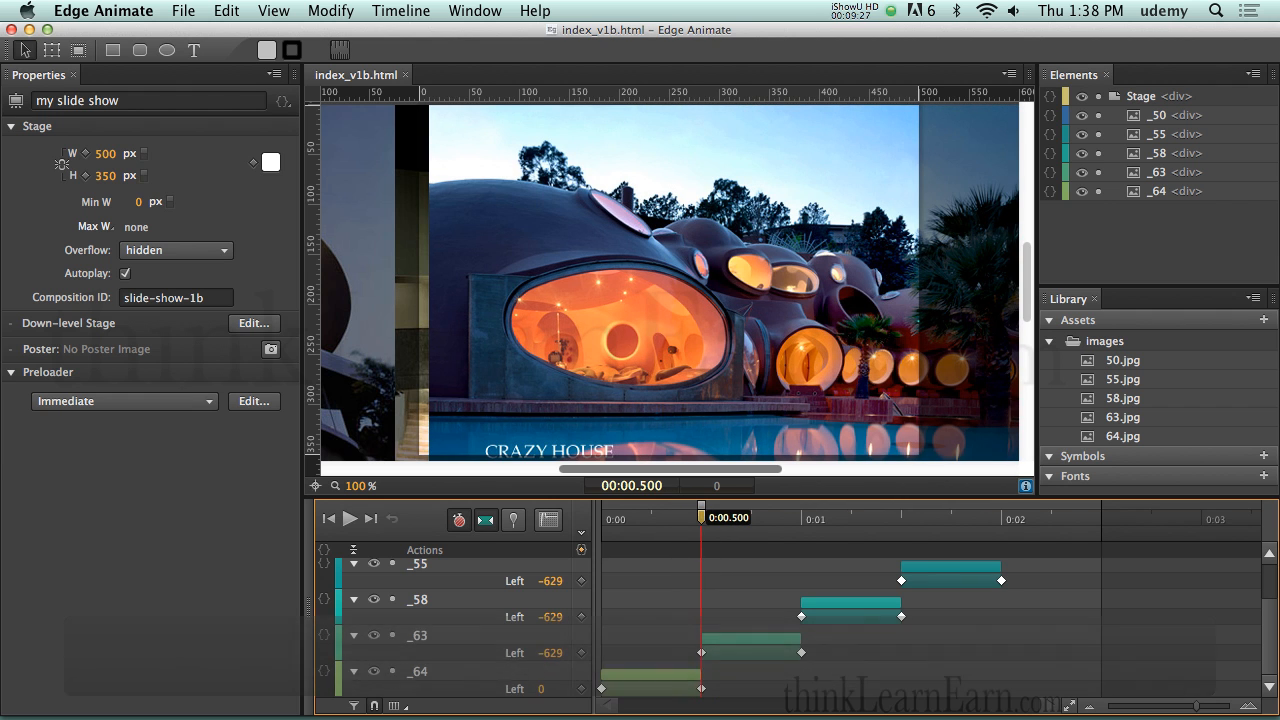
pyautogui.moveTo(580, 548)
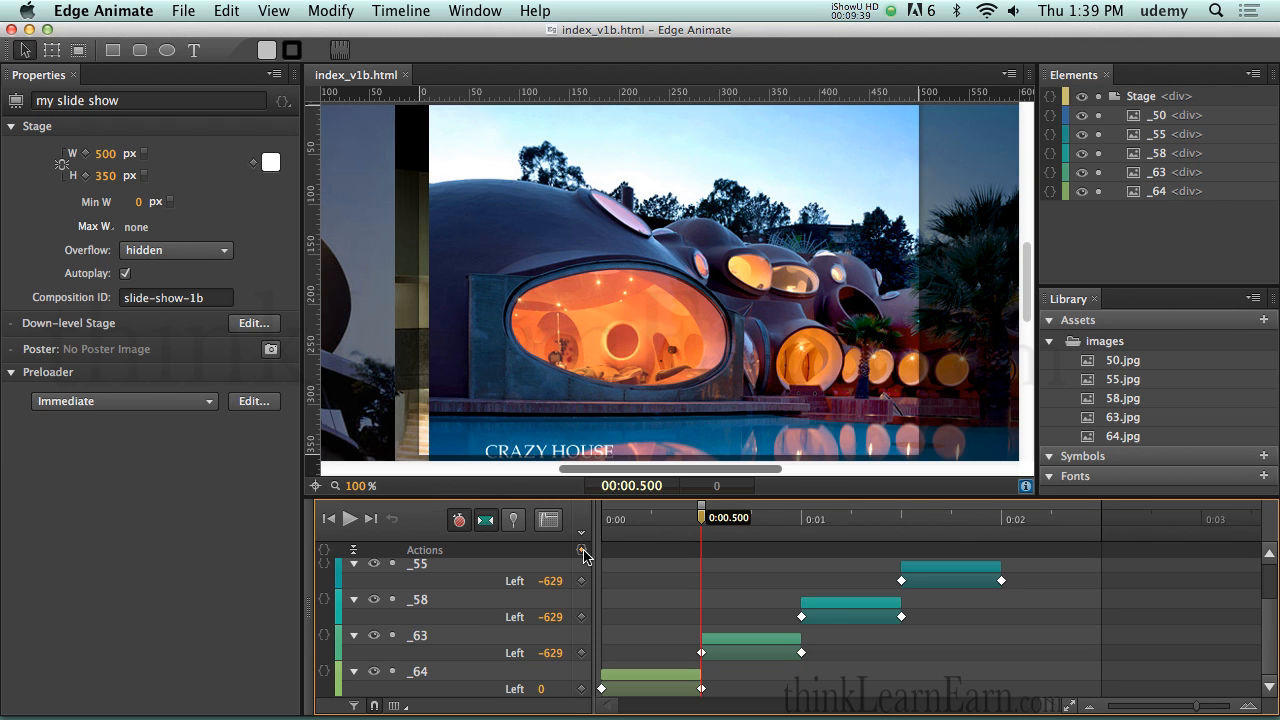
pyautogui.click(584, 552)
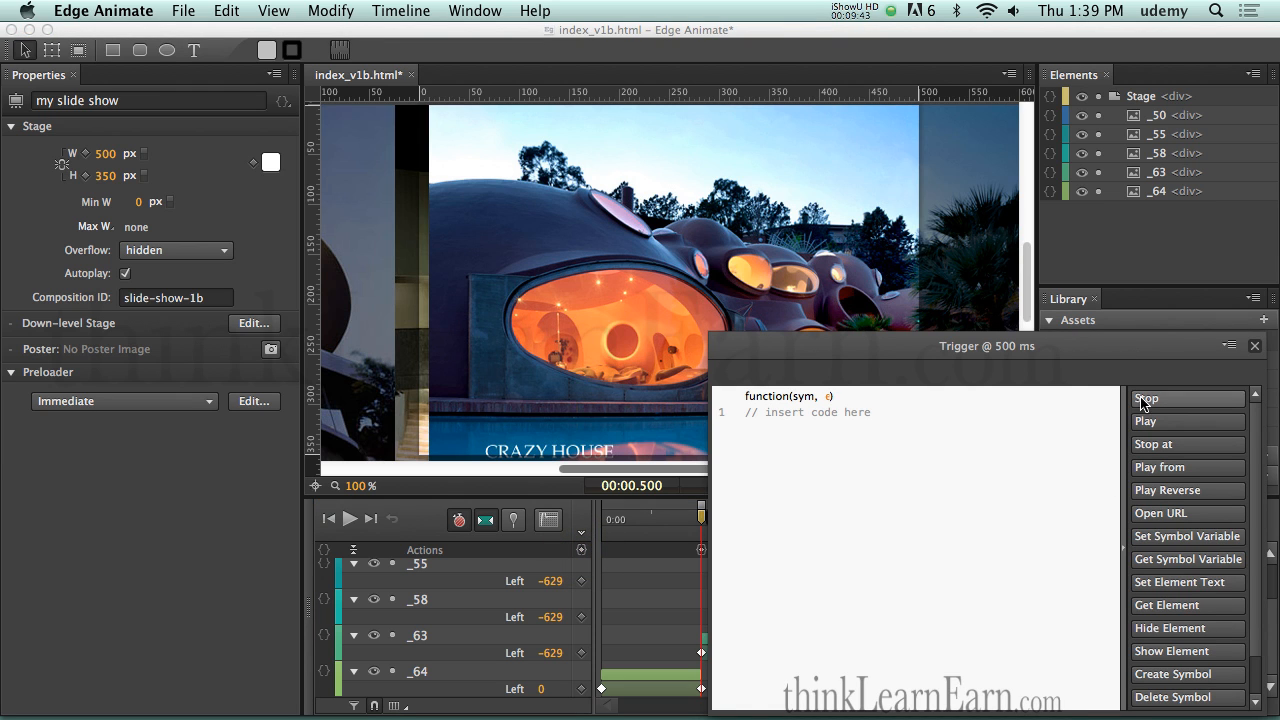
pyautogui.click(1148, 398)
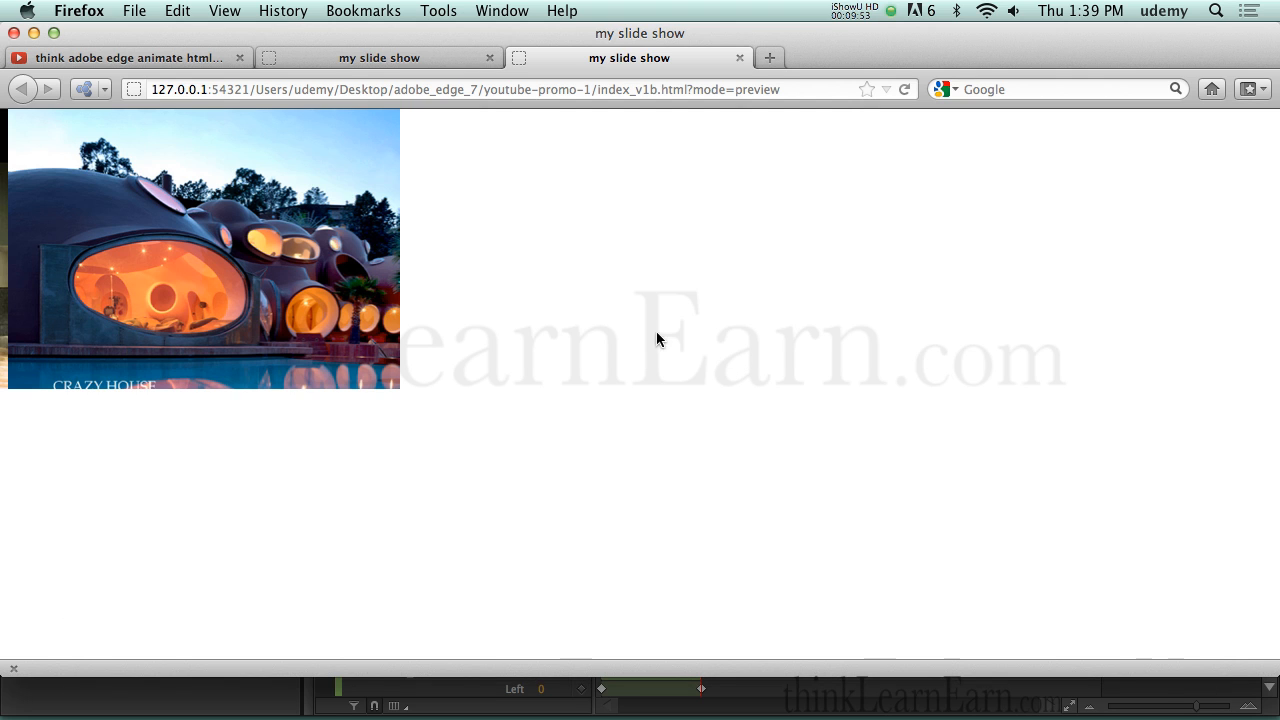
pyautogui.moveTo(436, 316)
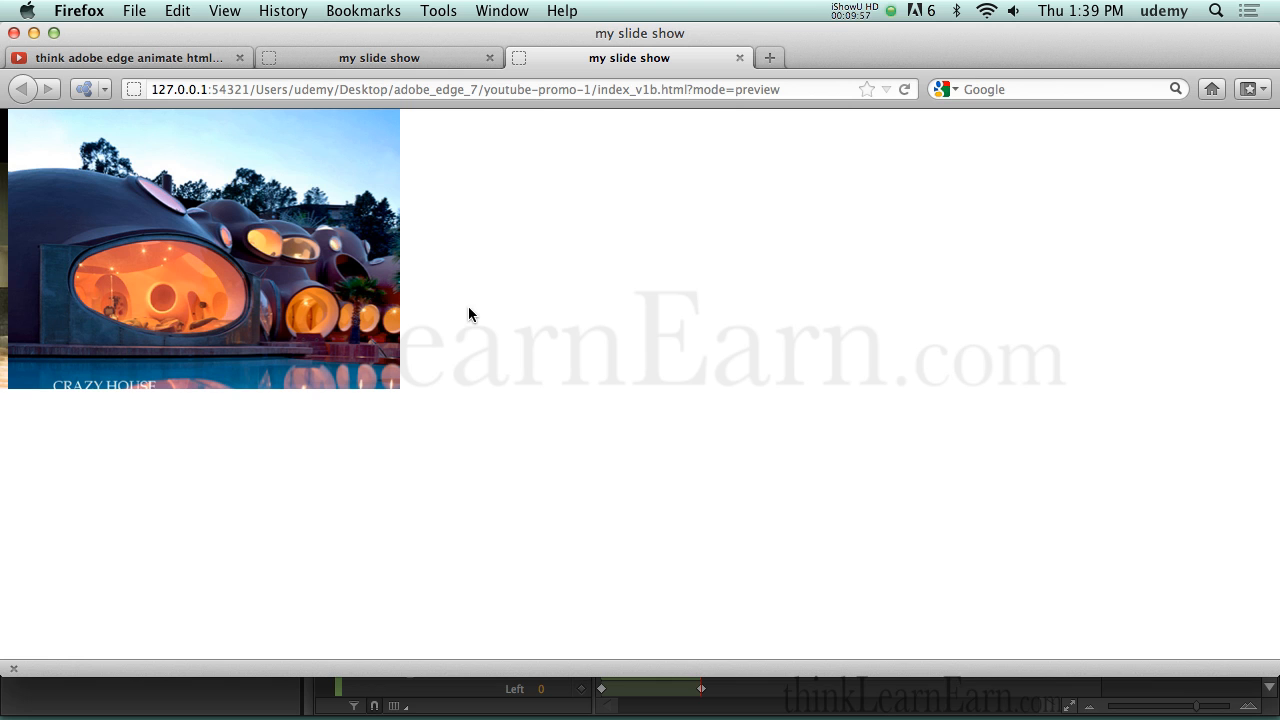
pyautogui.moveTo(304, 282)
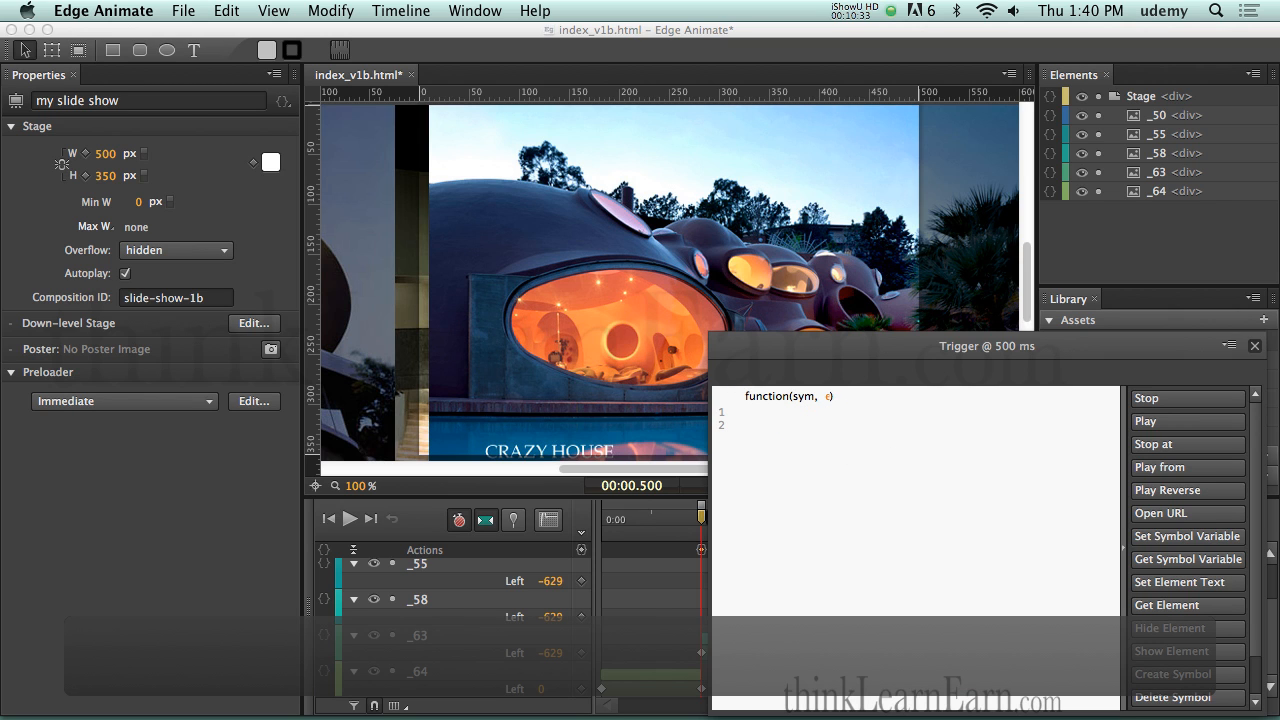
# Step: Paste sym.stop() with a setTimeout sym.play() into the trigger and set the delay to 3000 ms
pyautogui.press('cmd+v')
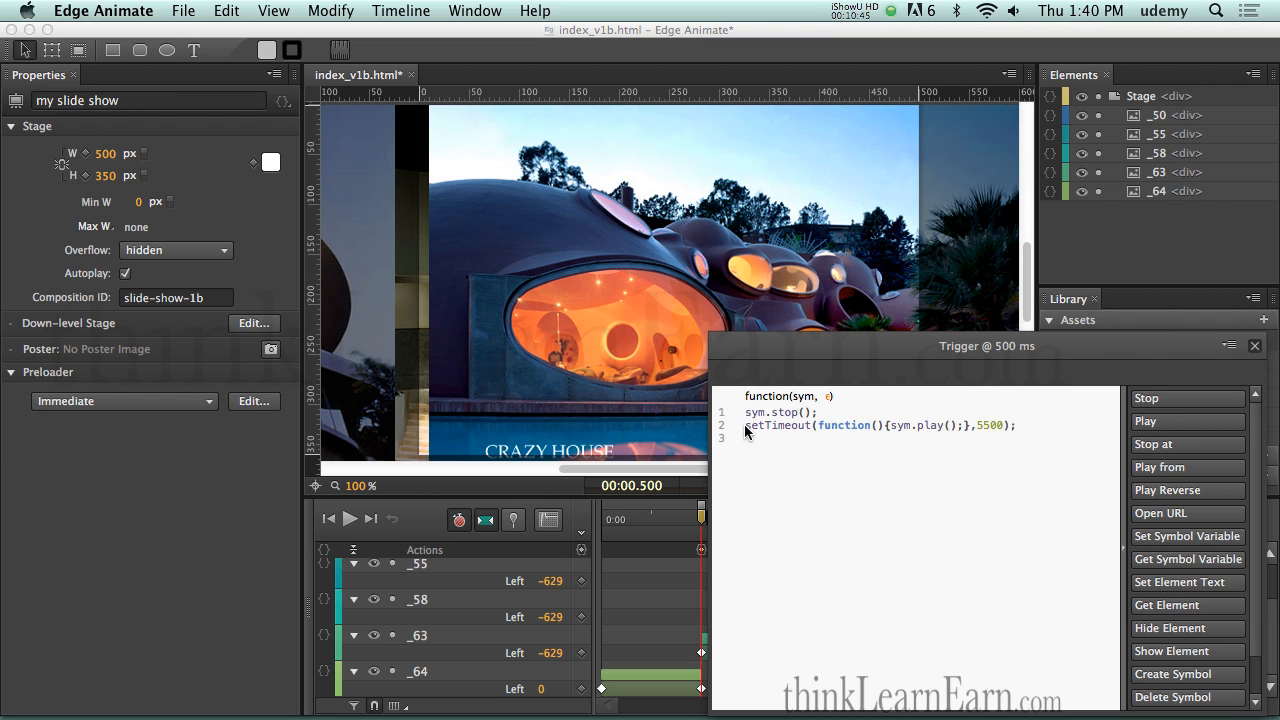
pyautogui.moveTo(1112, 404)
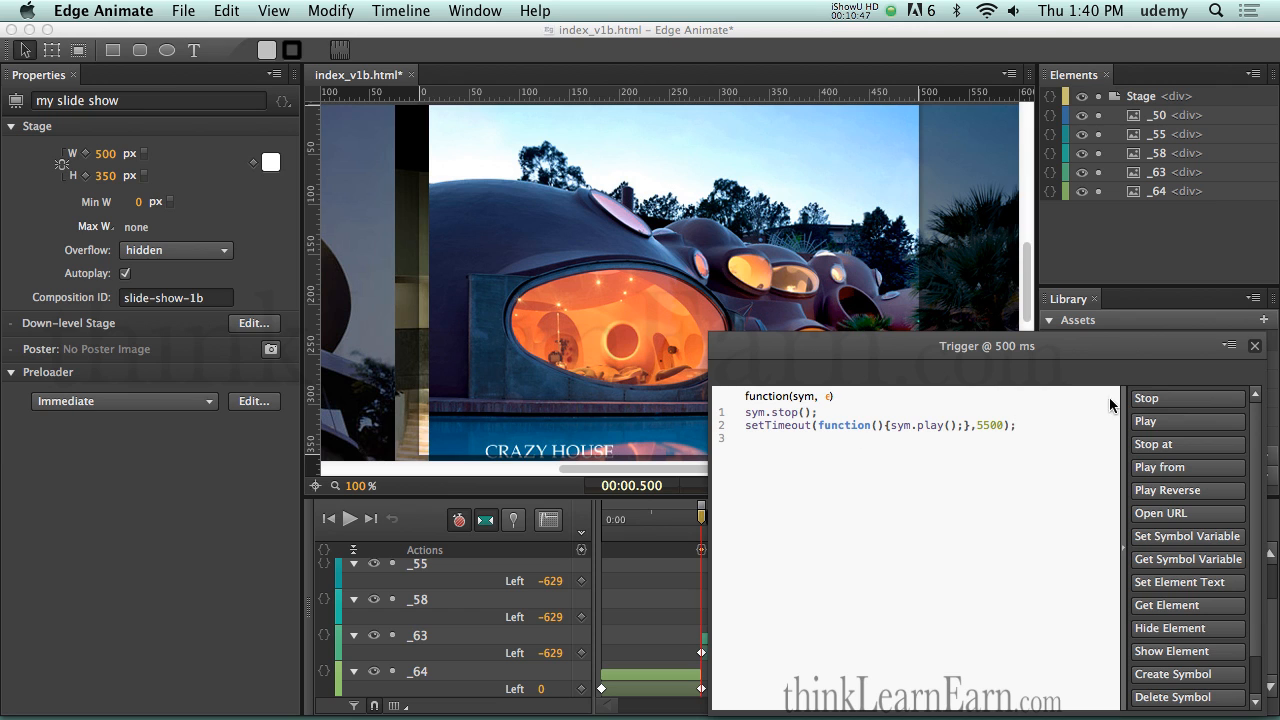
pyautogui.moveTo(1030, 356)
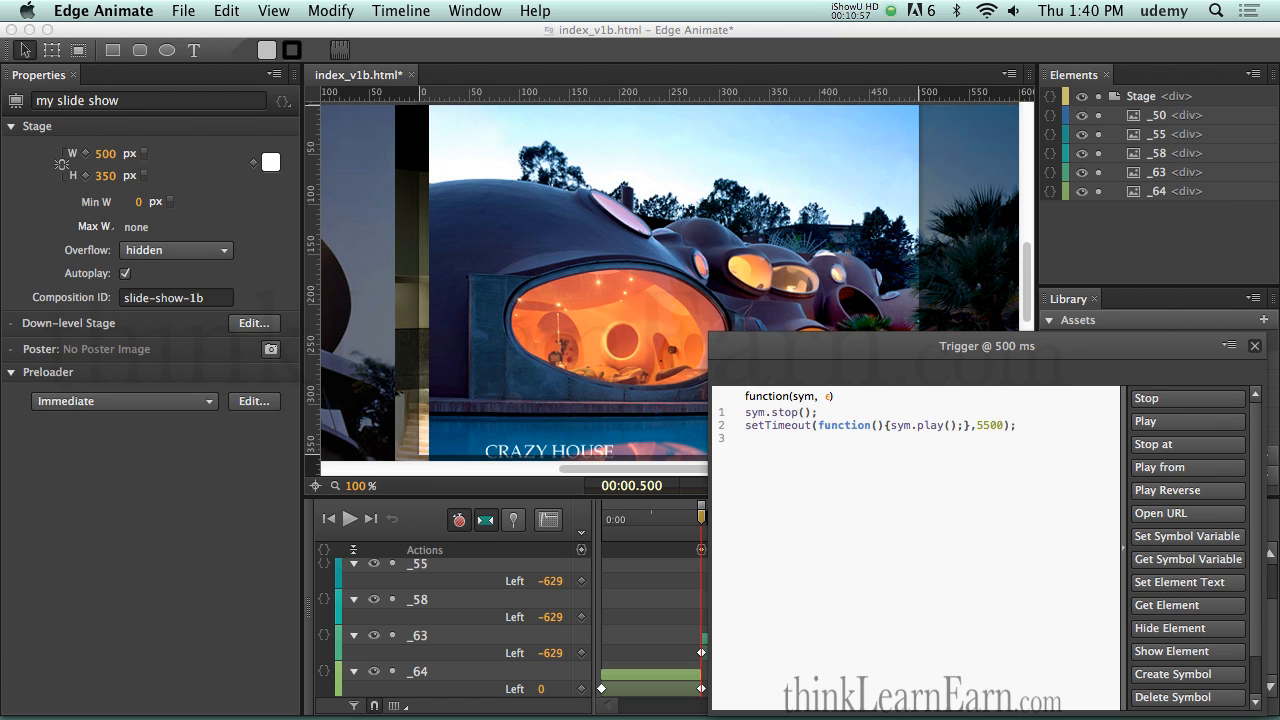
pyautogui.doubleClick(988, 424)
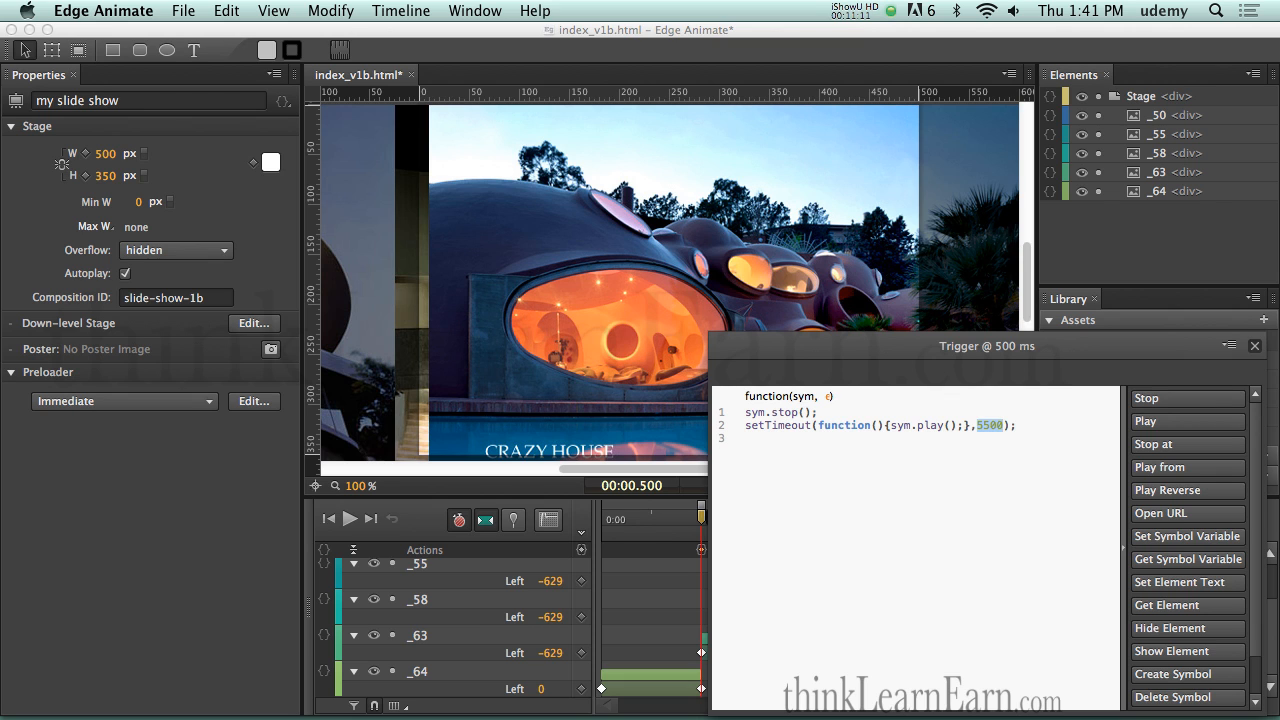
pyautogui.write('3')
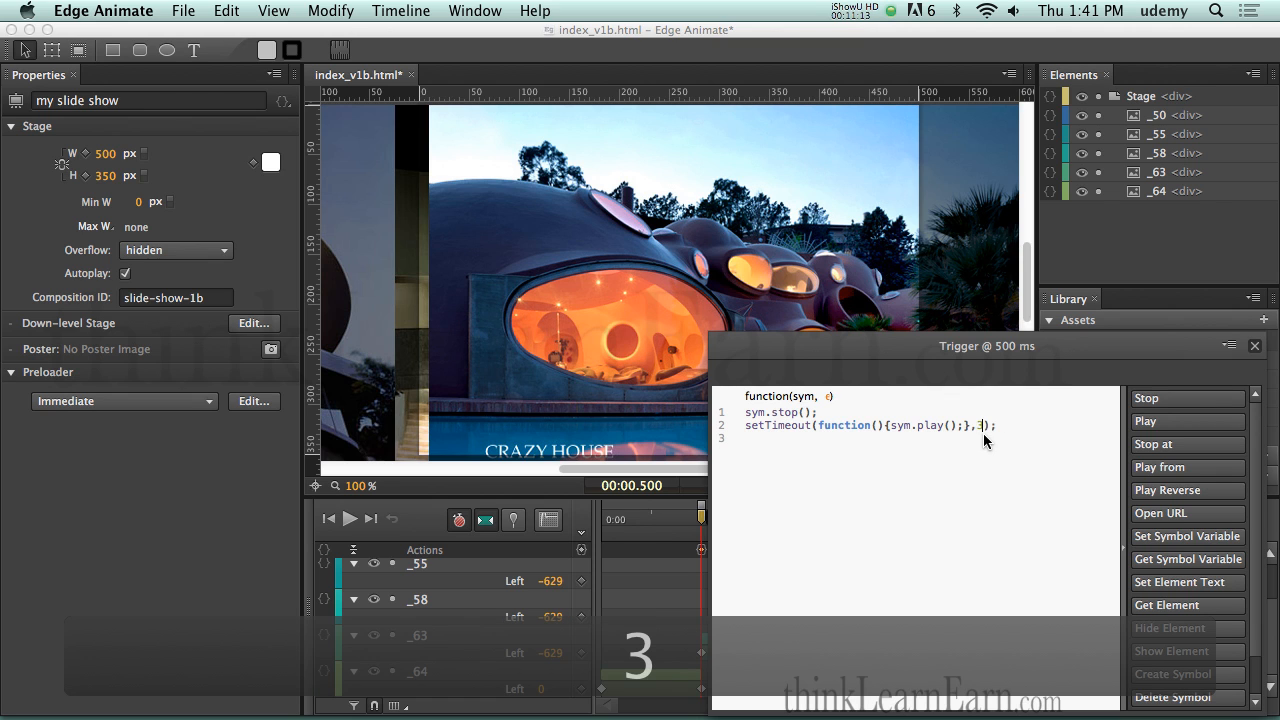
pyautogui.write('000')
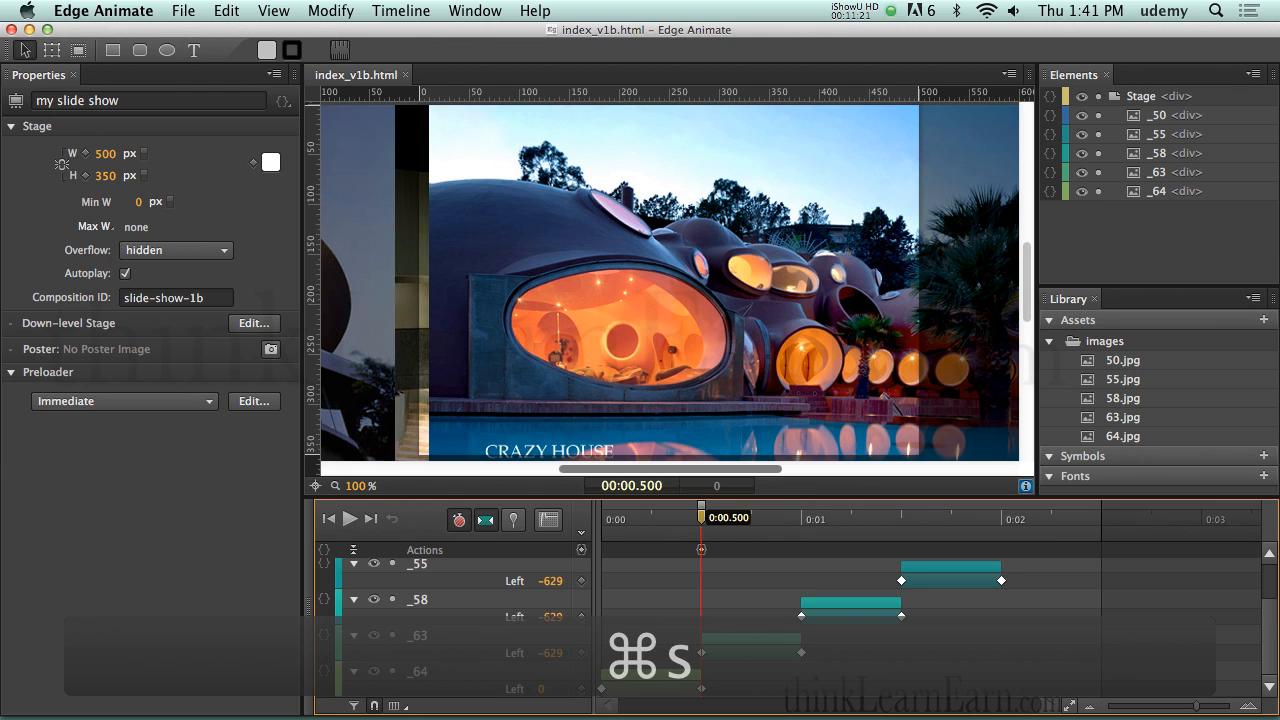
# Step: Save, copy the pause trigger to the next slide point, and scrub through the animation
pyautogui.press('cmd+s')
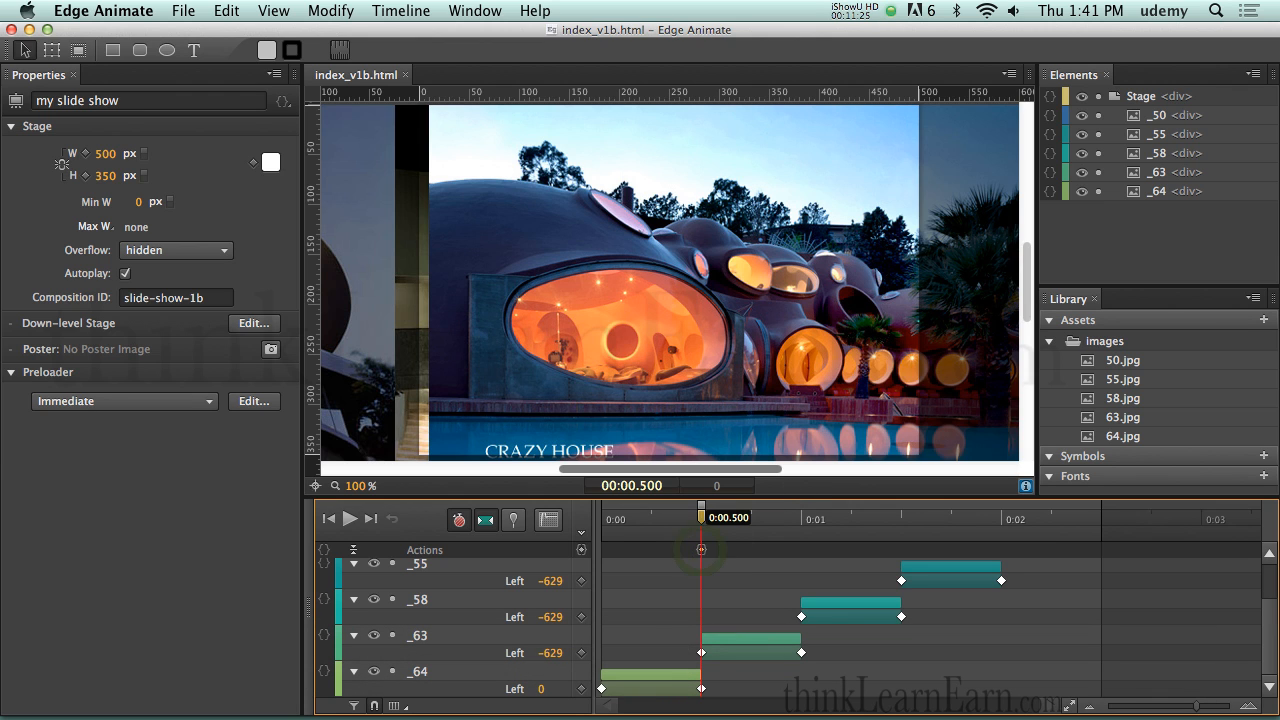
pyautogui.press('cmd+c')
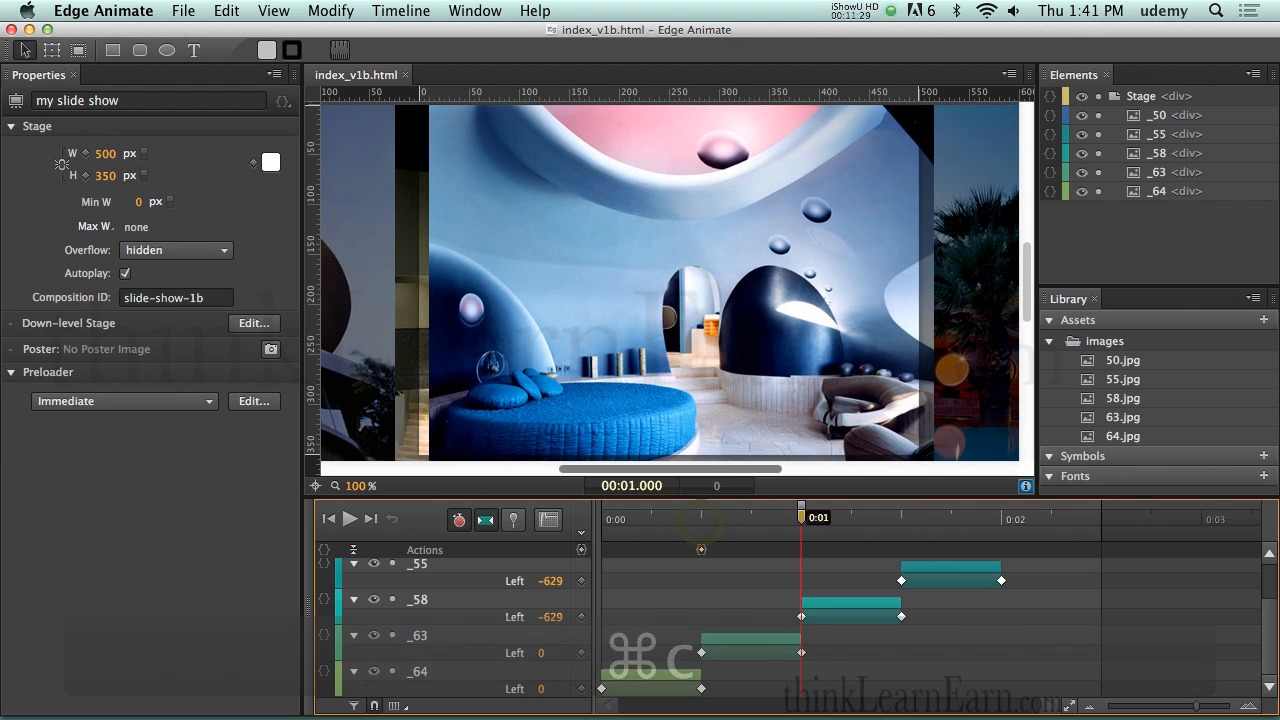
pyautogui.press('cmd+v')
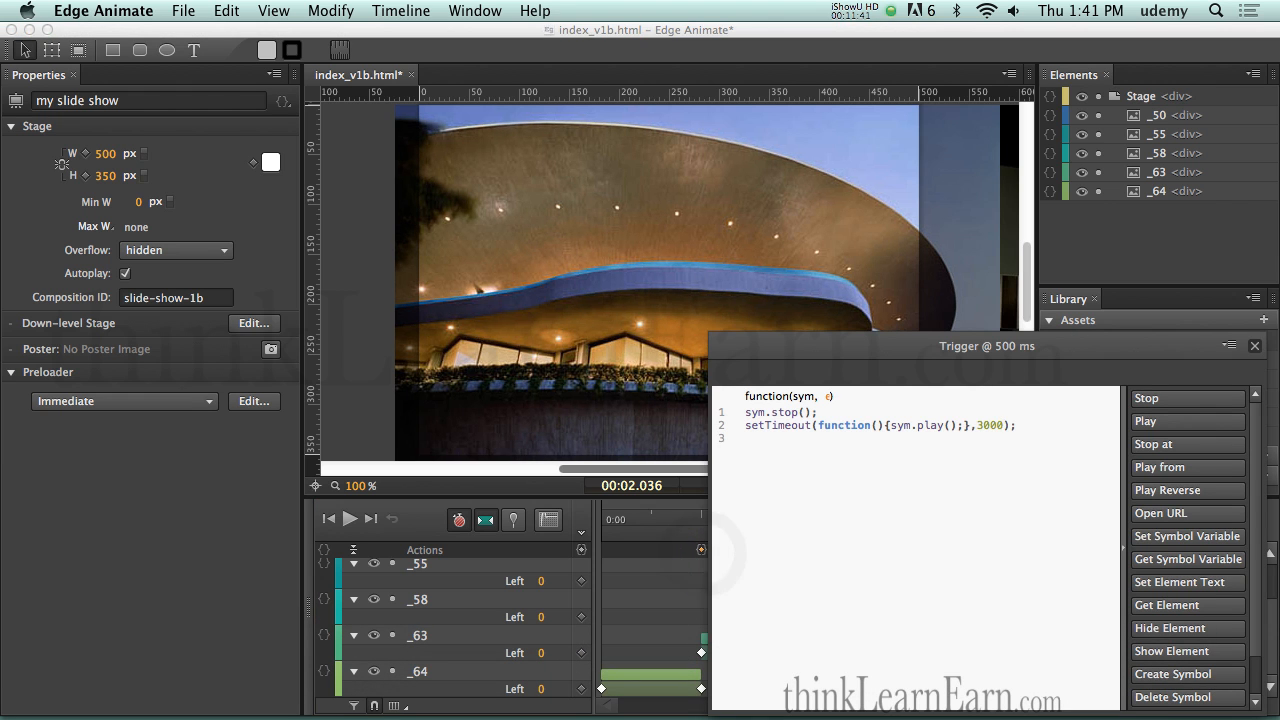
pyautogui.click(1252, 346)
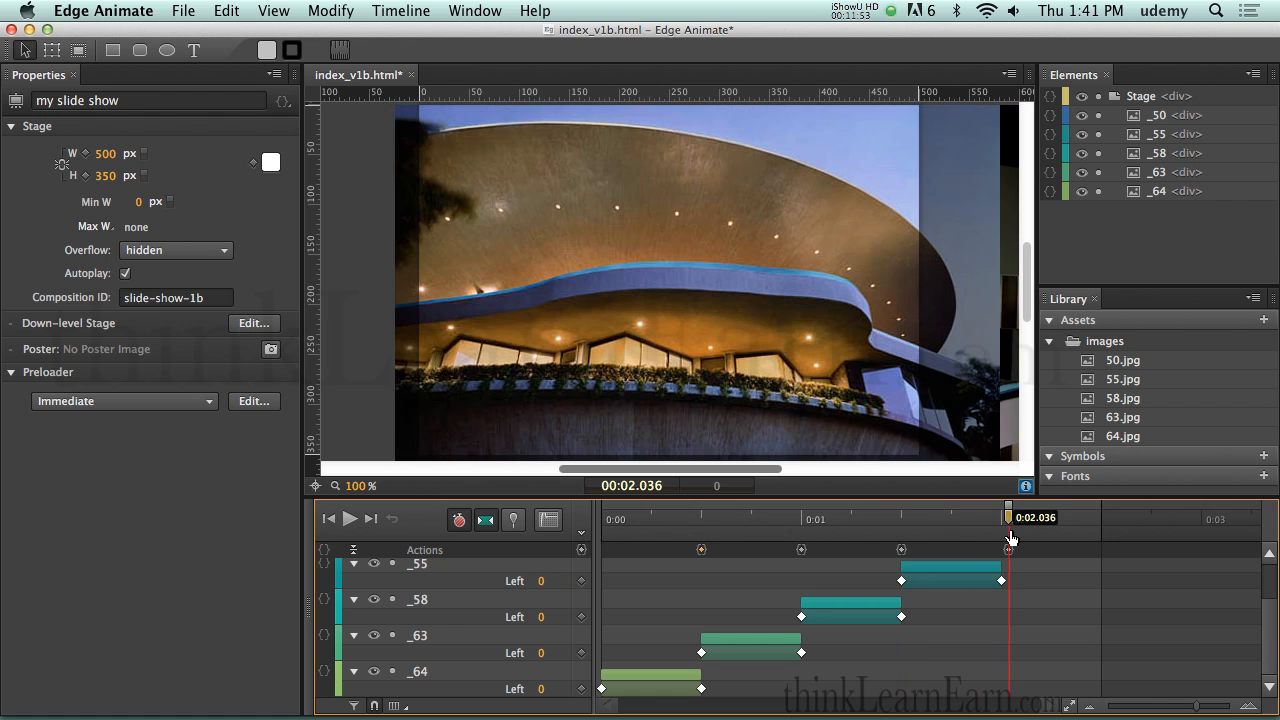
pyautogui.moveTo(1010, 516); pyautogui.dragTo(724, 516)
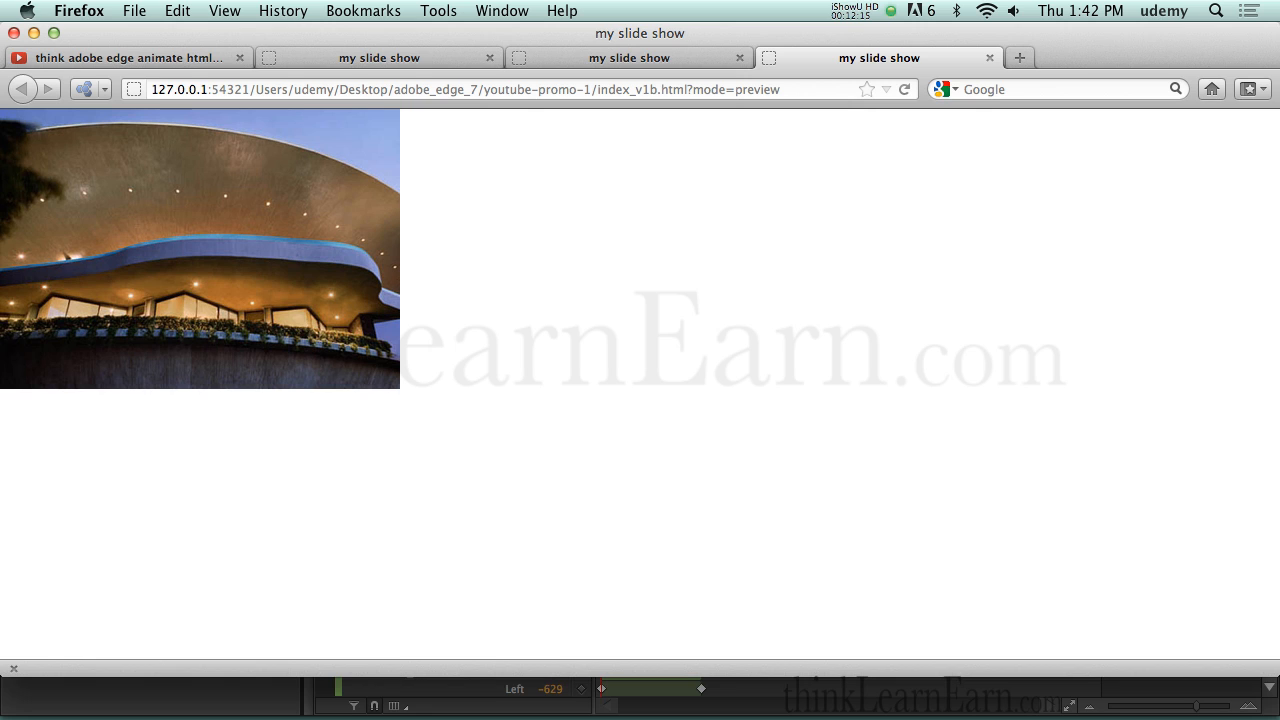
pyautogui.moveTo(592, 516)
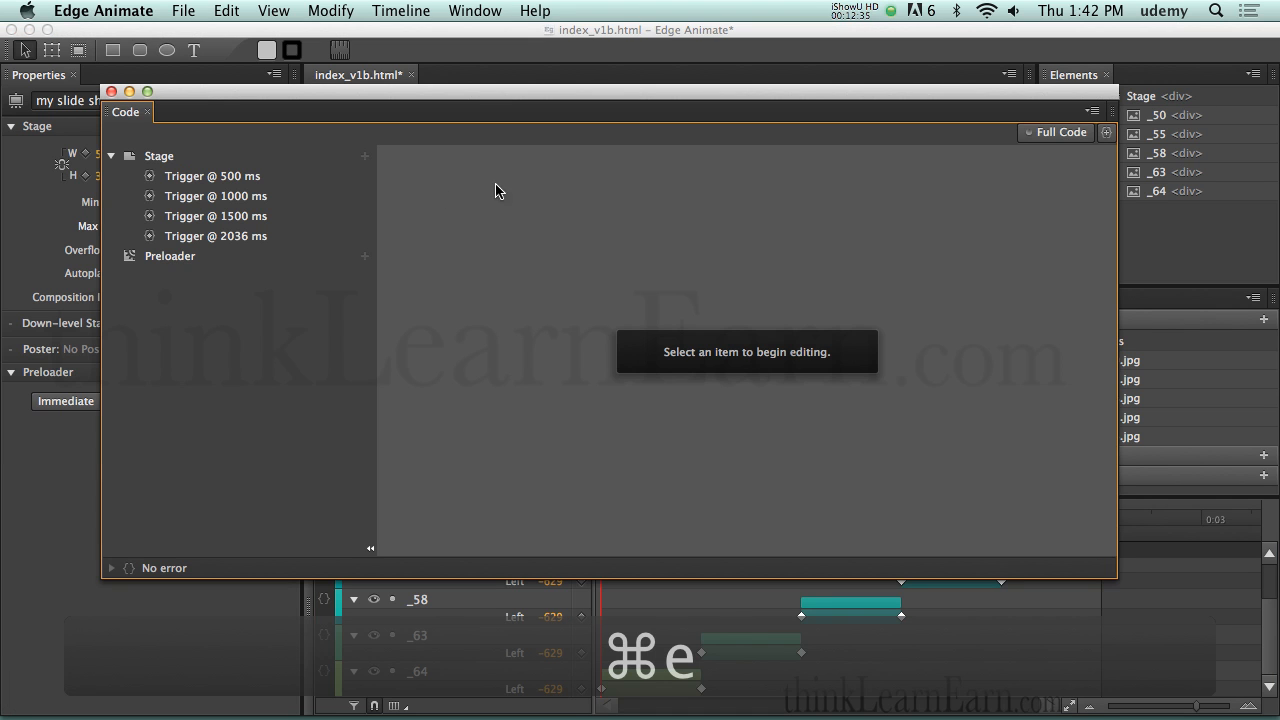
# Step: View the code of the 500, 1000, 1500 and 2036 ms triggers, then switch to Full Code
pyautogui.click(212, 176)
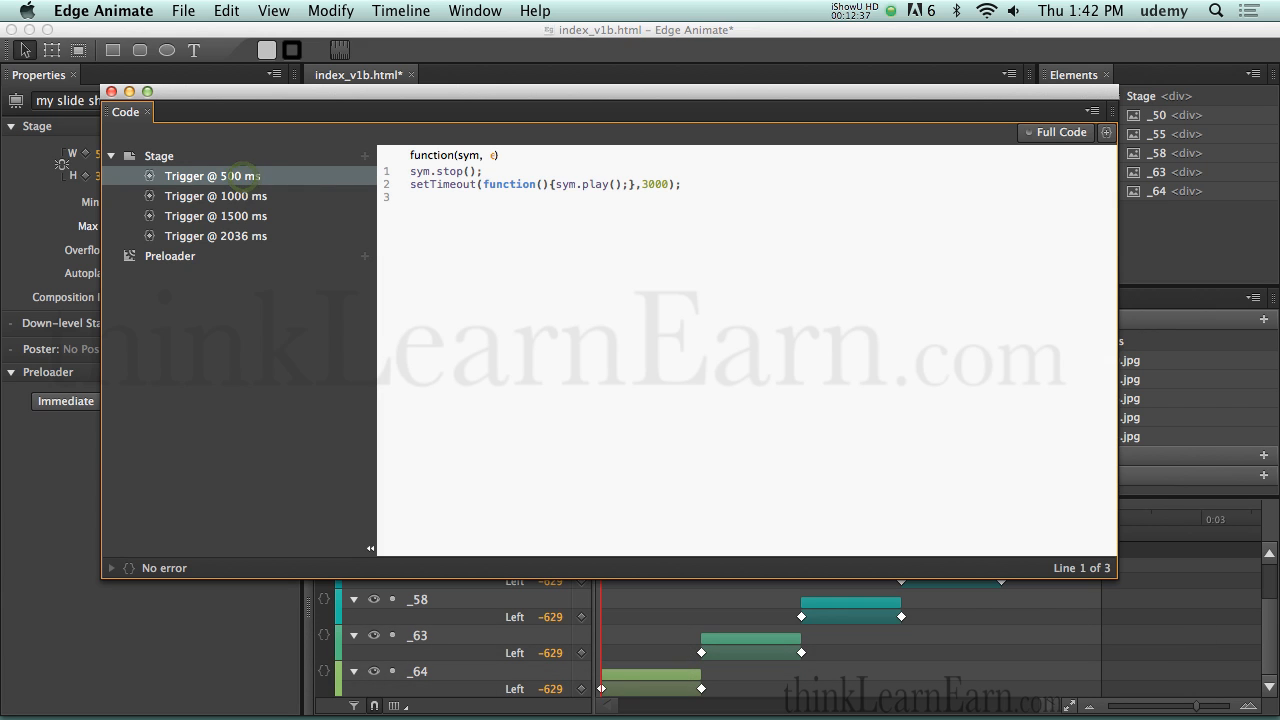
pyautogui.click(216, 196)
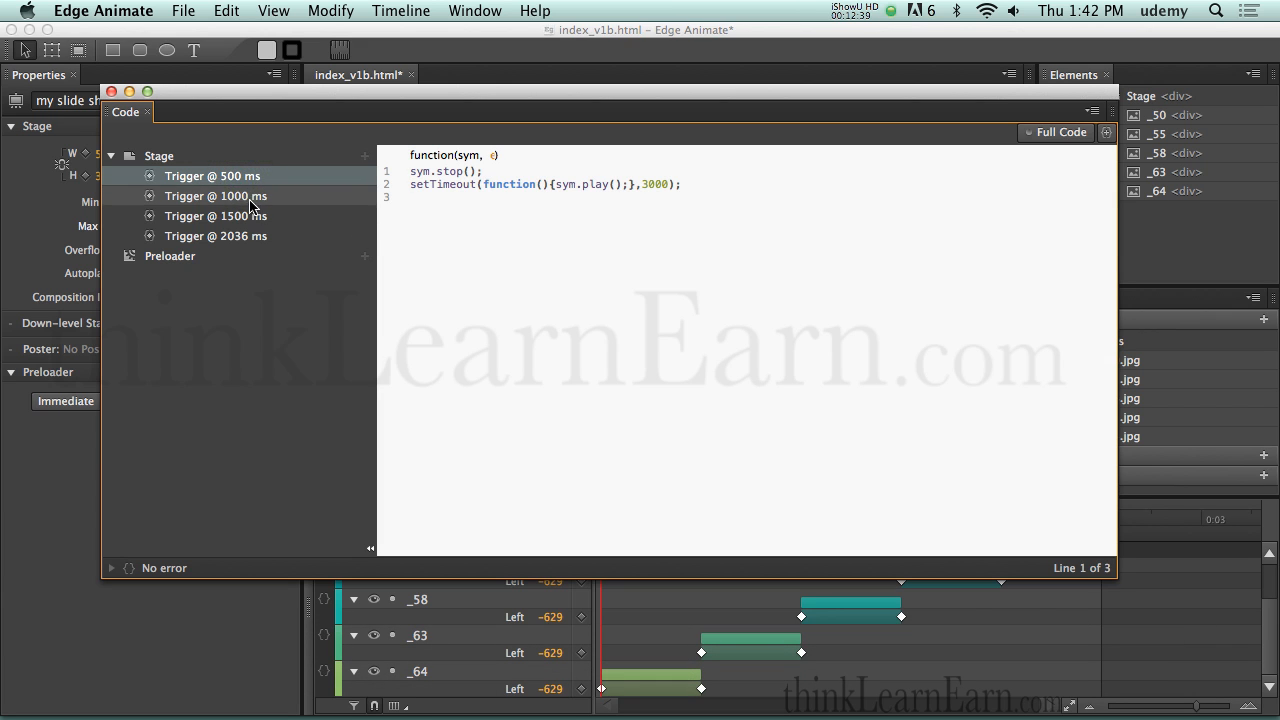
pyautogui.click(216, 216)
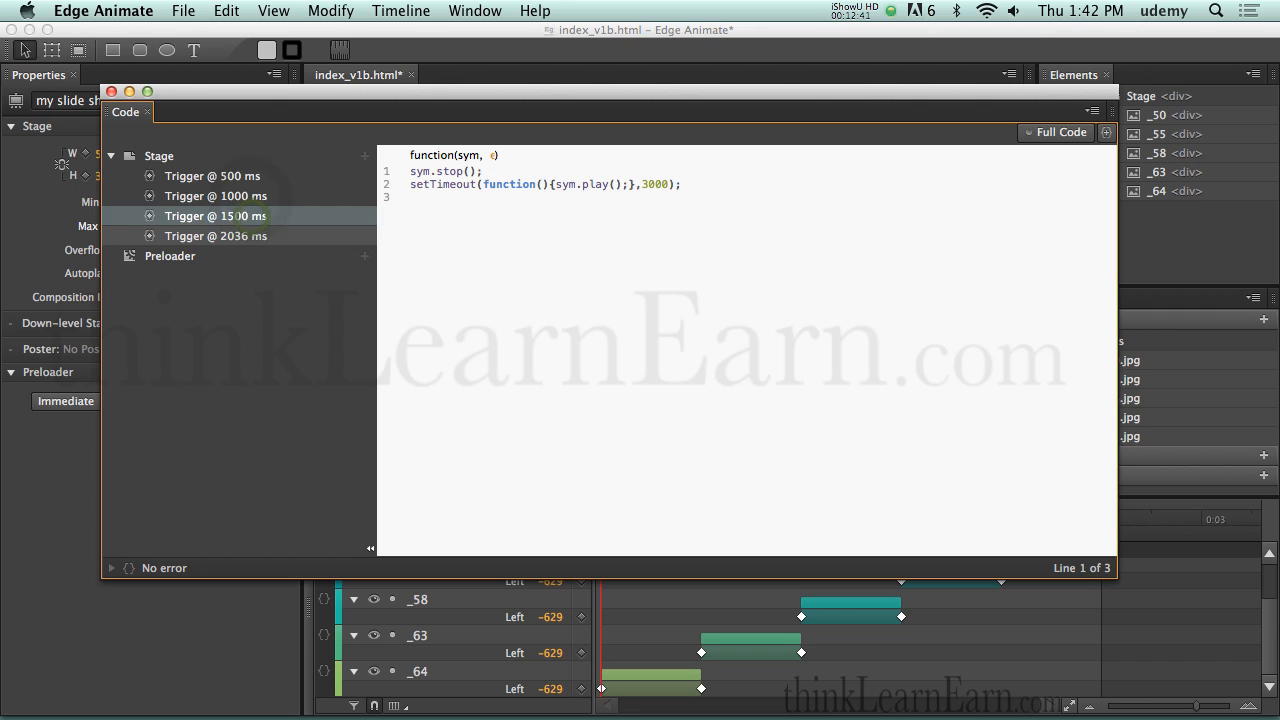
pyautogui.click(216, 236)
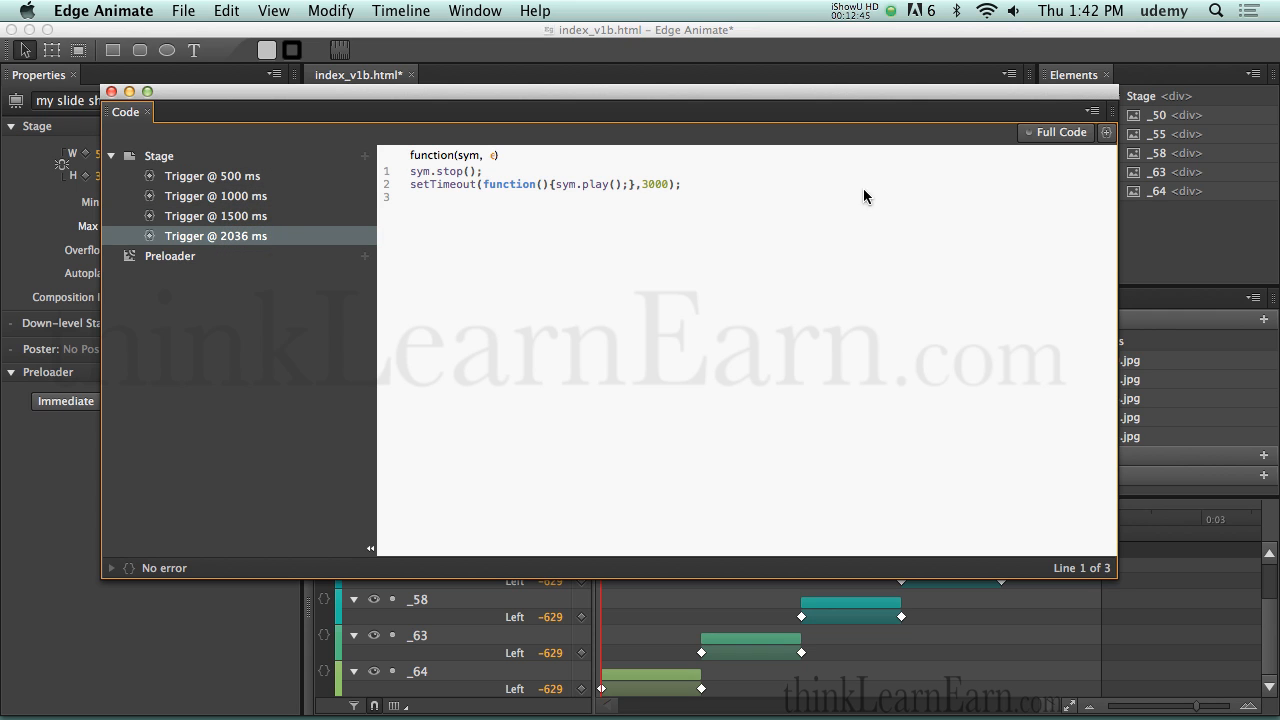
pyautogui.click(1064, 132)
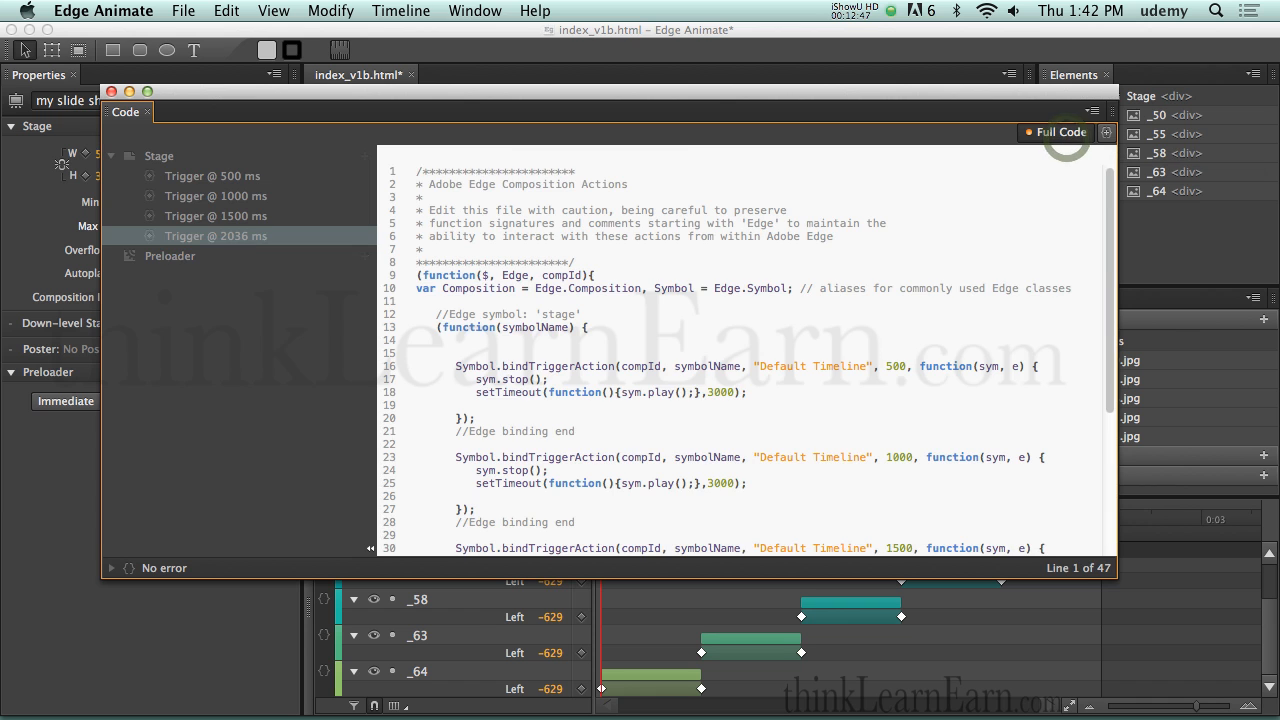
pyautogui.scroll(-3)
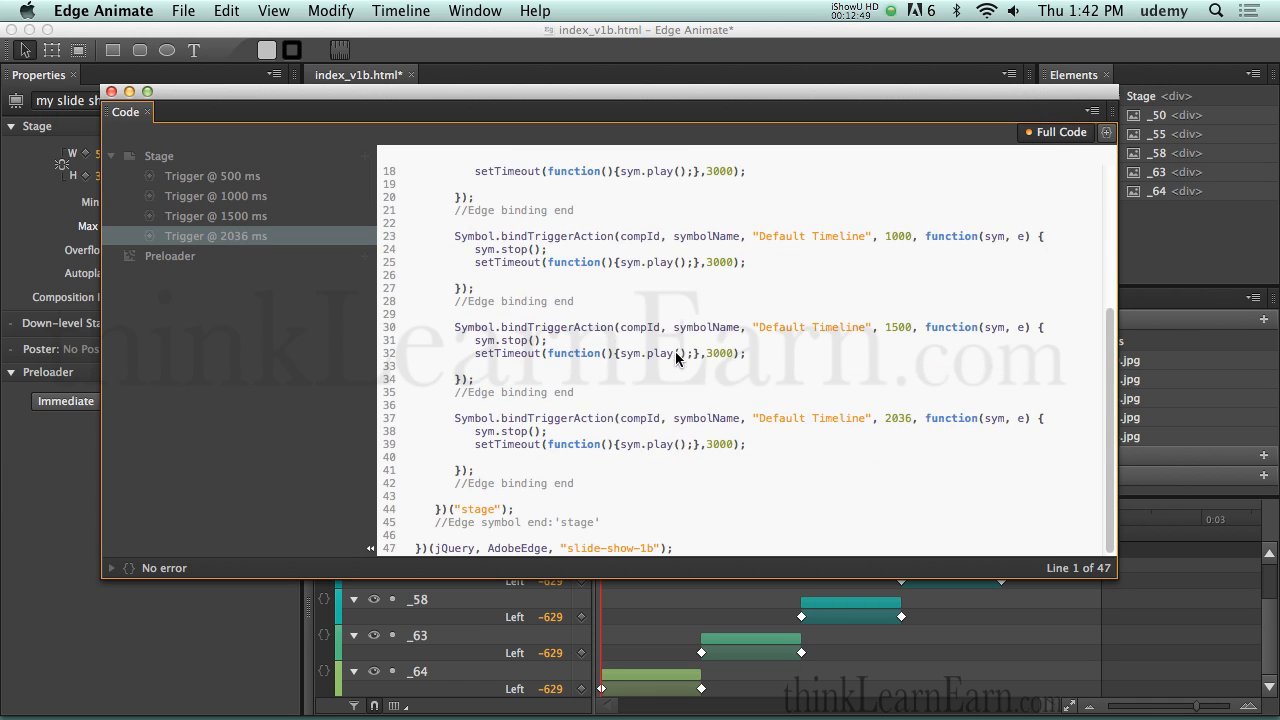
pyautogui.scroll(3)
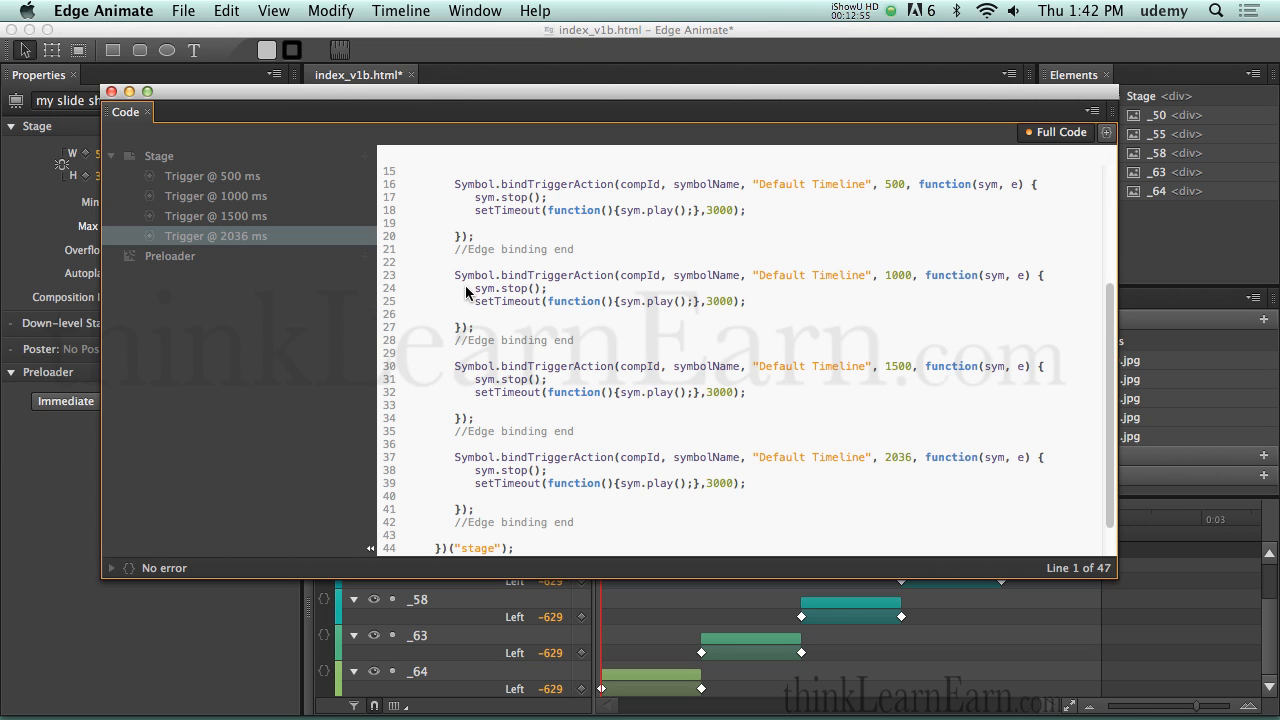
# Step: Edit the setTimeout delays to 2000, 5500, 3000 and 6500 ms and save, raising an error
pyautogui.click(452, 276)
pyautogui.write('55')
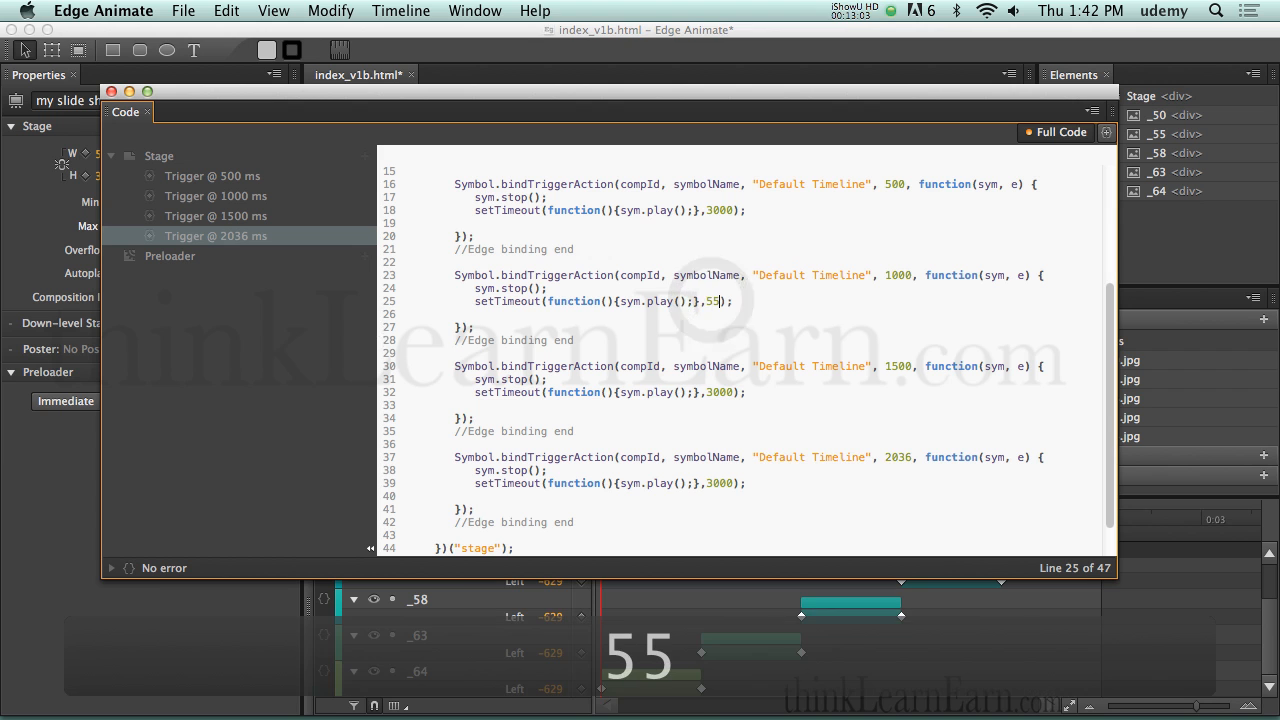
pyautogui.write('00')
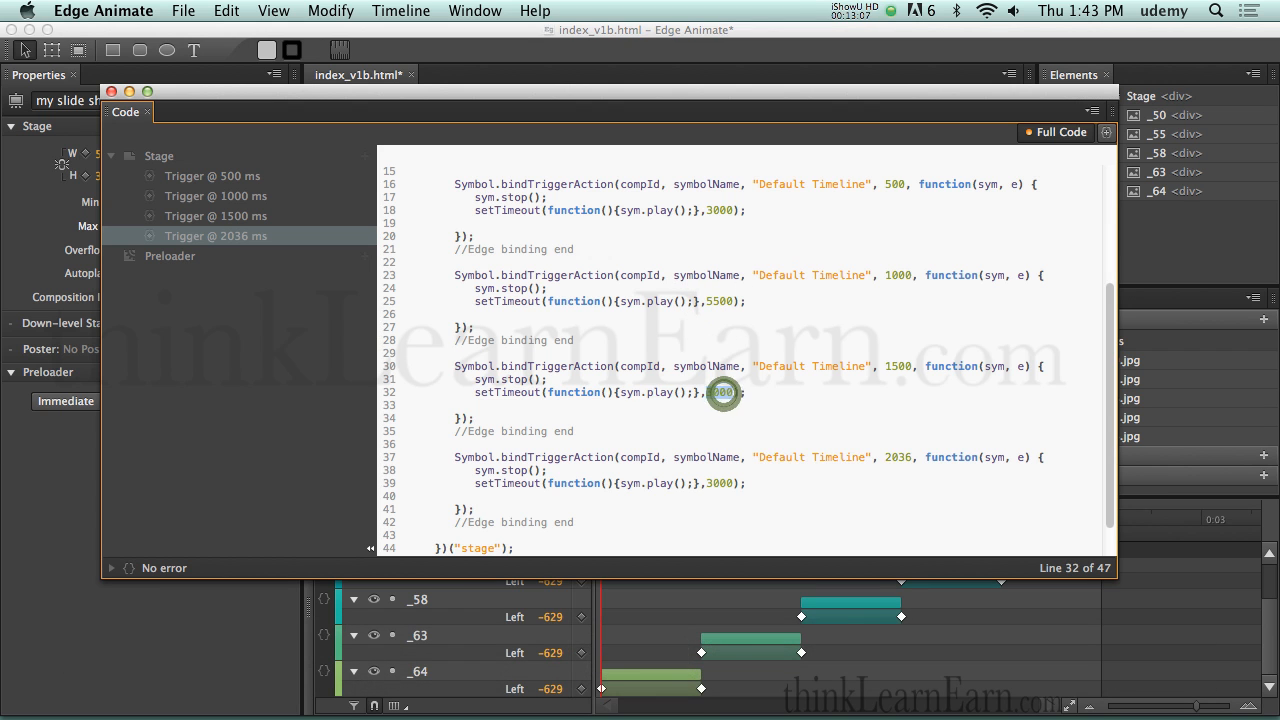
pyautogui.scroll(-3)
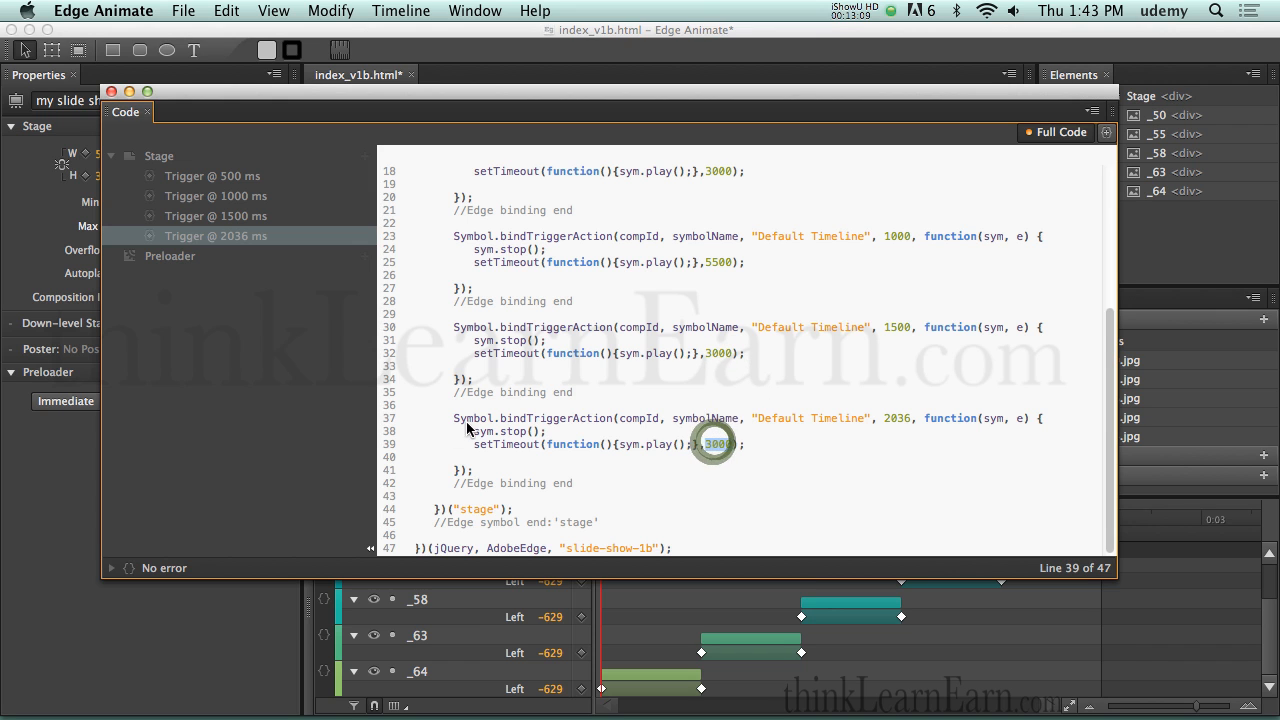
pyautogui.write('65')
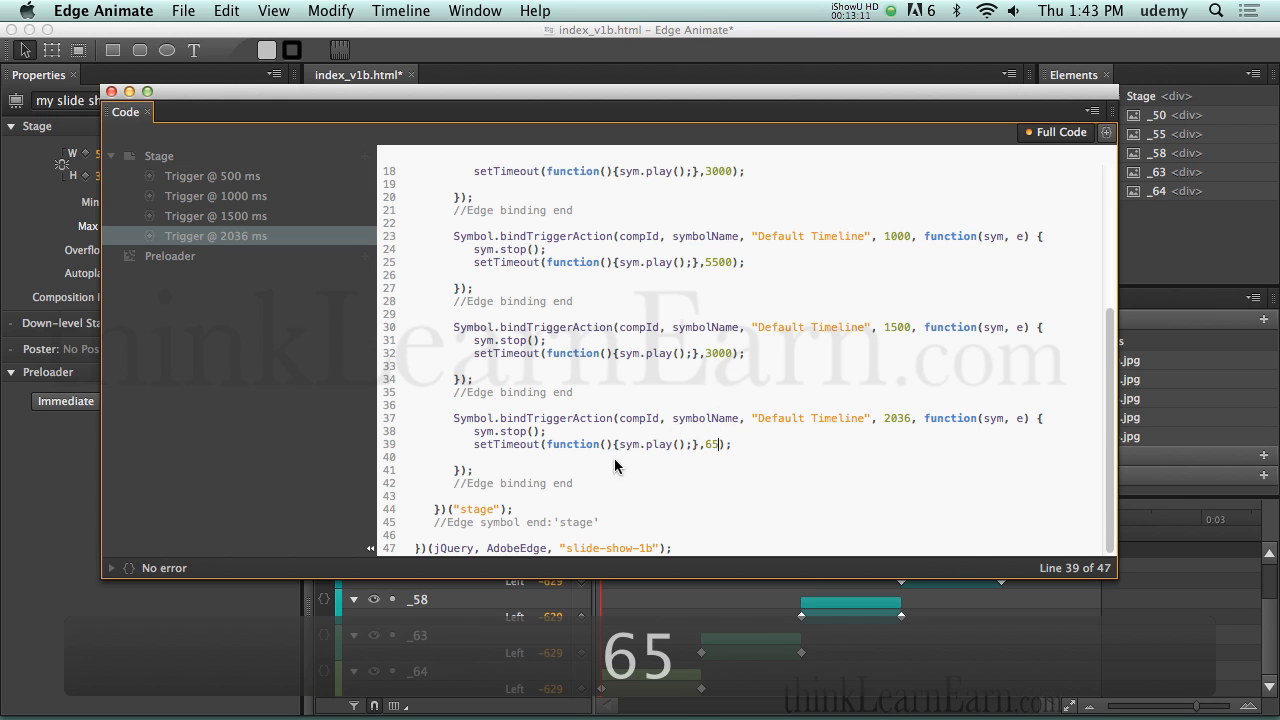
pyautogui.write('00')
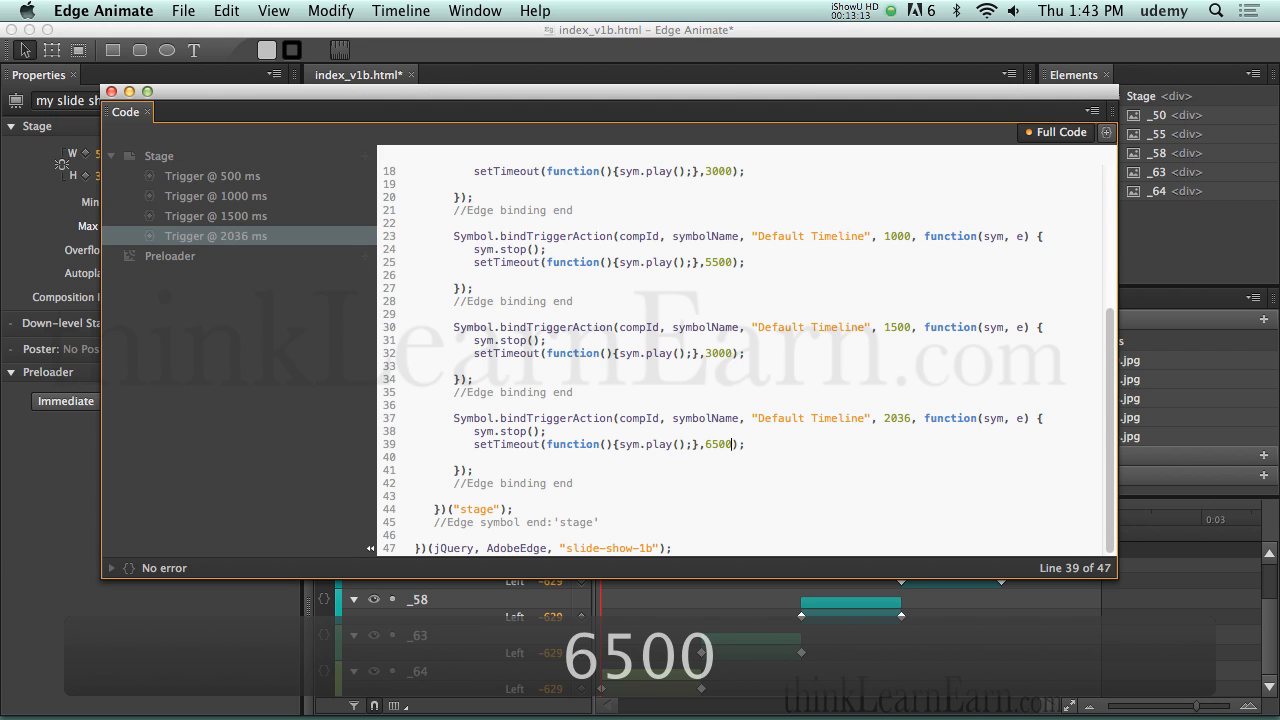
pyautogui.scroll(3)
pyautogui.write('2')
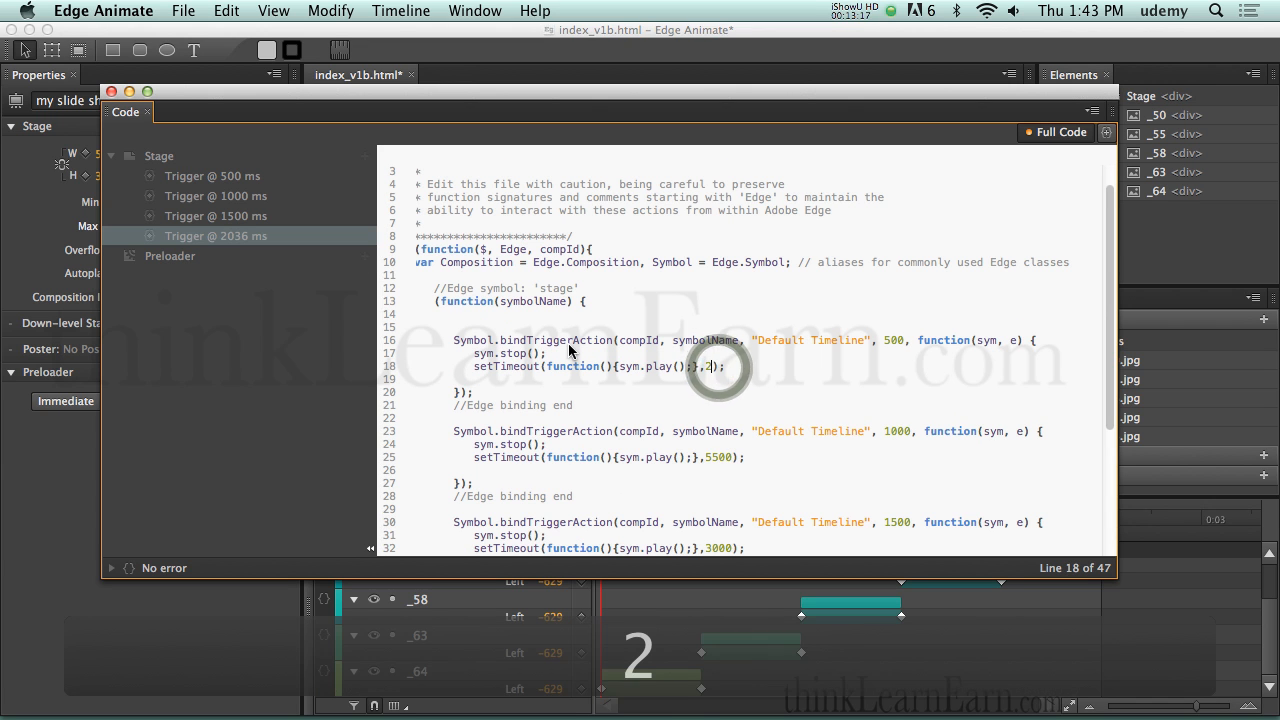
pyautogui.write('000')
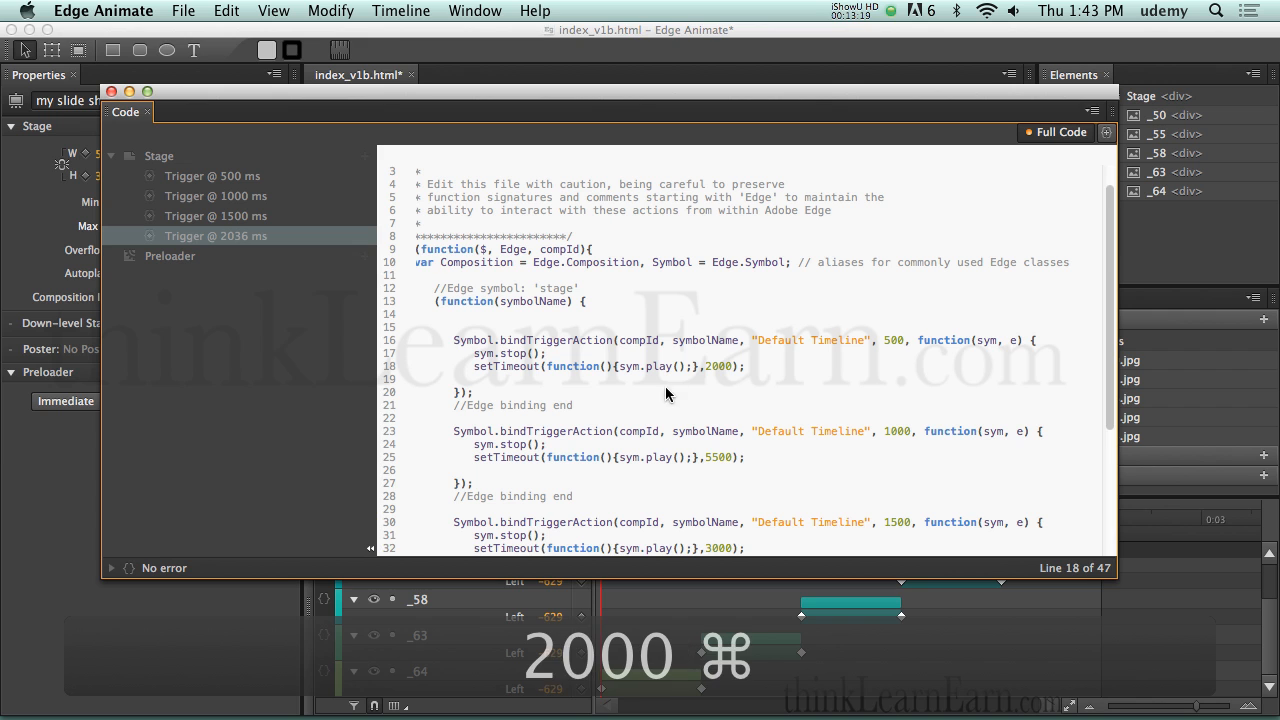
pyautogui.press('cmd+s')
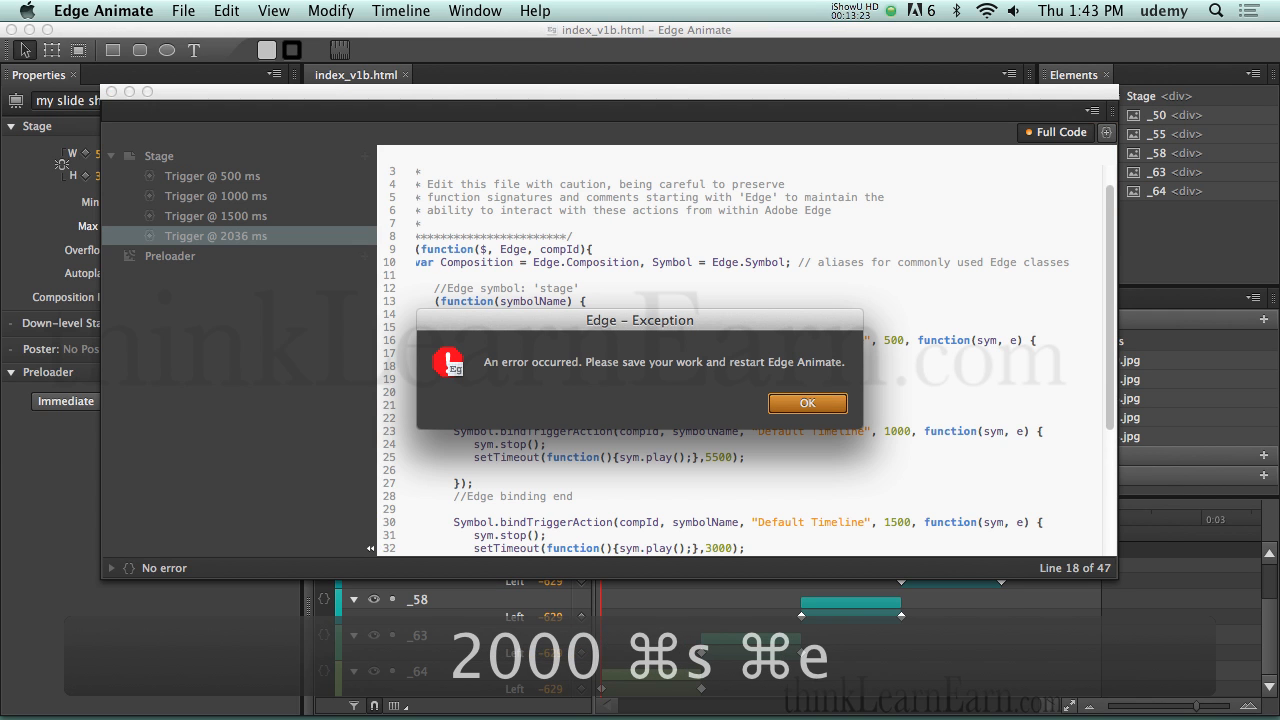
# Step: Dismiss the exception and force quit Edge Animate from Force Quit Applications
pyautogui.click(808, 404)
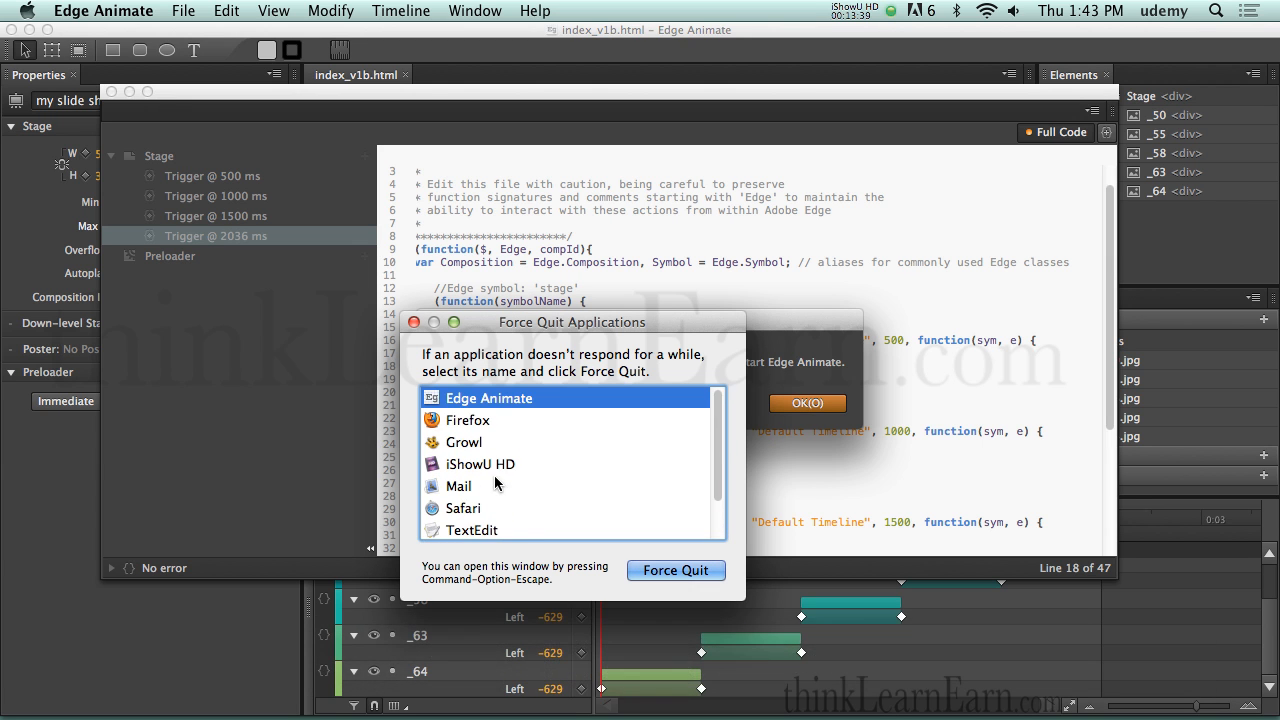
pyautogui.click(676, 570)
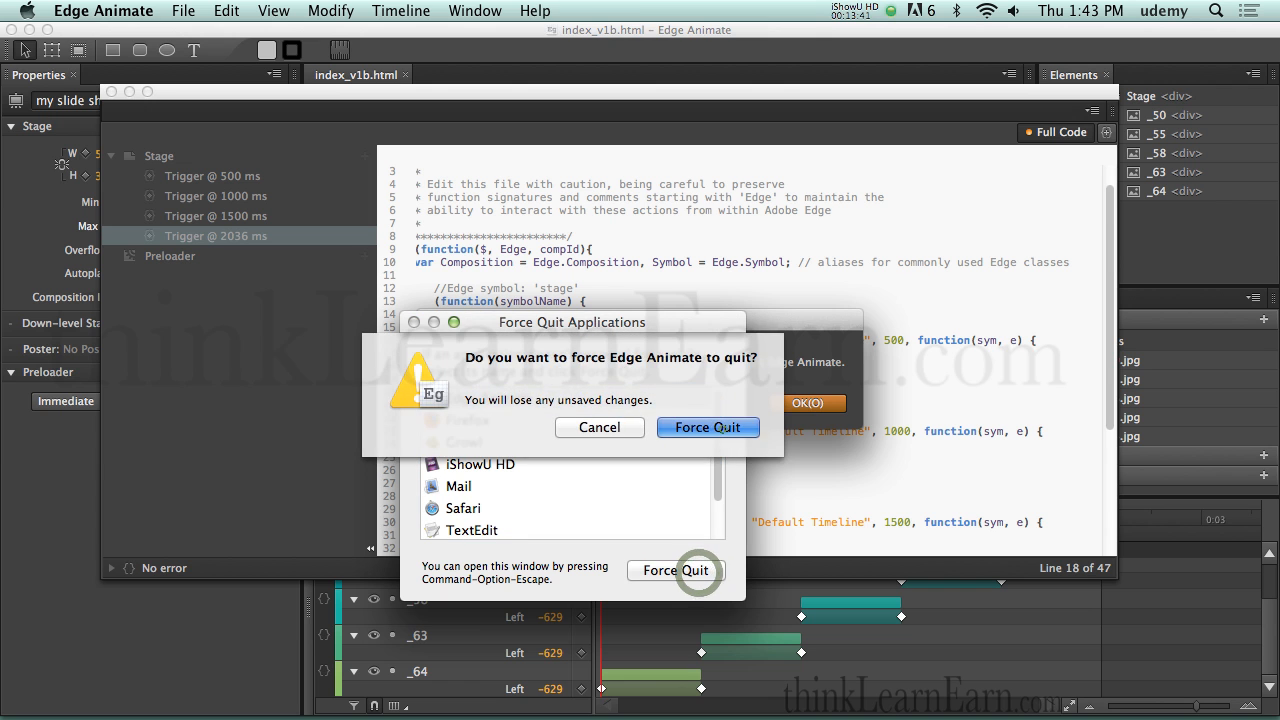
pyautogui.click(708, 428)
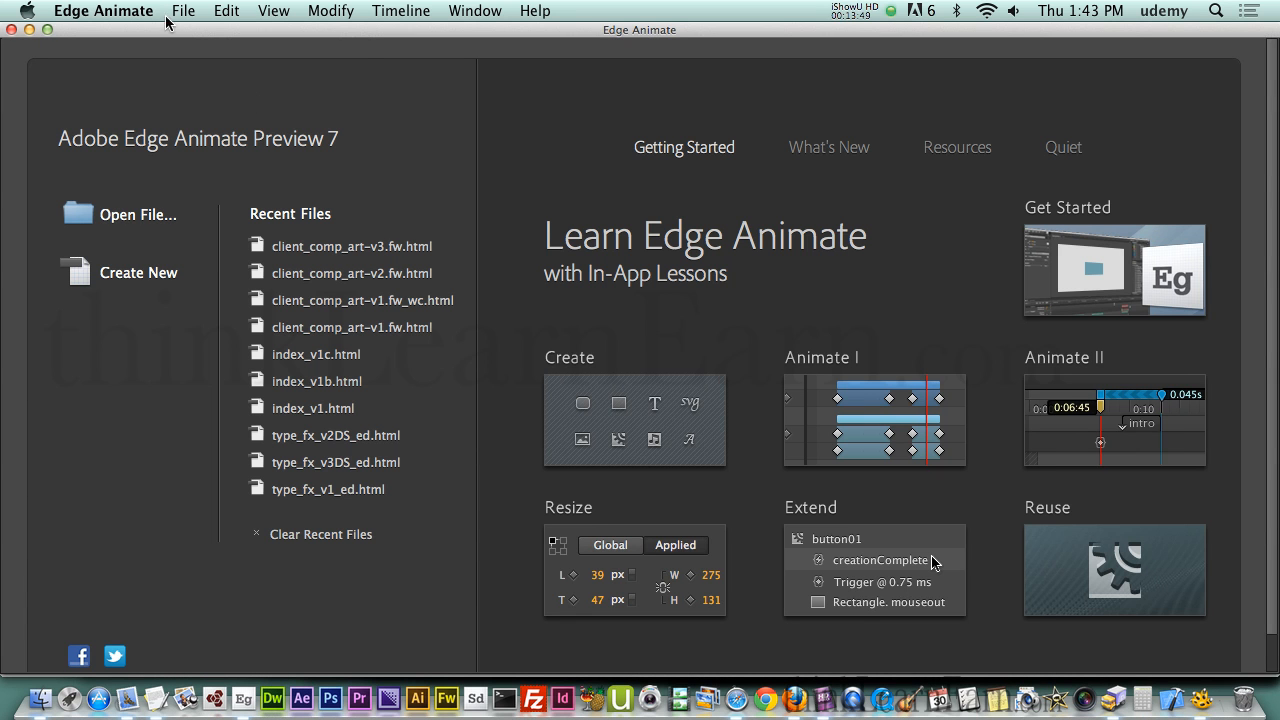
# Step: Reopen index_v1b.html from the Desktop and bring up its action code panel
pyautogui.click(184, 12)
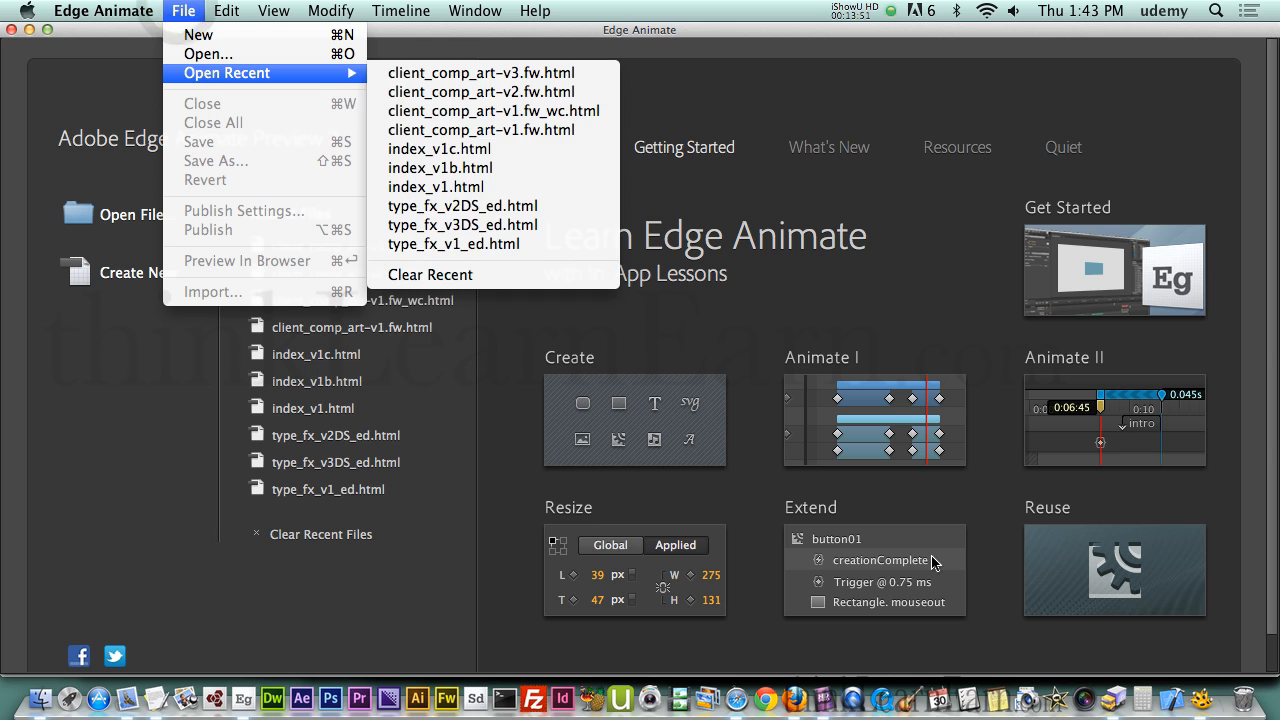
pyautogui.click(208, 54)
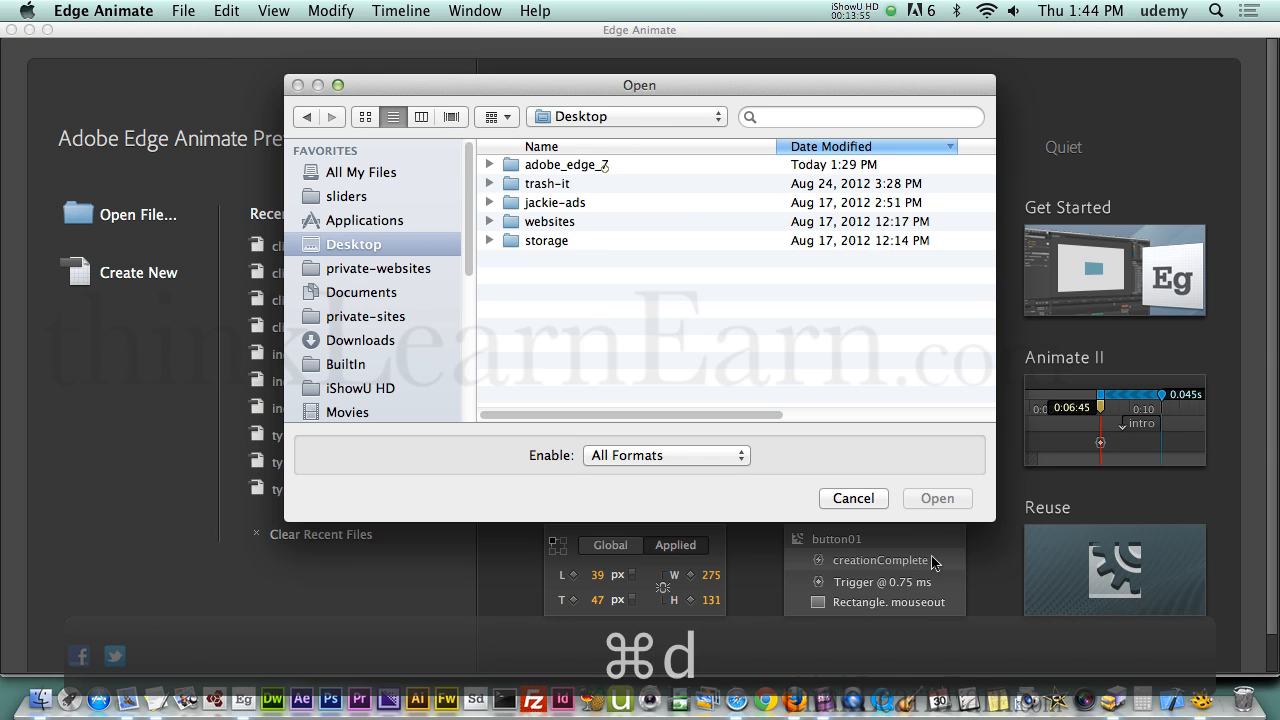
pyautogui.doubleClick(604, 164)
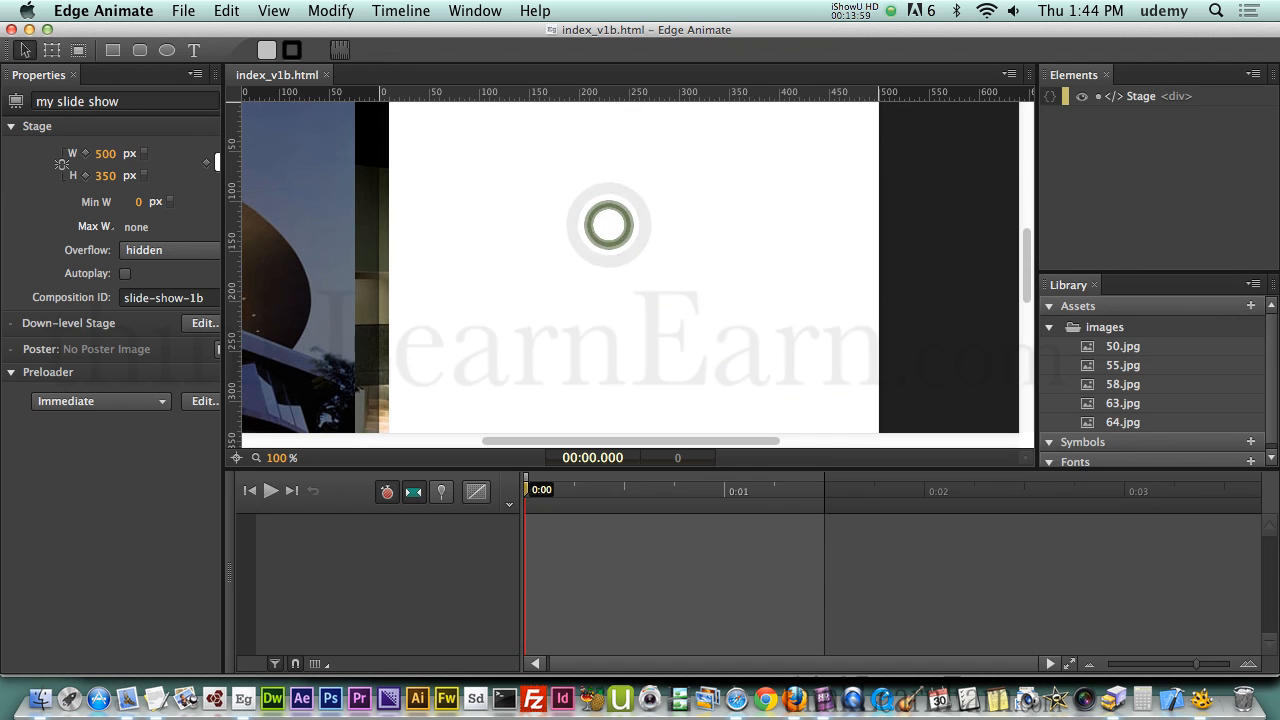
pyautogui.click(124, 272)
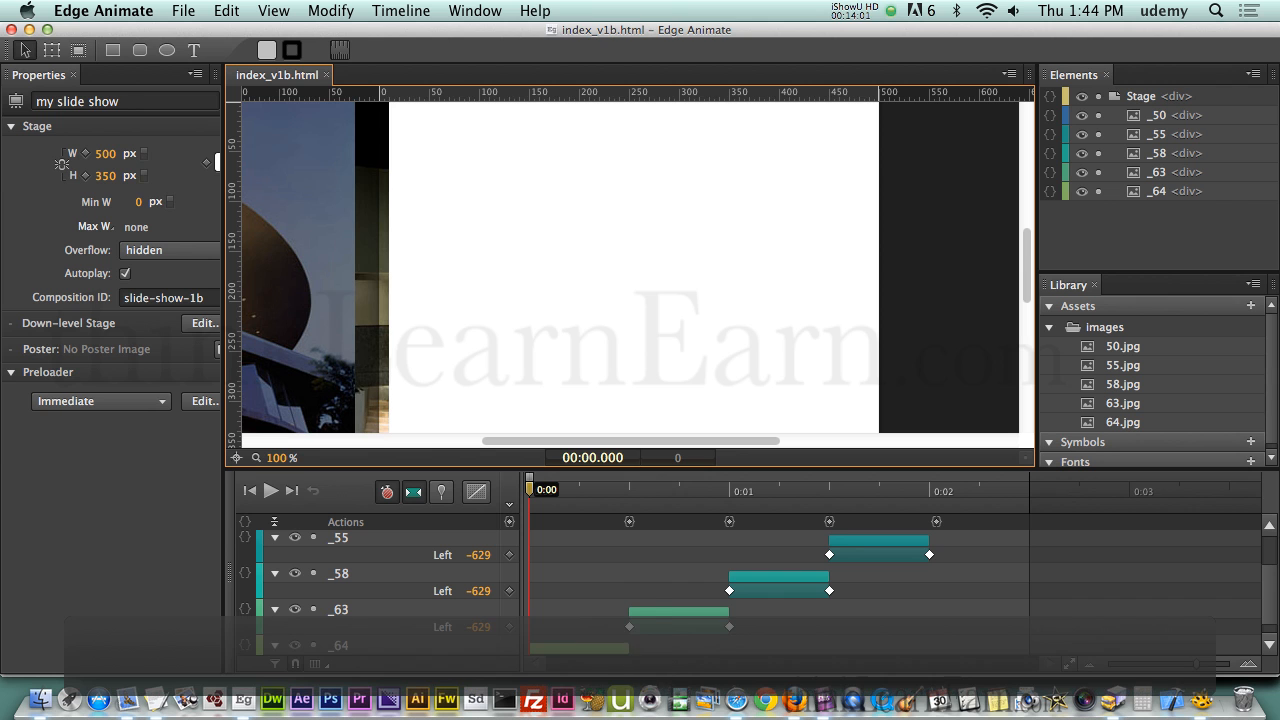
pyautogui.press('cmd+e')
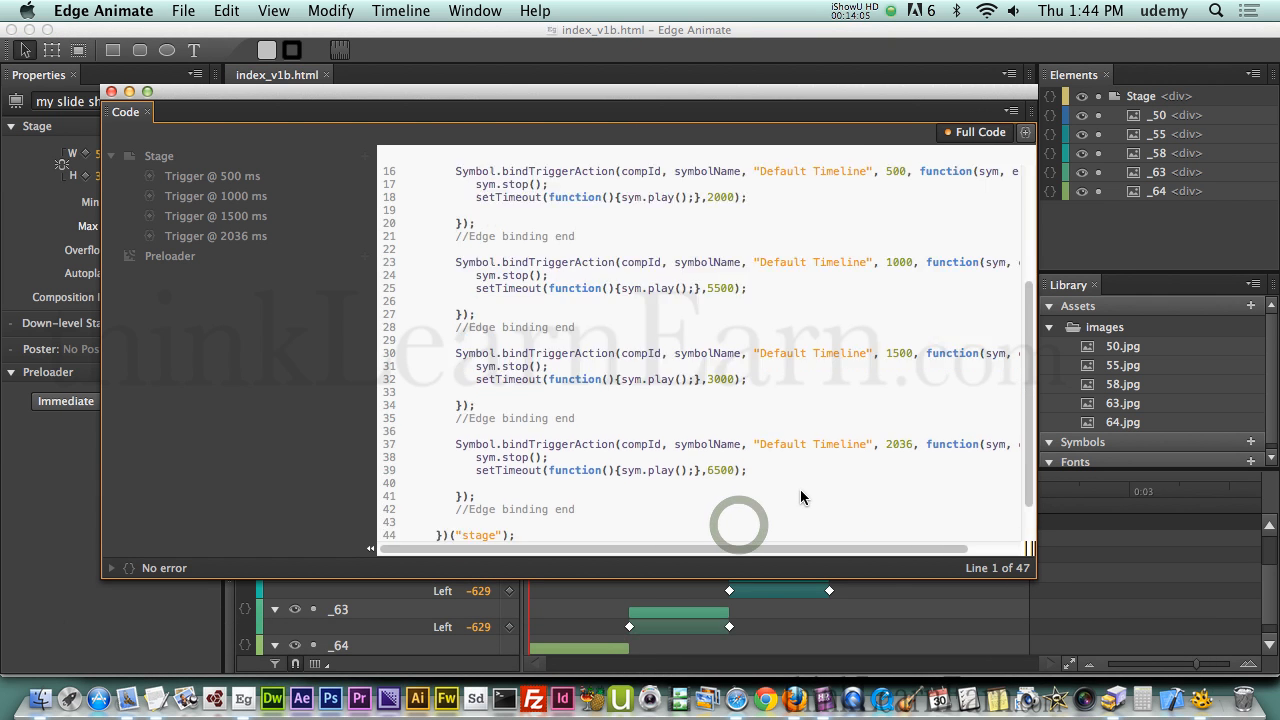
# Step: Scroll to the top of the Full Code view to check the line 1 syntax error
pyautogui.scroll(3)
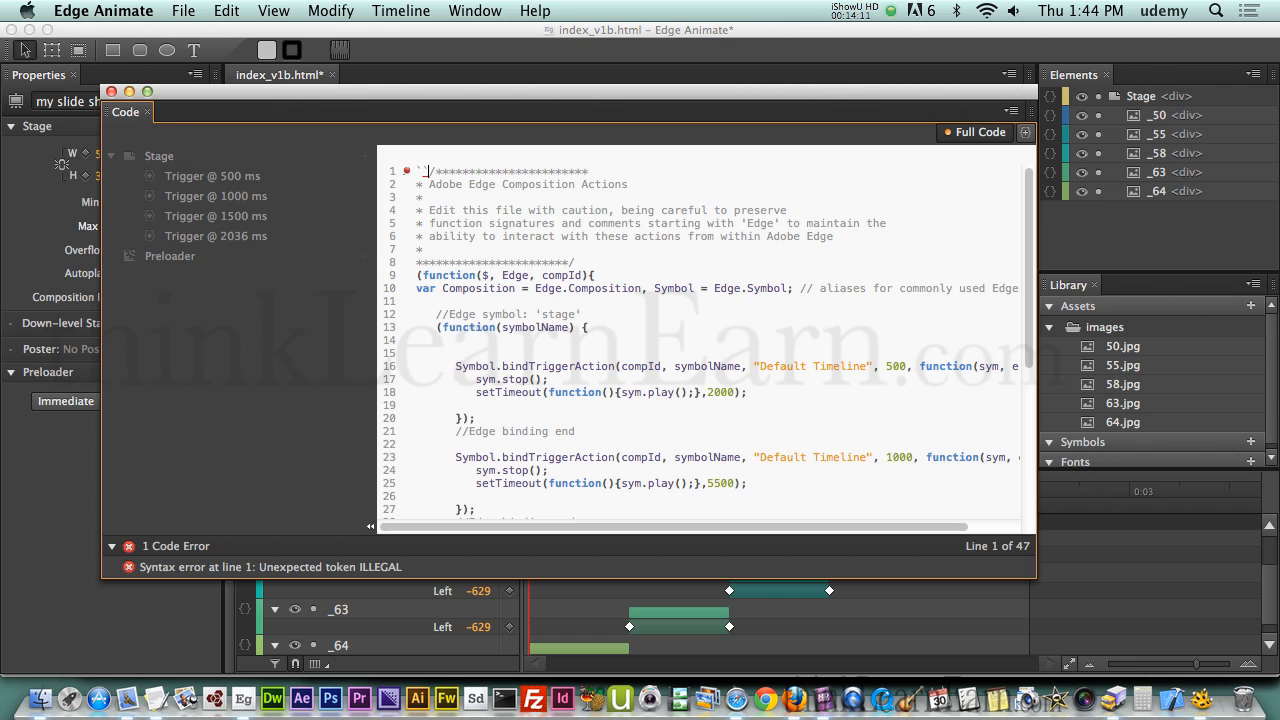
pyautogui.scroll(-3)
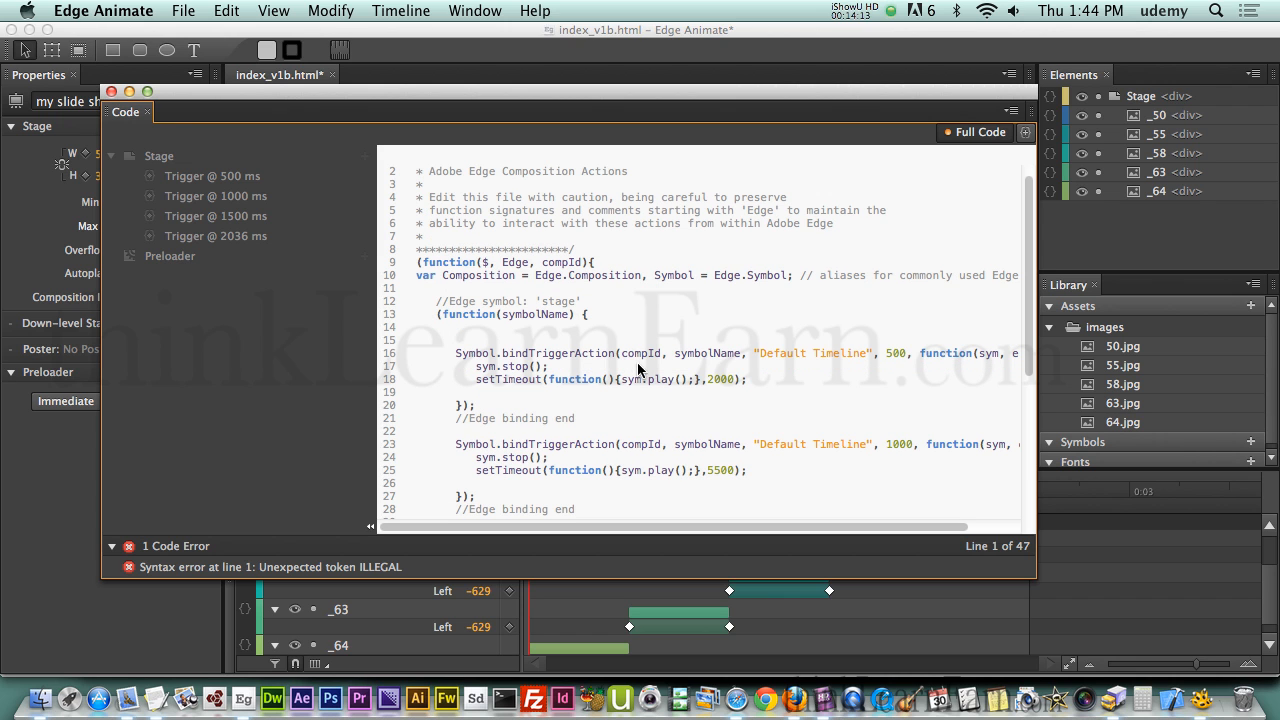
pyautogui.click(112, 92)
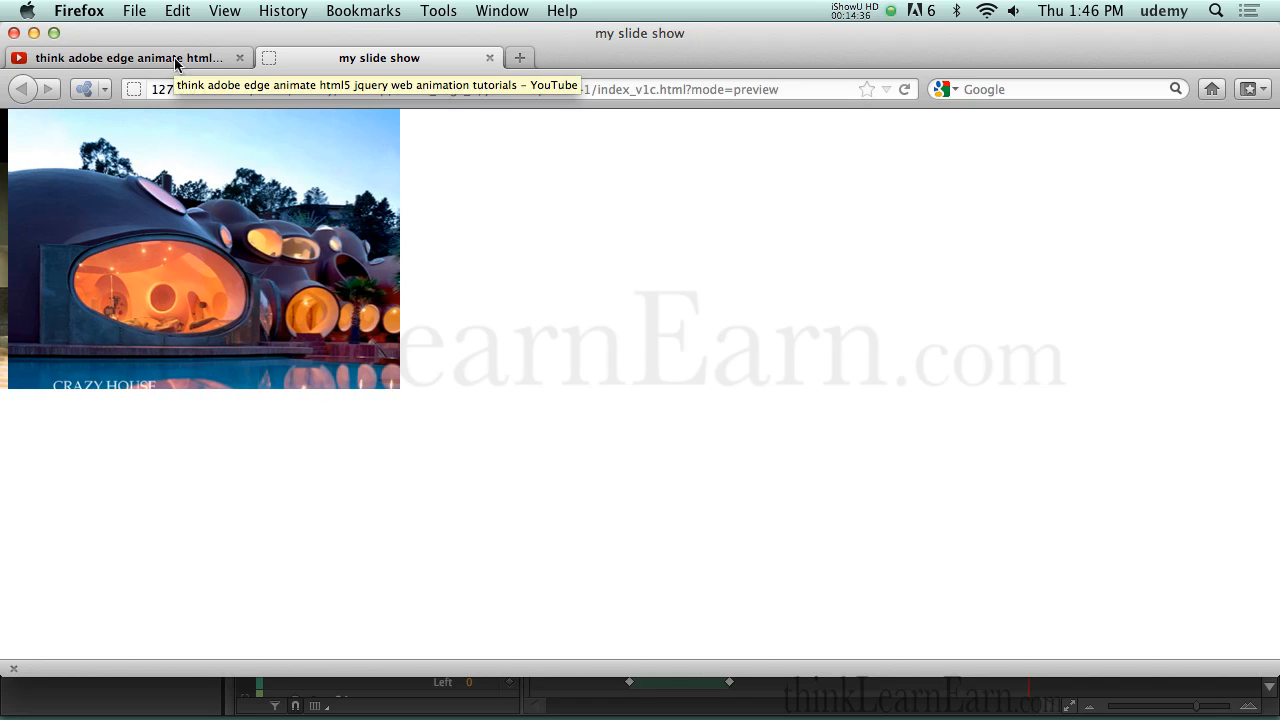
# Step: From the YouTube channel's About panel, follow the '50% OFF Edge Course' link to Udemy
pyautogui.click(128, 56)
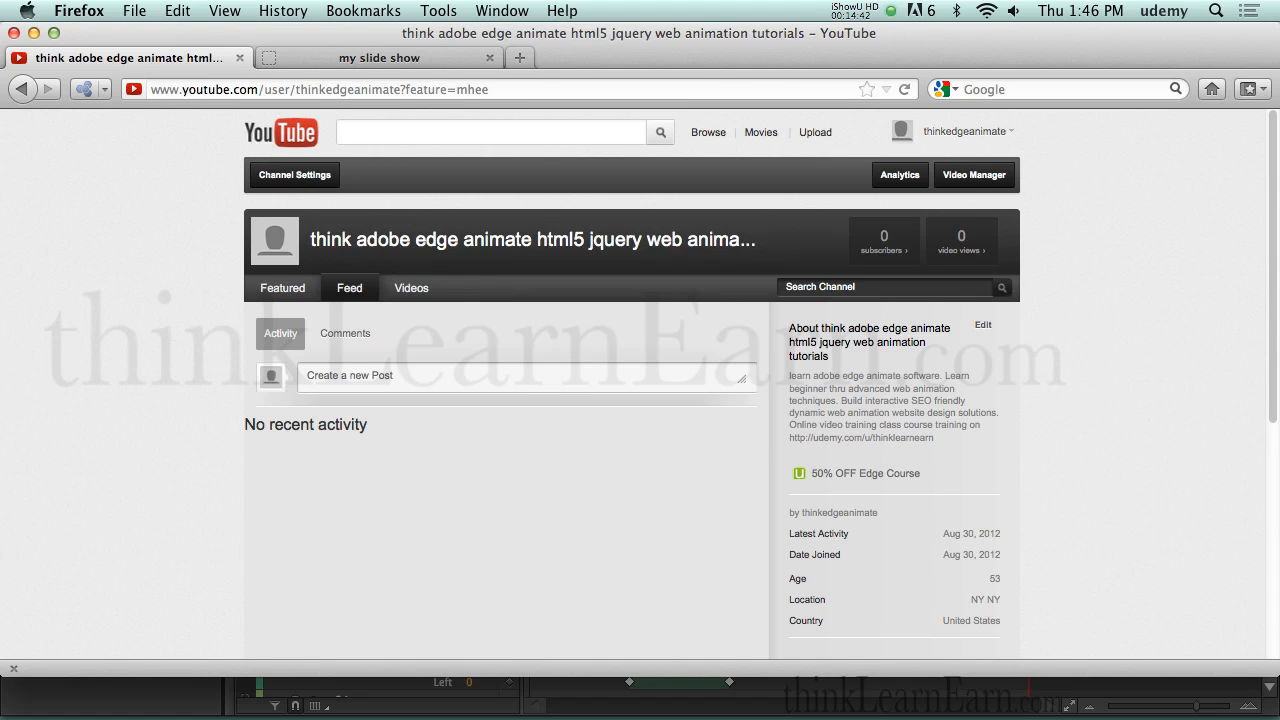
pyautogui.moveTo(866, 488)
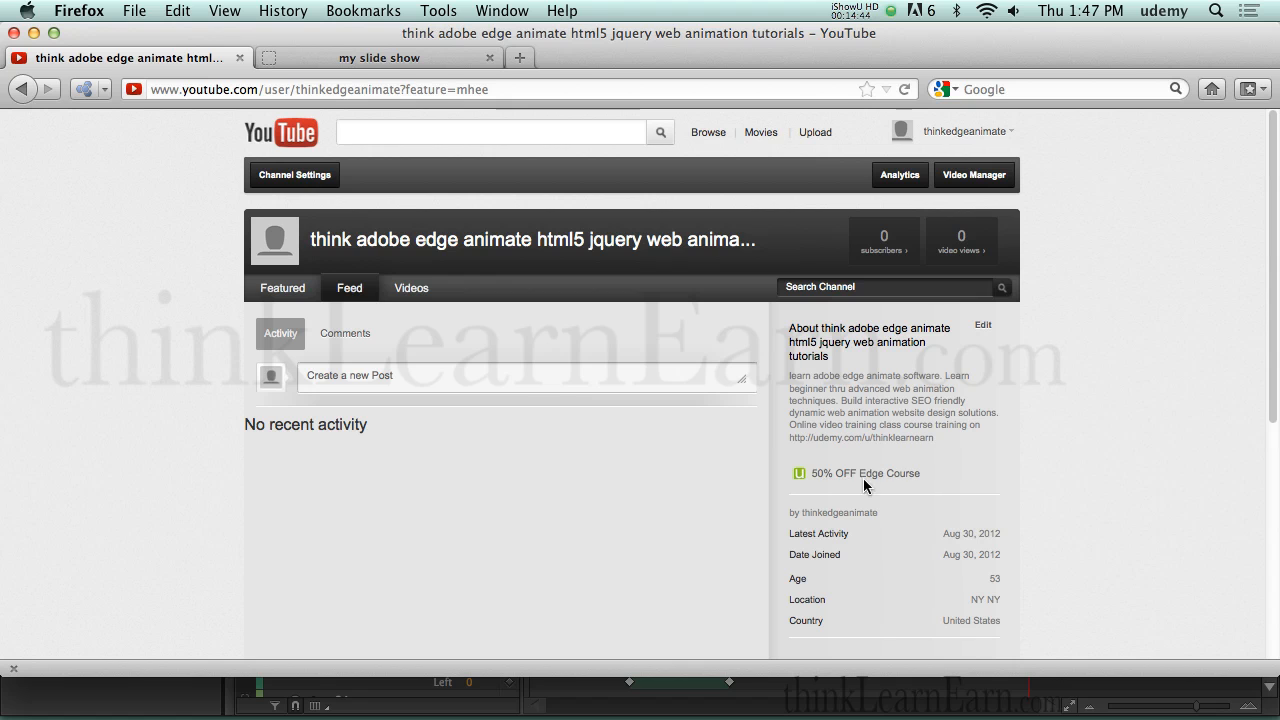
pyautogui.click(864, 472)
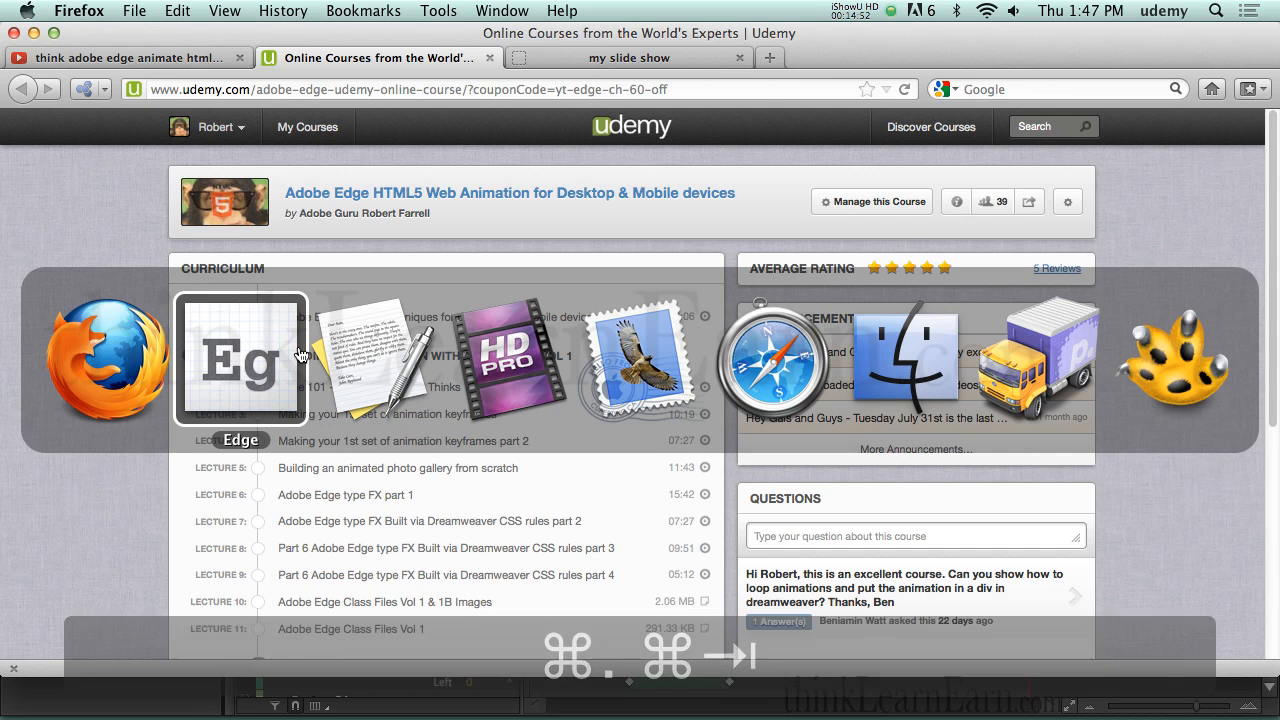
# Step: Copy the Udemy course URL and bring up a new Safari window on the Google start page
pyautogui.click(240, 360)
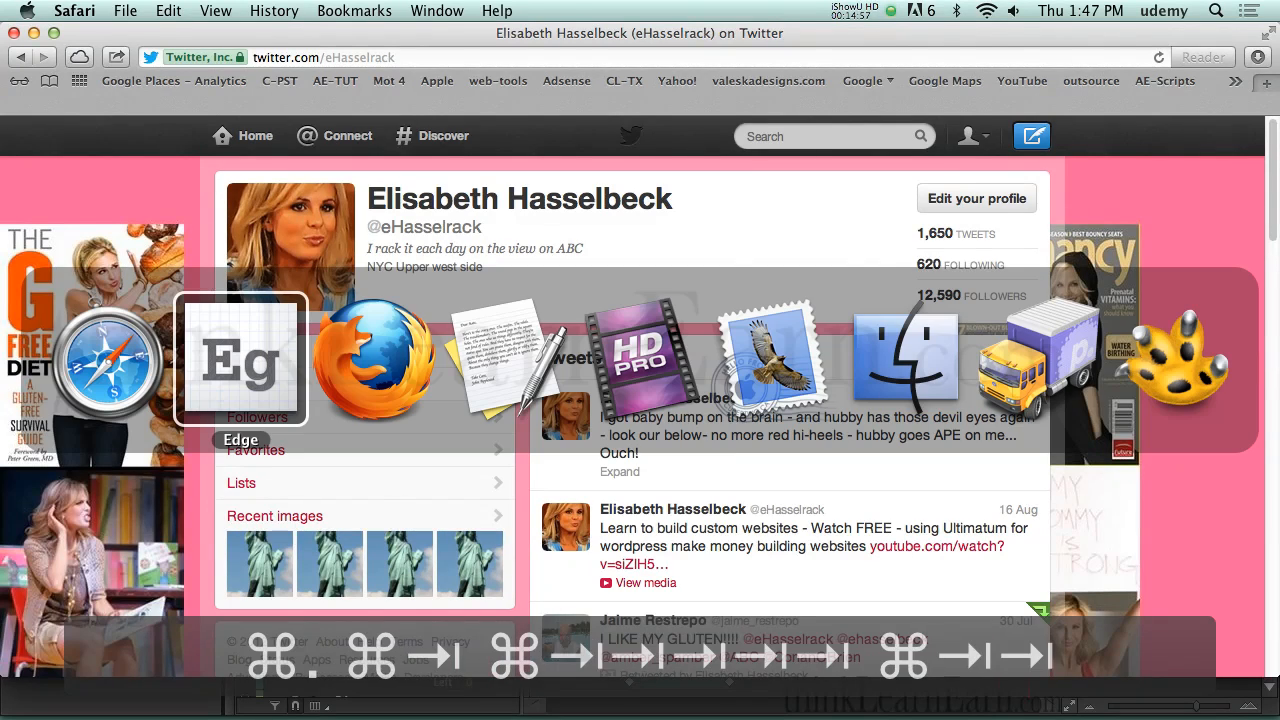
pyautogui.click(376, 360)
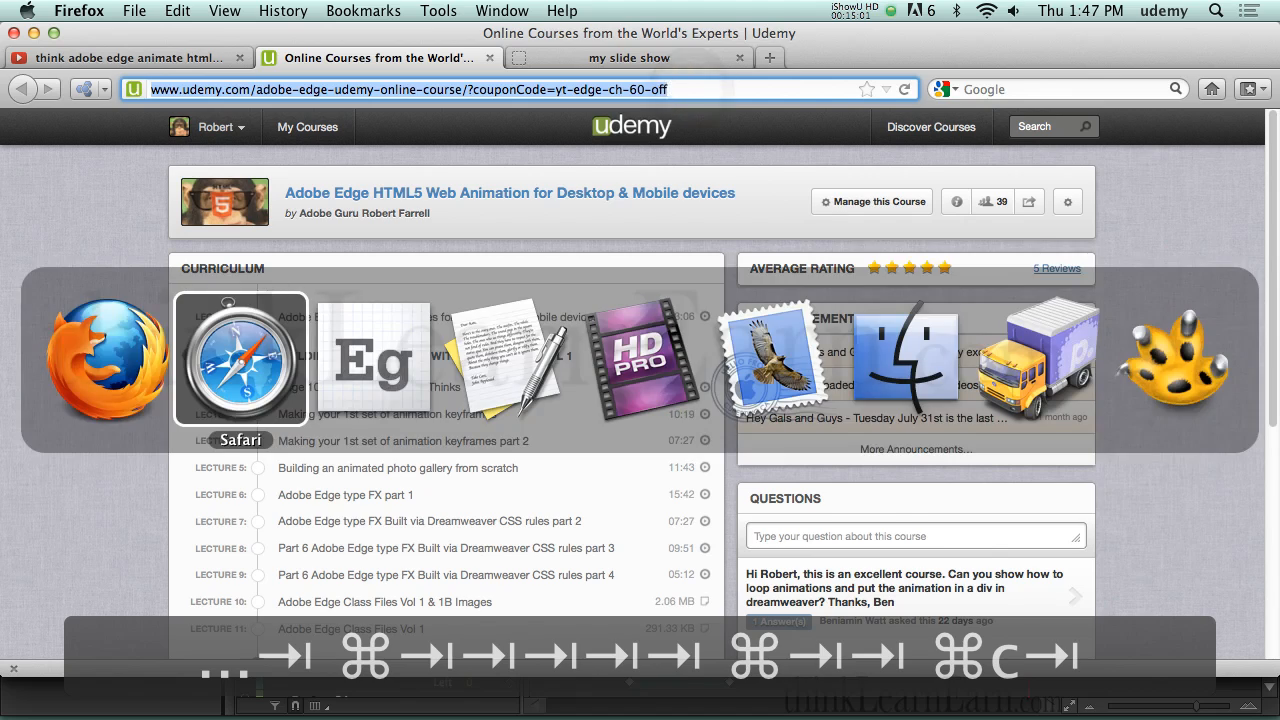
pyautogui.click(240, 358)
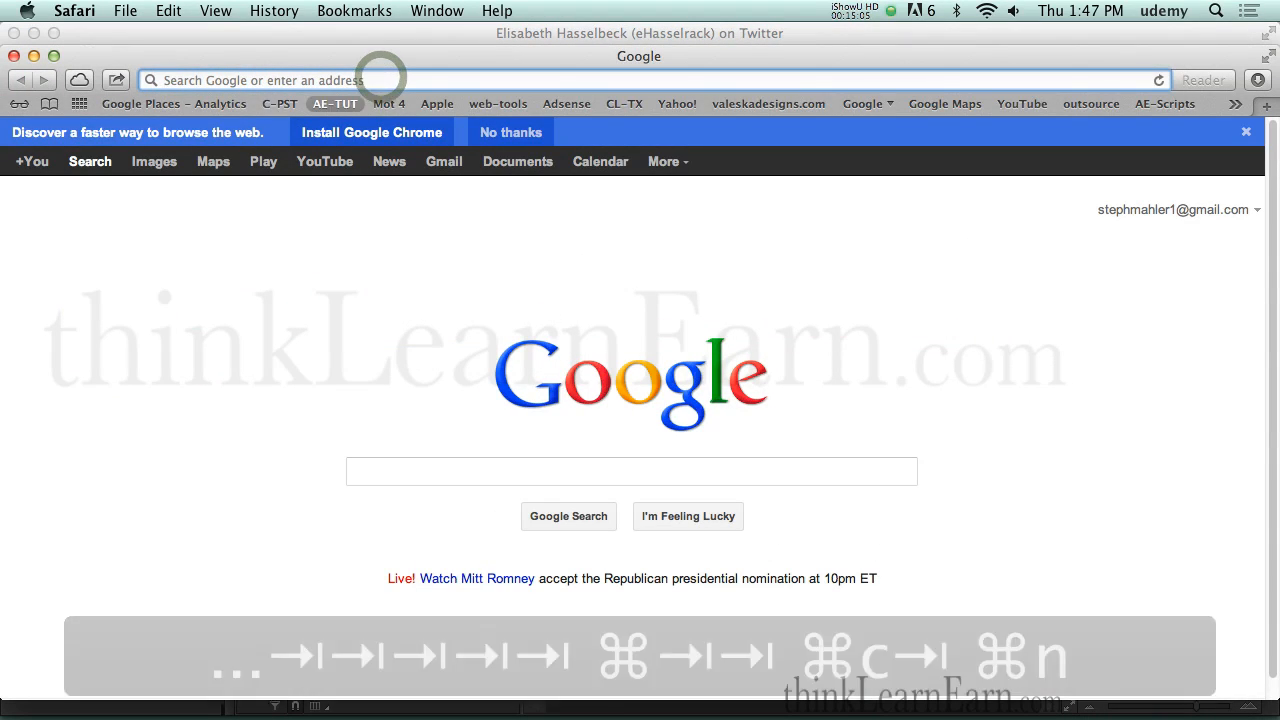
# Step: Load youtube.com, then the youtube.com/thinkadobeedge channel page
pyautogui.write('youtube.com')
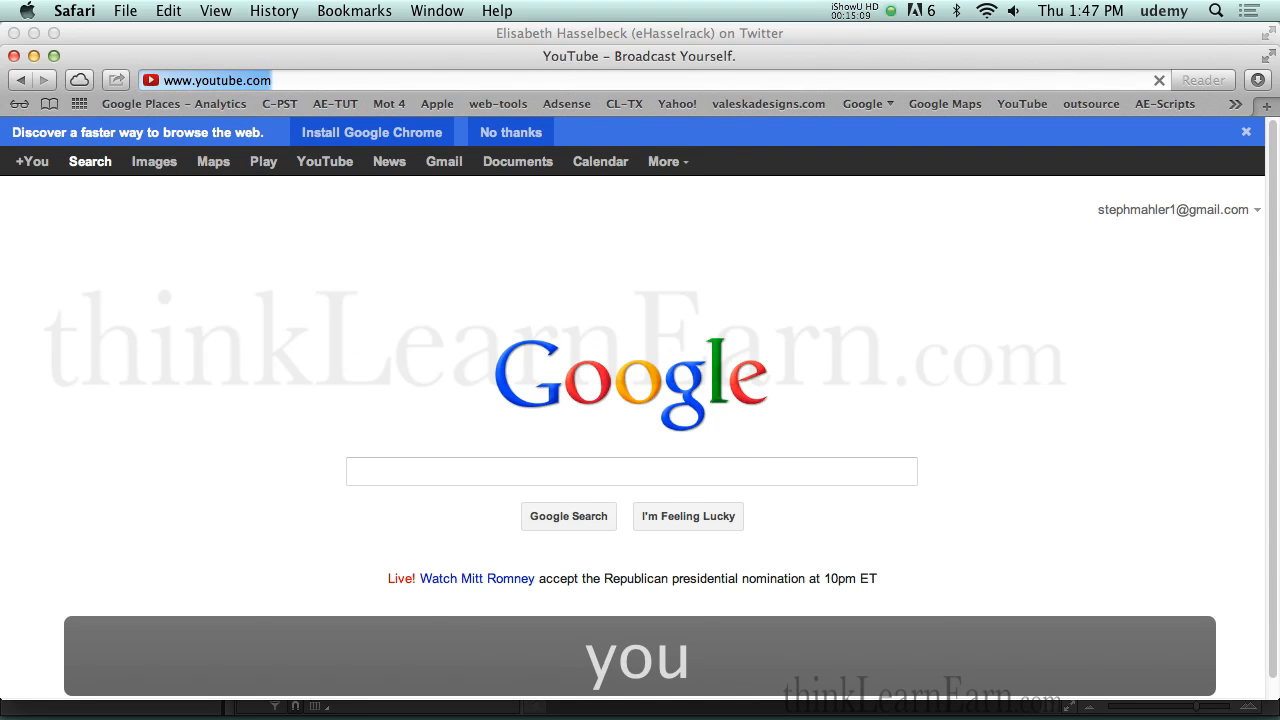
pyautogui.press('Return')
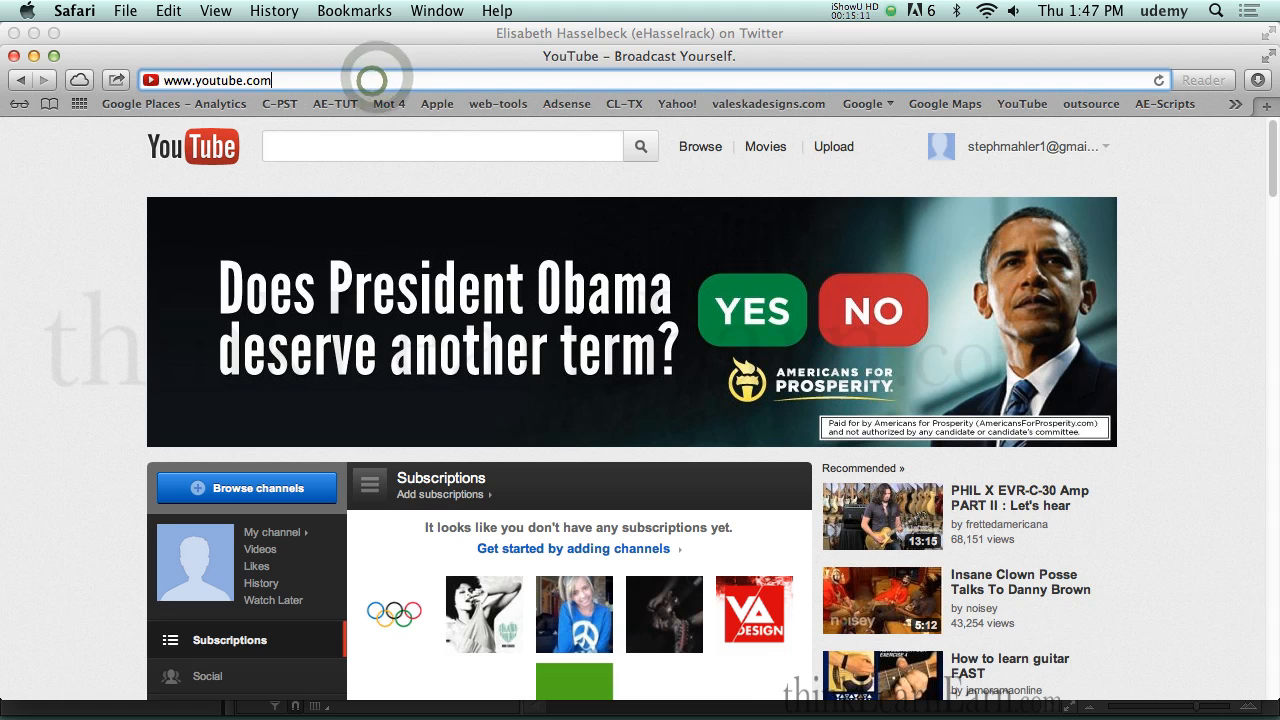
pyautogui.write('/think')
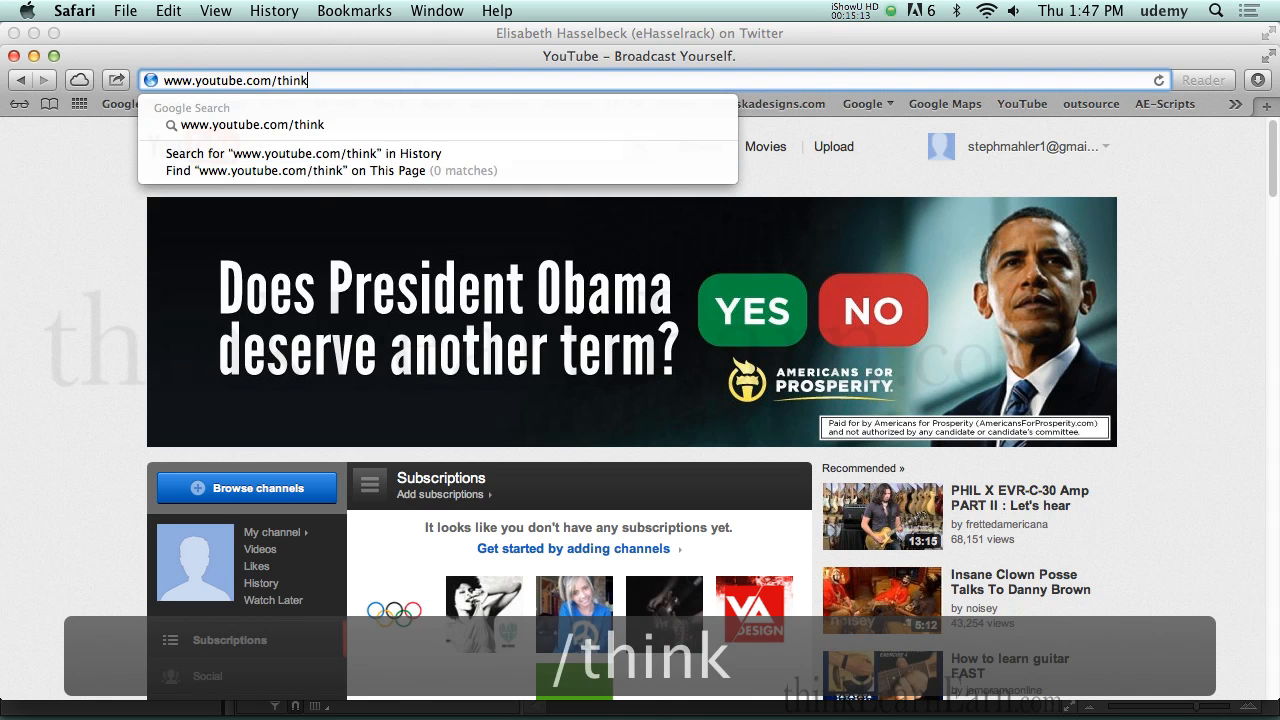
pyautogui.write('adobeed')
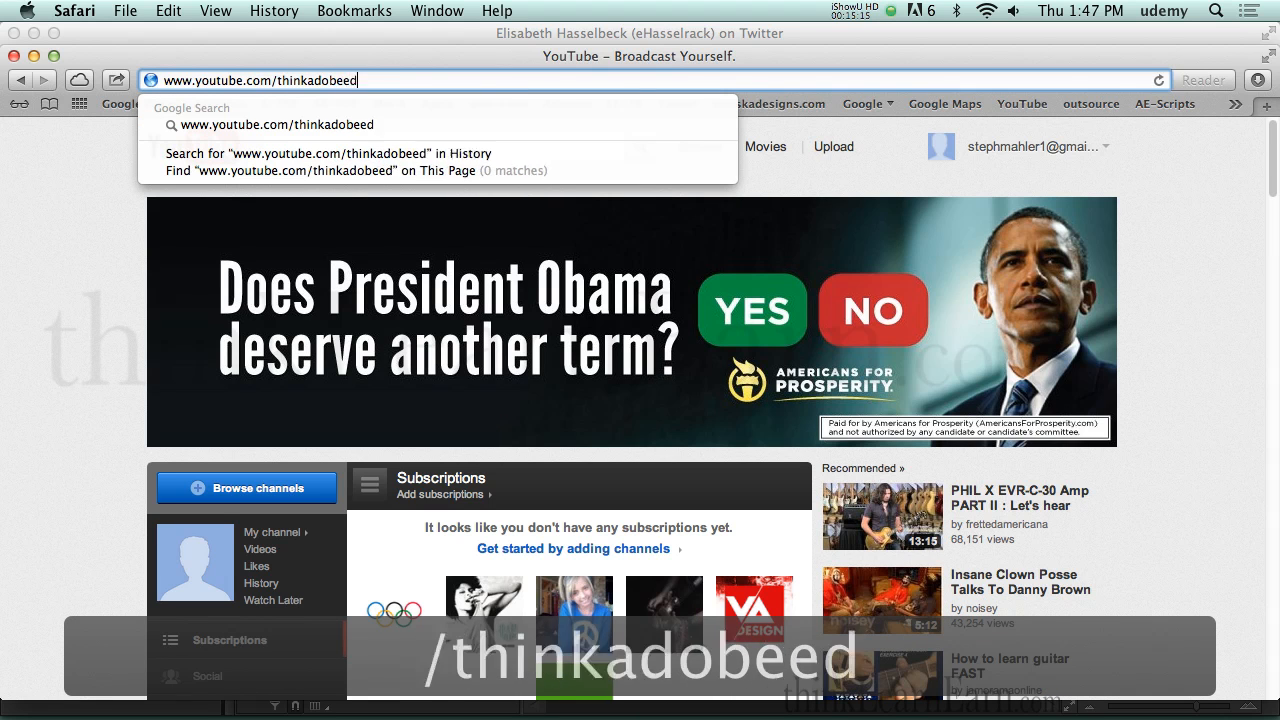
pyautogui.press('Return')
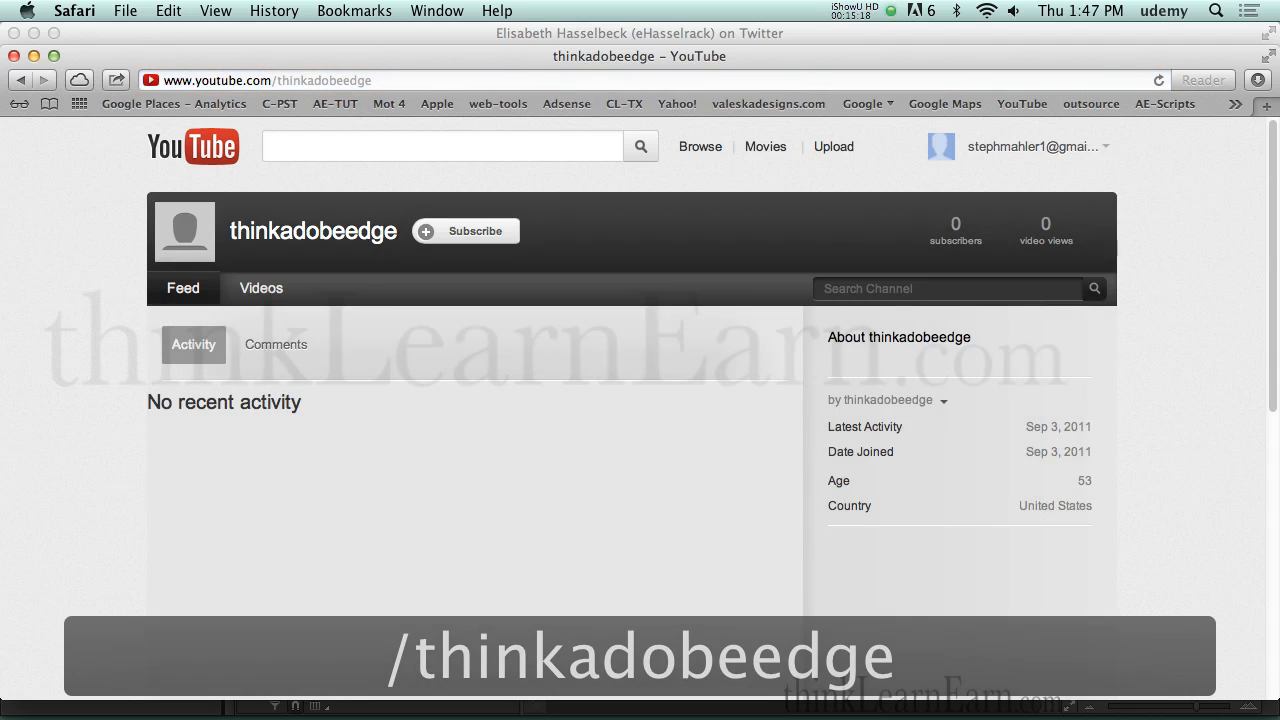
pyautogui.moveTo(692, 396)
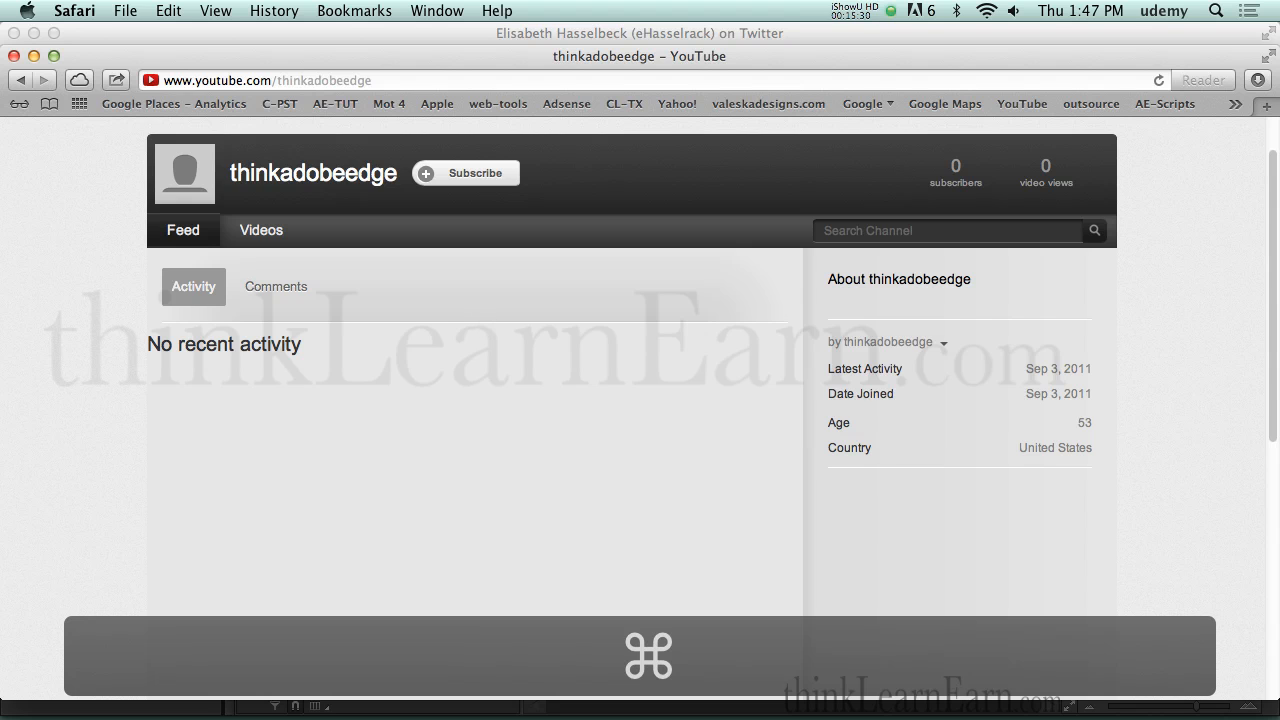
# Step: Visit the thinkedgeanimate channel in another tab
pyautogui.press('cmd+tab')
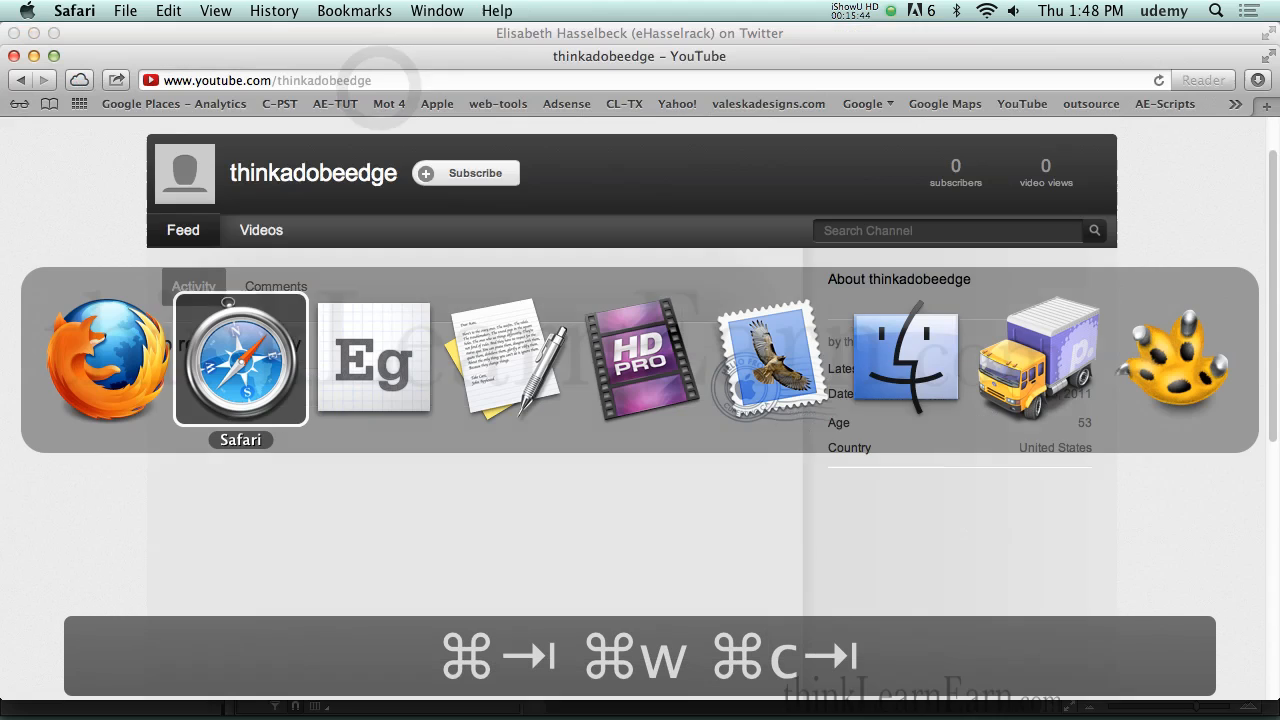
pyautogui.write('thinkedgeanimate')
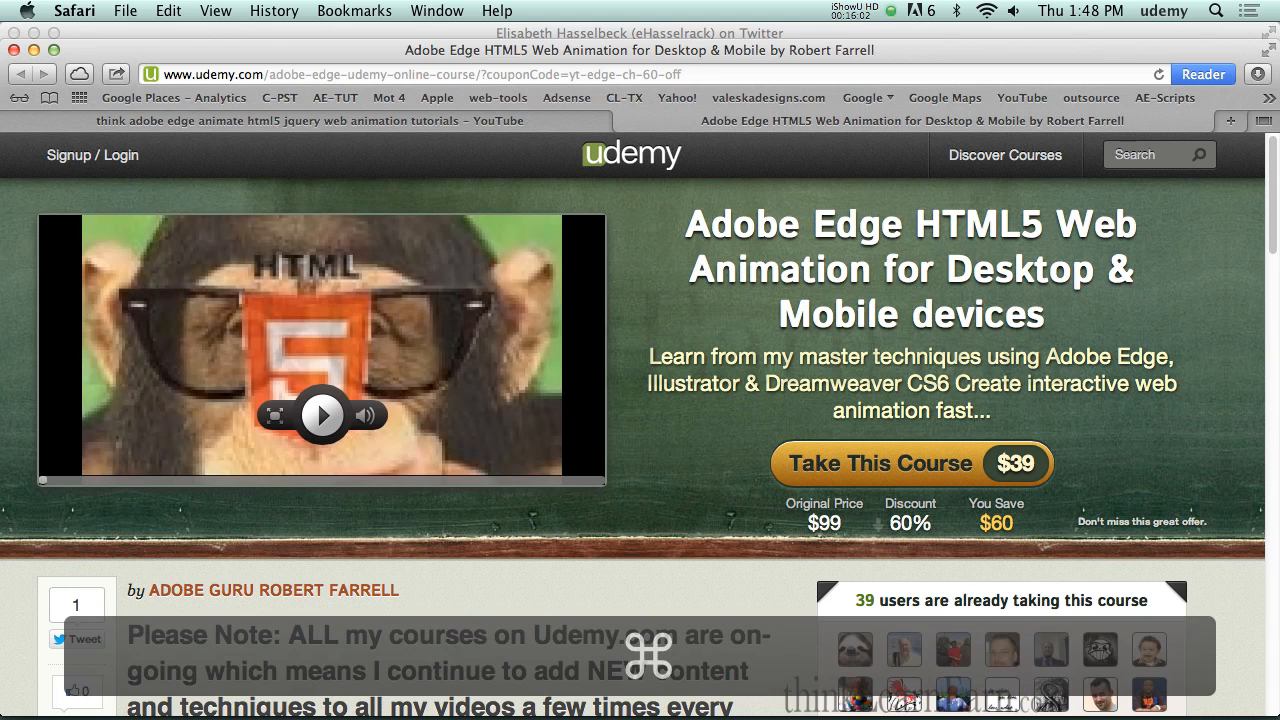
pyautogui.moveTo(304, 258)
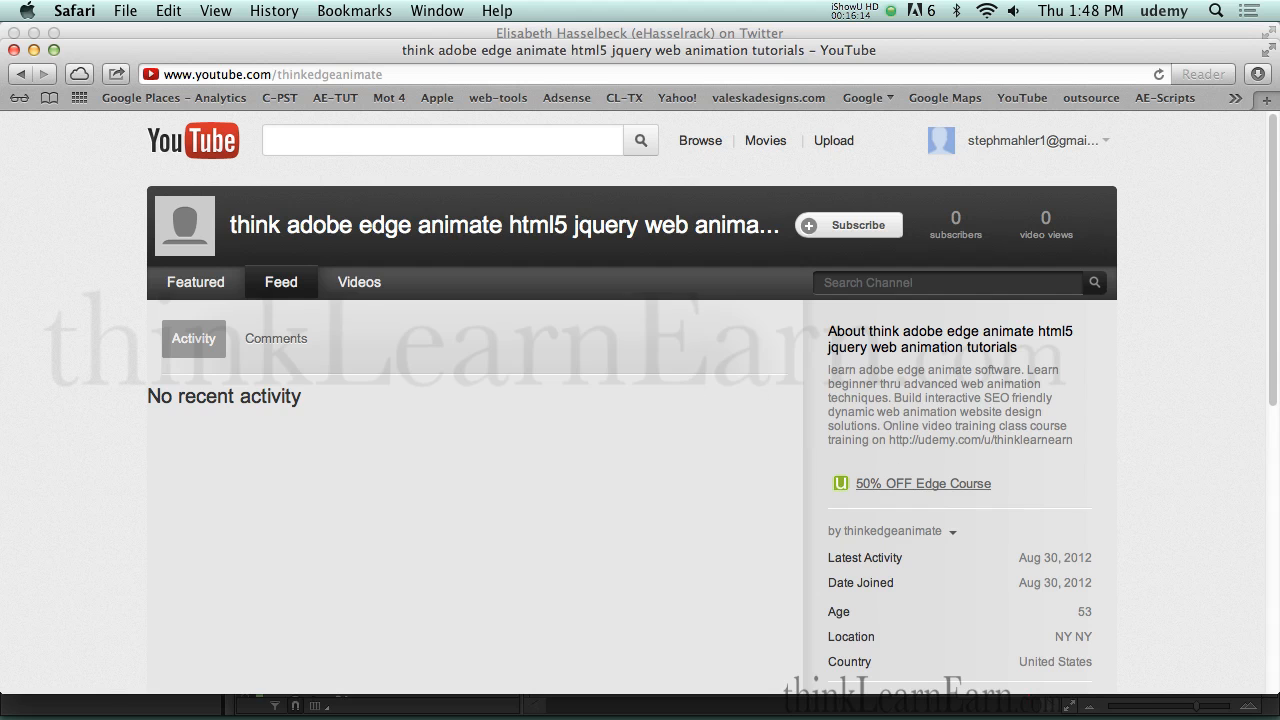
pyautogui.click(924, 482)
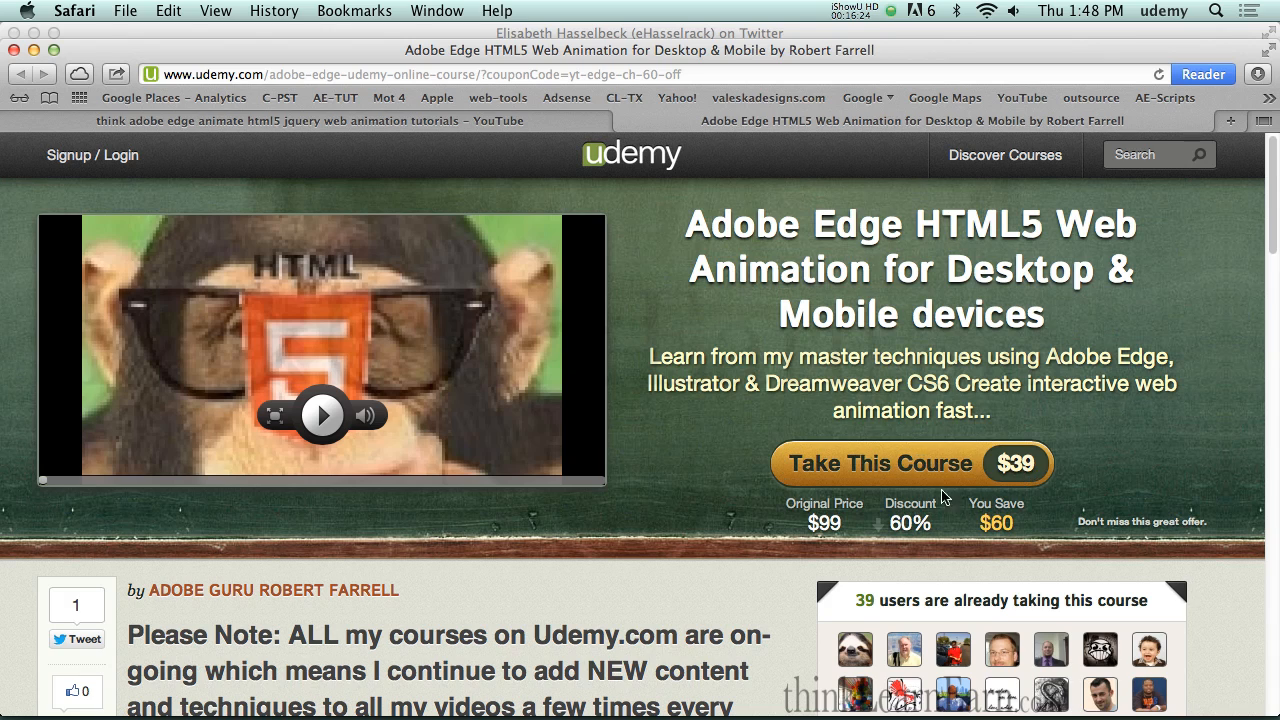
pyautogui.scroll(-3)
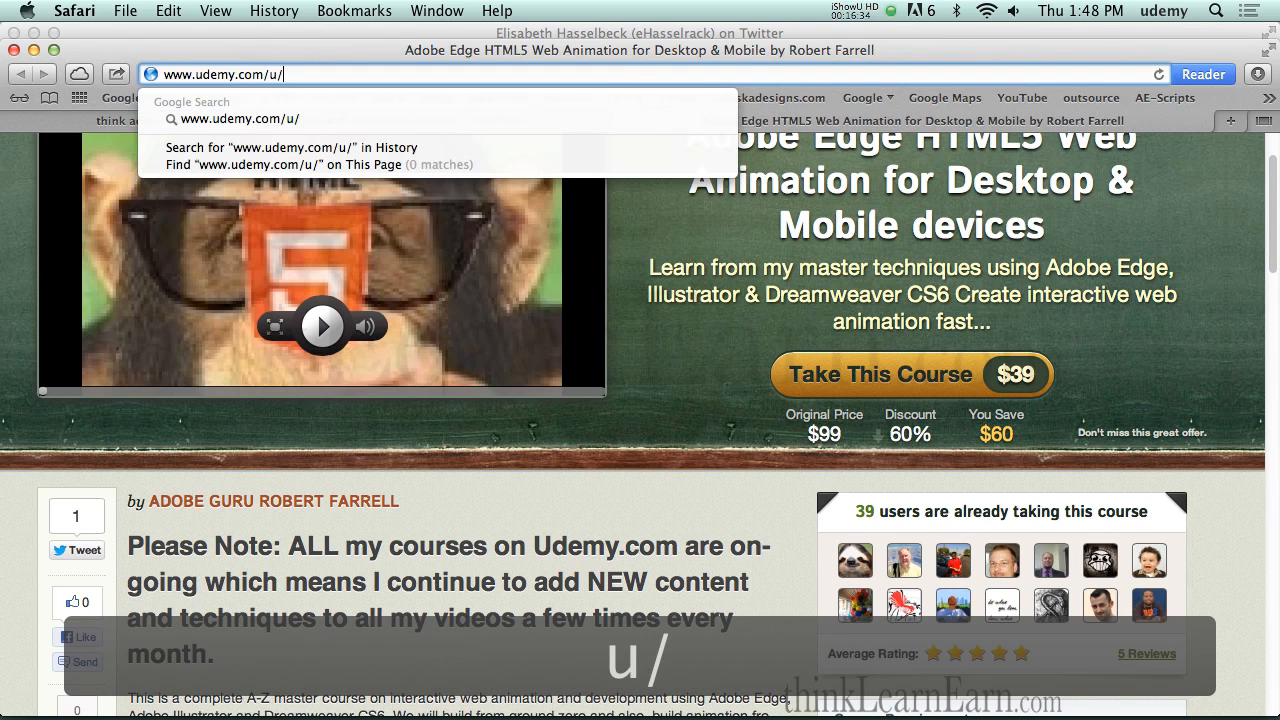
# Step: Load the udemy.com/u/thinklearnearn instructor profile, then return to the YouTube tab
pyautogui.write('thi')
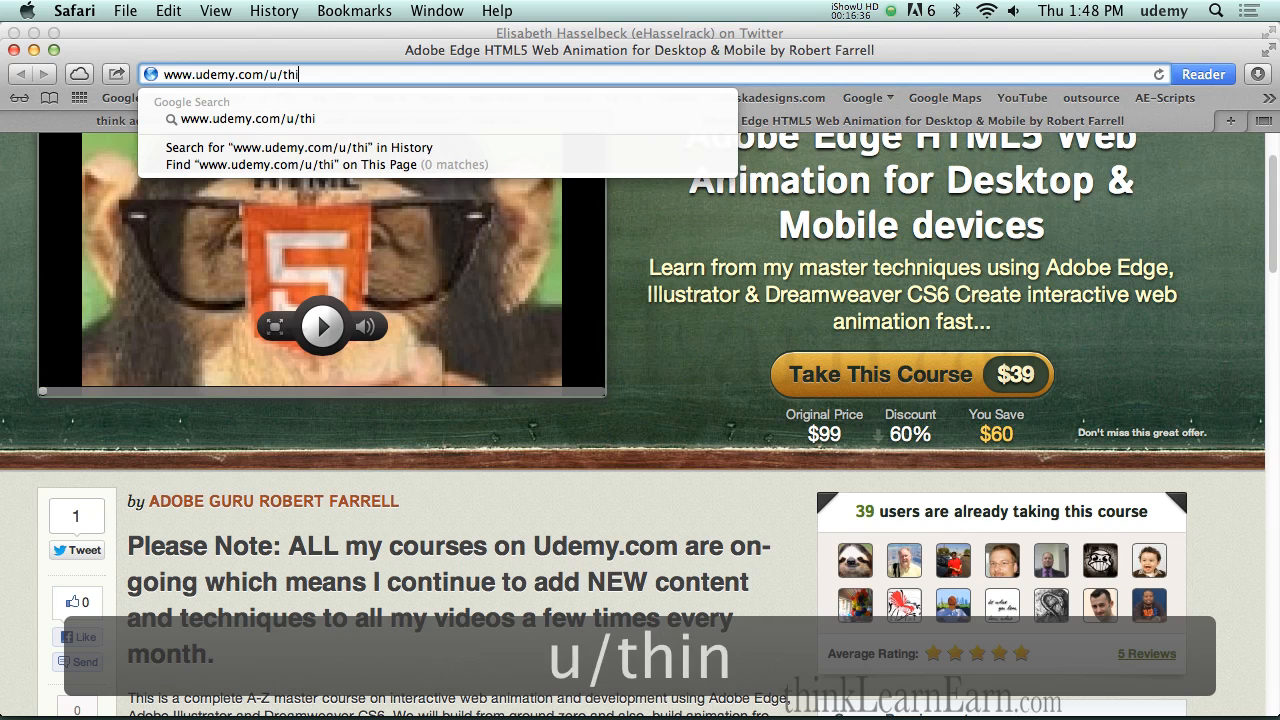
pyautogui.write('nklearnearn')
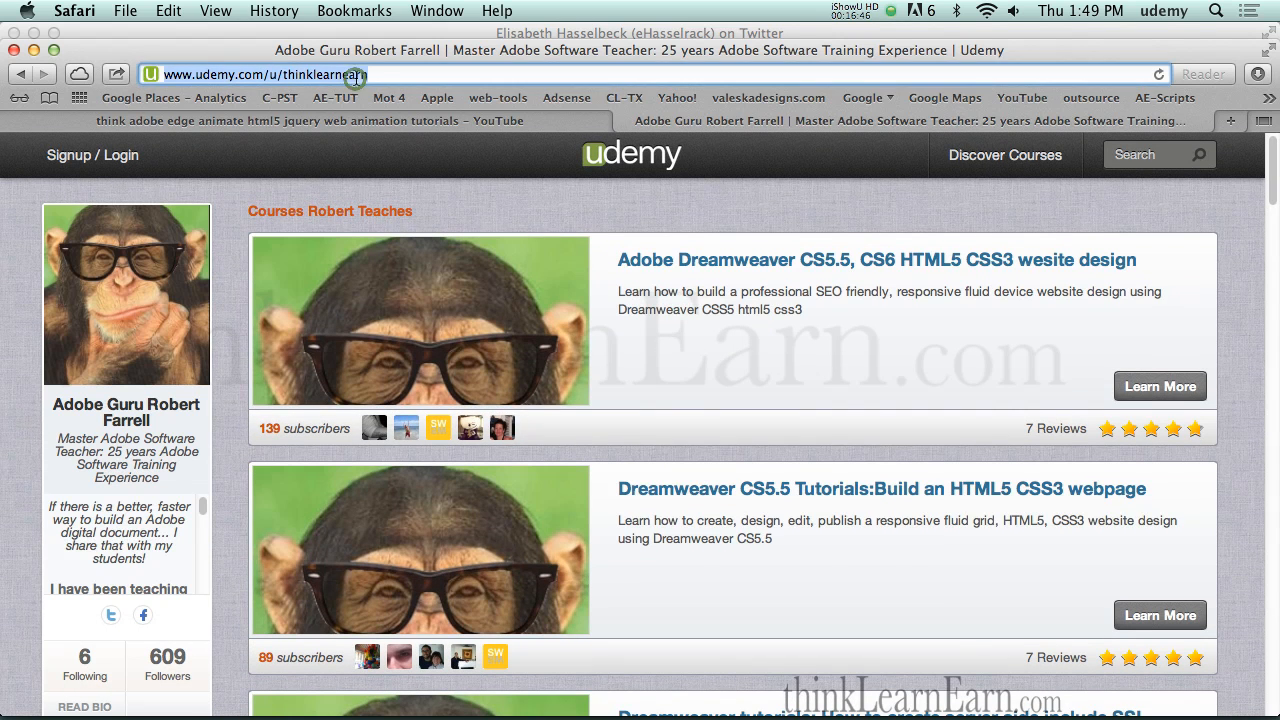
pyautogui.click(360, 74)
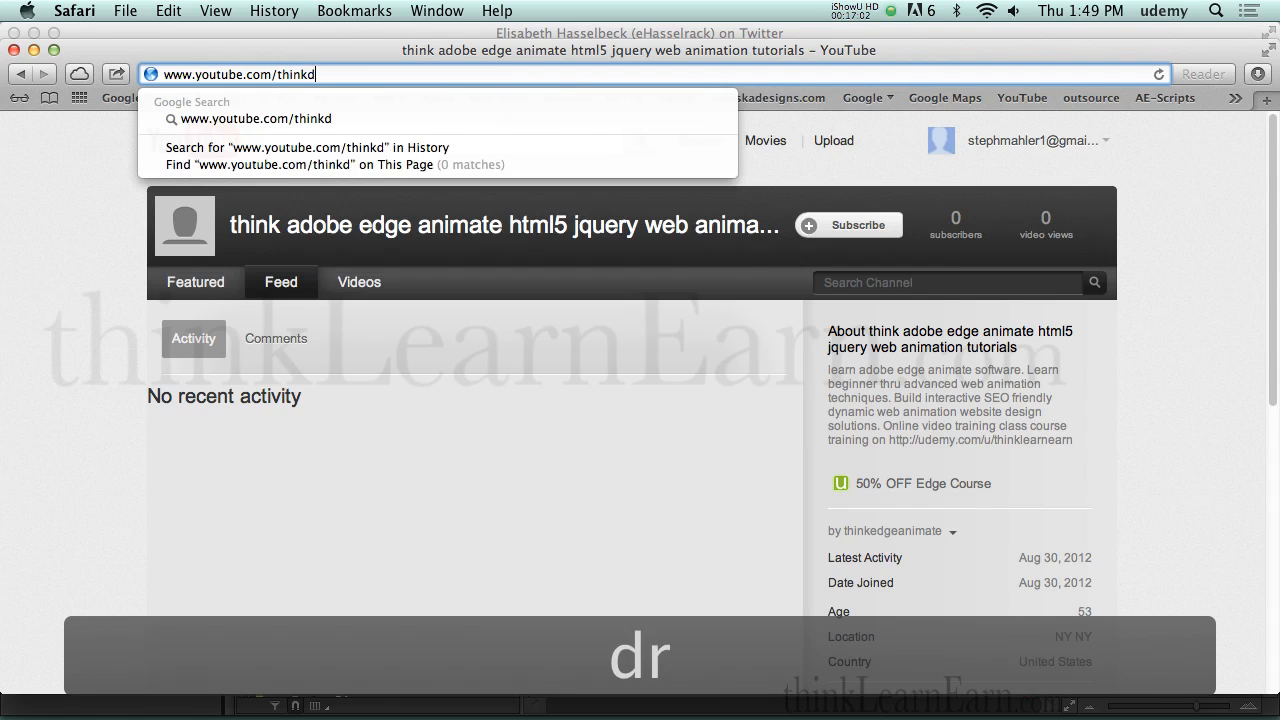
# Step: Load youtube.com/thinkdreamweaver and scroll down to its discounted course links
pyautogui.write('ream')
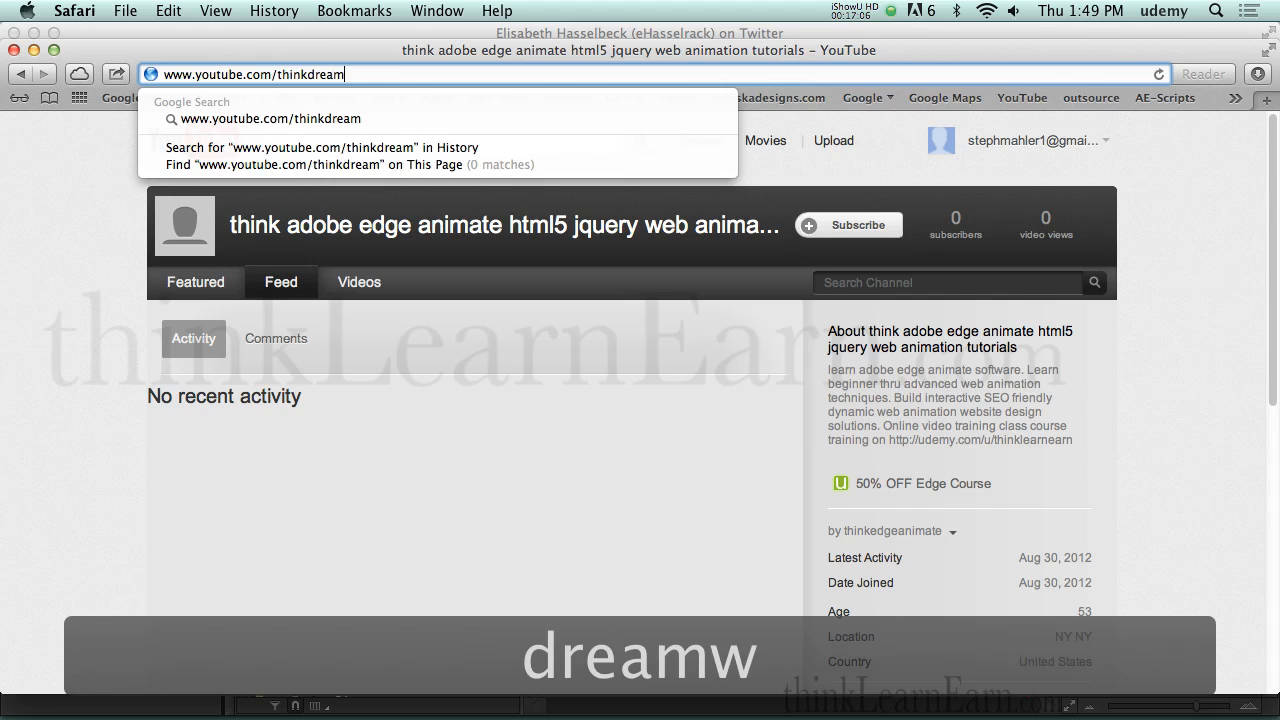
pyautogui.write('weaver')
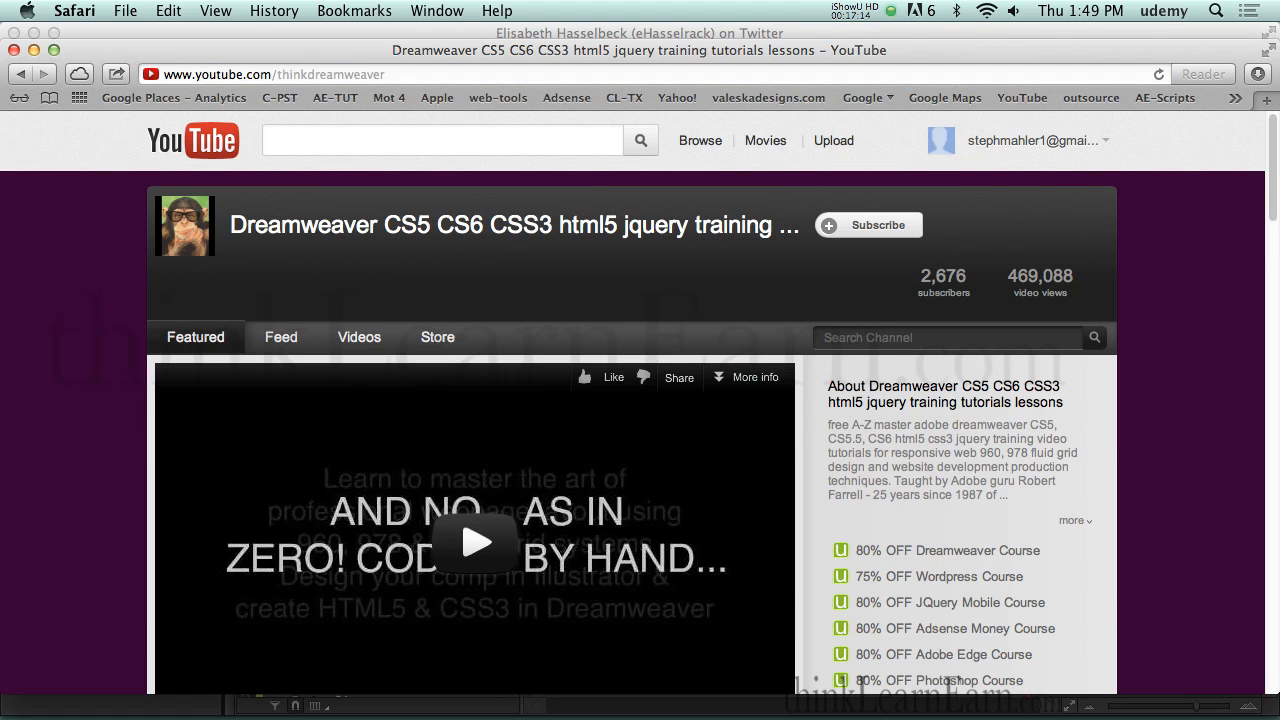
pyautogui.scroll(-3)
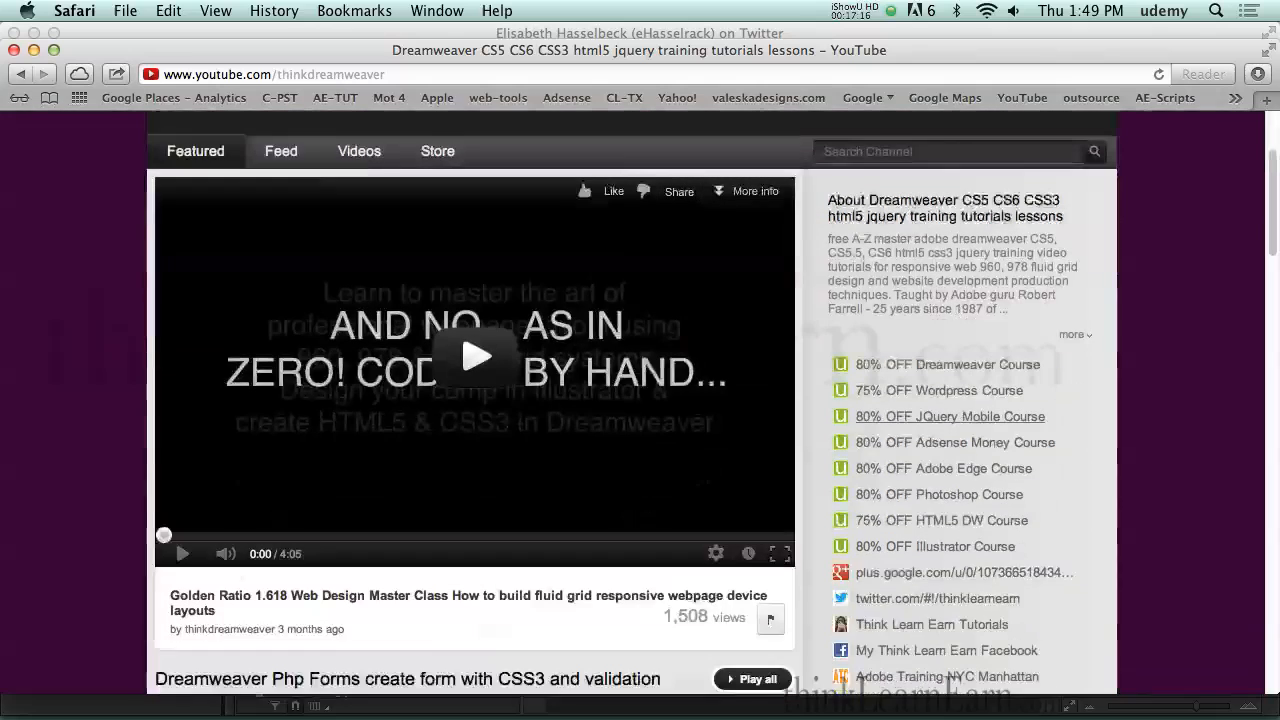
pyautogui.scroll(-3)
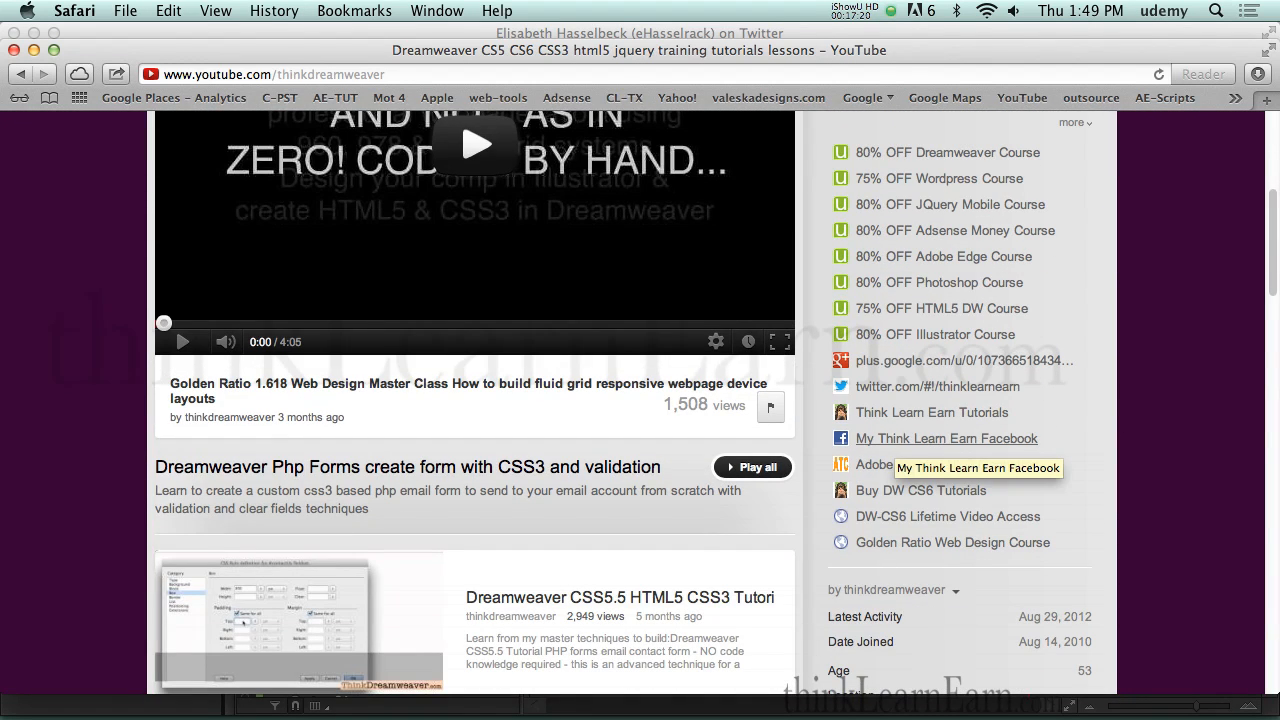
pyautogui.moveTo(896, 444)
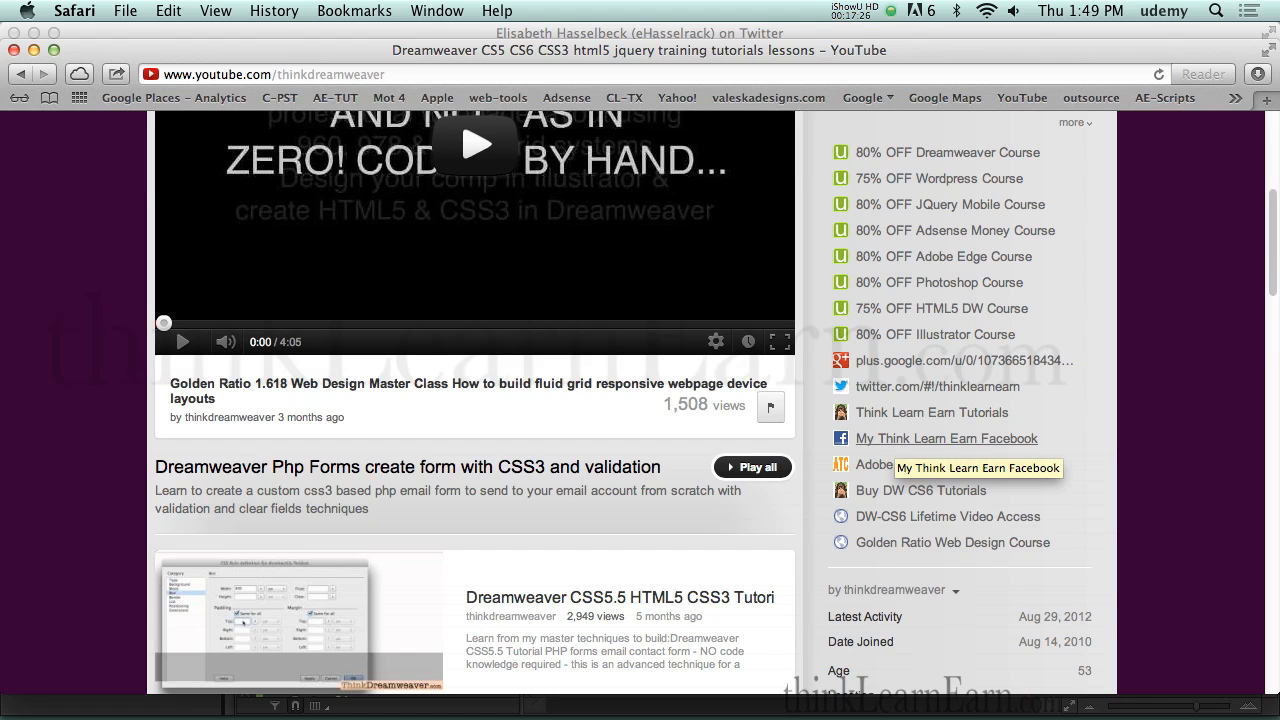
pyautogui.moveTo(896, 444)
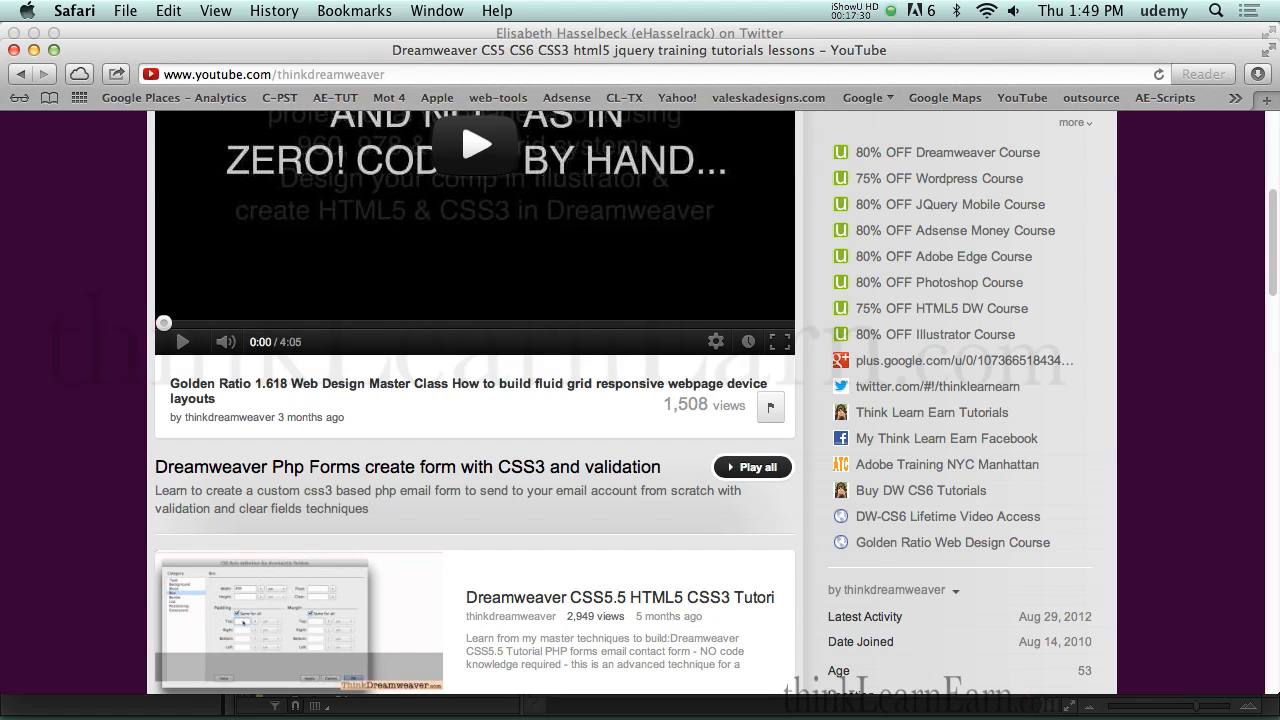
pyautogui.moveTo(490, 708)
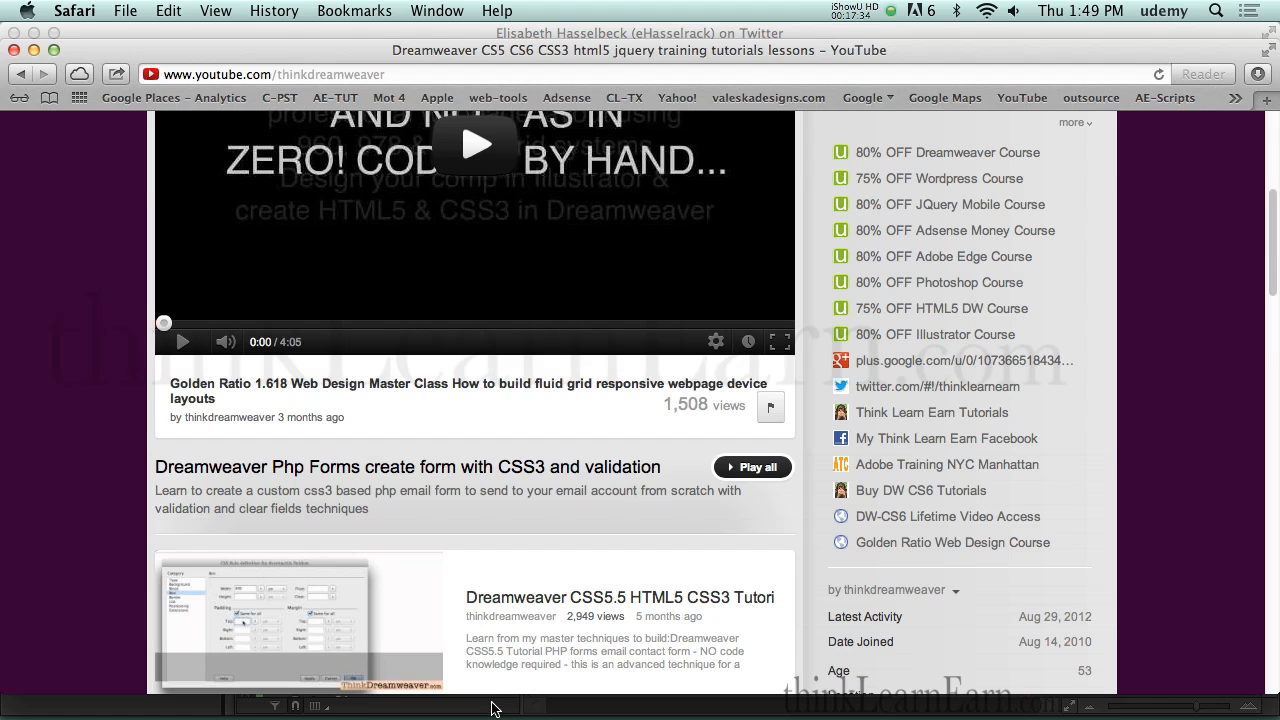